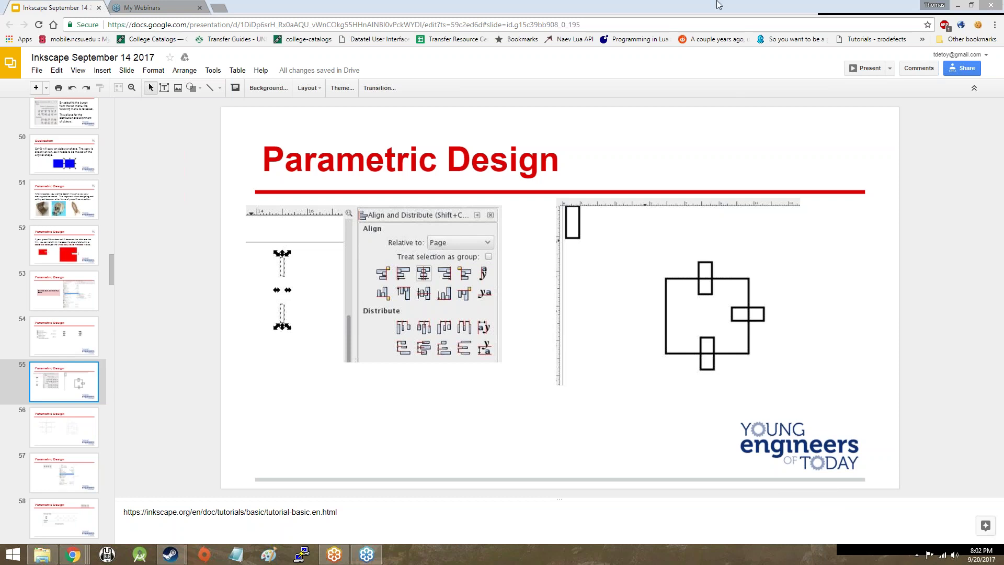
Step: Open slide 61, the Parametric Design slide with Inkscape align-and-distribute screenshots
click(199, 7)
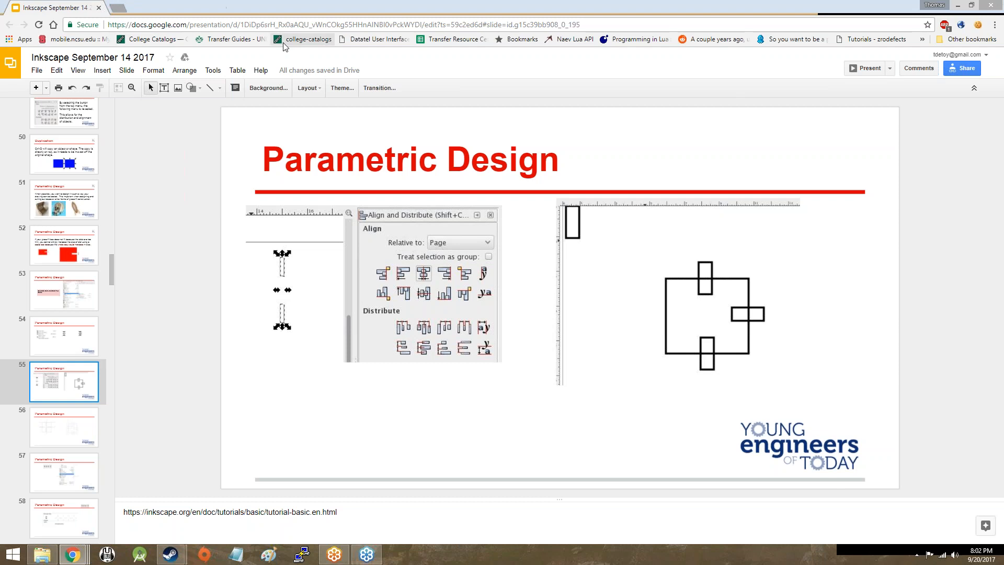
mouse_move(308, 39)
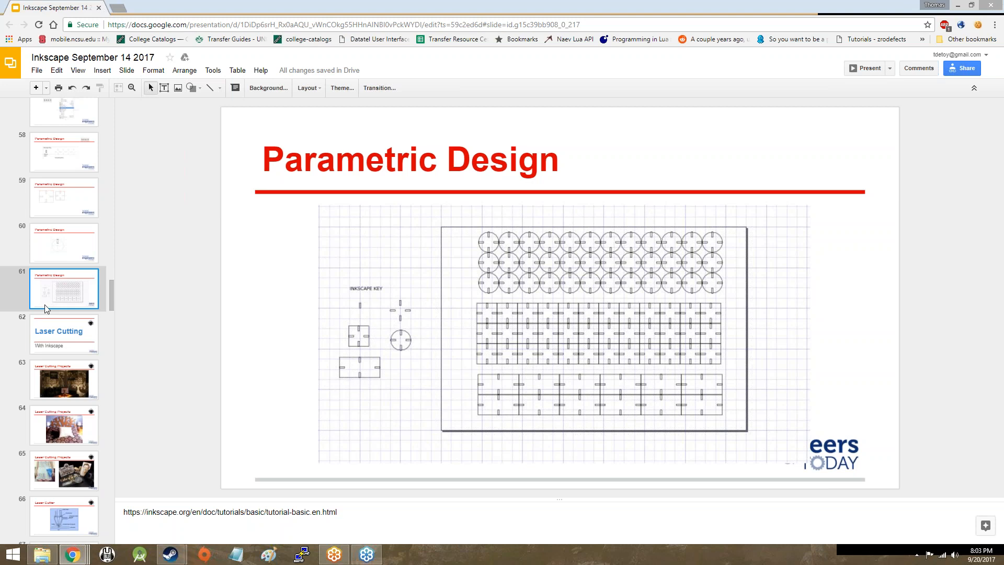
Step: Step through slides 62–64: Laser Cutting title, lamp projects, then tree headboard projects
click(63, 333)
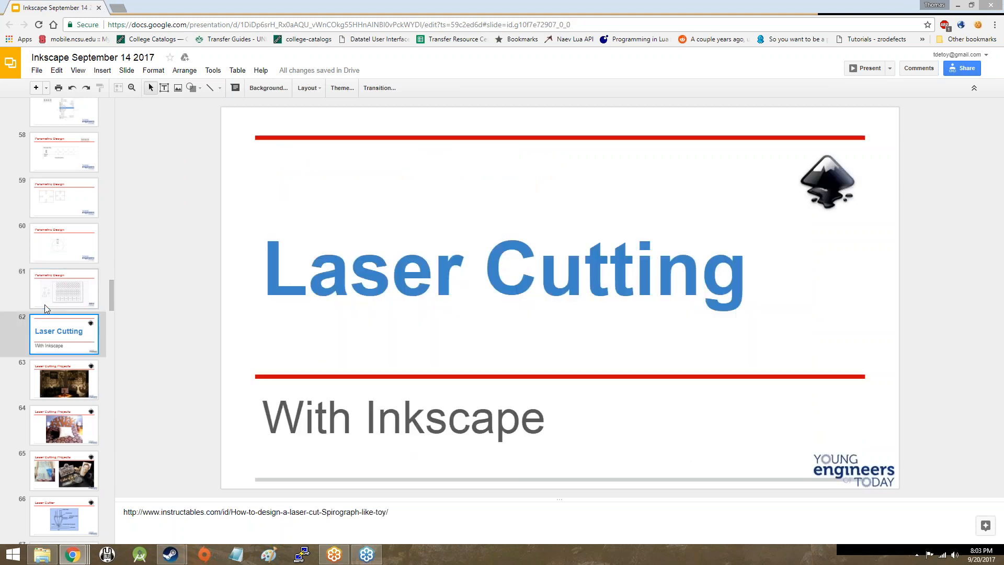
click(64, 379)
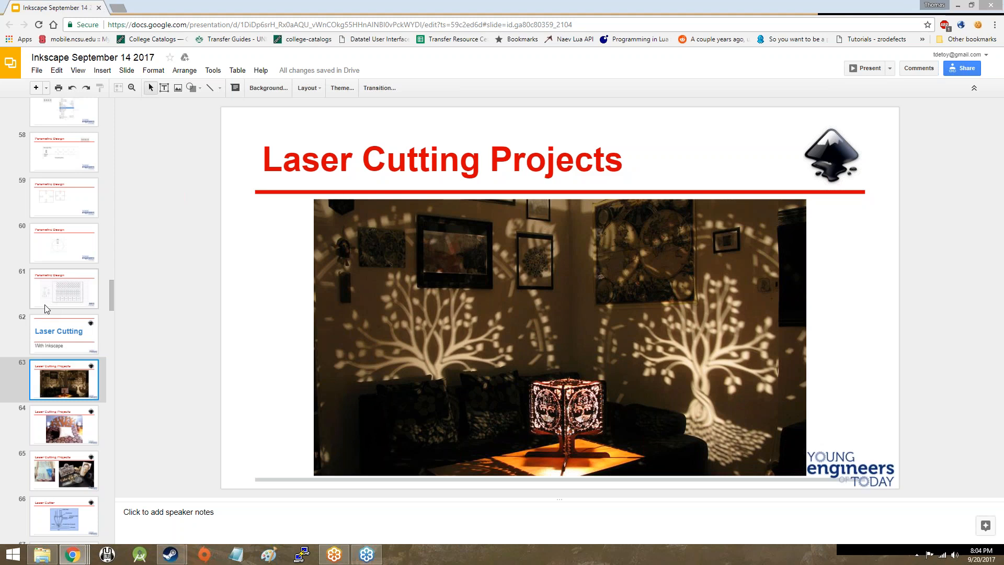
click(64, 424)
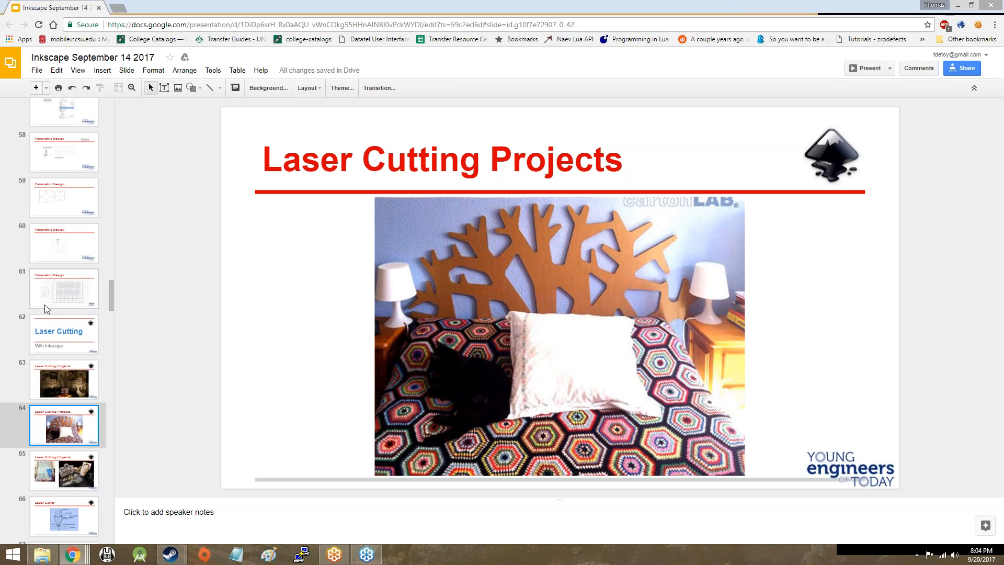
Step: Open slide 65 with the laser-cut lace dress and engraved FabLab items
click(63, 470)
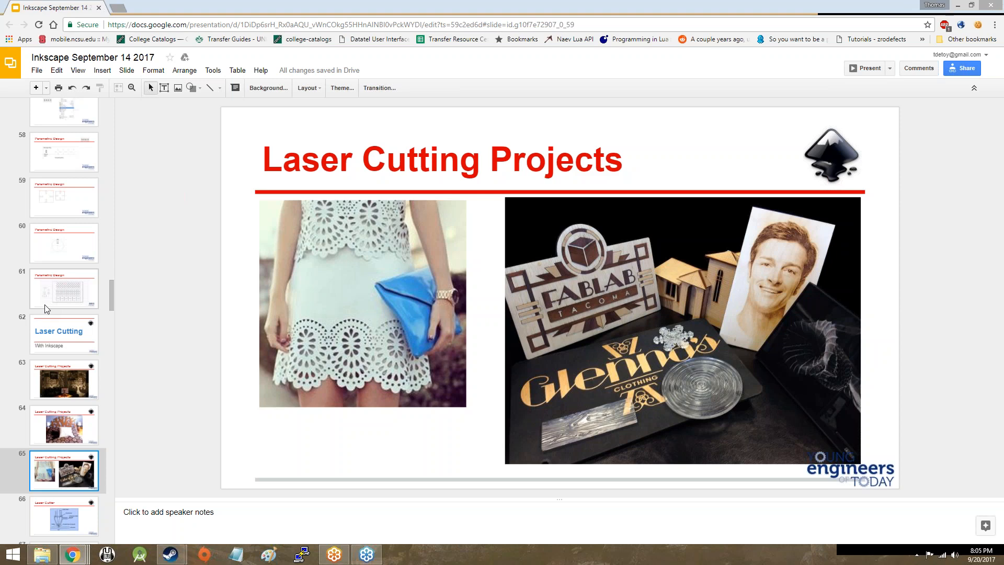
mouse_move(767, 265)
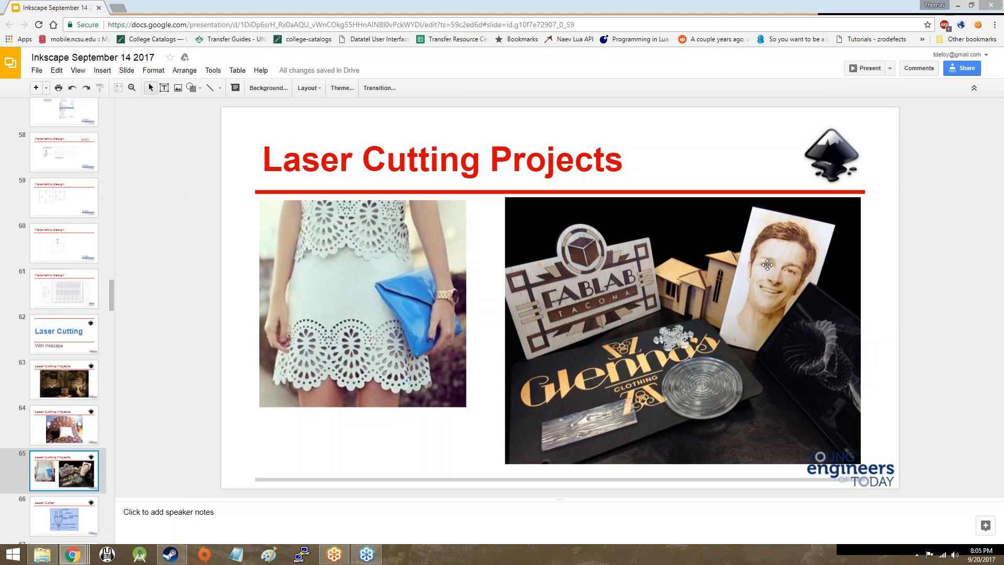
mouse_move(710, 277)
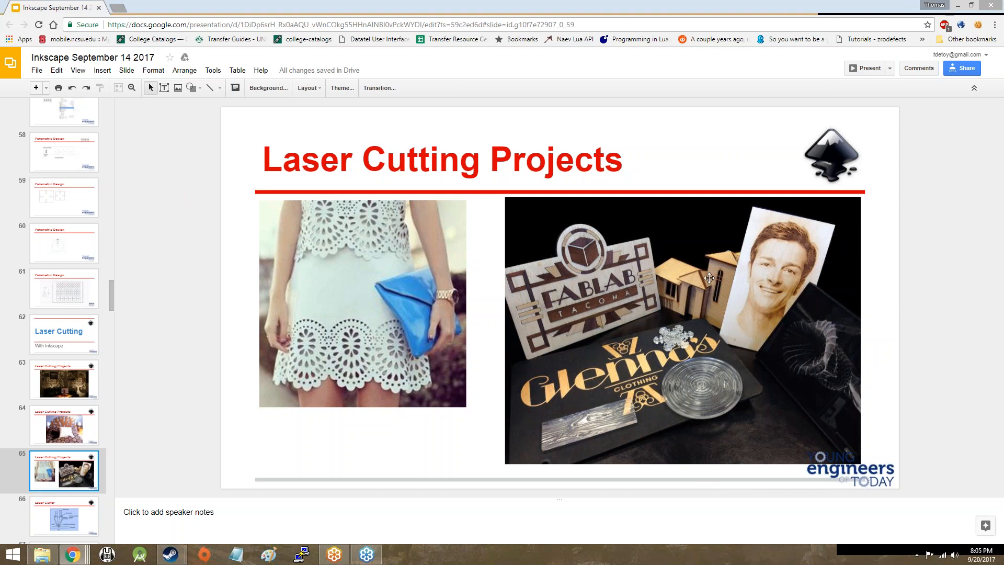
mouse_move(737, 260)
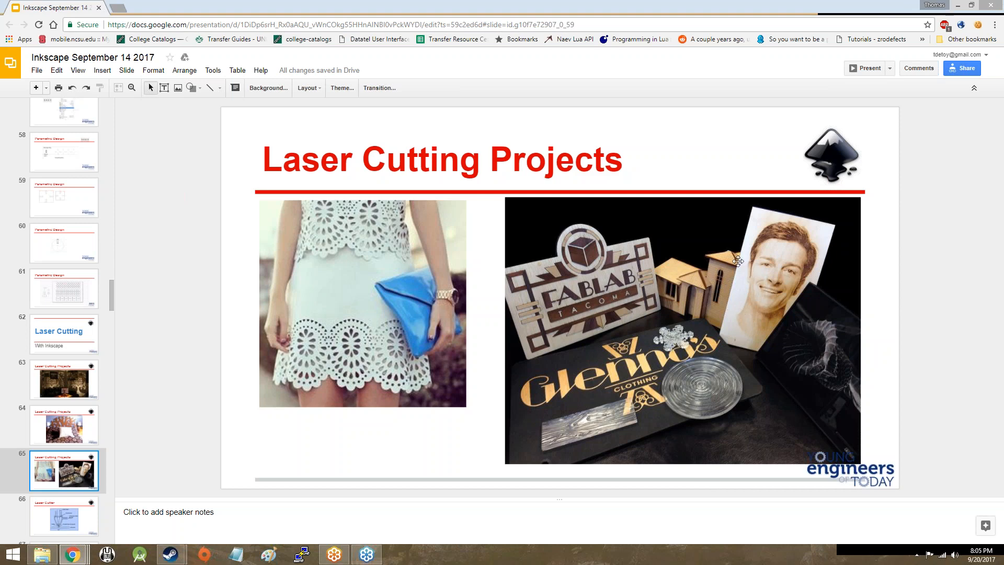
mouse_move(751, 271)
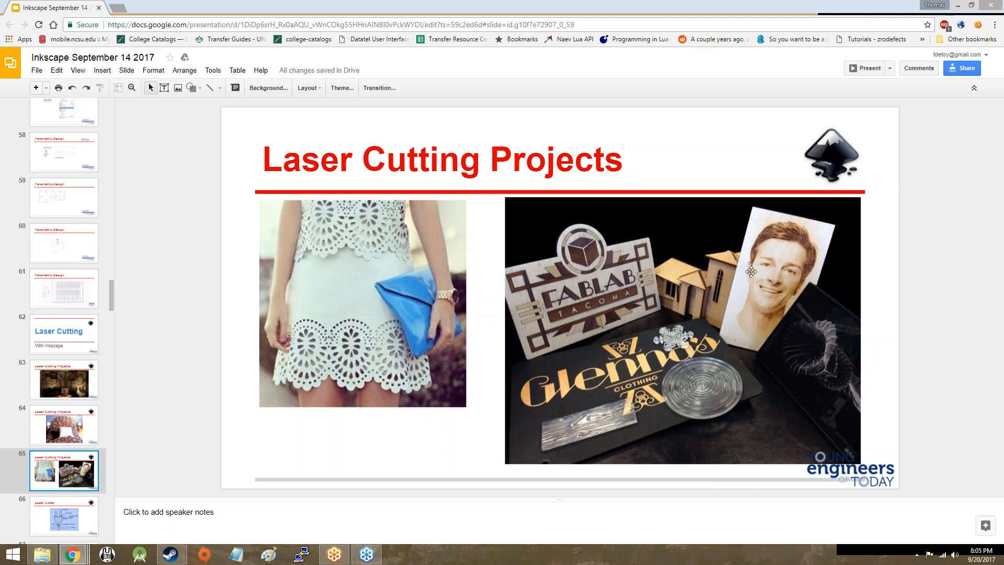
mouse_move(785, 302)
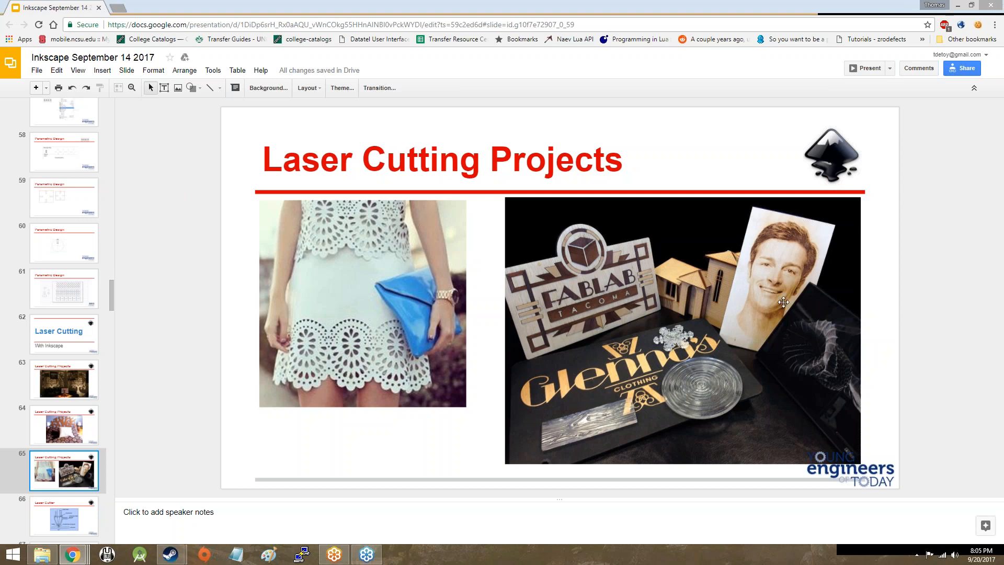
mouse_move(747, 293)
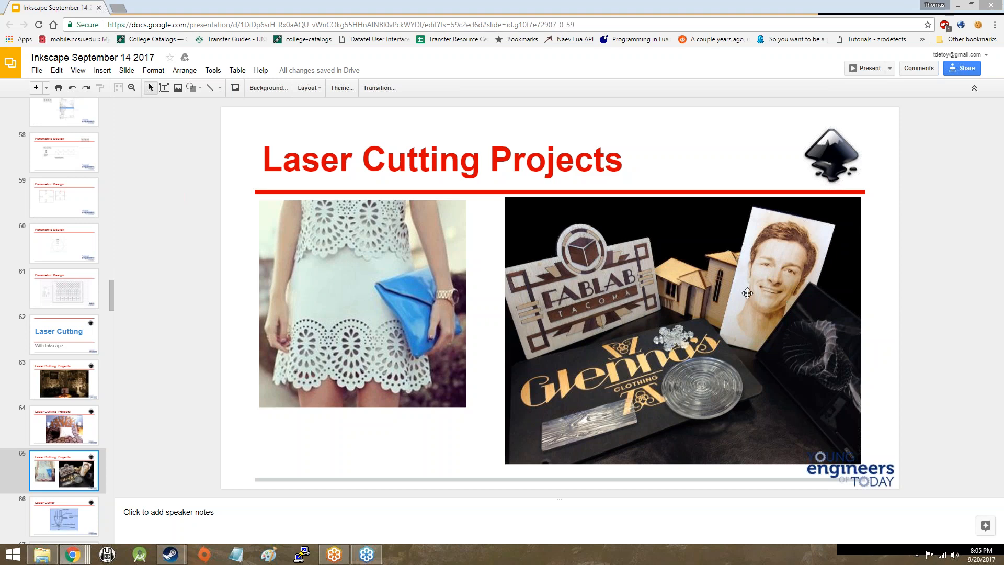
mouse_move(555, 320)
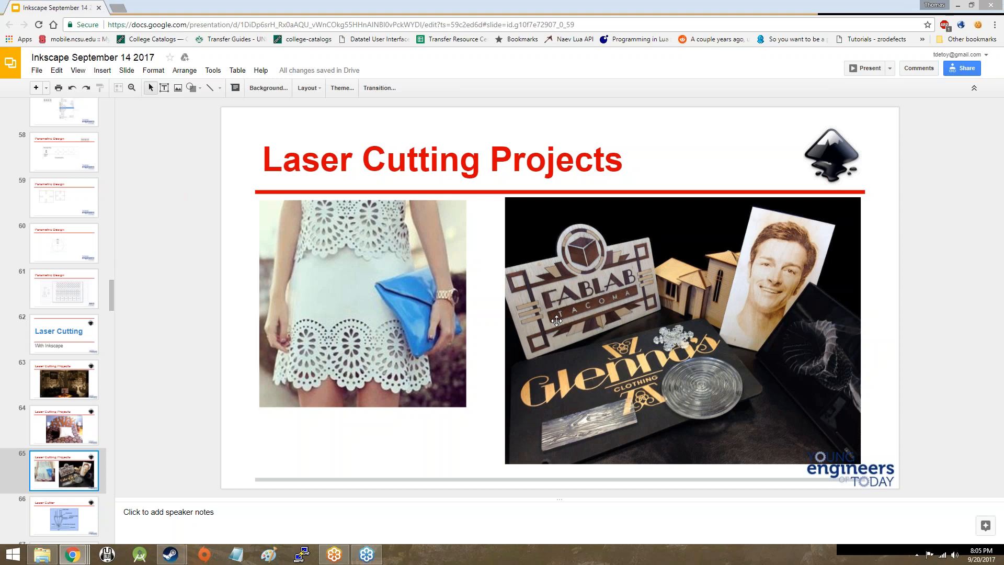
mouse_move(563, 371)
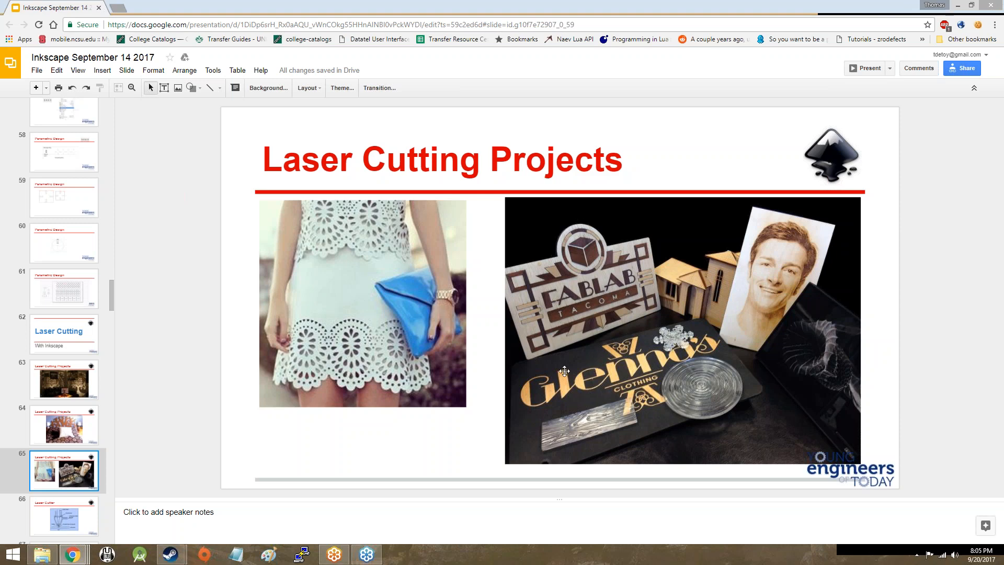
mouse_move(591, 396)
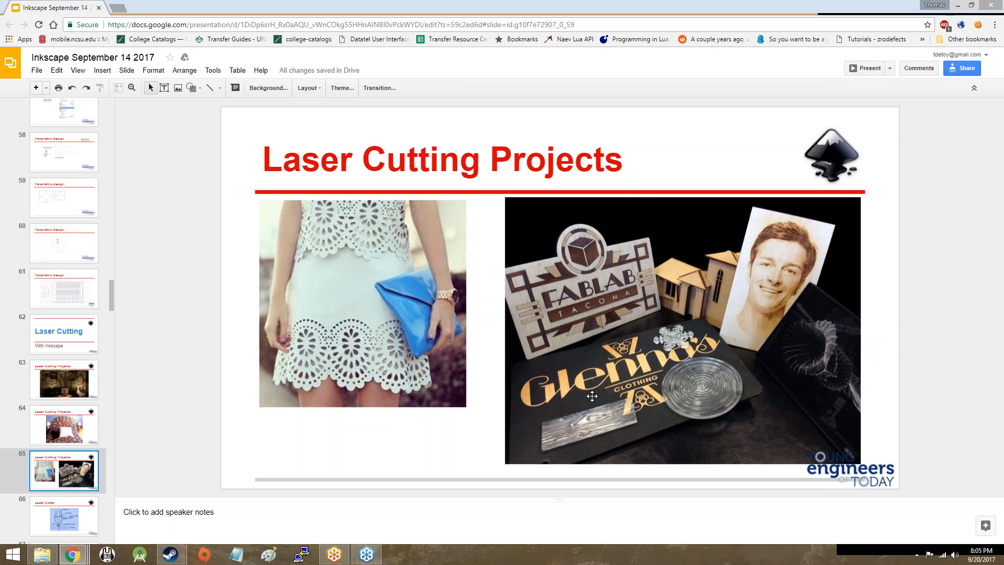
mouse_move(702, 379)
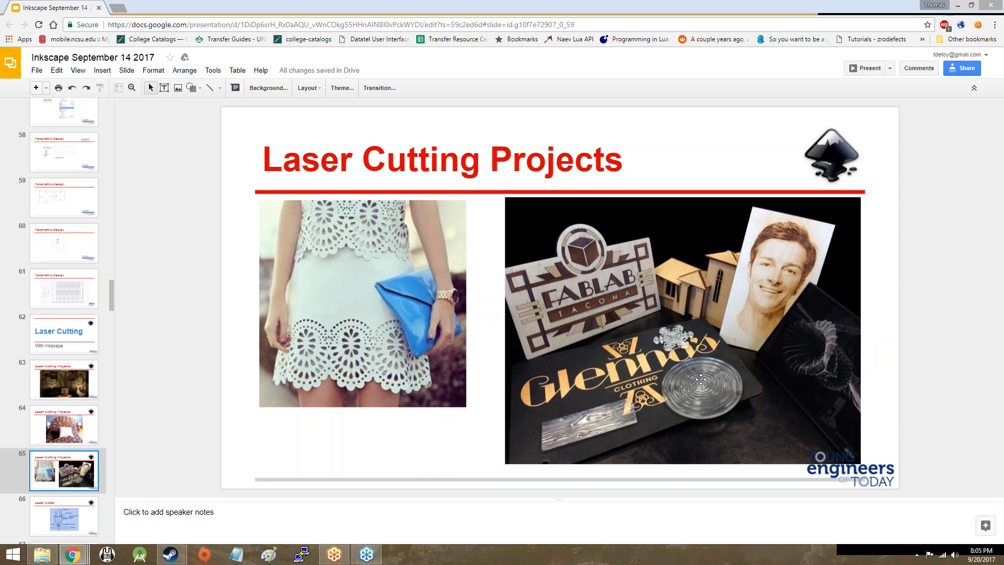
mouse_move(565, 420)
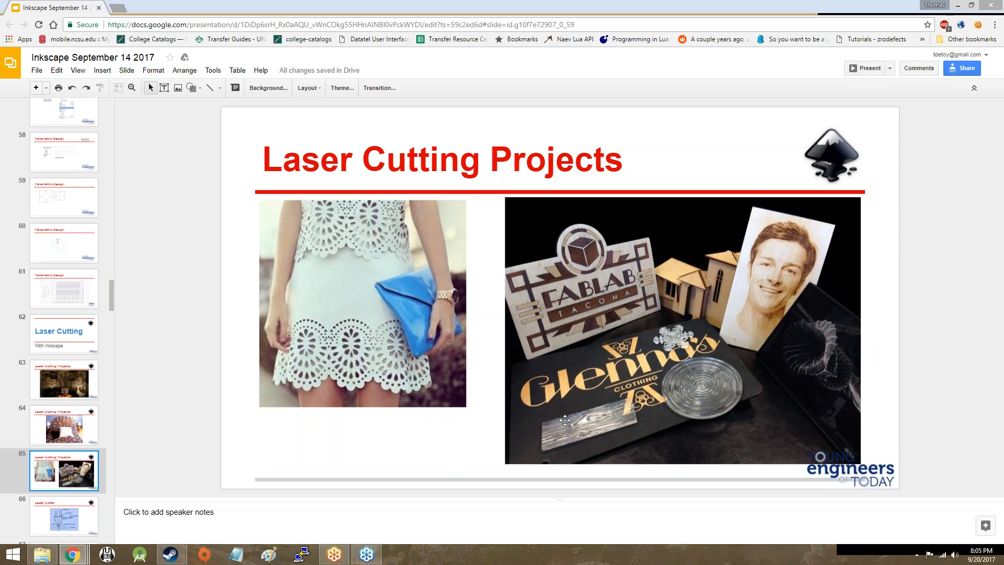
mouse_move(842, 319)
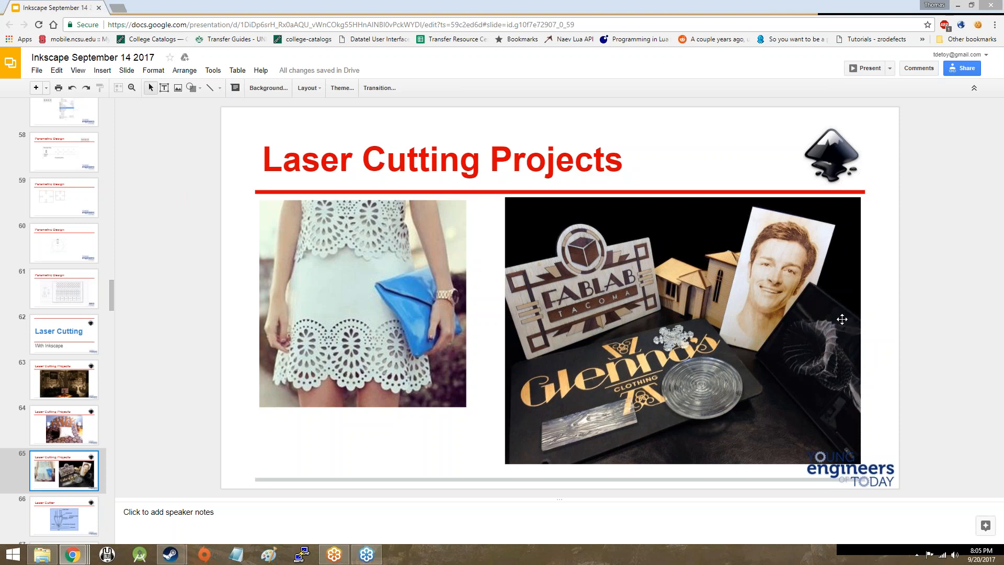
mouse_move(822, 322)
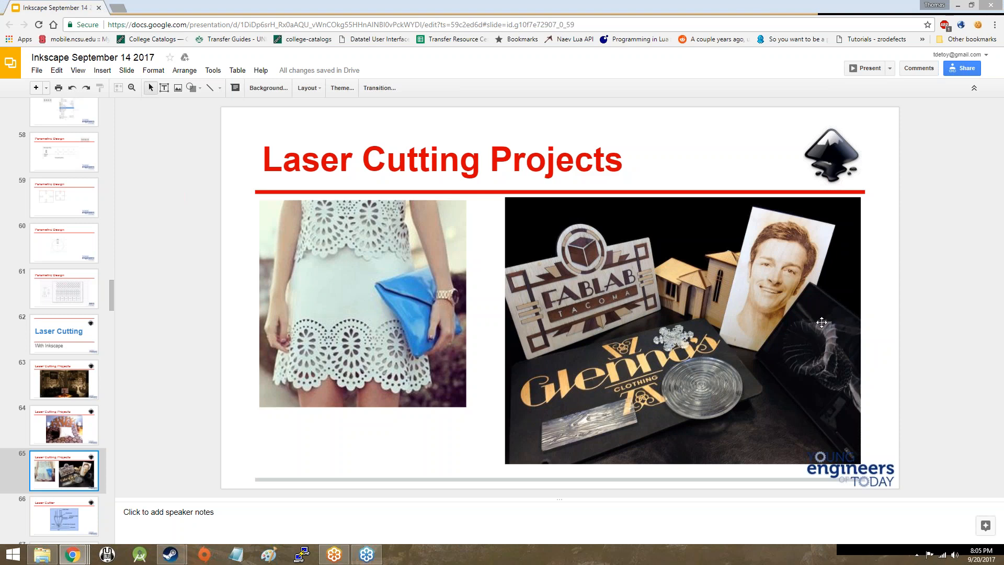
mouse_move(3, 482)
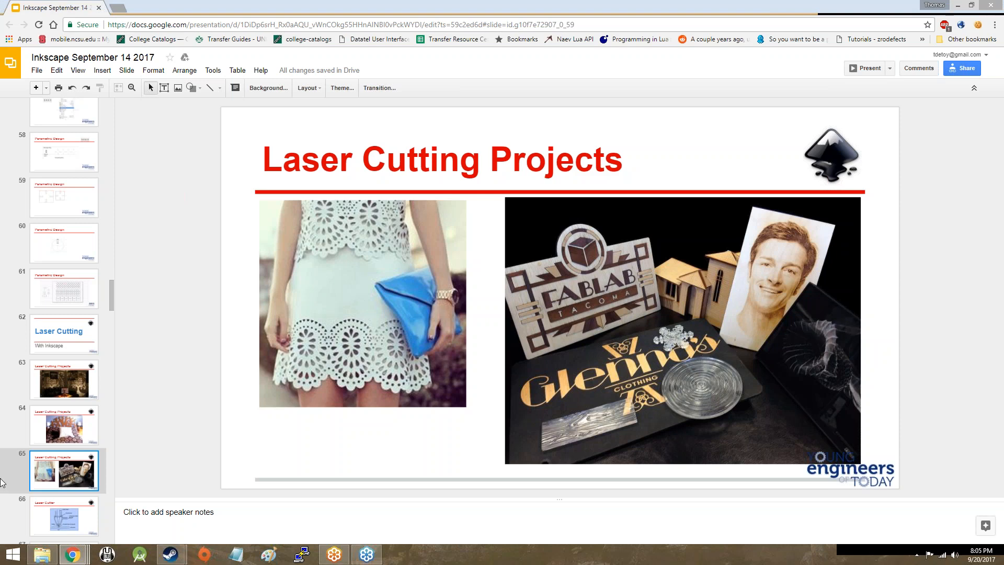
Step: Open the Laser Cutter slide showing the laser head cutting wooden shapes
click(63, 509)
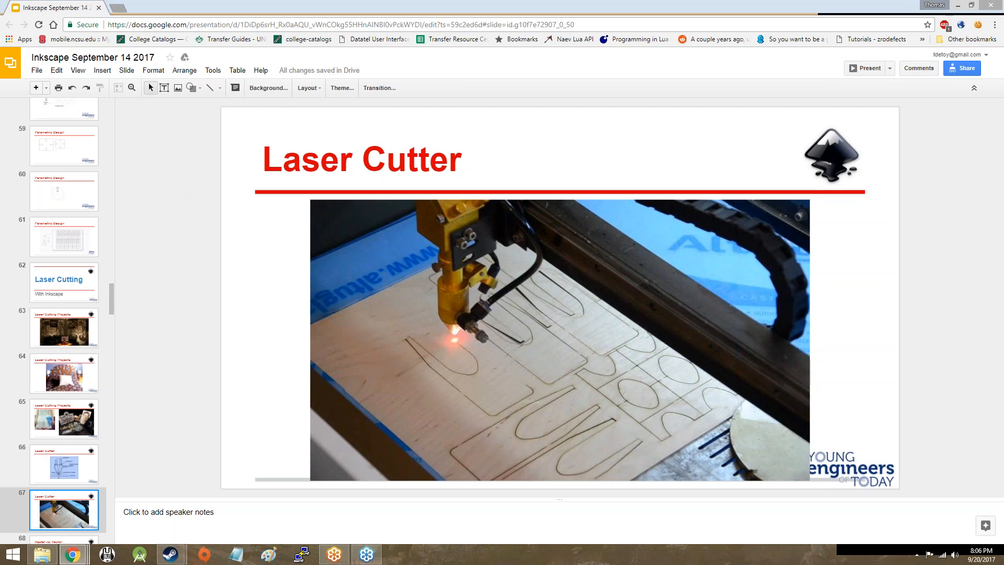
Step: Open slide 68, showing wood samples with cut, engraved and rastered text
click(63, 509)
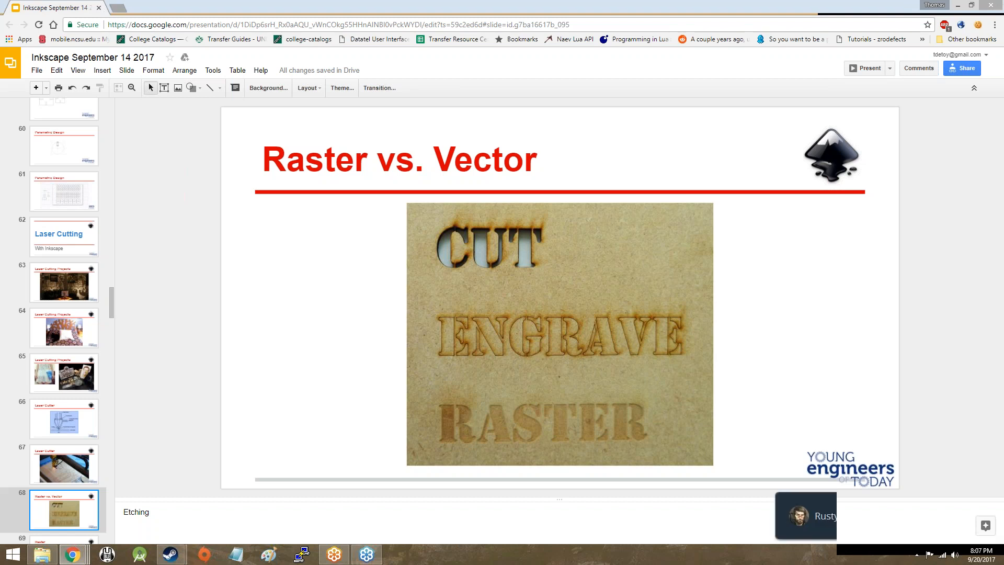
click(806, 516)
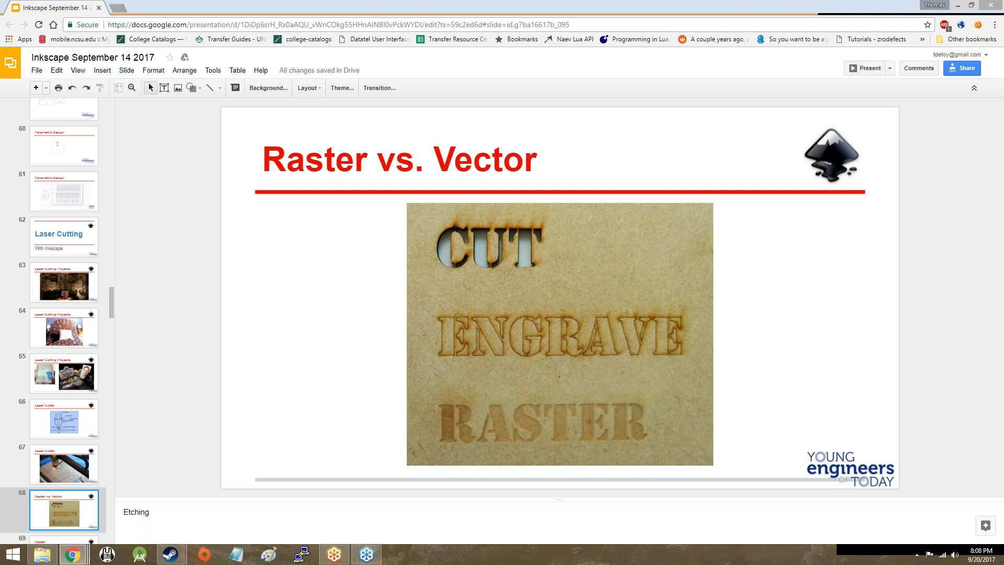
Step: Advance past the Raster portraits slide to the Vector: Engrave and Inkscape slides
click(64, 510)
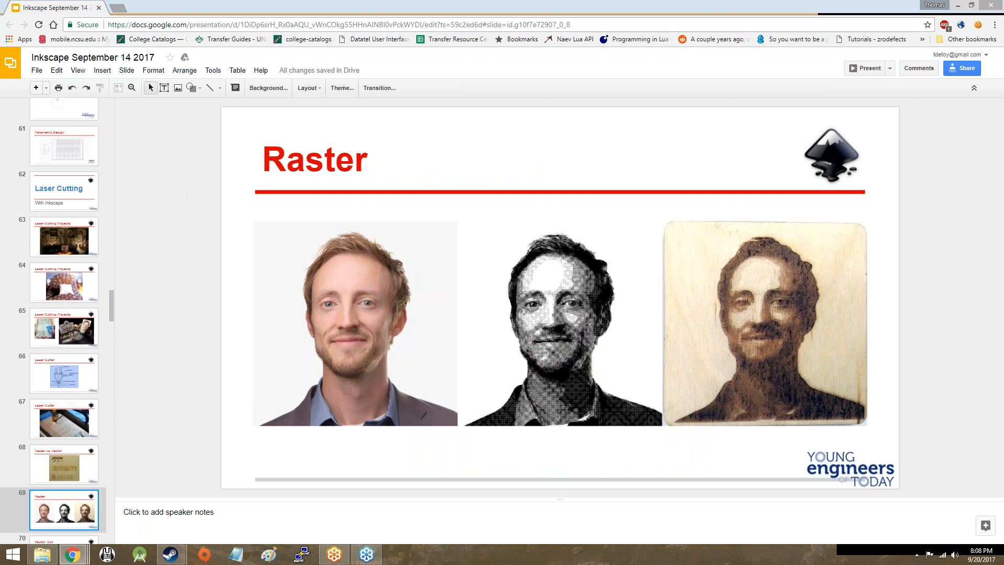
mouse_move(807, 254)
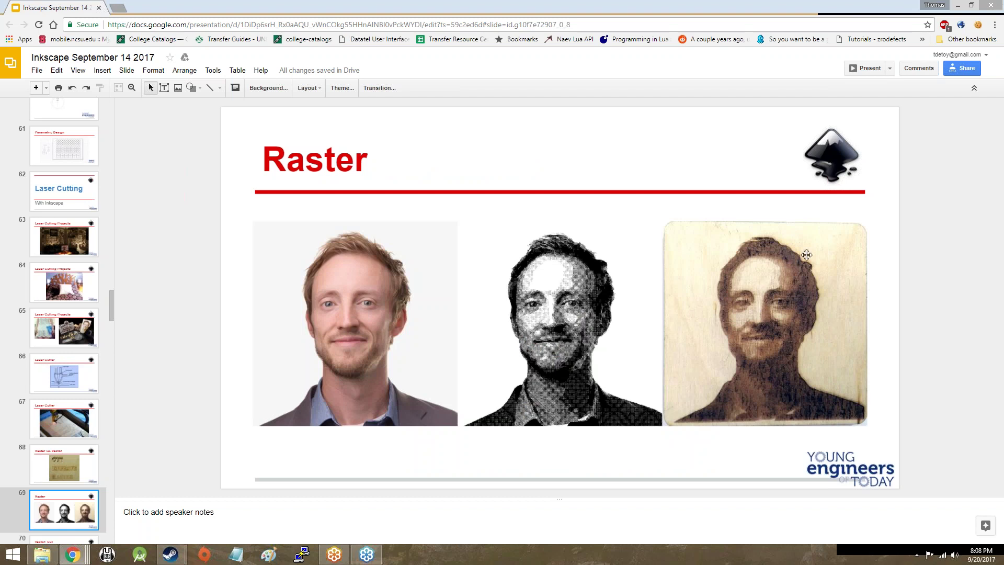
mouse_move(710, 218)
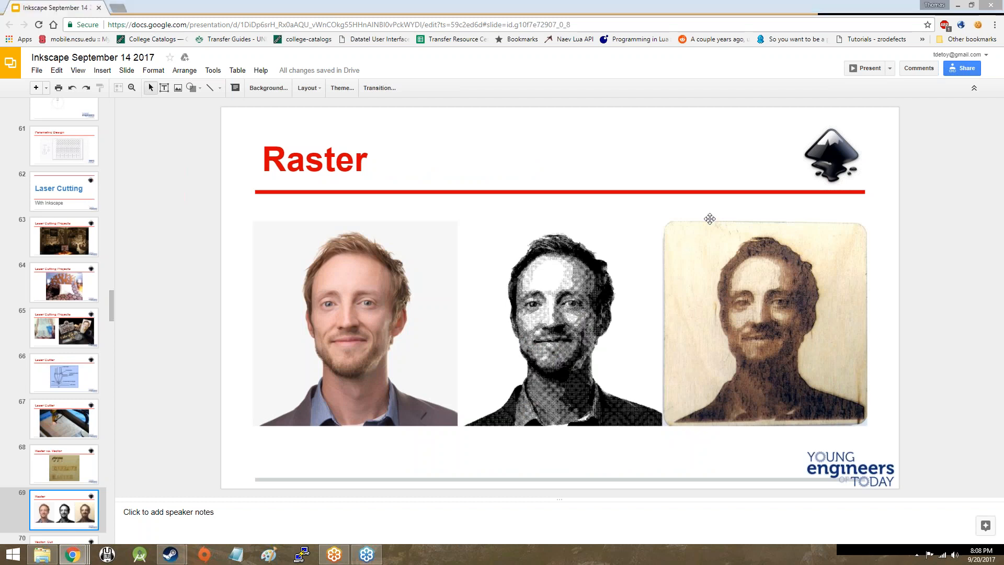
mouse_move(122, 308)
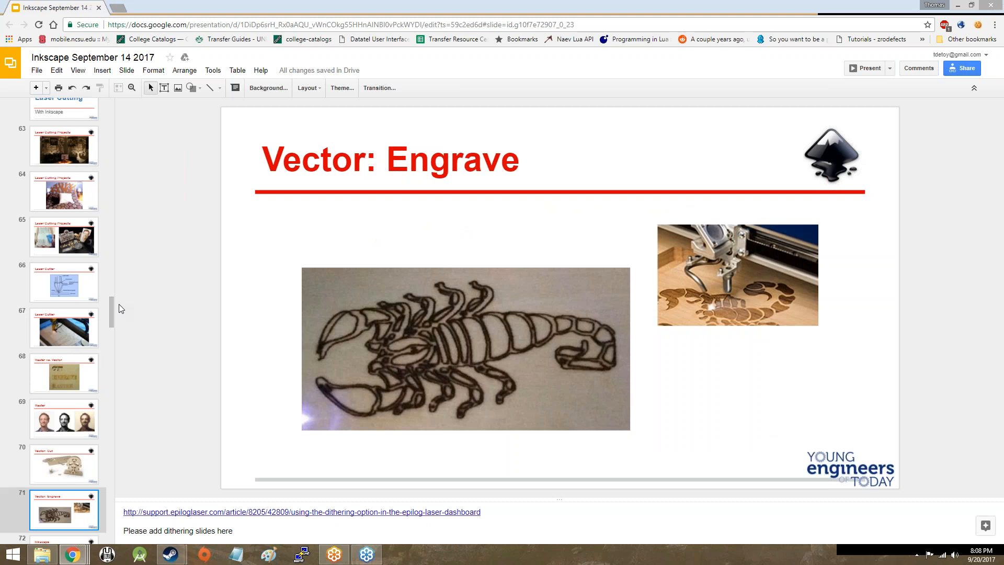
click(64, 509)
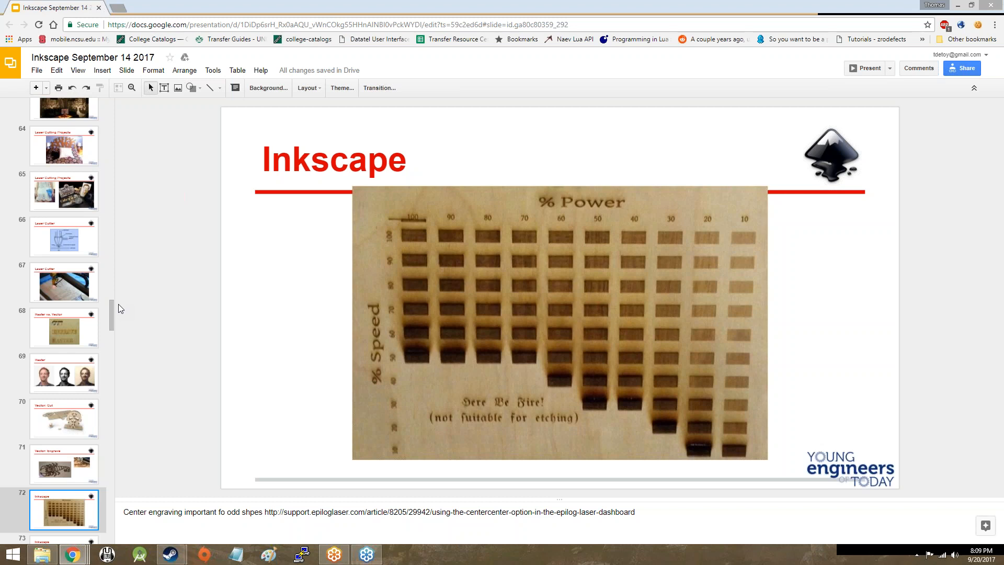
mouse_move(410, 229)
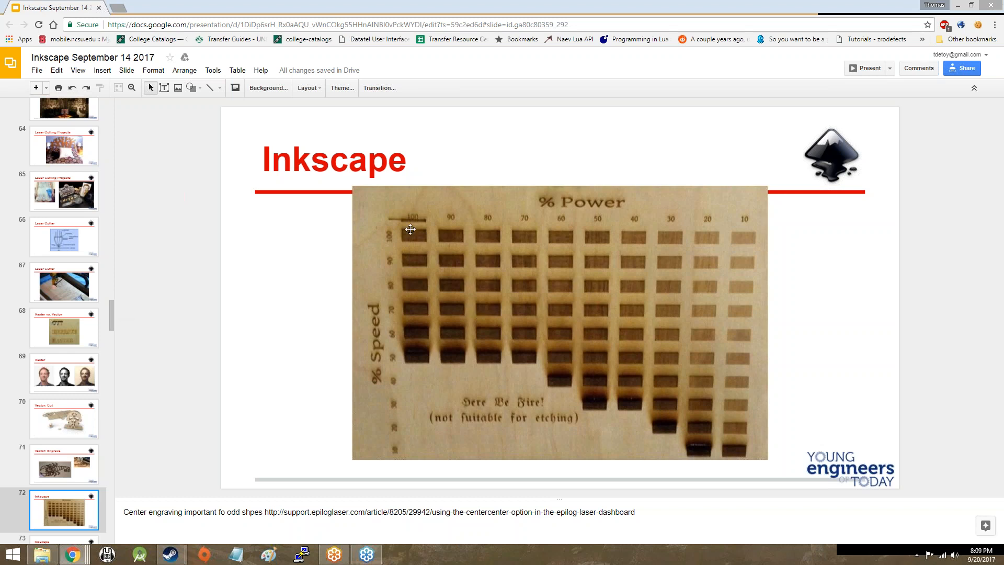
mouse_move(439, 379)
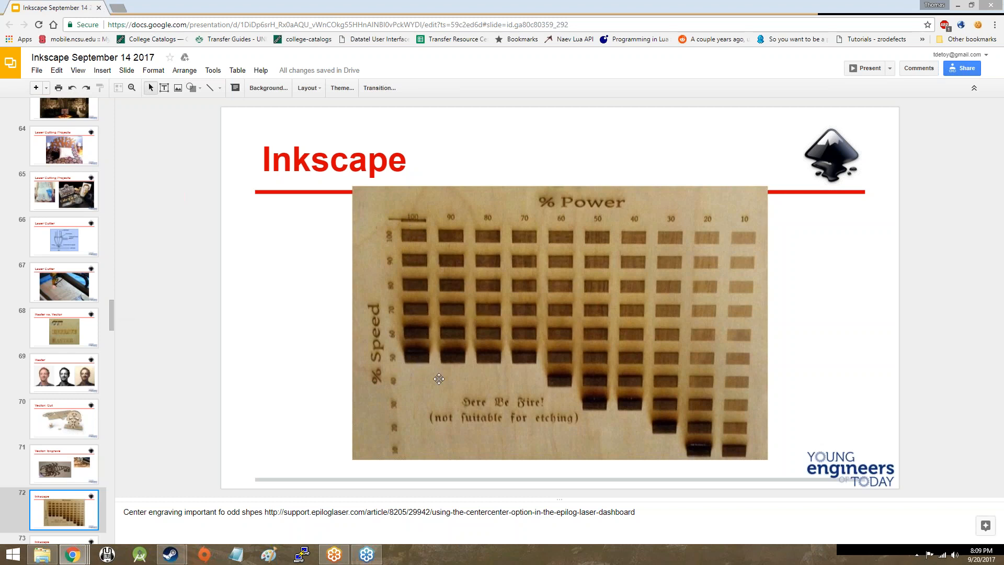
mouse_move(420, 340)
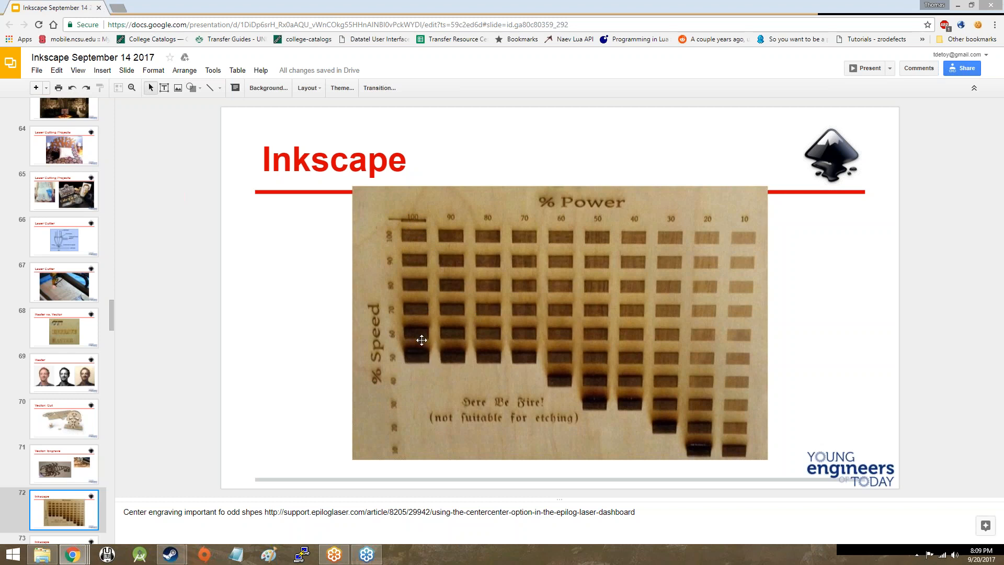
mouse_move(401, 231)
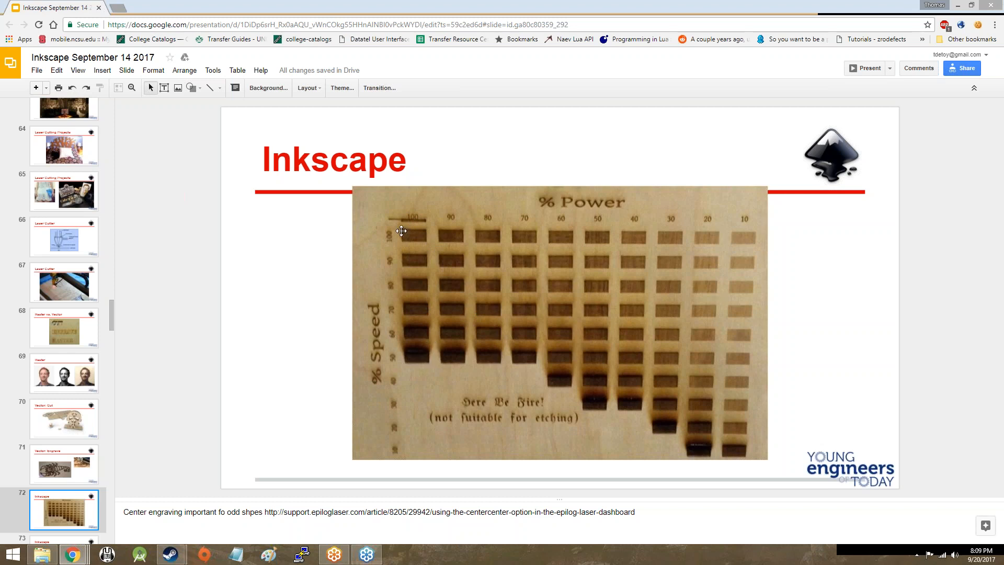
mouse_move(705, 371)
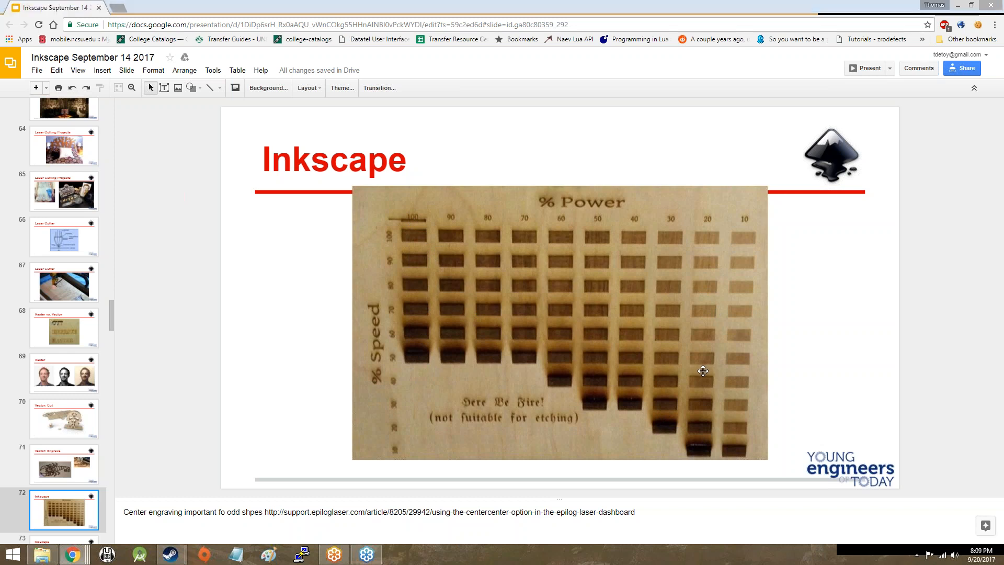
mouse_move(703, 219)
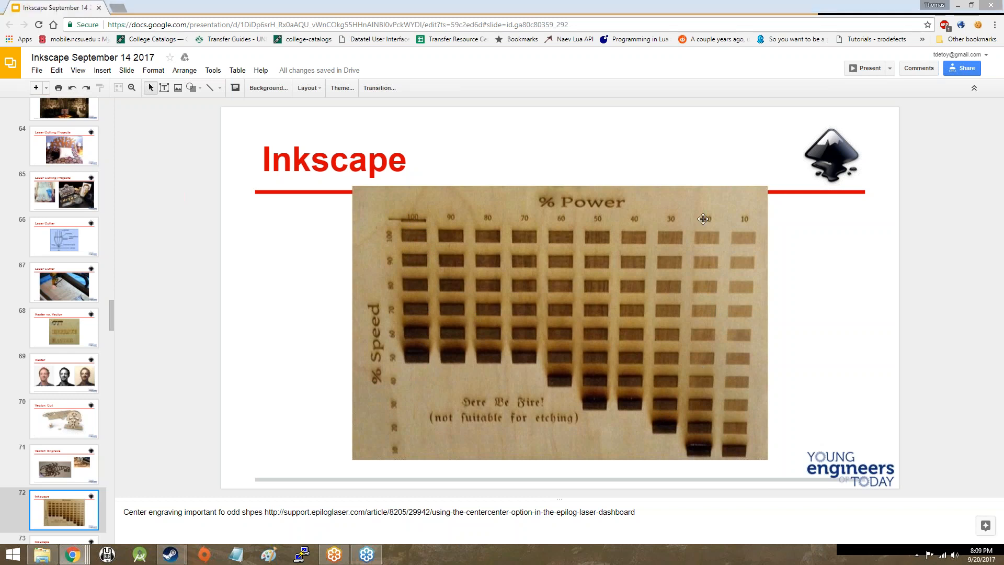
mouse_move(690, 452)
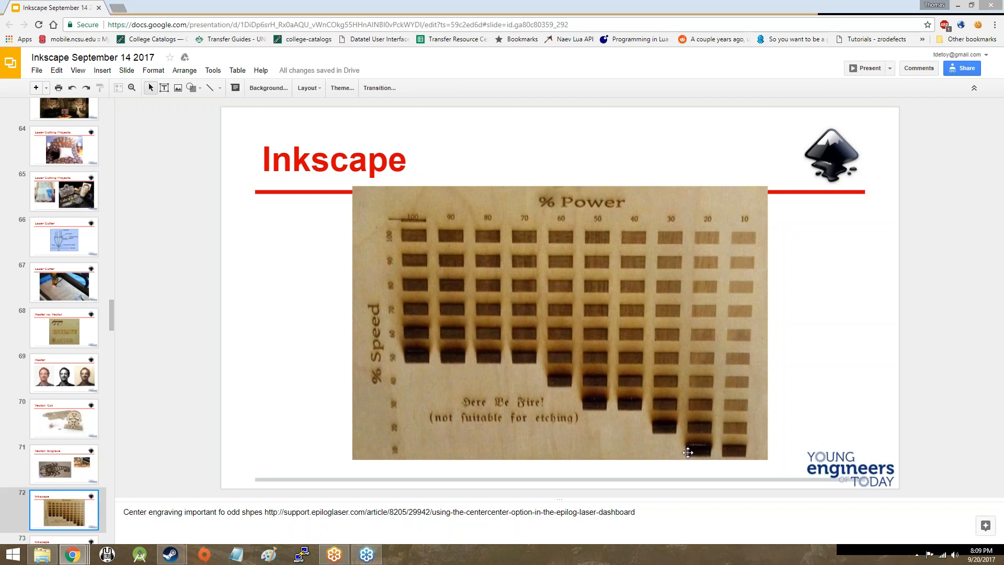
mouse_move(741, 439)
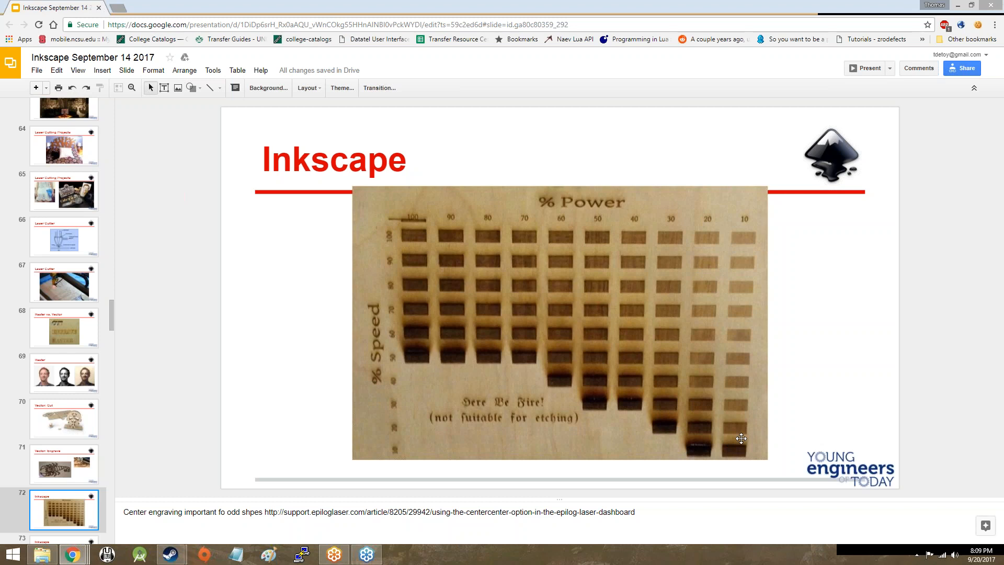
mouse_move(721, 311)
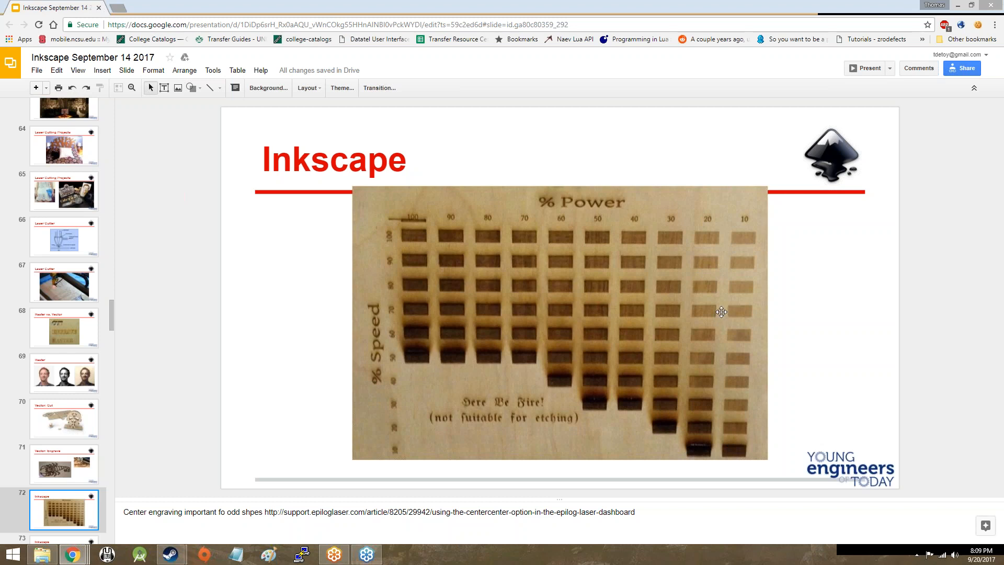
mouse_move(600, 411)
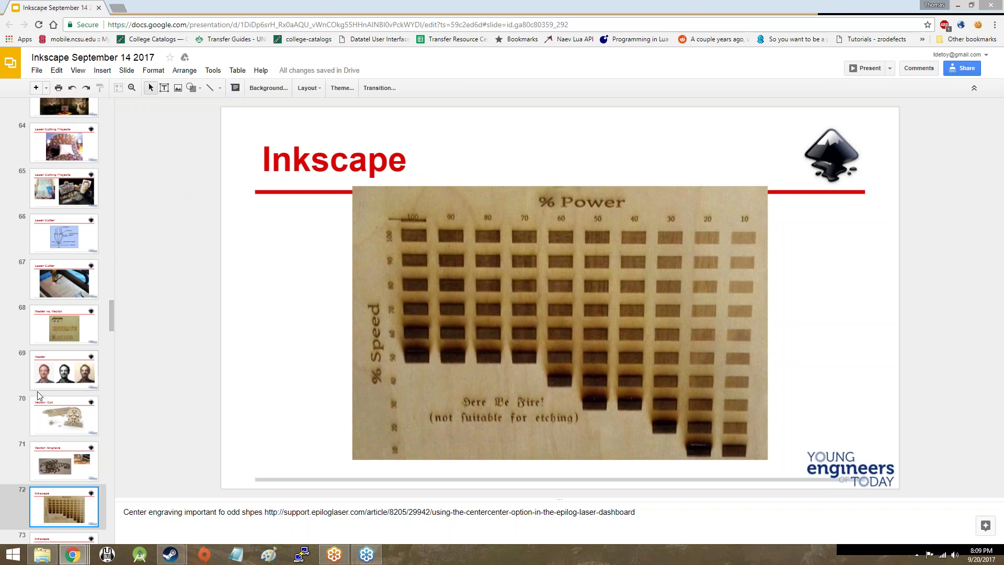
scroll(down, 3)
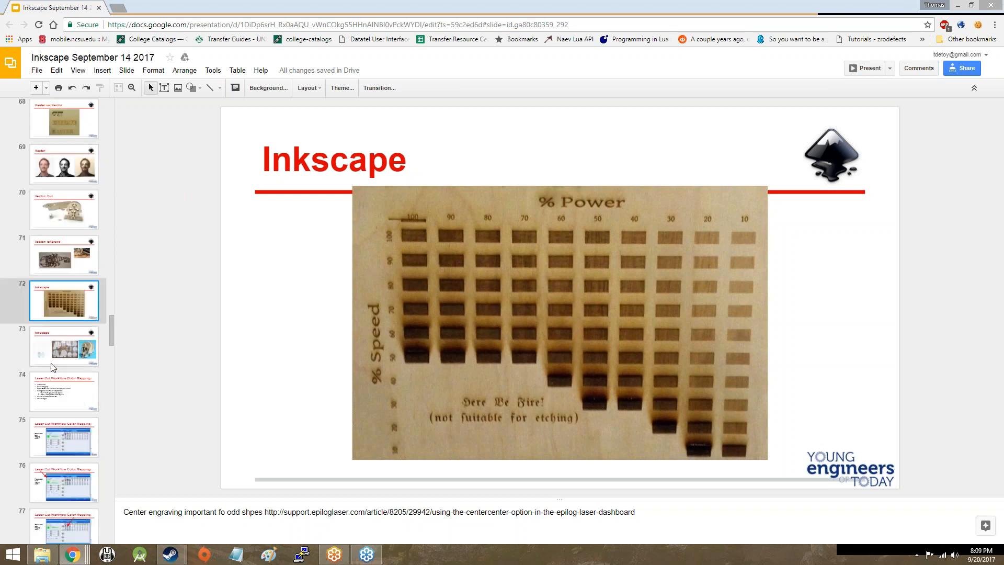
Step: Open slide 73 with the skull cut file, wooden parts and assembled skull
click(63, 346)
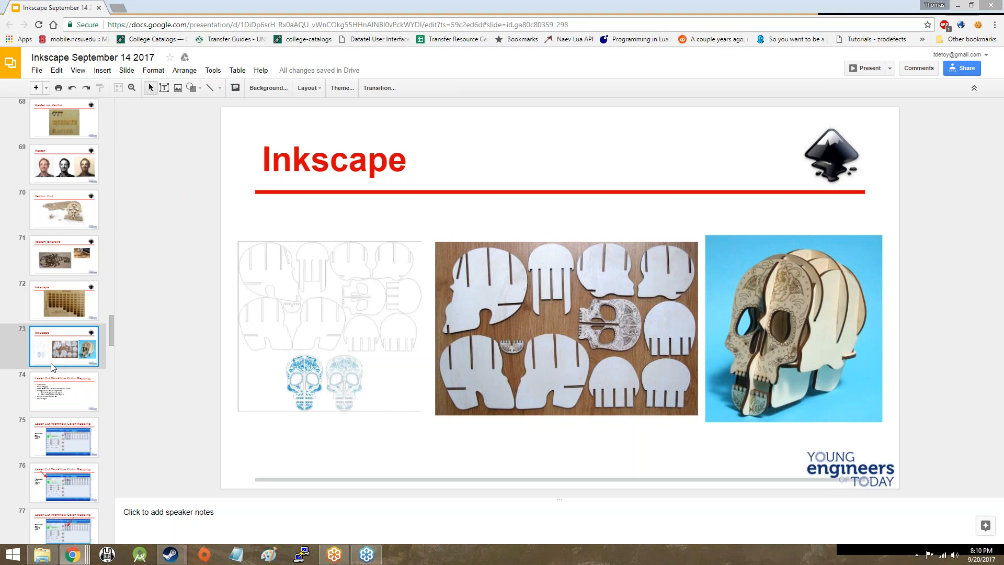
Step: Open slide 74, listing color order and speed/power settings steps
click(64, 391)
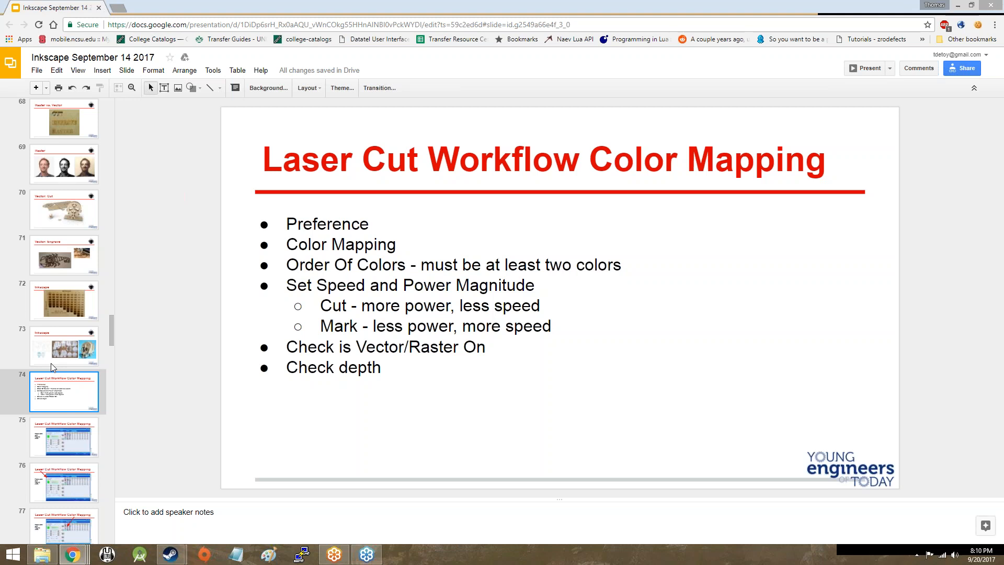
Step: Go back to slide 73 showing the laser-cut skull kit
click(64, 345)
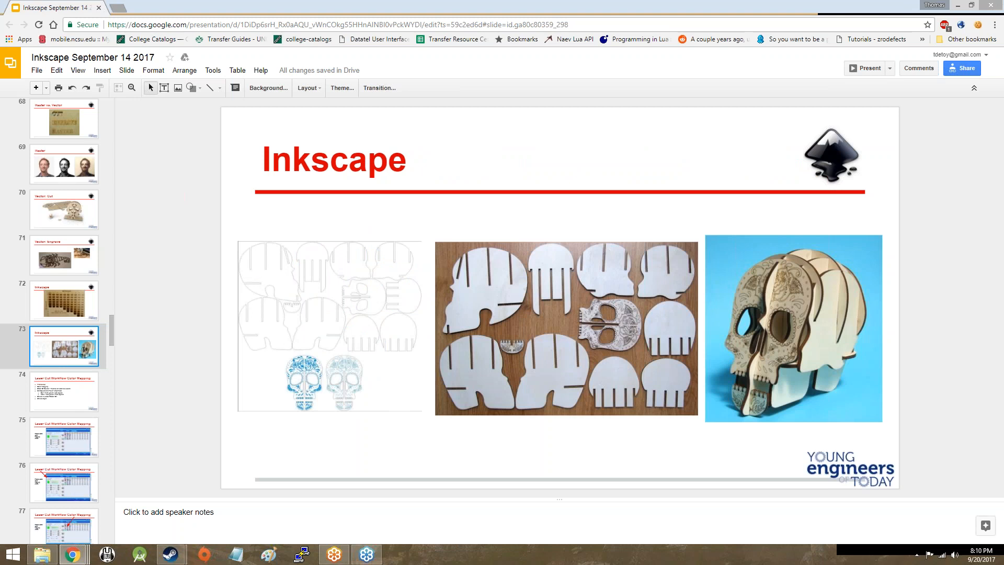
mouse_move(320, 276)
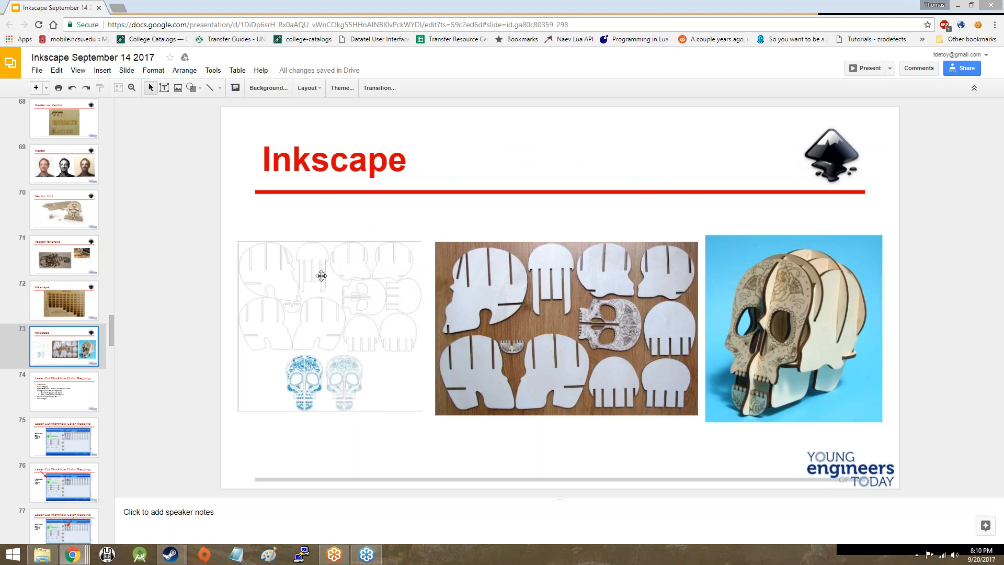
mouse_move(352, 355)
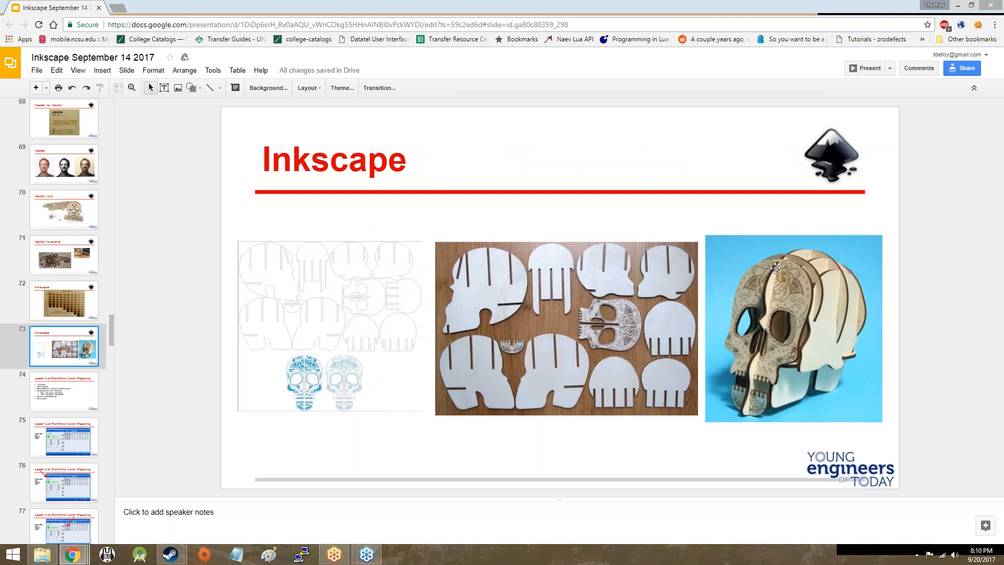
mouse_move(784, 256)
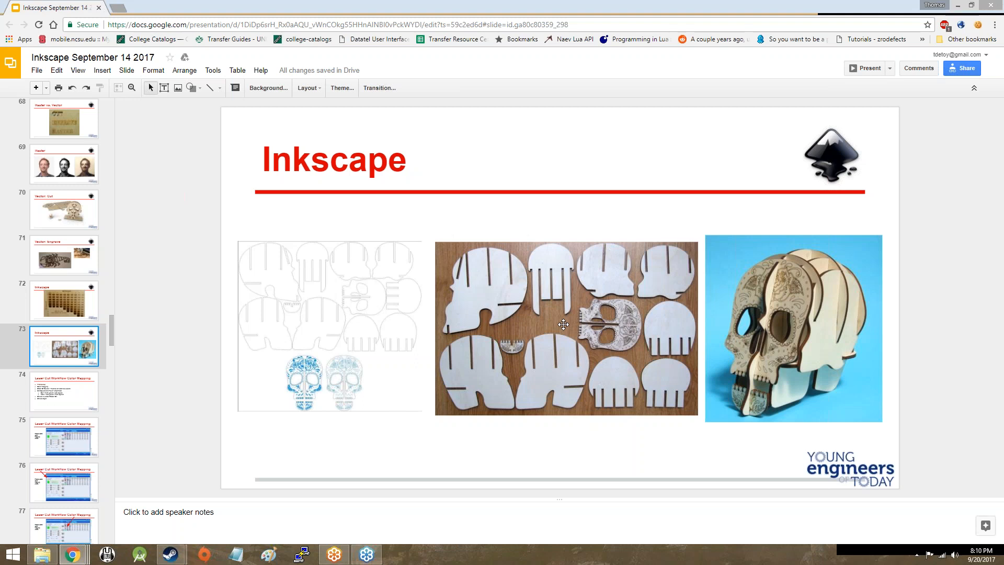
mouse_move(440, 355)
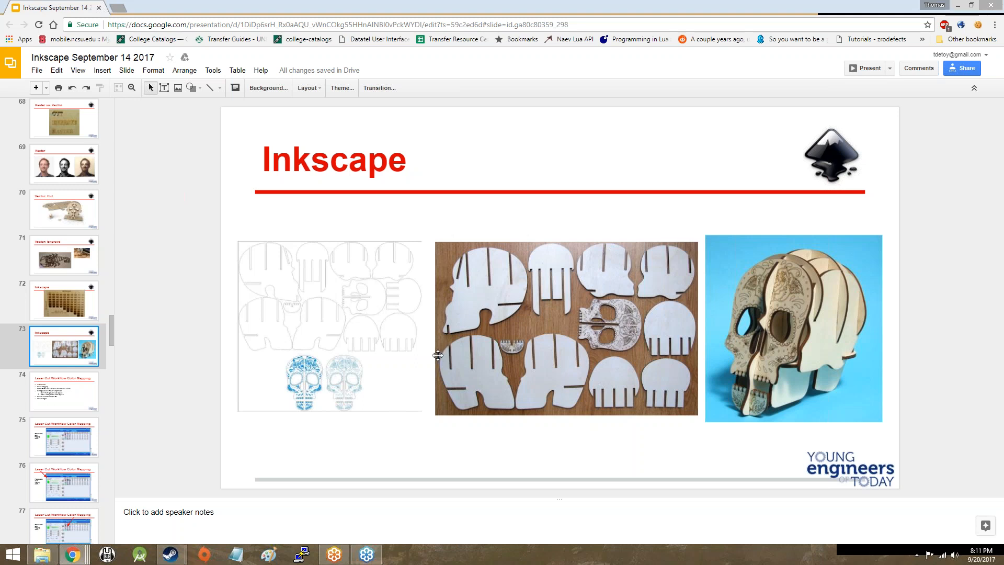
mouse_move(438, 385)
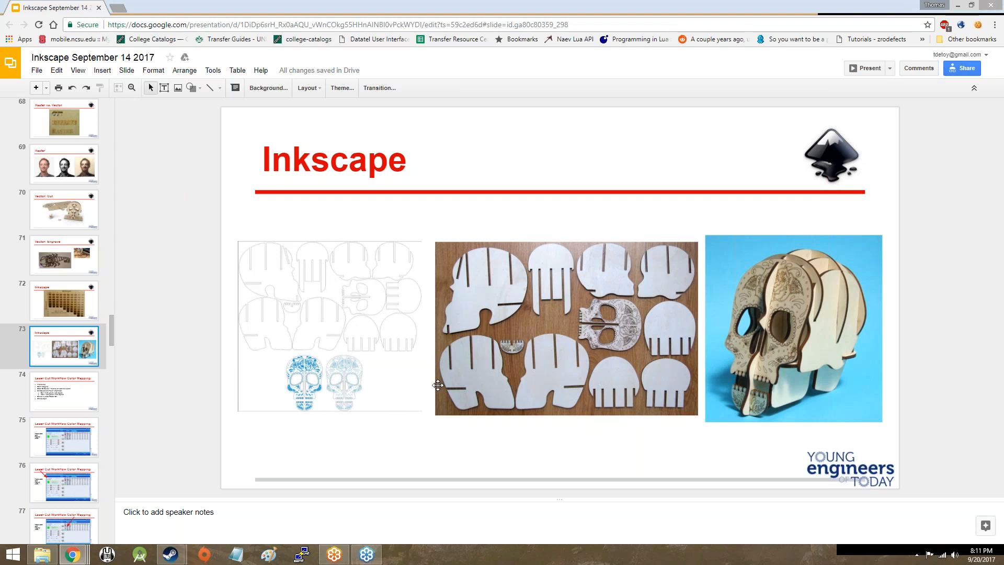
mouse_move(88, 383)
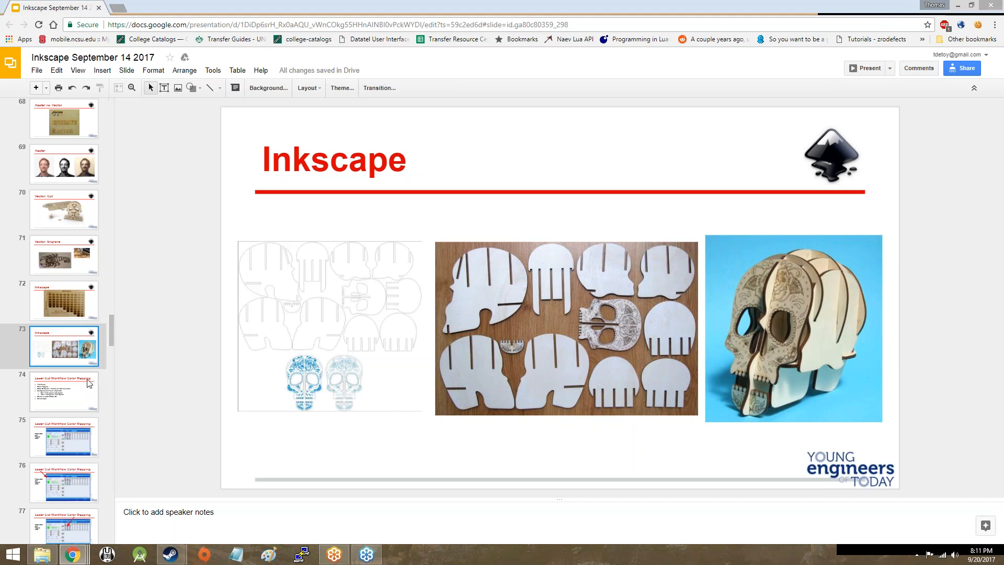
Step: Open slide 75 with the engraver color-mapping table and mapping-error question
click(64, 438)
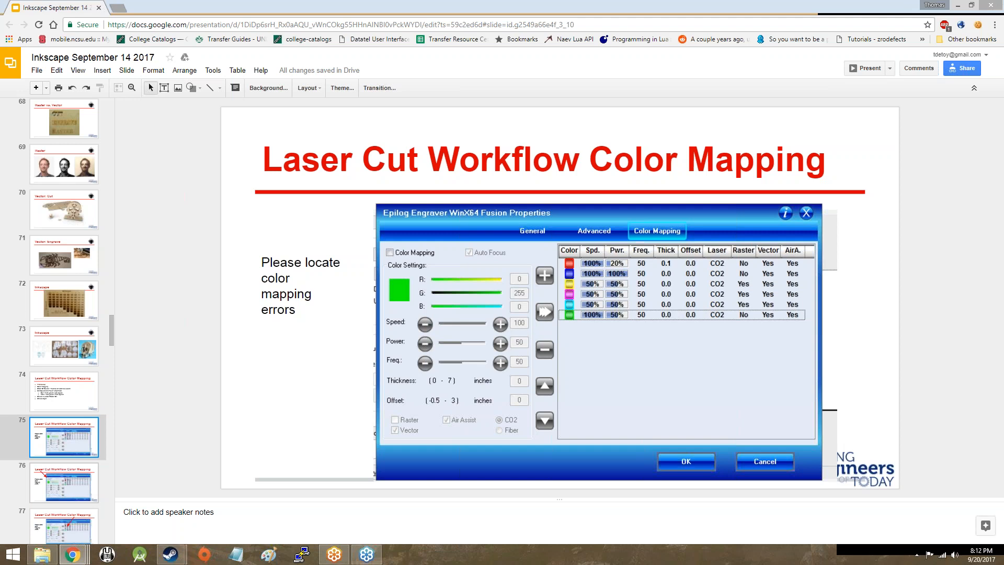
Step: Show slide 77, where a red arrow flags the wrong speed value
click(63, 482)
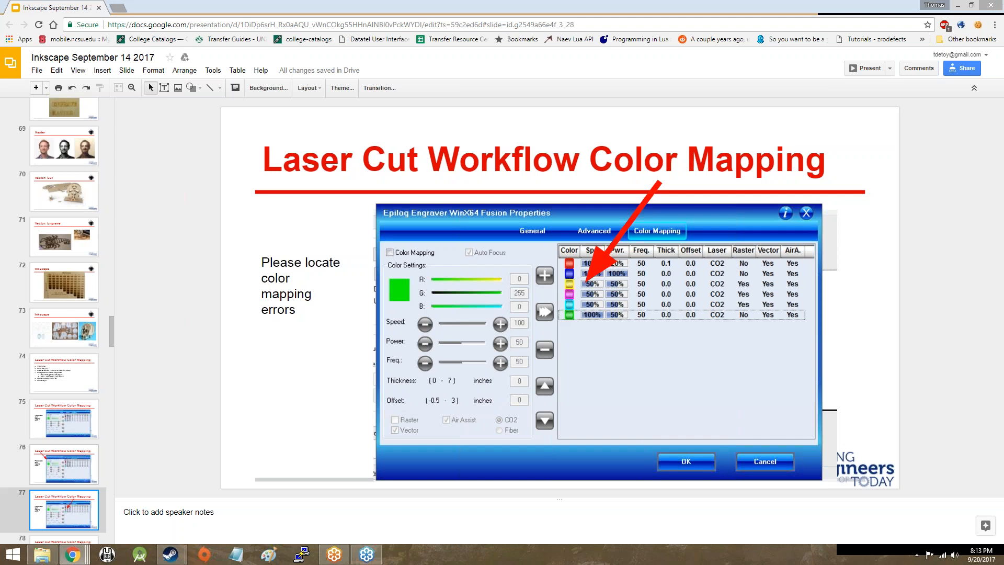
scroll(down, 3)
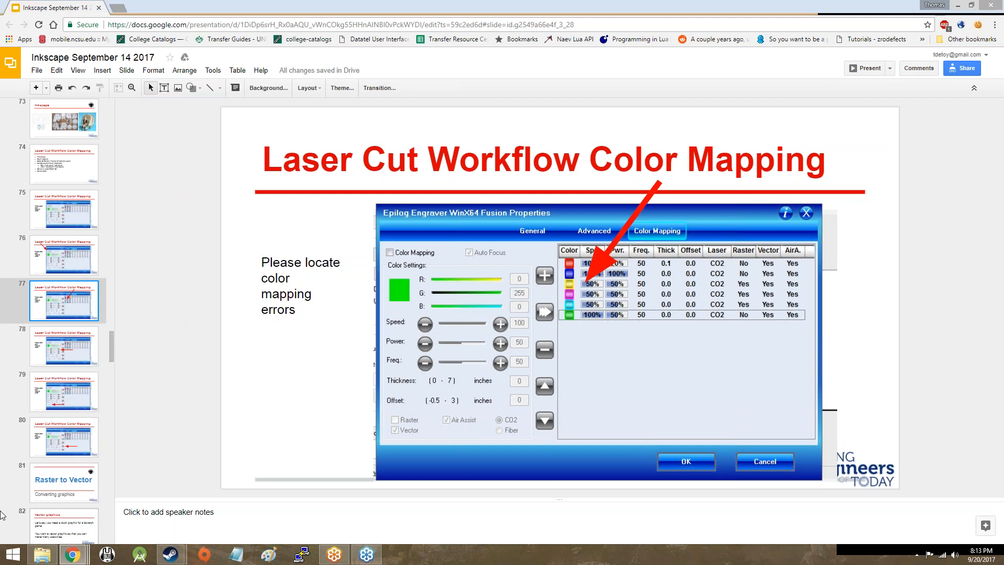
Step: Flip through slides 79, 80, 77, 78 and 80, ending on slide 79's Vector option error
click(64, 345)
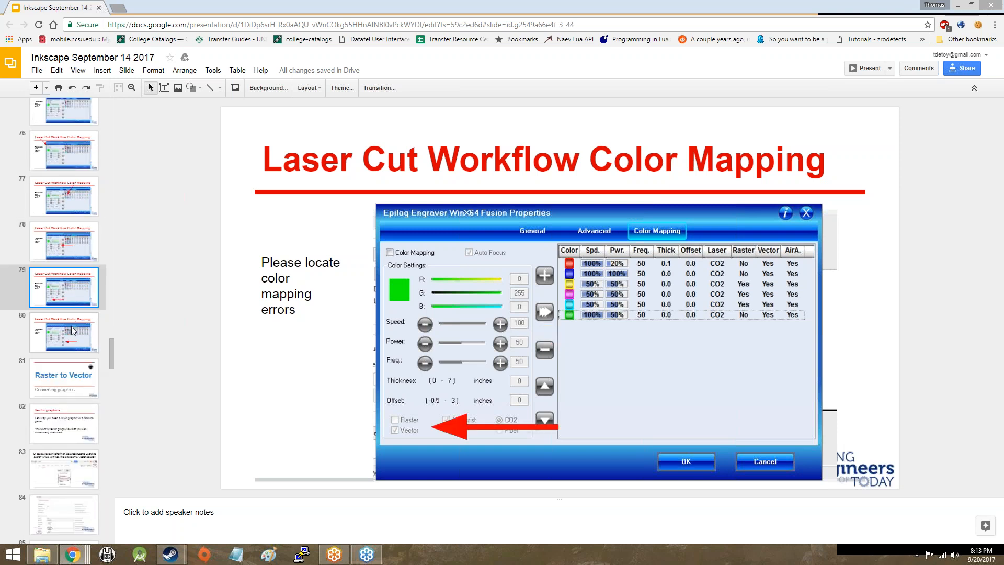
click(63, 333)
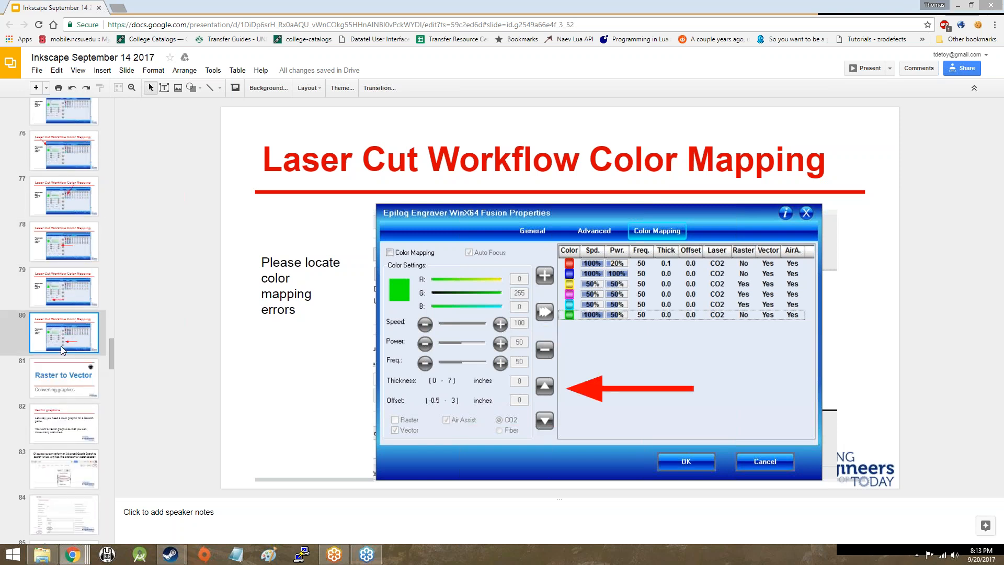
click(63, 195)
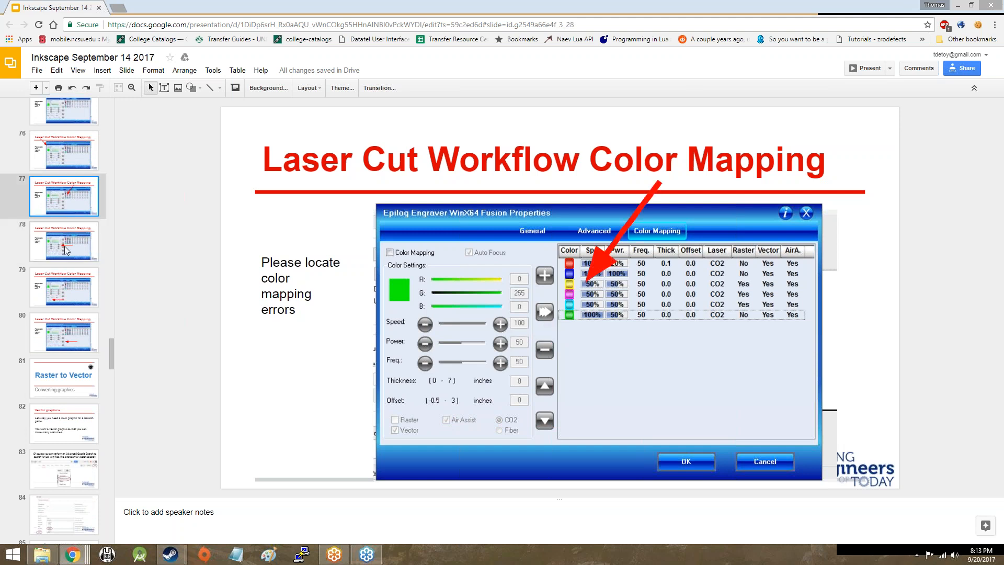
click(63, 242)
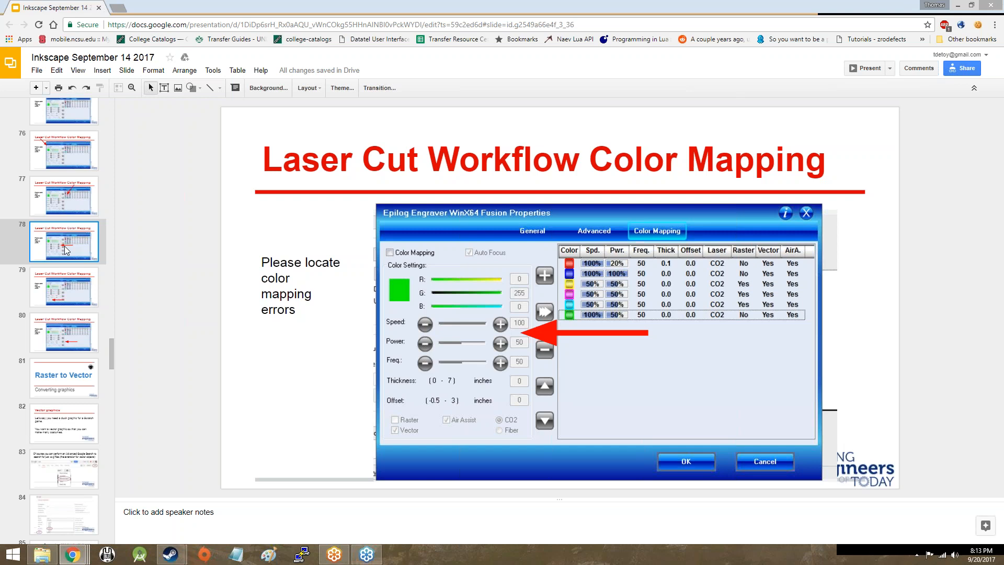
click(63, 332)
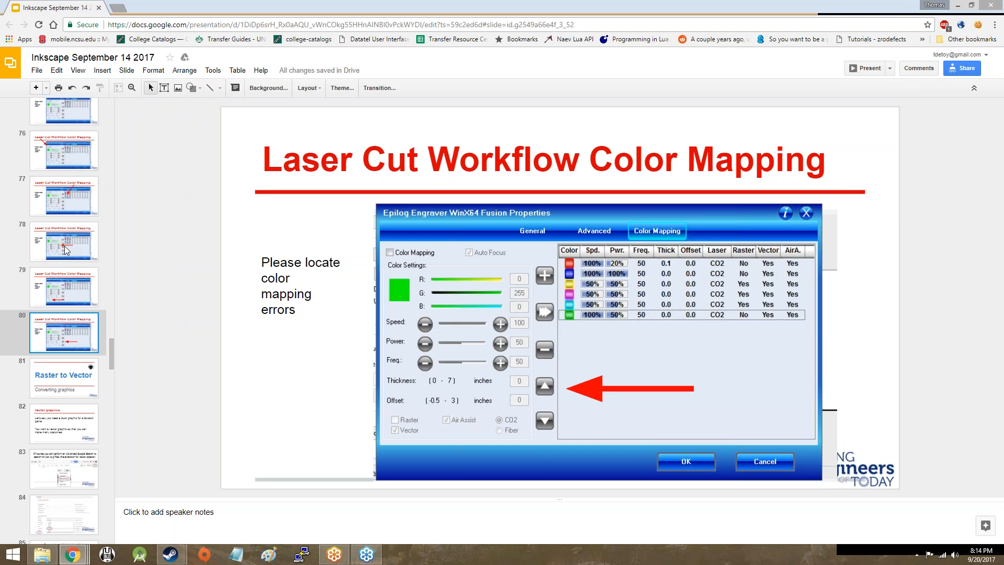
click(64, 286)
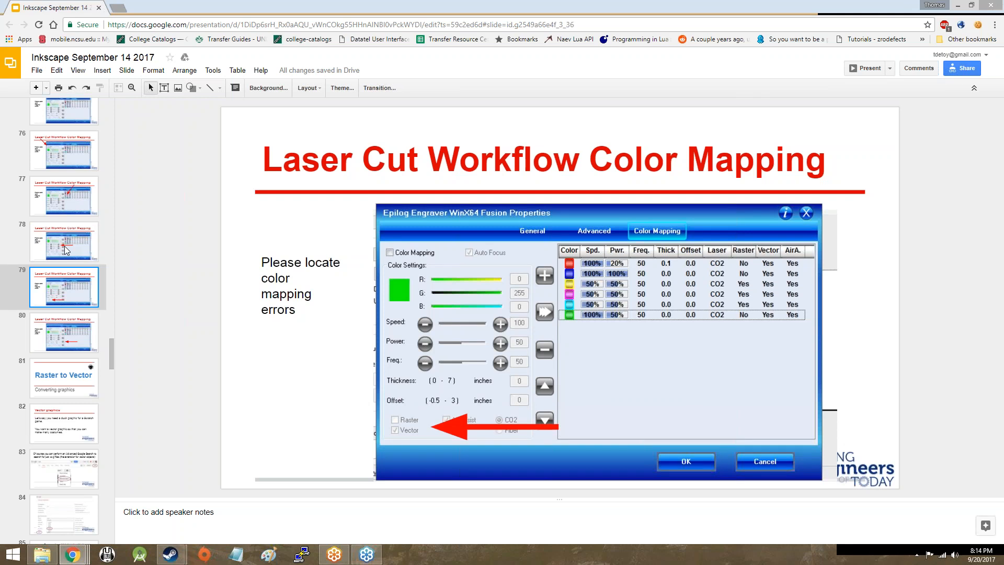
Step: Return to slide 78, where the red arrow flags the power setting
click(63, 242)
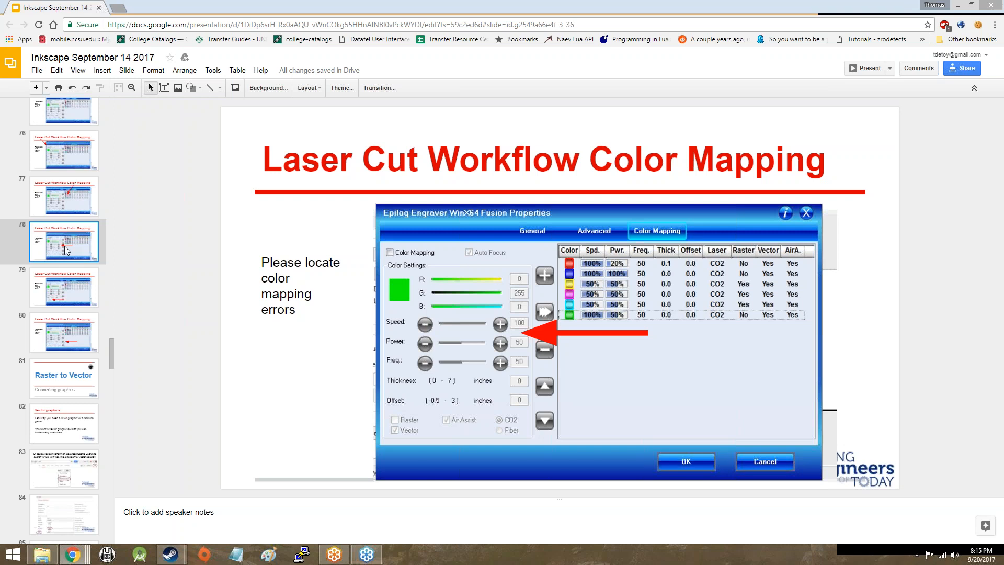
Step: Show slide 81, the 'Raster to Vector: Converting graphics' section title
click(63, 377)
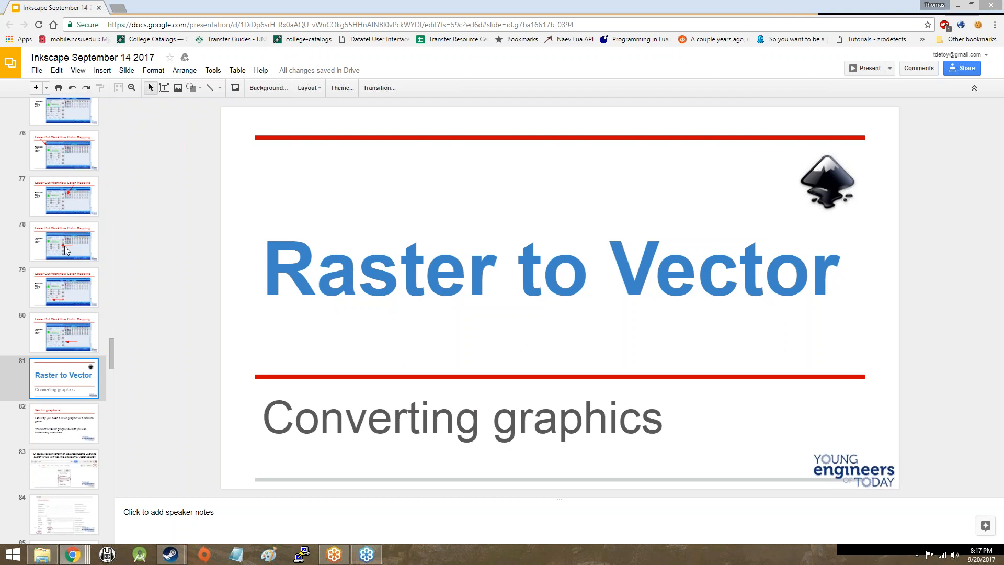
Step: Browse the duck vector graphics slides, settling on the Advanced Google Search .svg slide
click(63, 423)
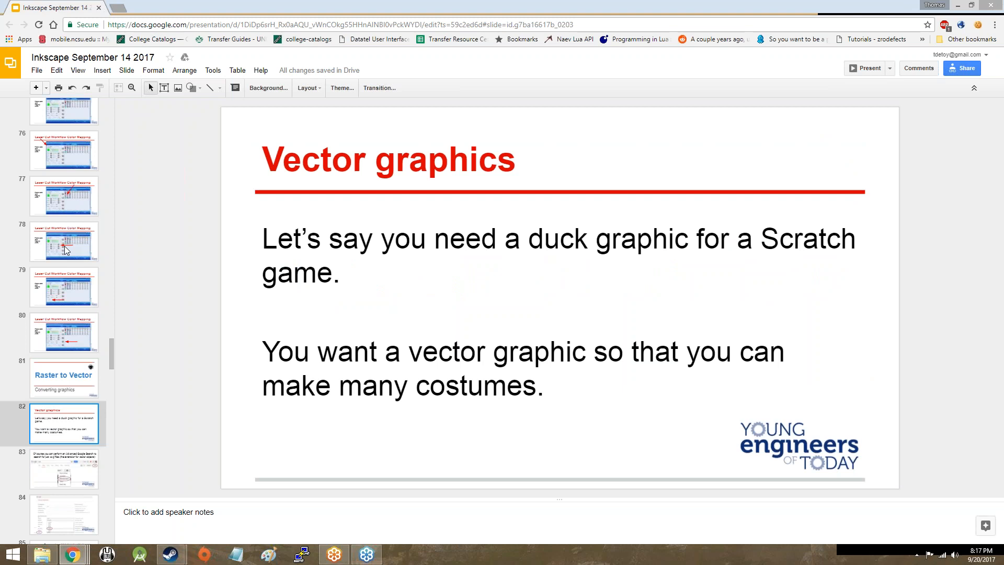
click(63, 468)
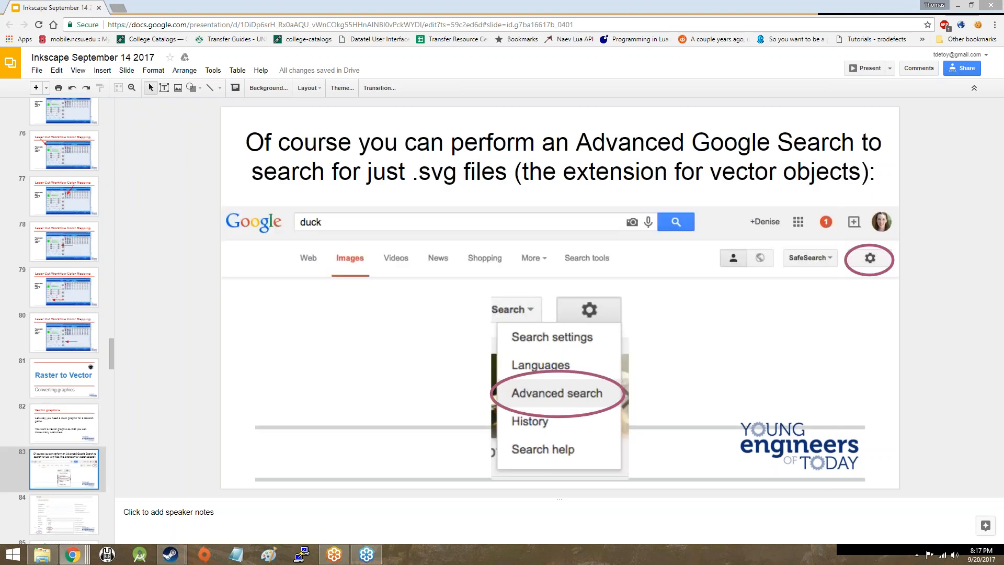
click(64, 509)
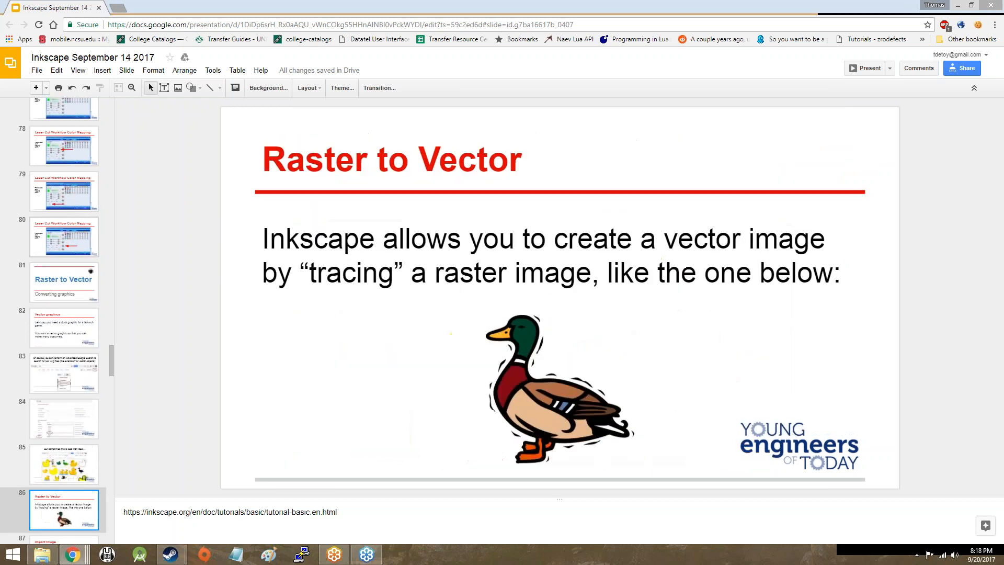
click(63, 373)
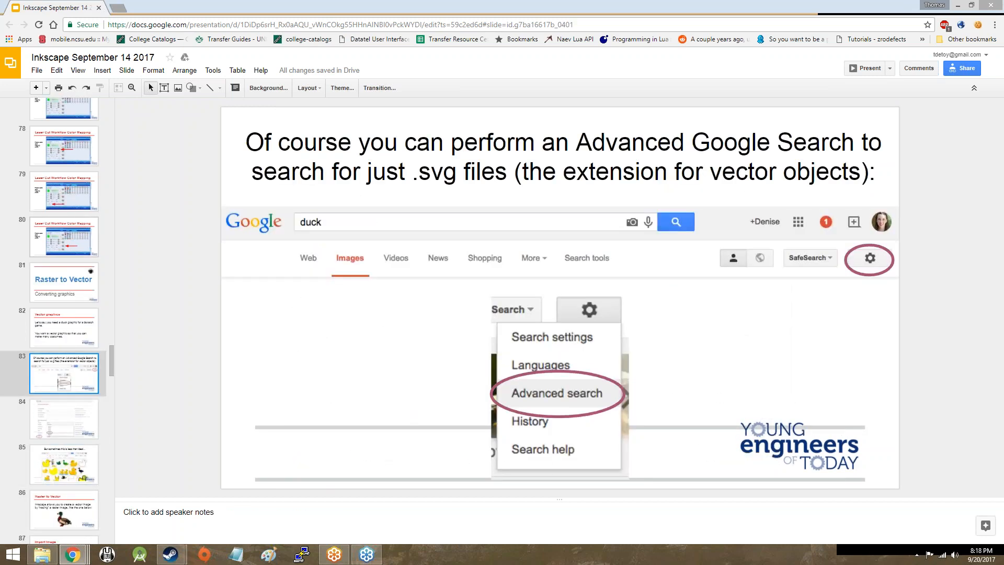
Step: Return to slide 82 about needing a duck graphic for a Scratch game
click(63, 328)
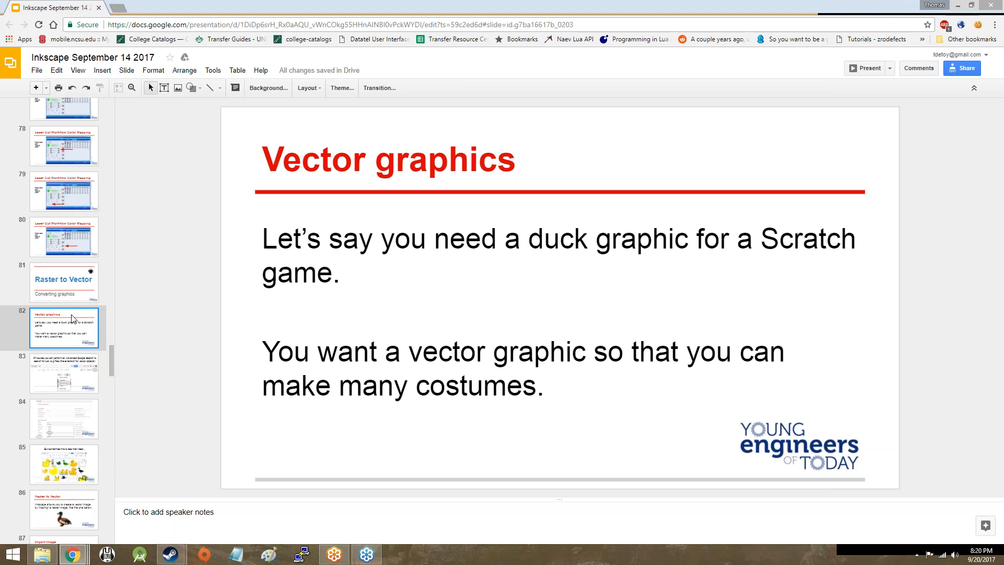
mouse_move(77, 346)
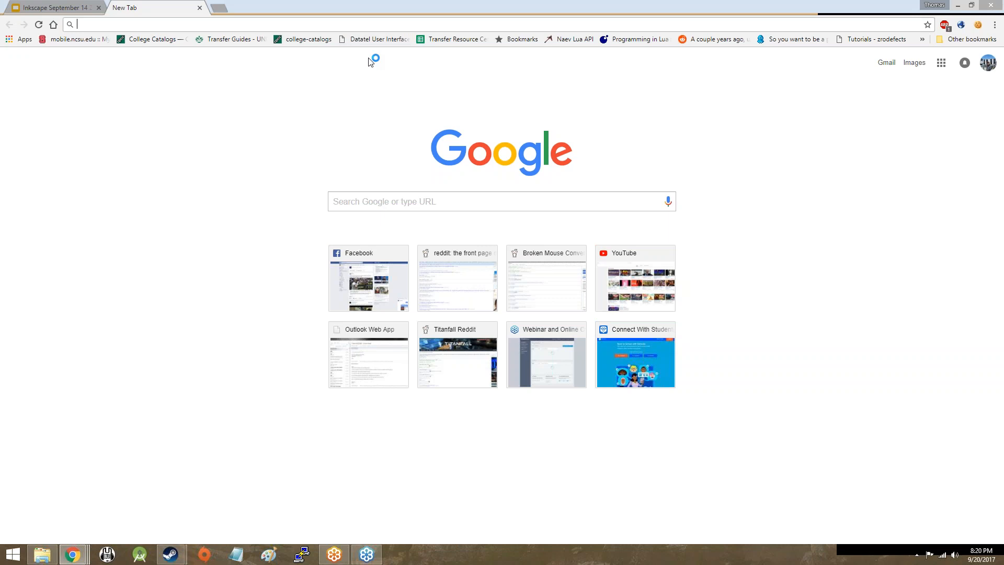
mouse_move(365, 68)
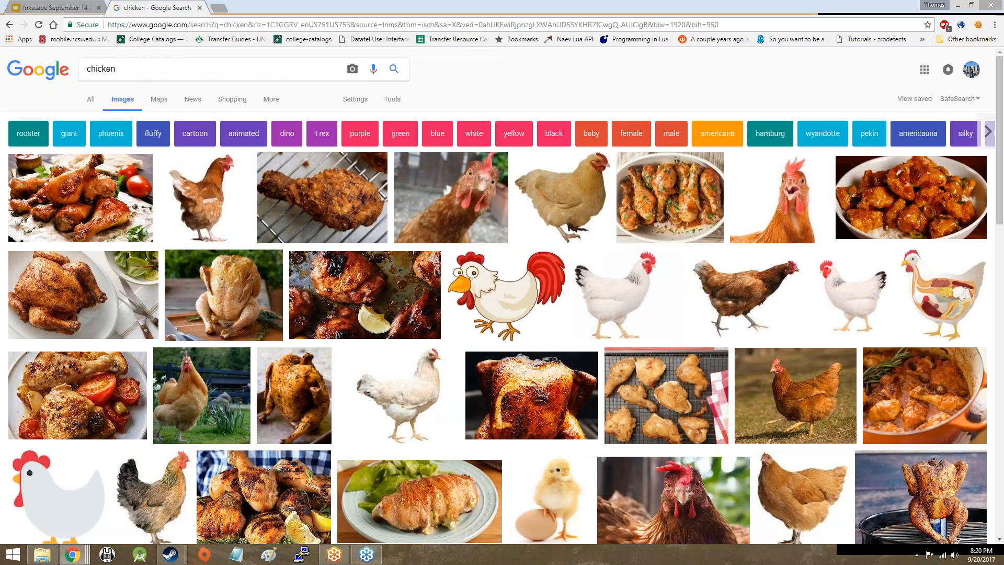
mouse_move(601, 314)
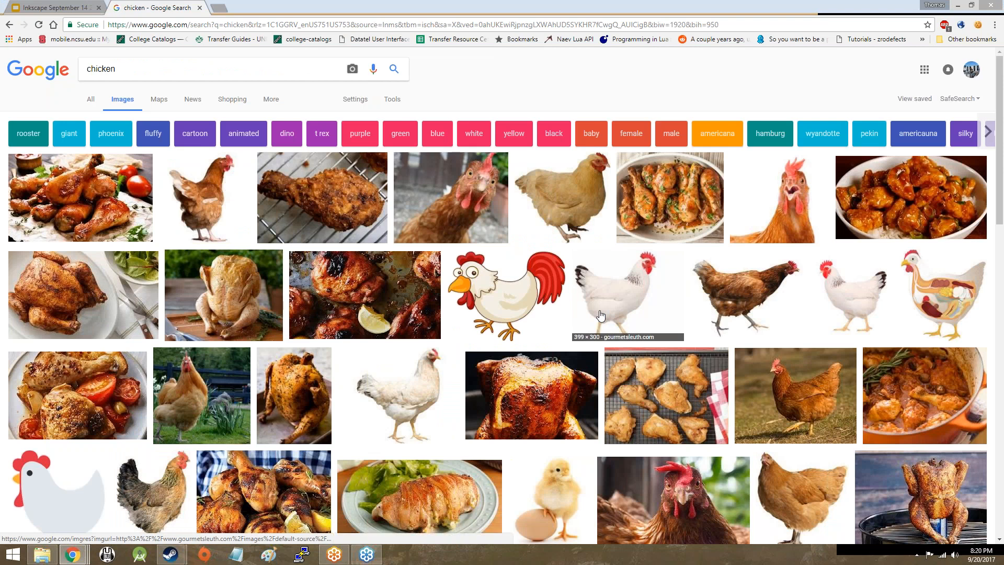
Step: Scroll down the Google Images results for 'chicken'
scroll(down, 3)
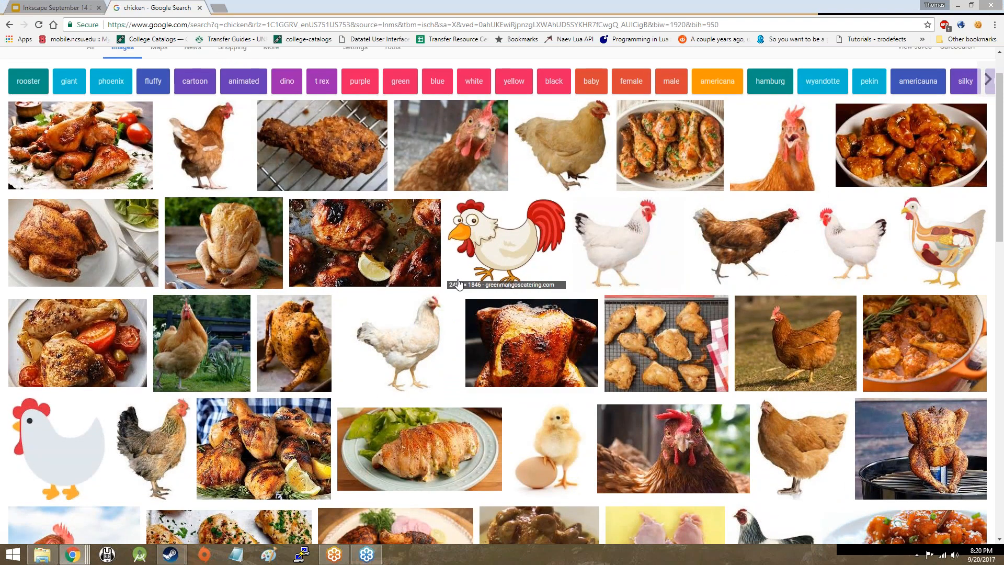
mouse_move(487, 185)
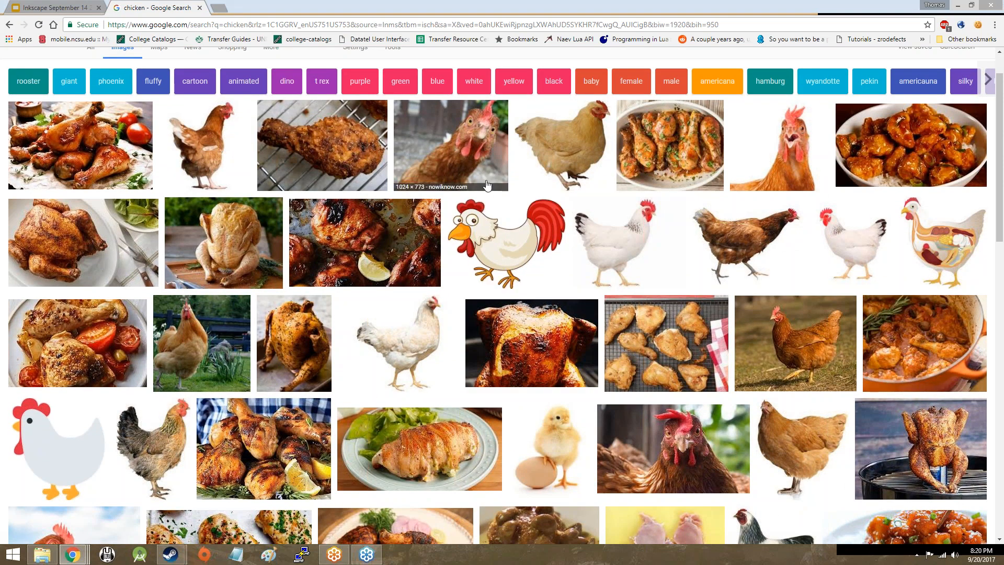
mouse_move(779, 145)
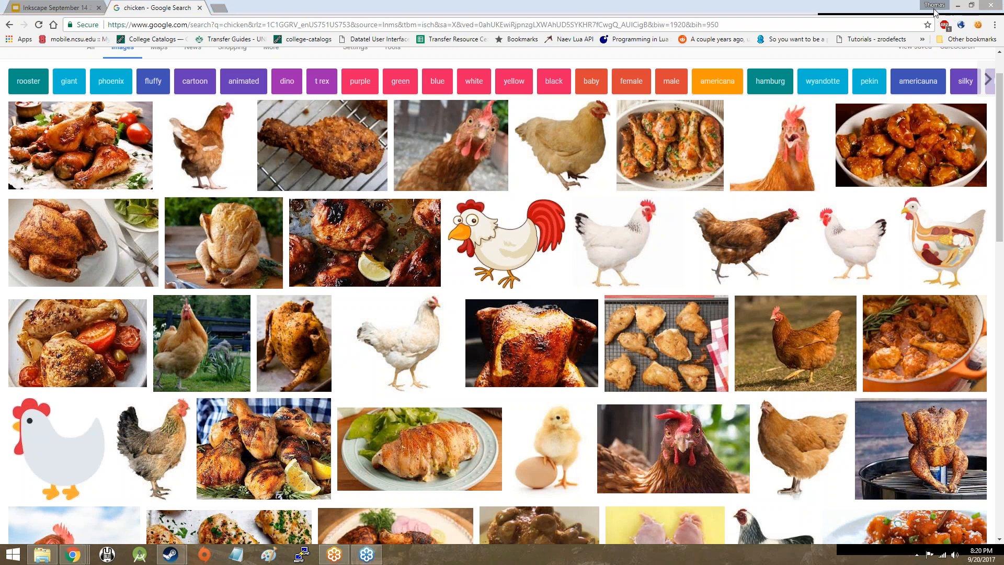
mouse_move(951, 140)
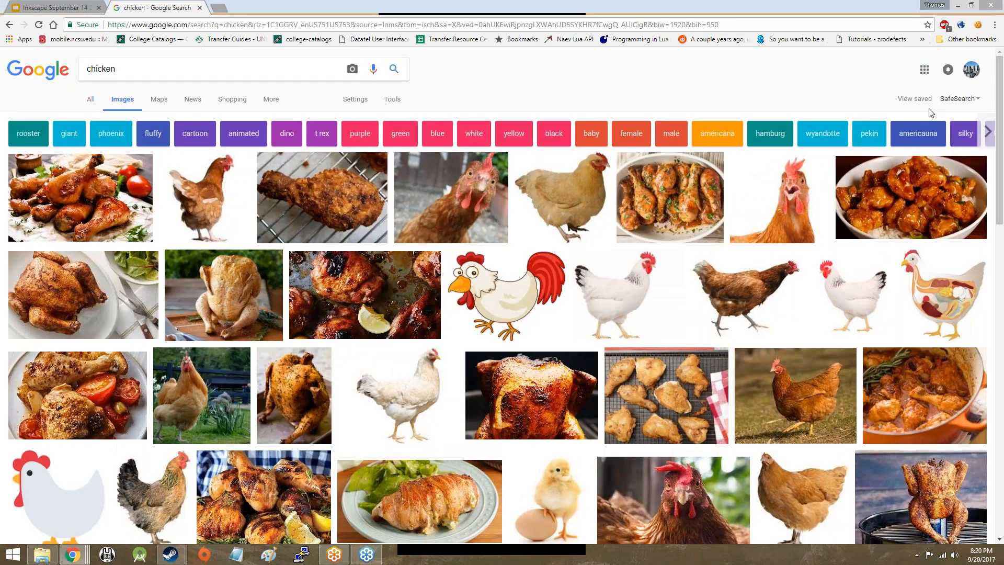
mouse_move(489, 46)
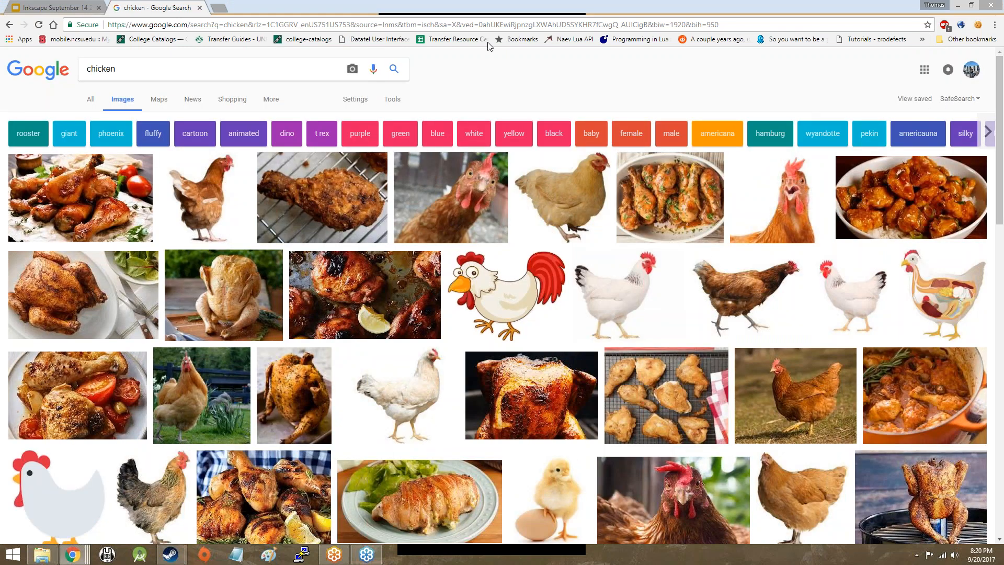
Step: Rerun the chicken image search through Advanced Image Search, restricted to SVG files
click(354, 99)
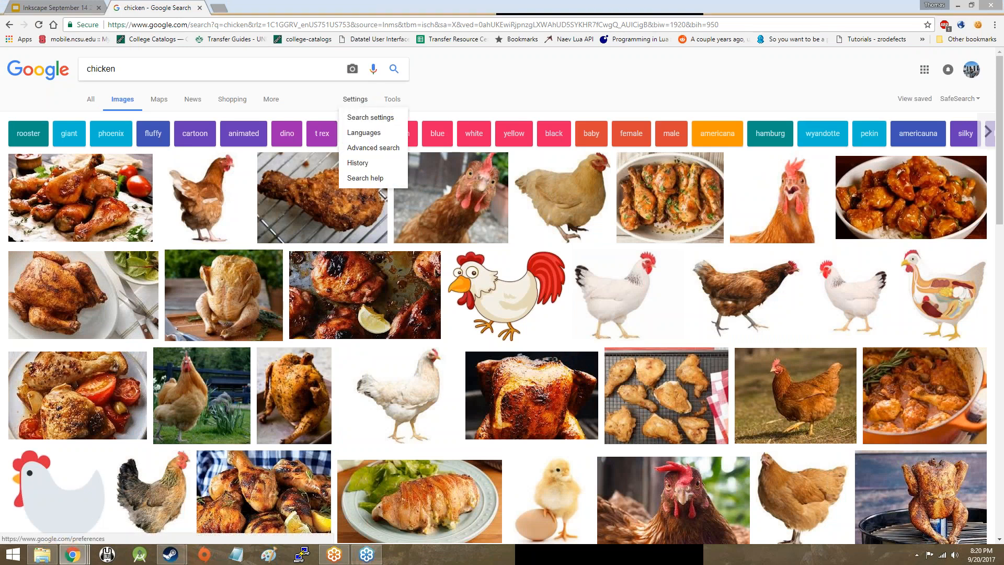
mouse_move(364, 133)
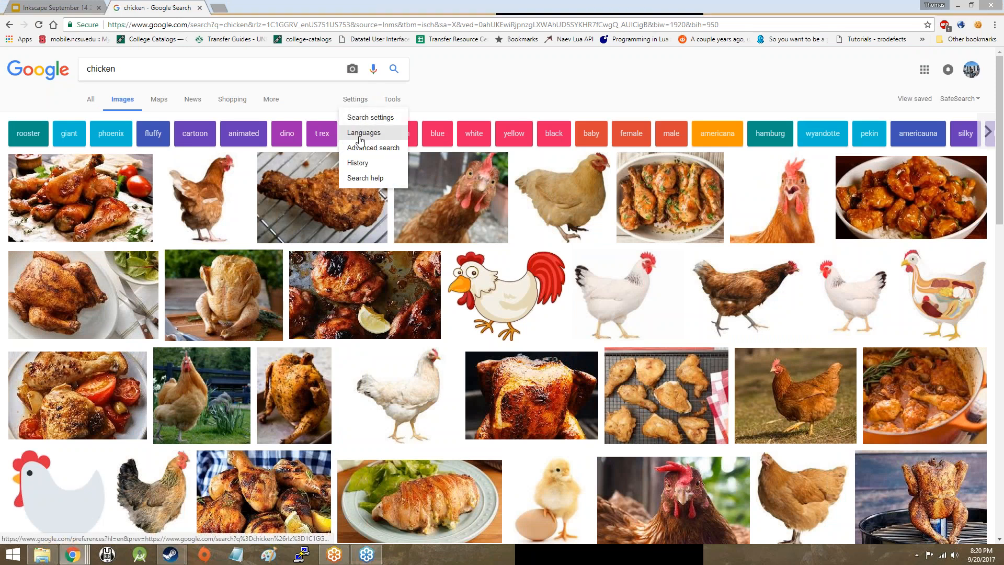
click(373, 147)
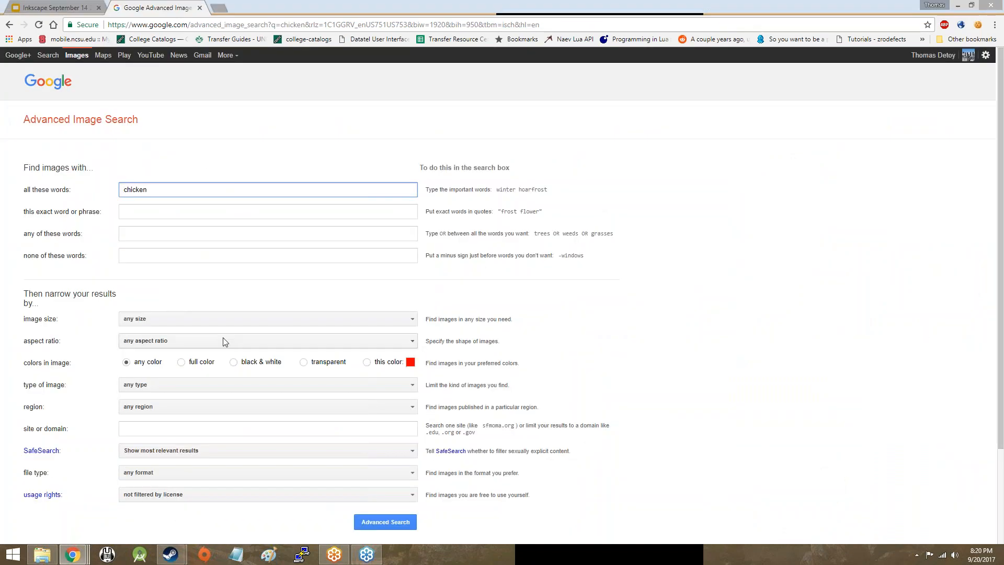
click(266, 356)
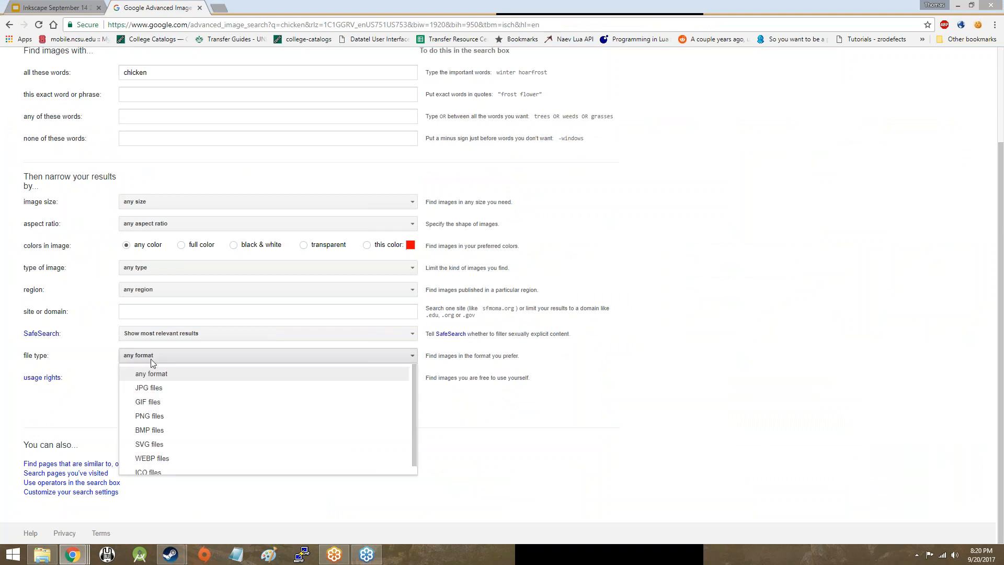
click(149, 444)
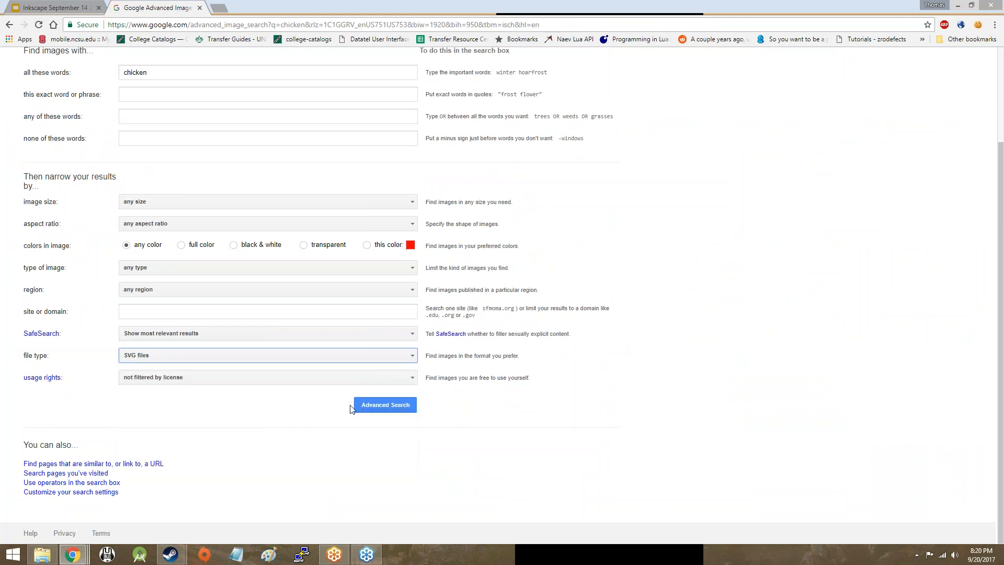
click(384, 404)
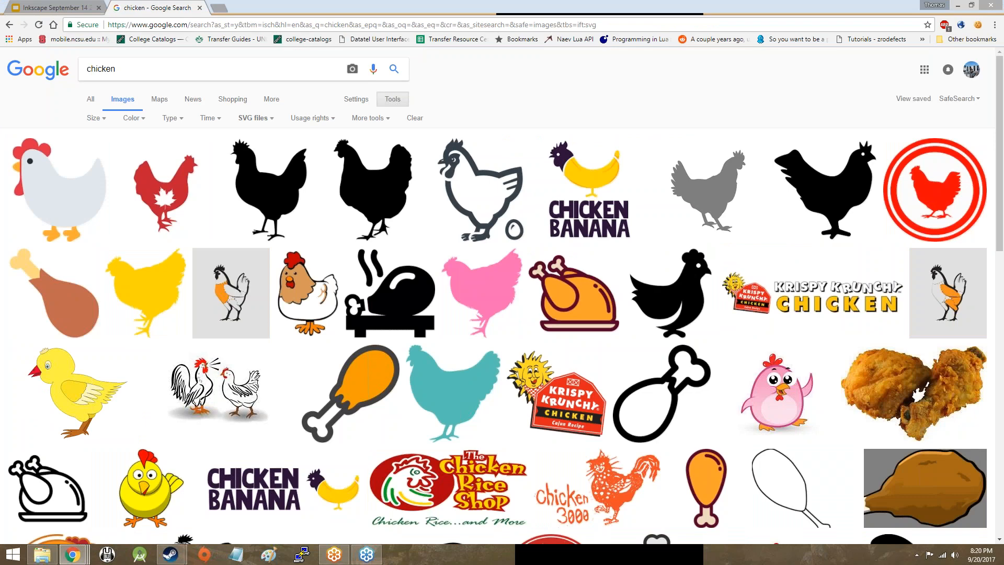
Step: Scroll the SVG chicken results and preview the mafia chicken image
scroll(down, 3)
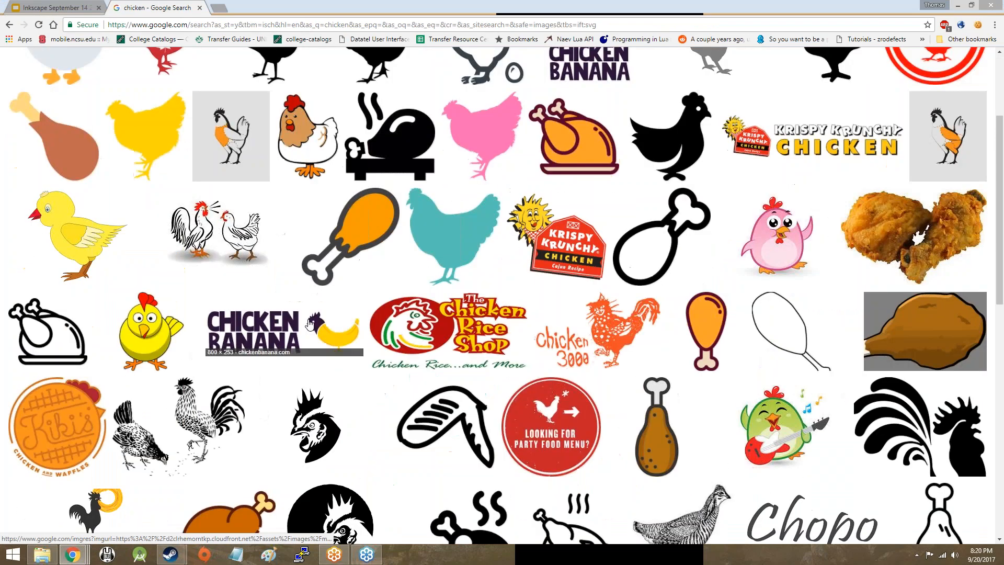
scroll(down, 3)
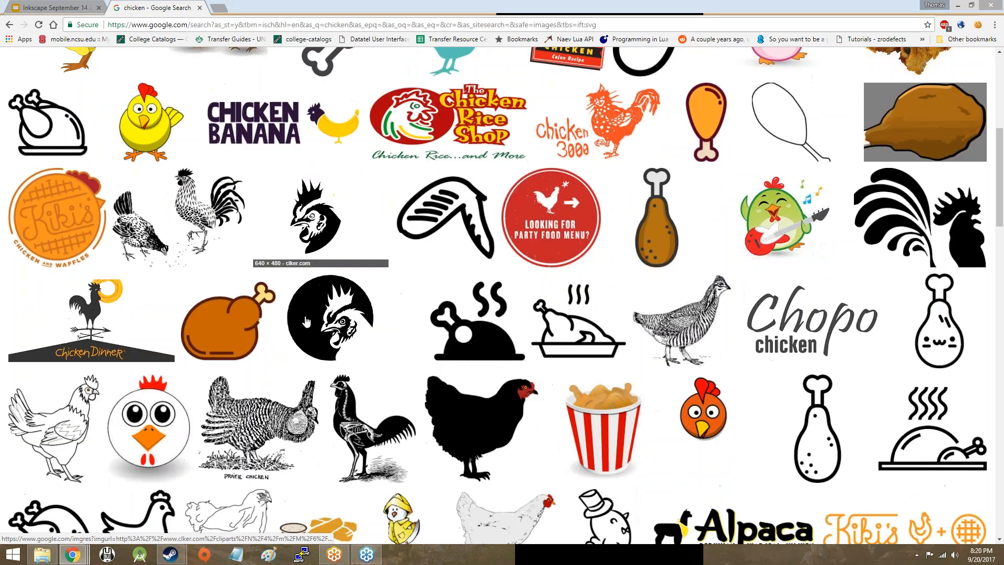
scroll(down, 3)
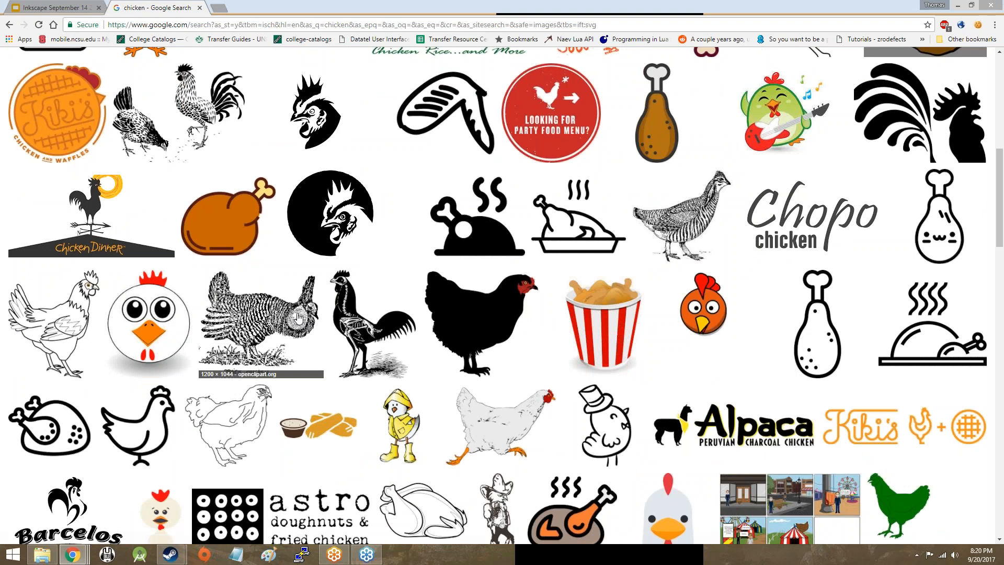
scroll(down, 3)
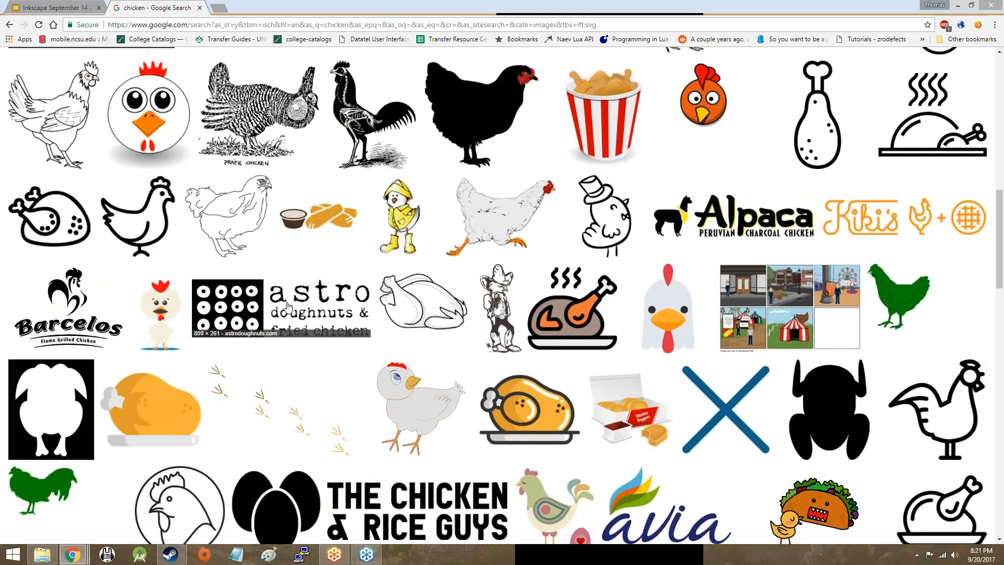
scroll(down, 3)
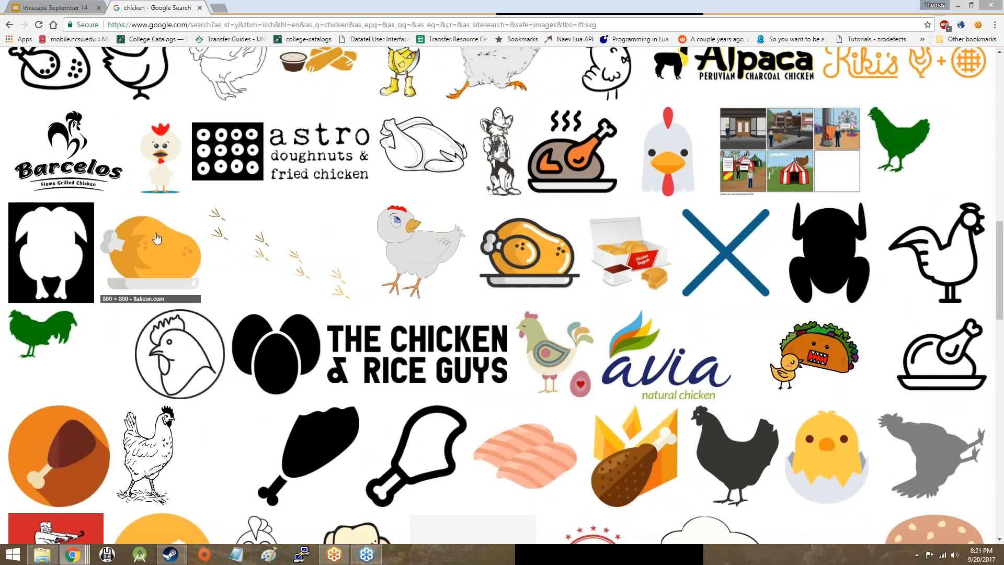
scroll(down, 3)
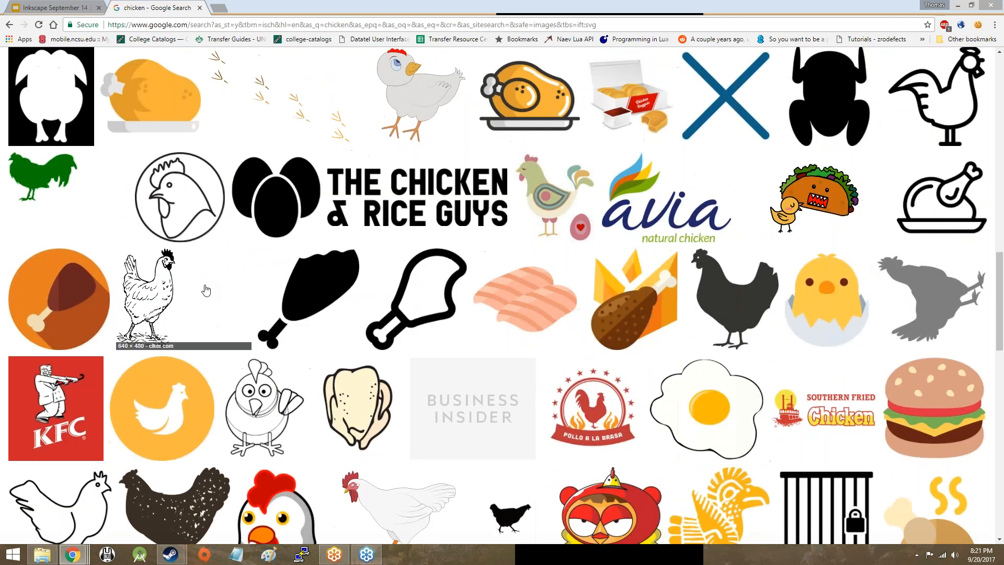
scroll(down, 3)
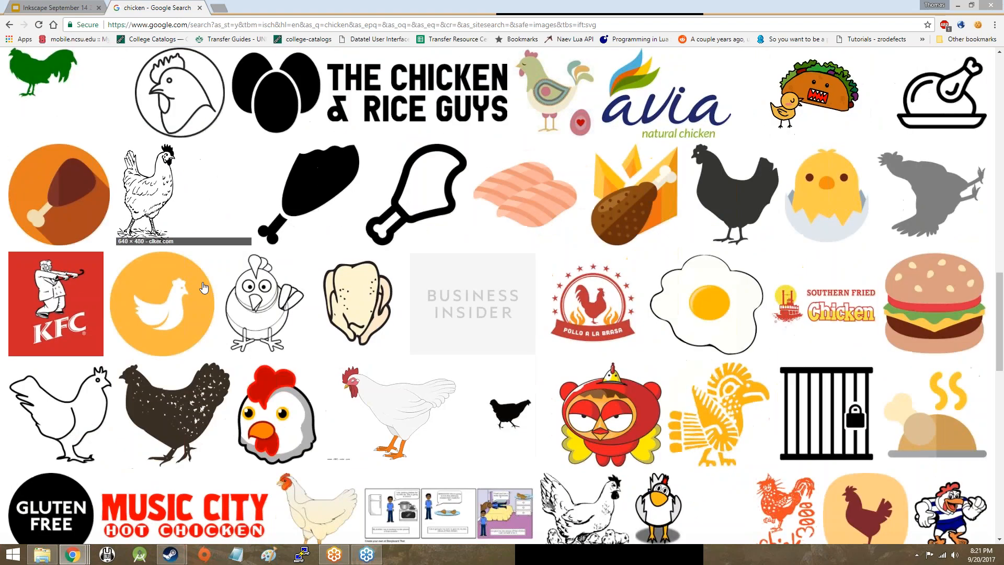
scroll(down, 3)
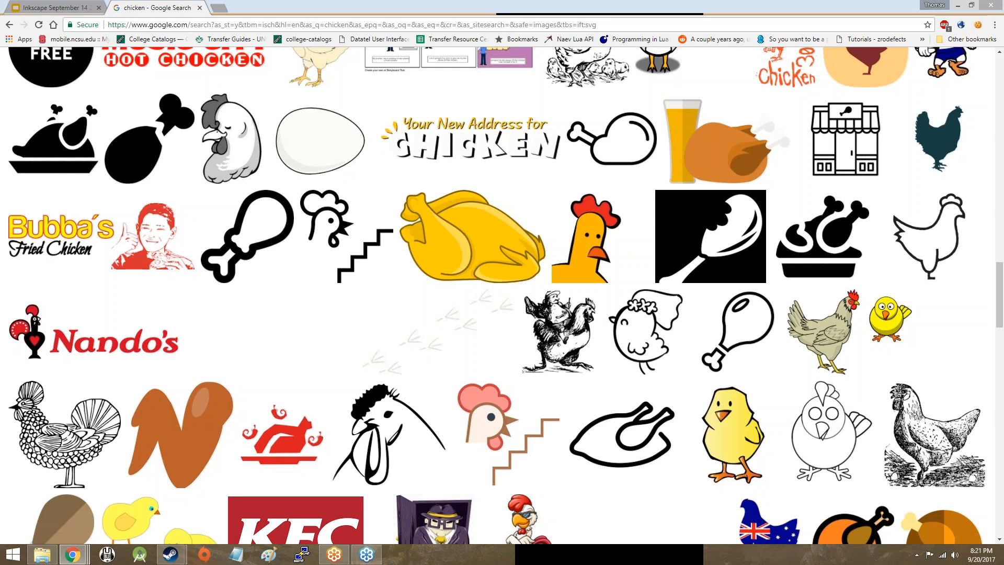
scroll(down, 3)
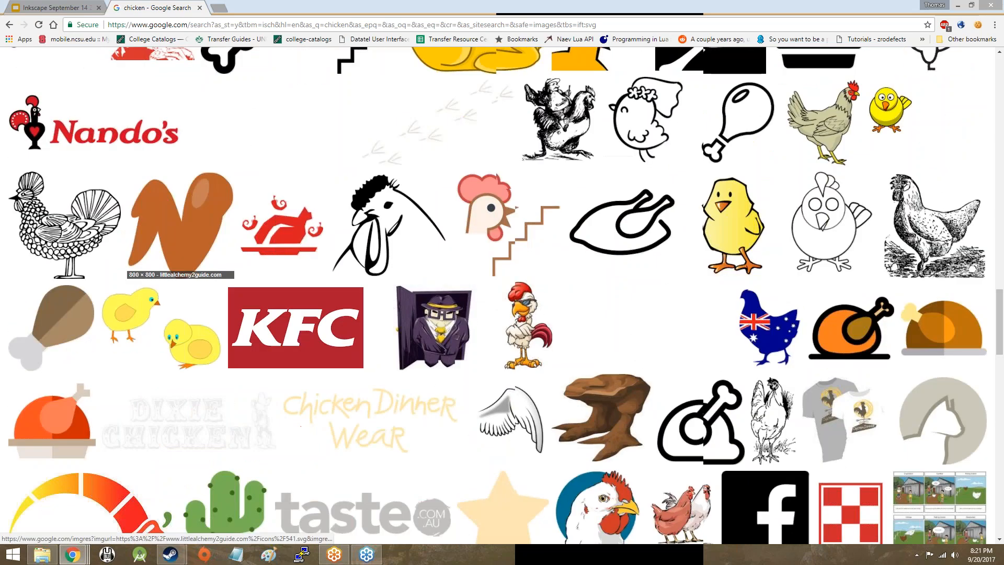
scroll(down, 3)
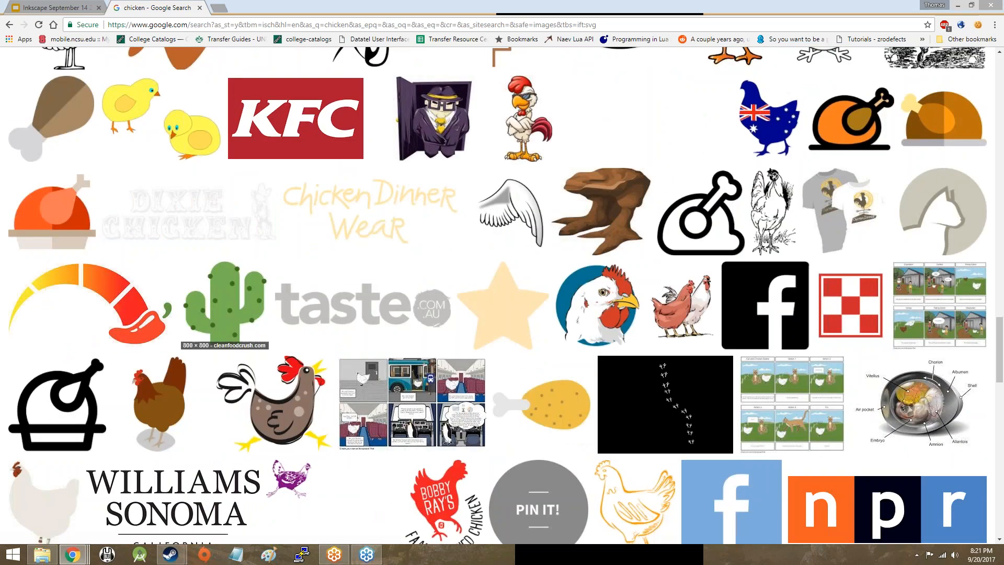
click(433, 117)
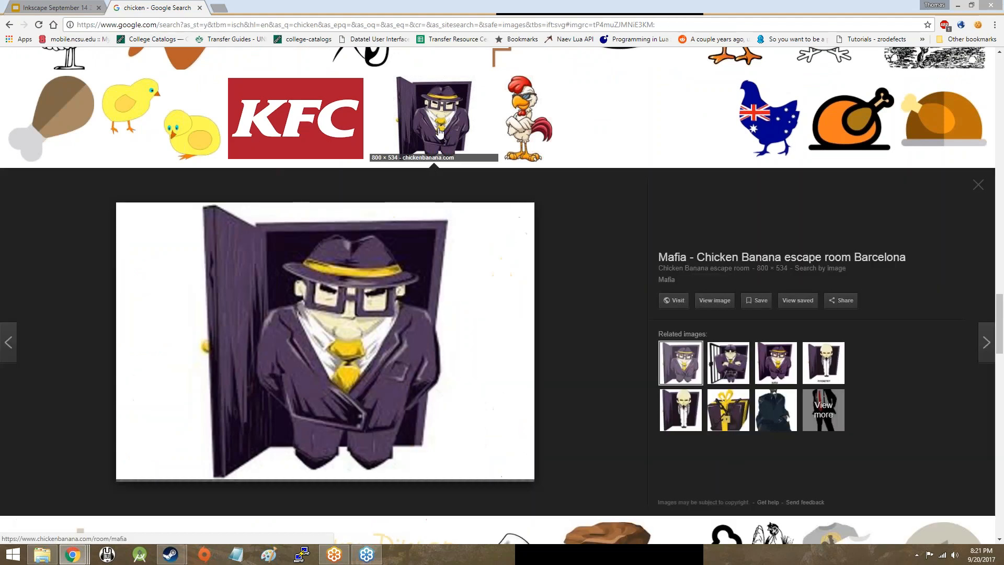
mouse_move(377, 148)
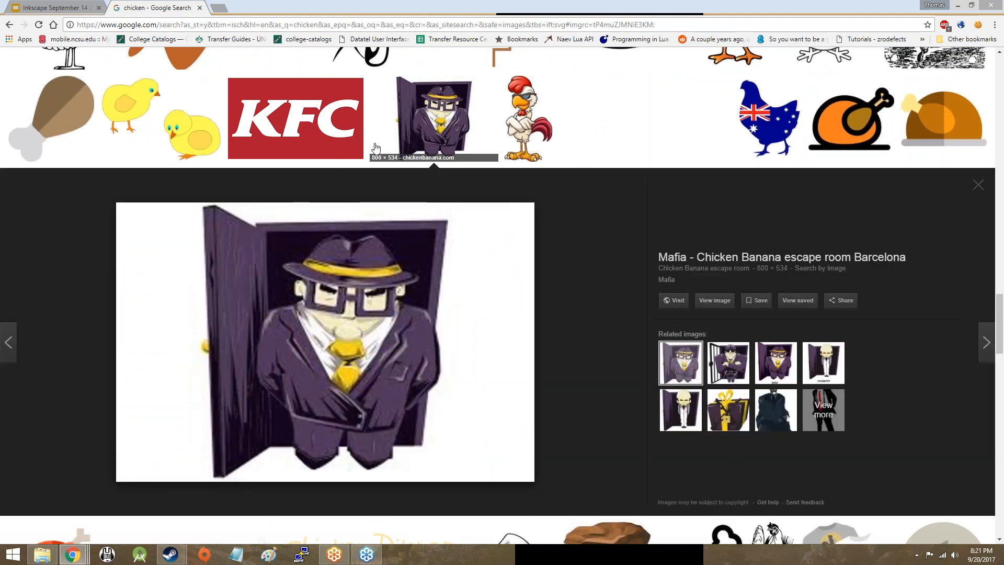
mouse_move(344, 282)
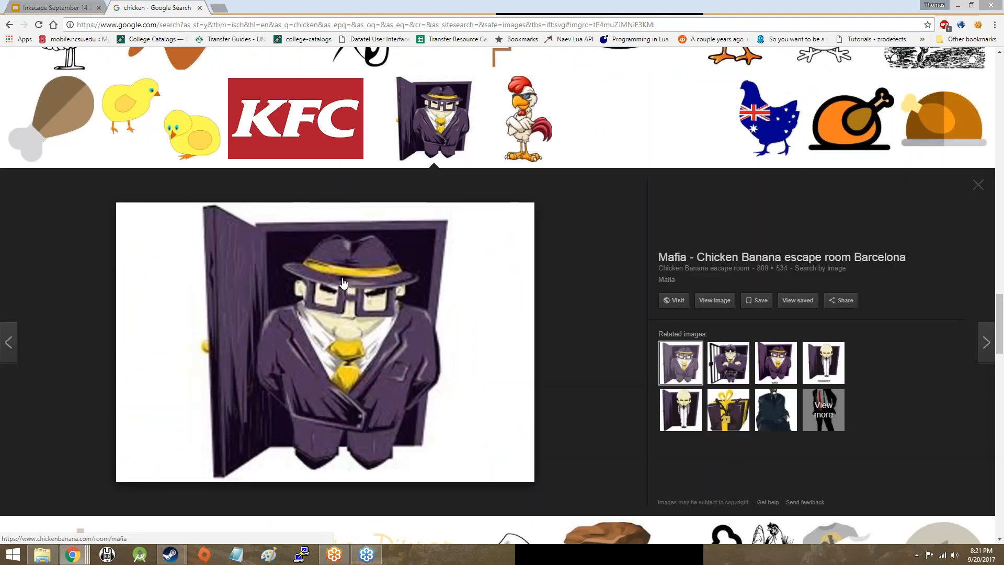
Step: Preview the raised-hand image and scroll further down to the chicken logos
click(978, 185)
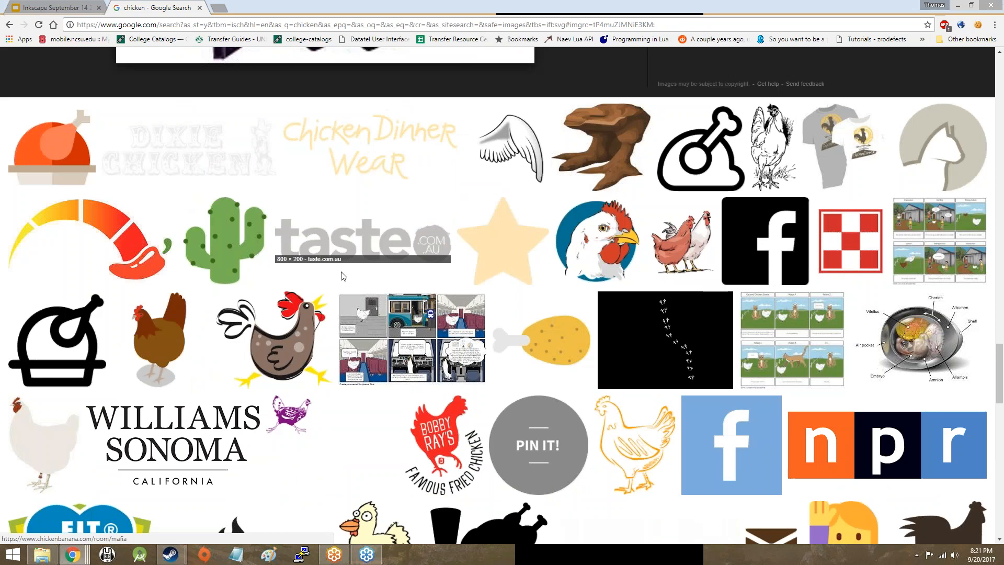
scroll(down, 3)
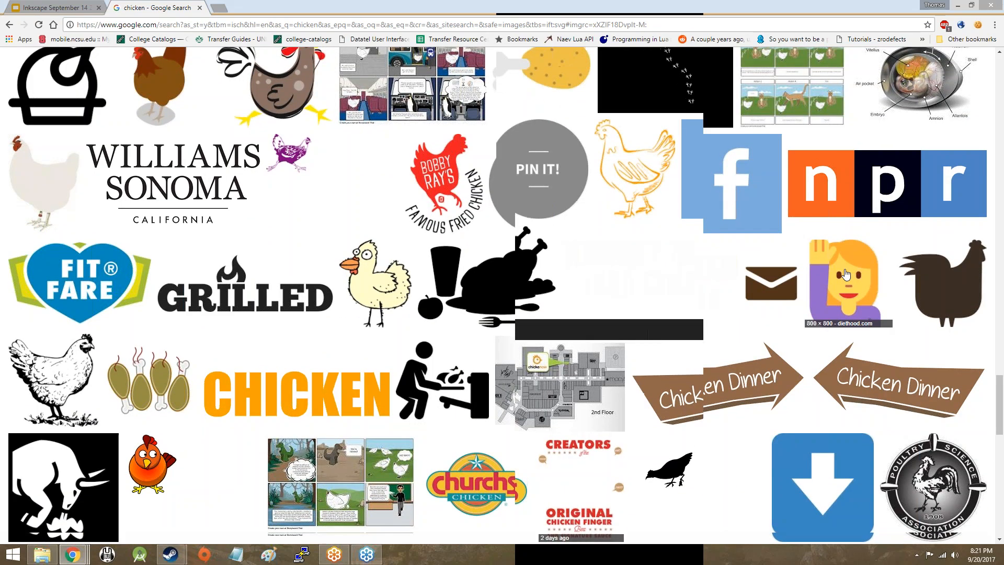
click(845, 282)
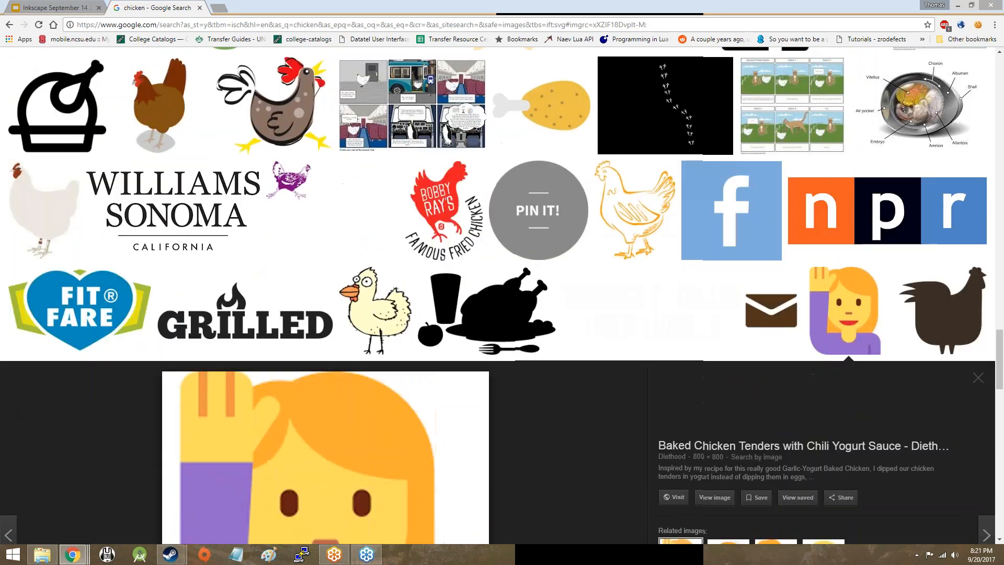
scroll(down, 3)
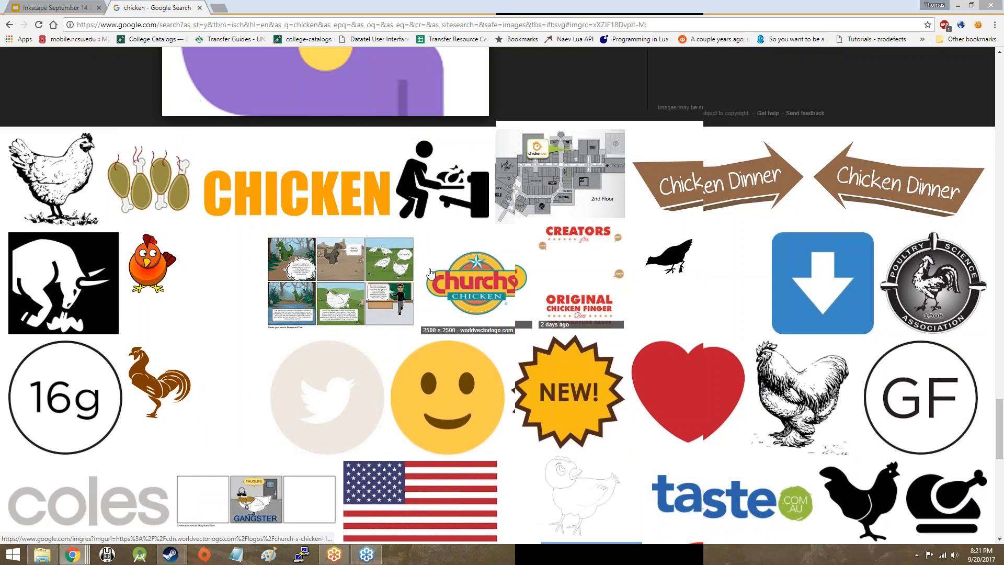
scroll(down, 3)
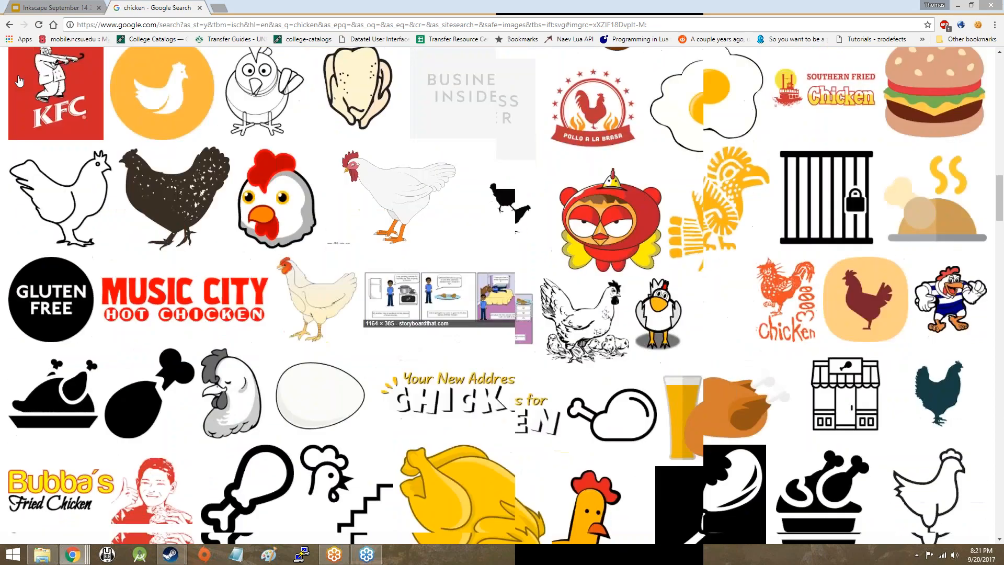
Step: Return to the unfiltered chicken image results and start scrolling through them
click(9, 25)
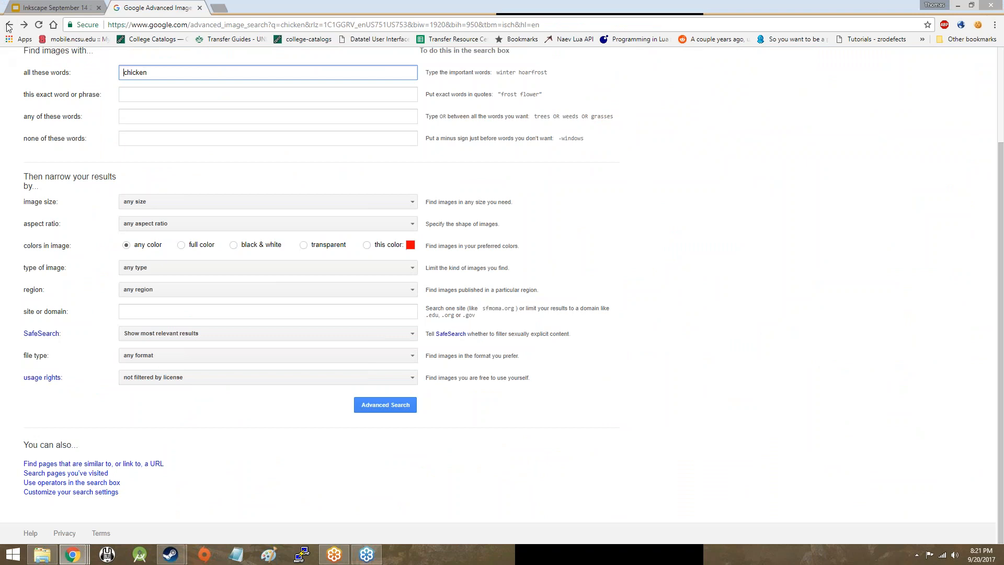
click(385, 405)
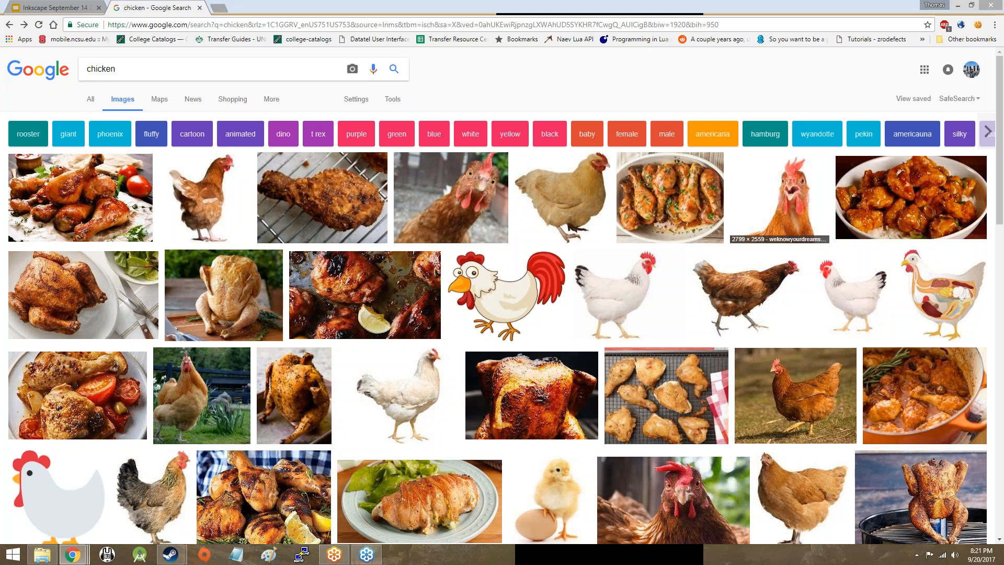
mouse_move(899, 197)
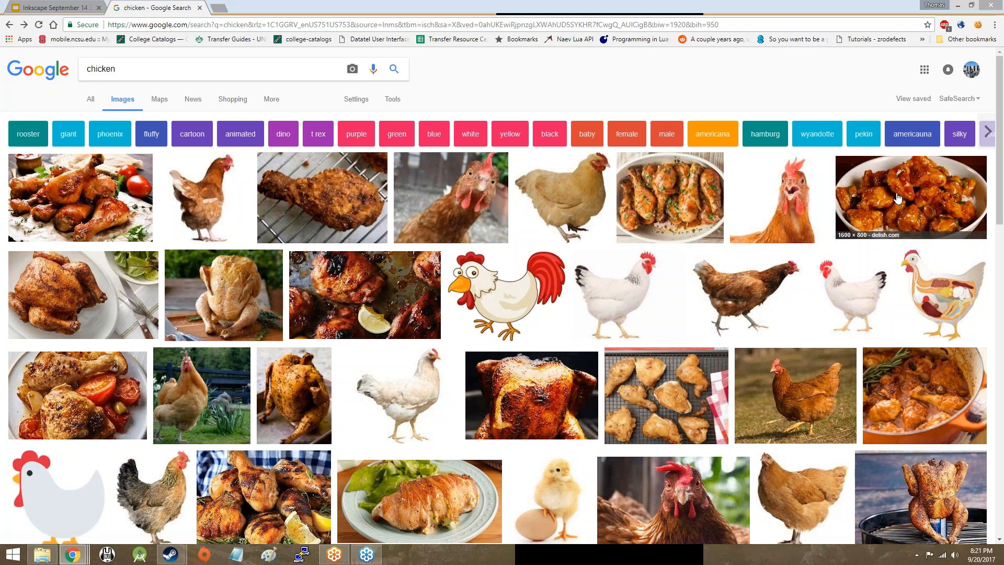
mouse_move(865, 198)
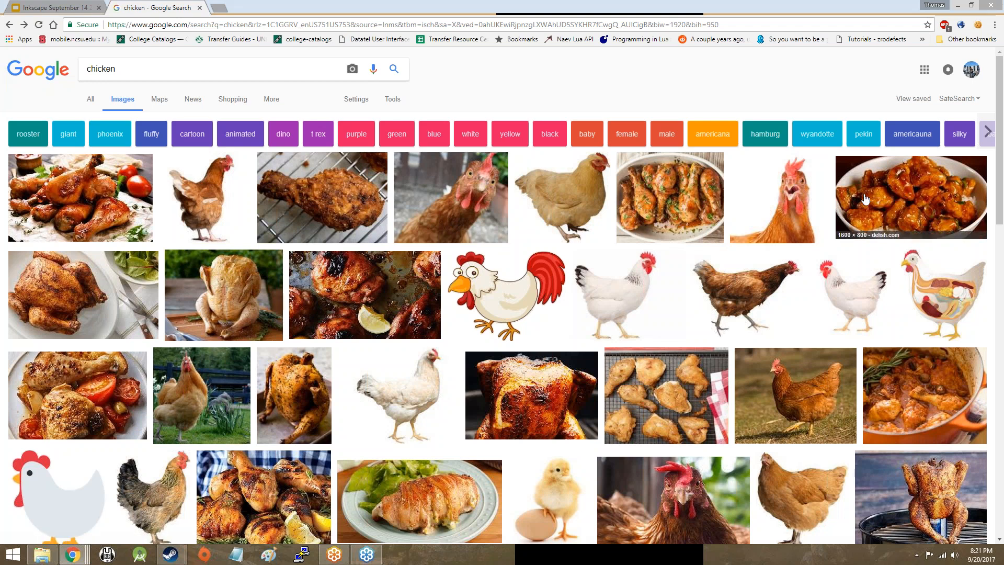
scroll(down, 3)
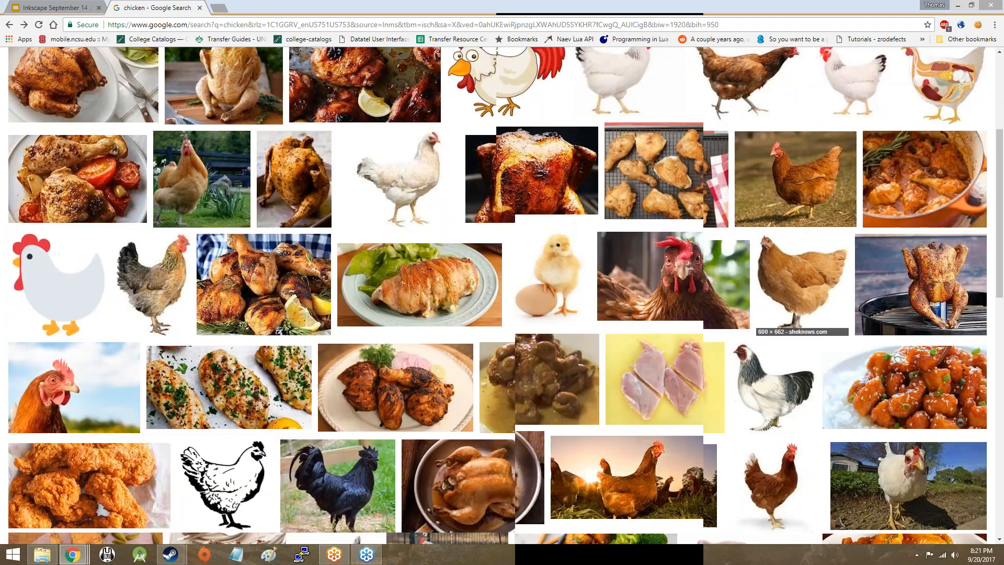
scroll(down, 3)
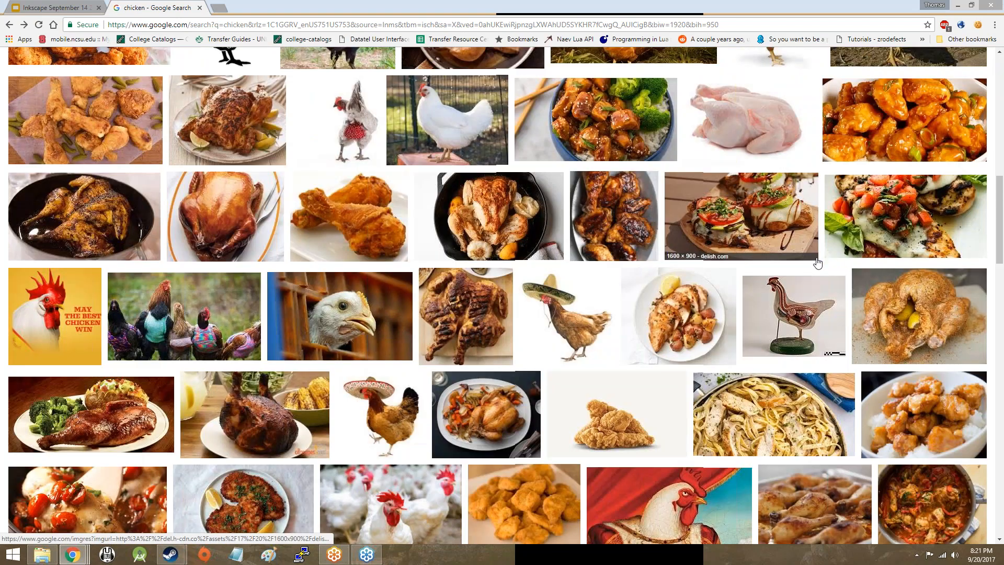
scroll(down, 3)
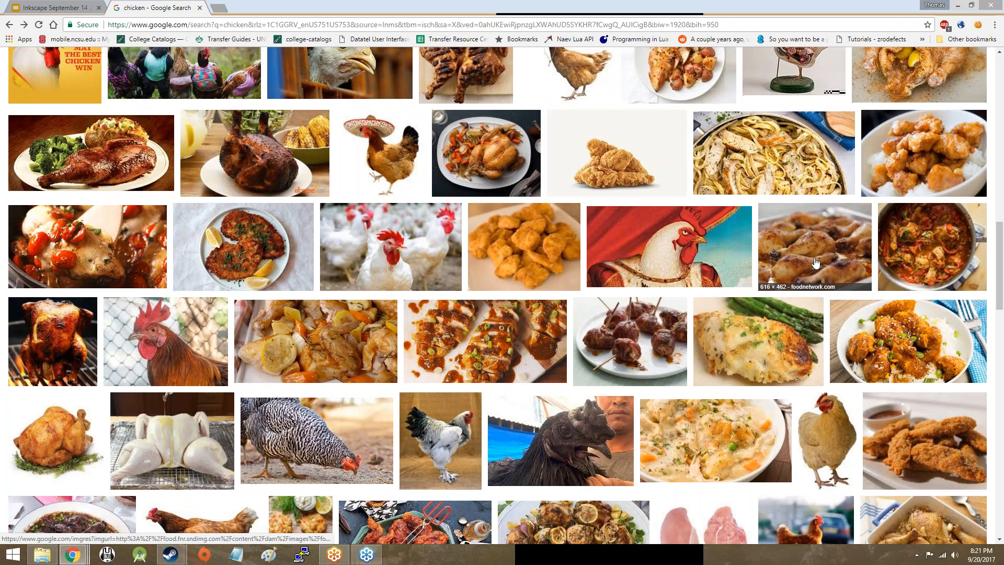
scroll(down, 3)
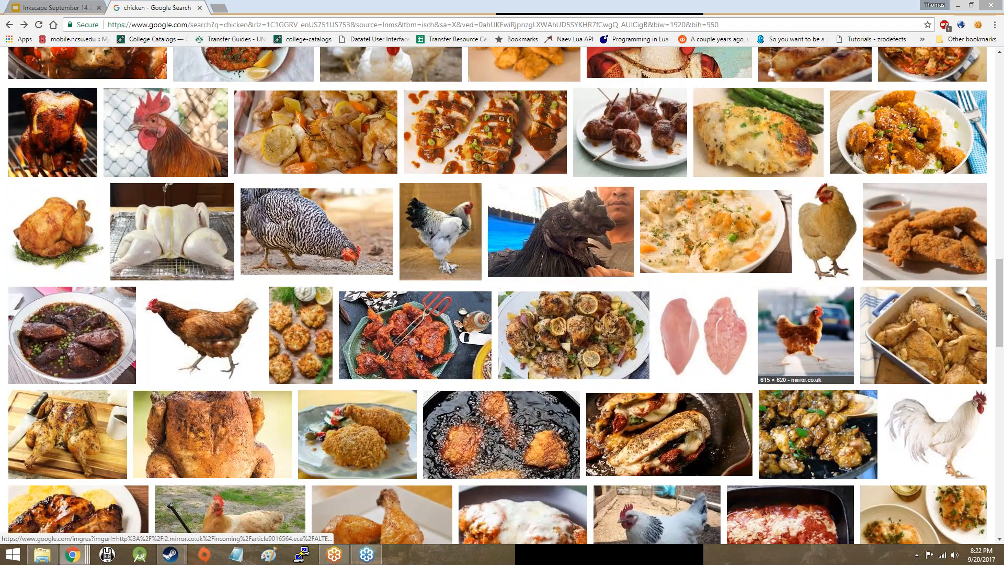
mouse_move(807, 303)
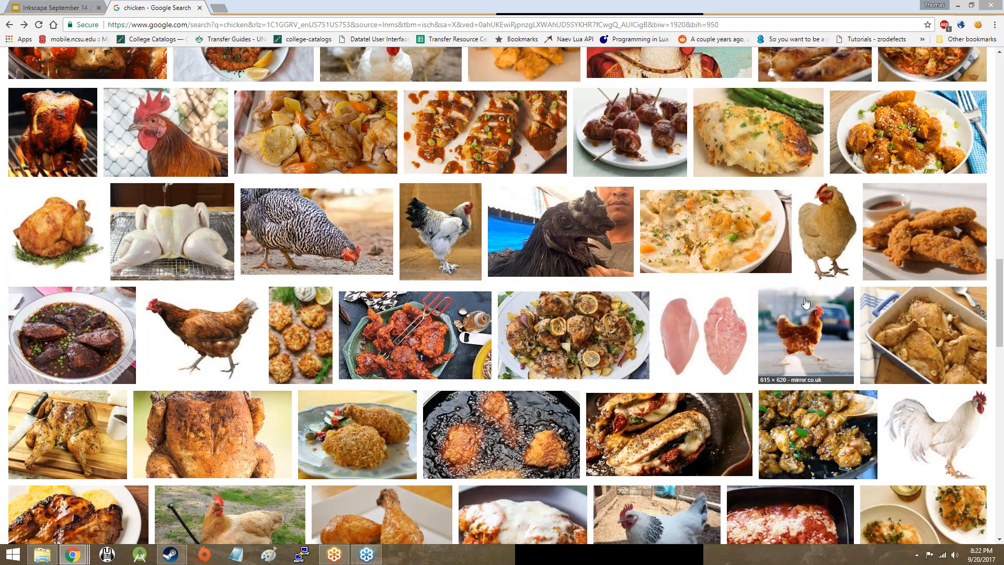
scroll(down, 3)
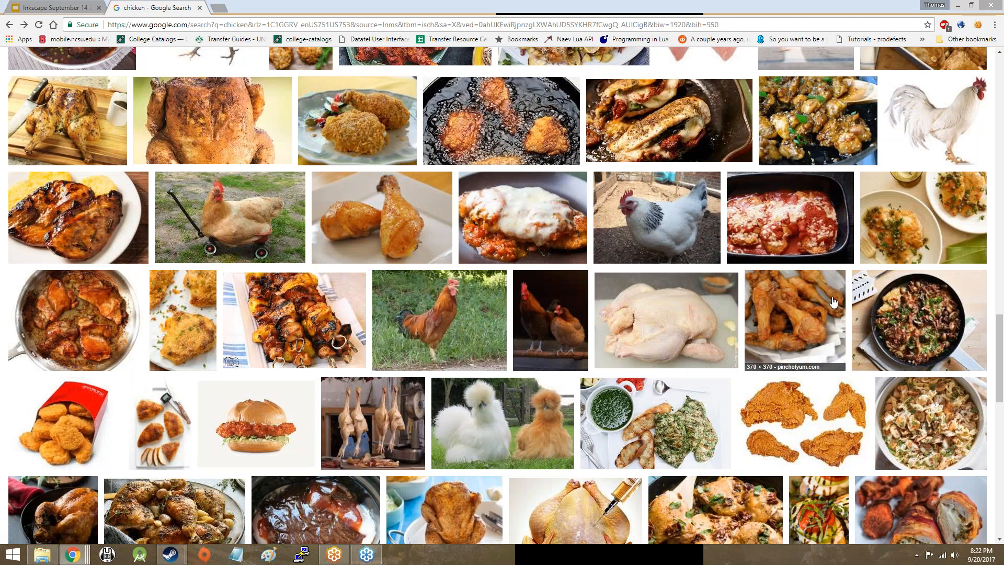
scroll(down, 3)
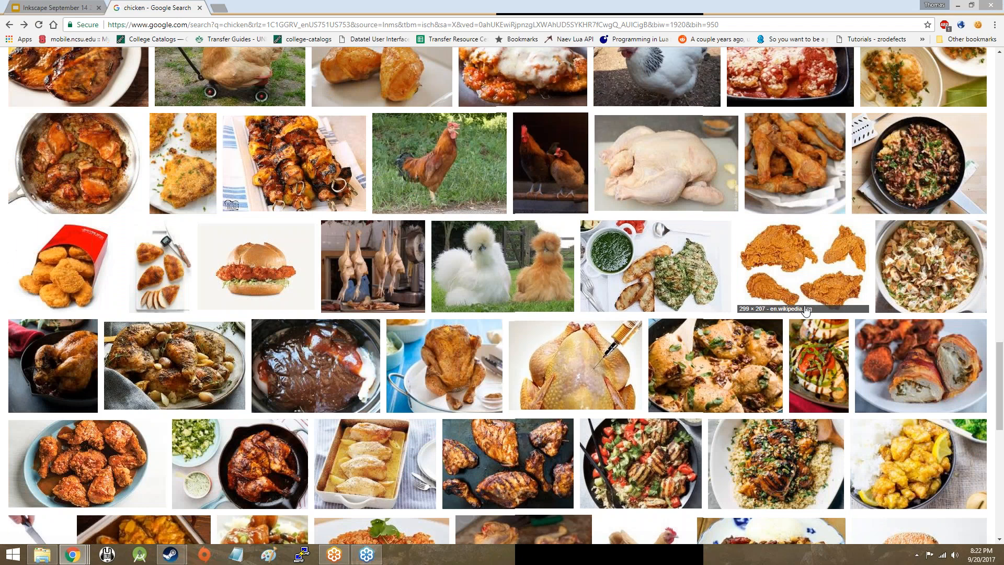
scroll(down, 3)
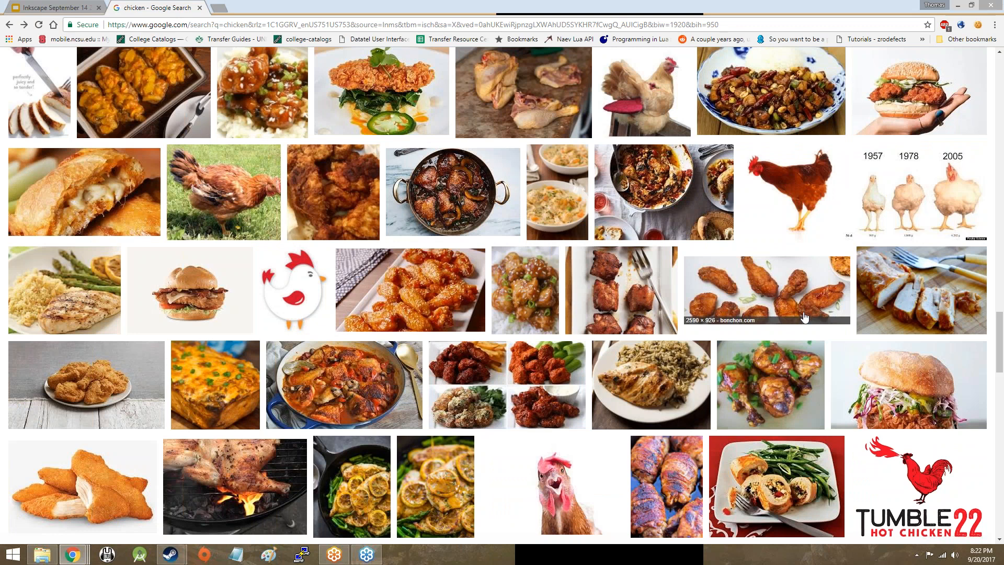
Step: Scroll further down to nuggets, soup, live hens and KFC and Church's ads
scroll(down, 3)
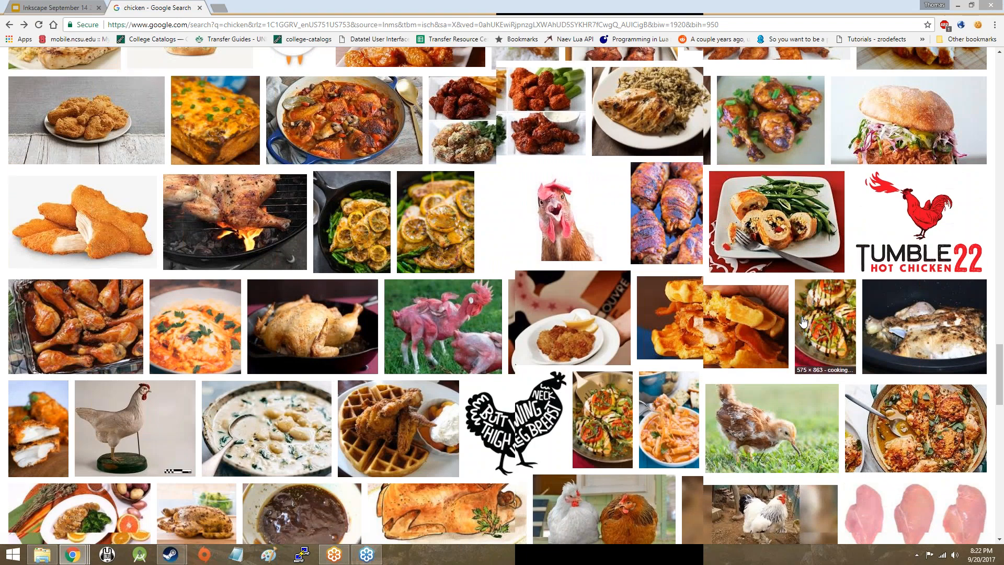
scroll(down, 3)
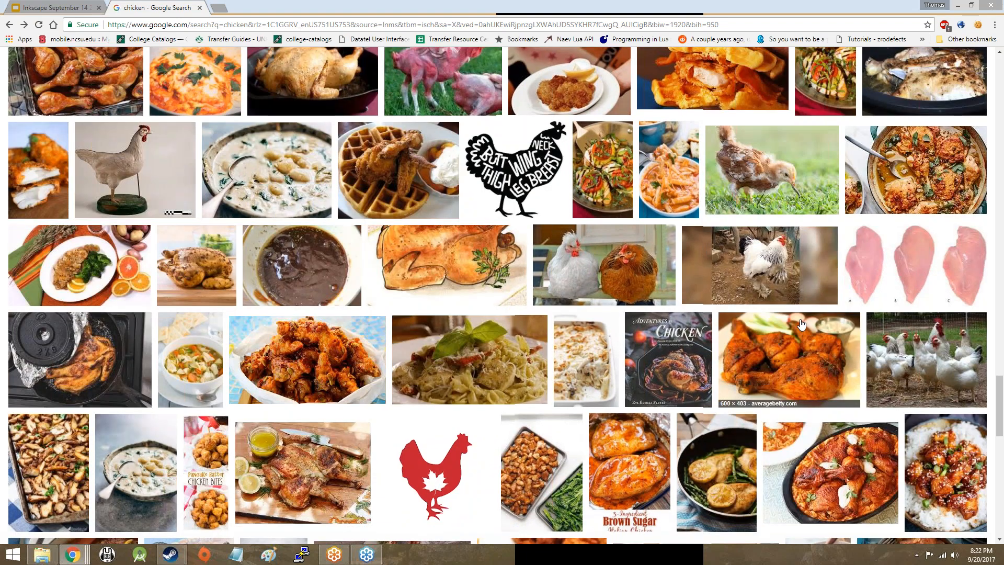
scroll(down, 3)
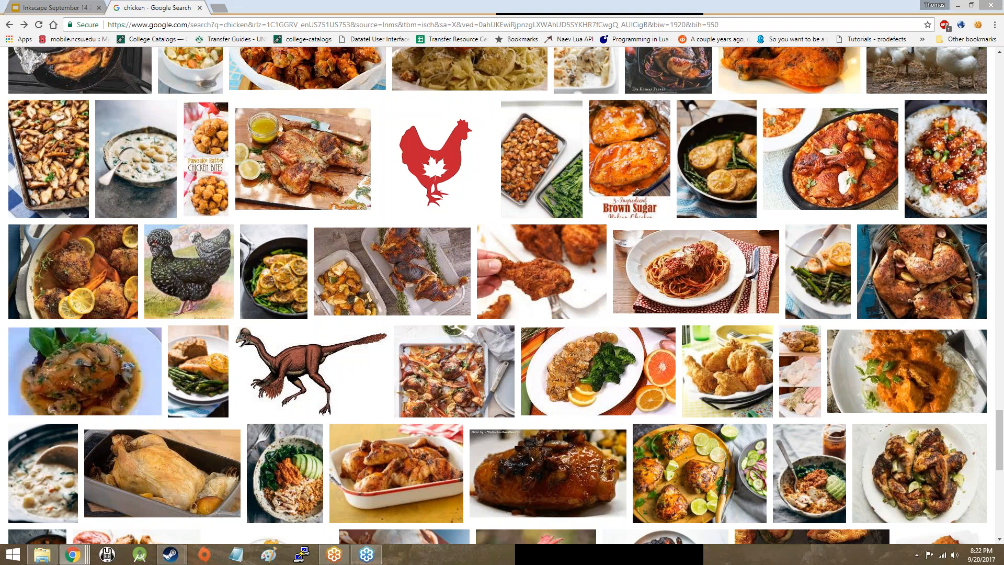
scroll(down, 3)
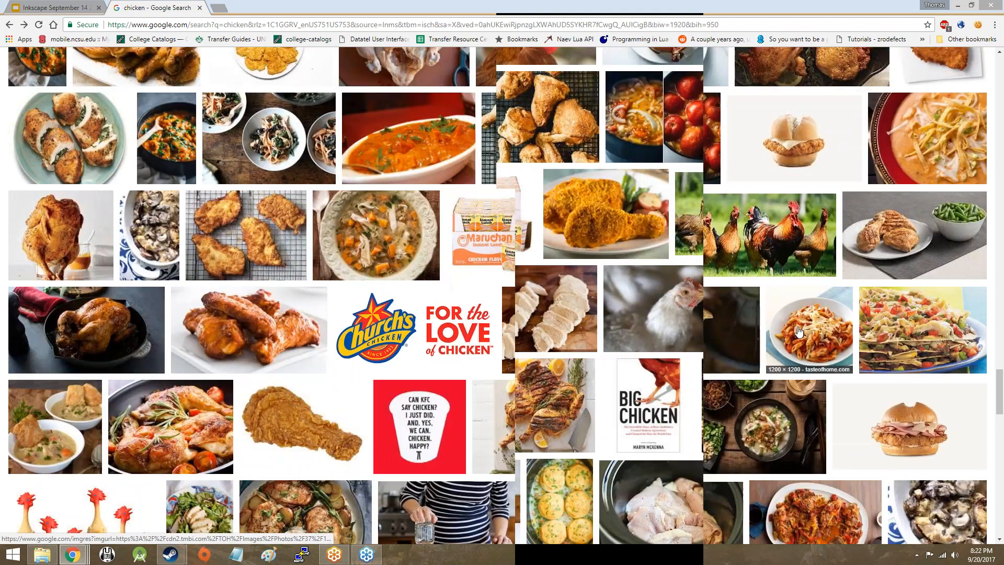
scroll(down, 3)
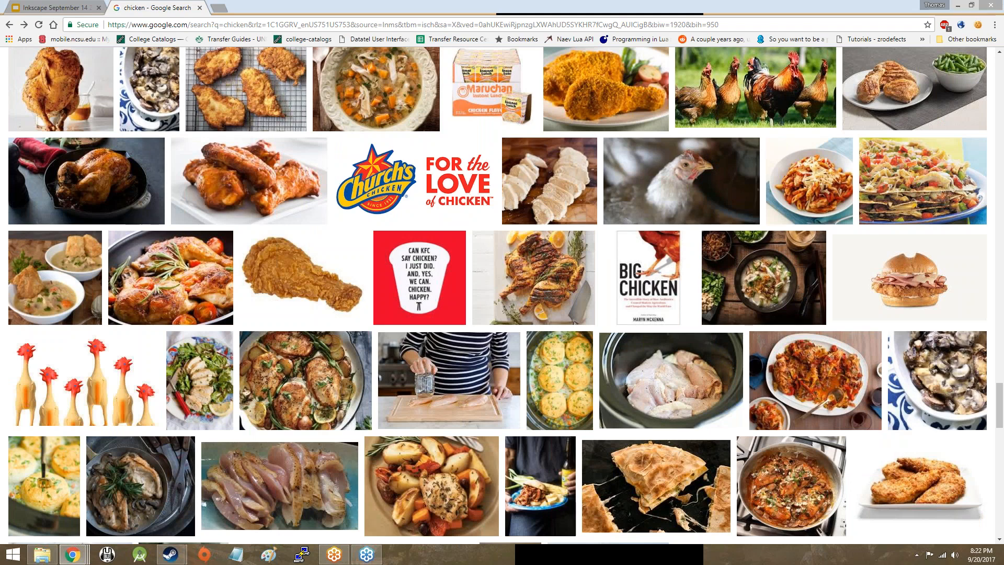
scroll(down, 3)
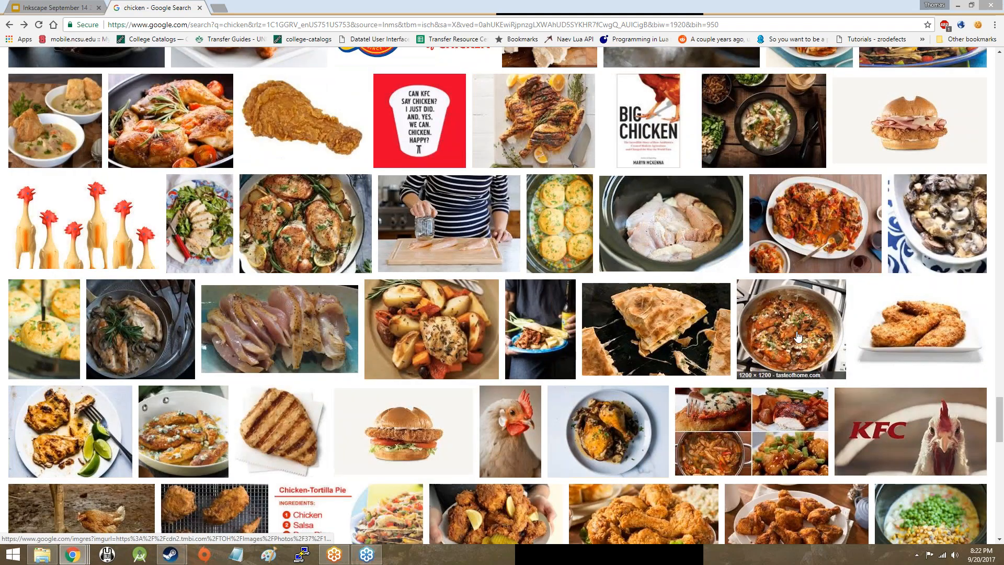
scroll(down, 3)
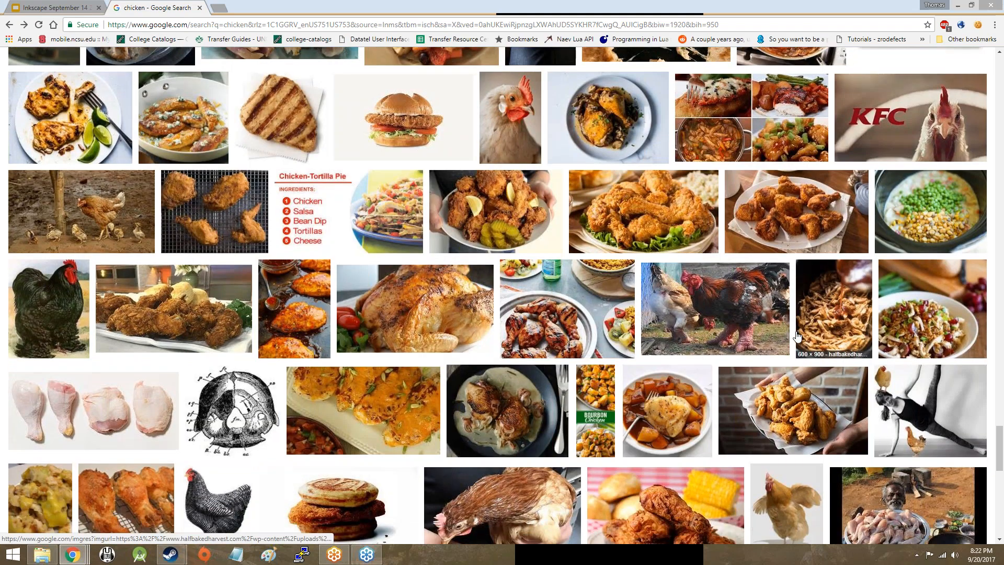
scroll(up, 3)
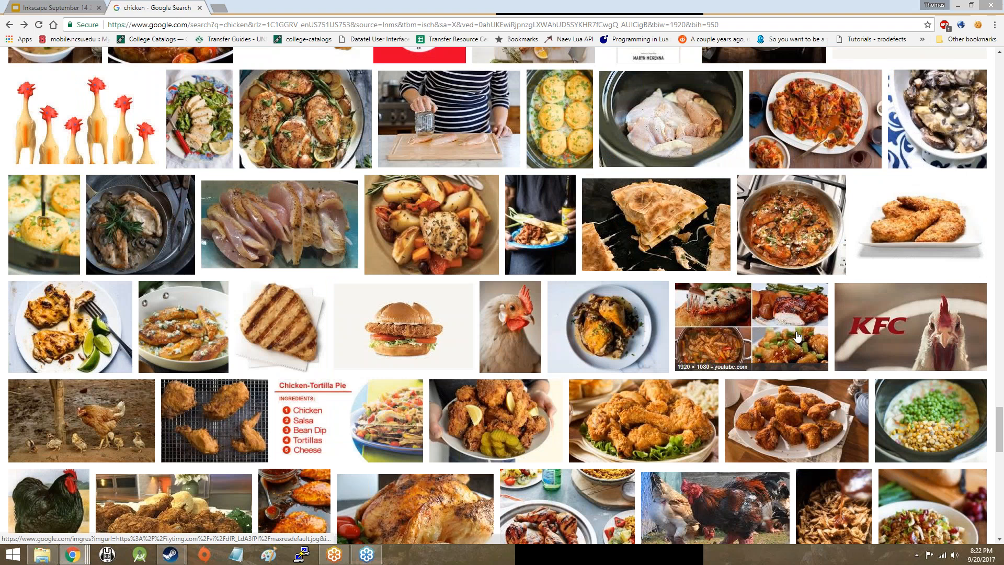
scroll(down, 3)
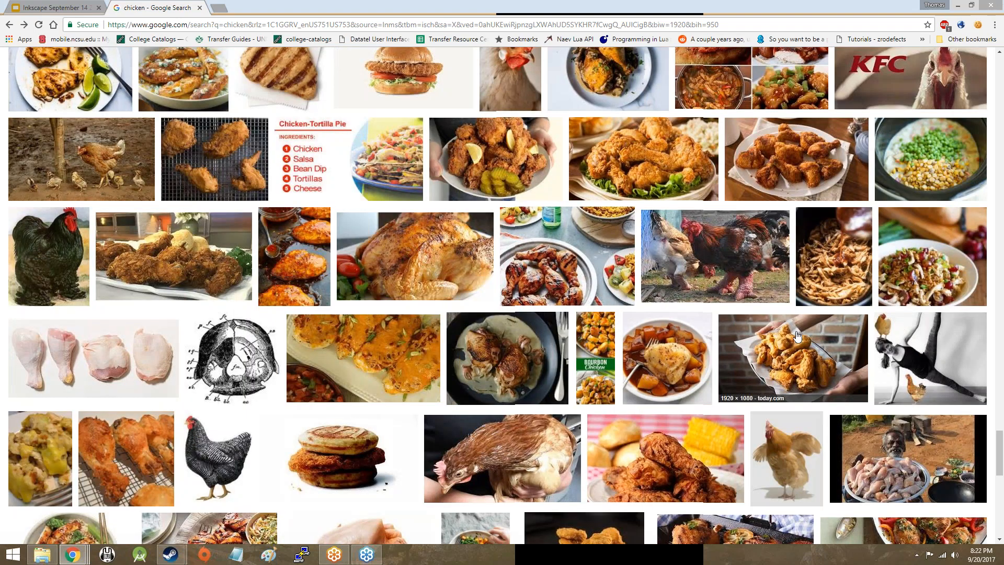
scroll(down, 3)
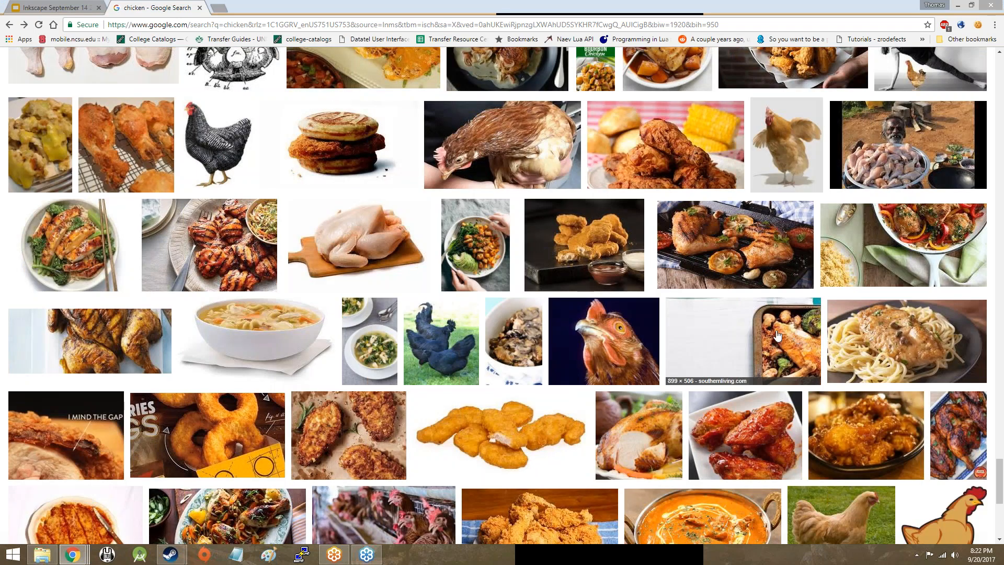
Step: Preview the black-and-white barred Plymouth Rock chicken and open its image on its own
click(220, 144)
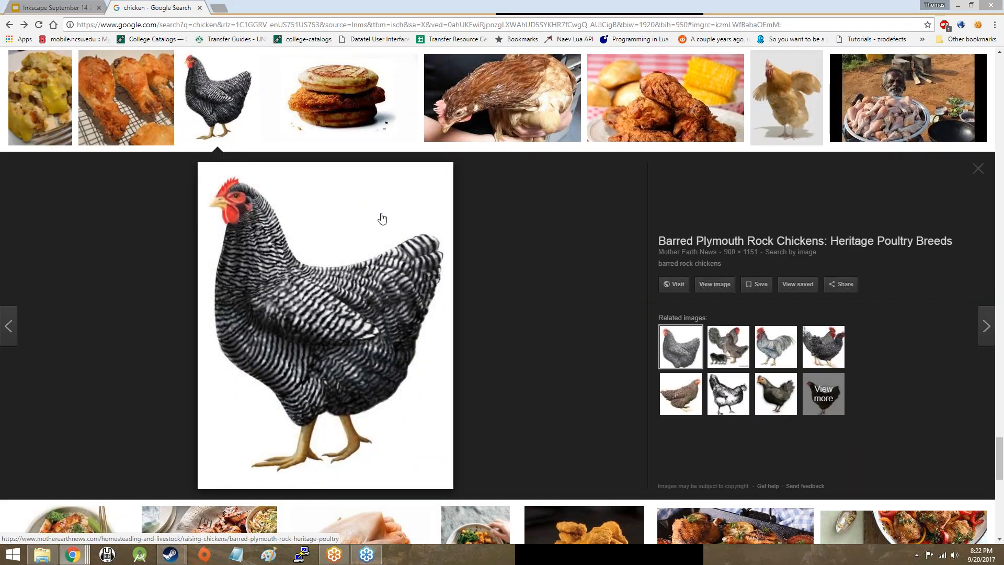
mouse_move(354, 223)
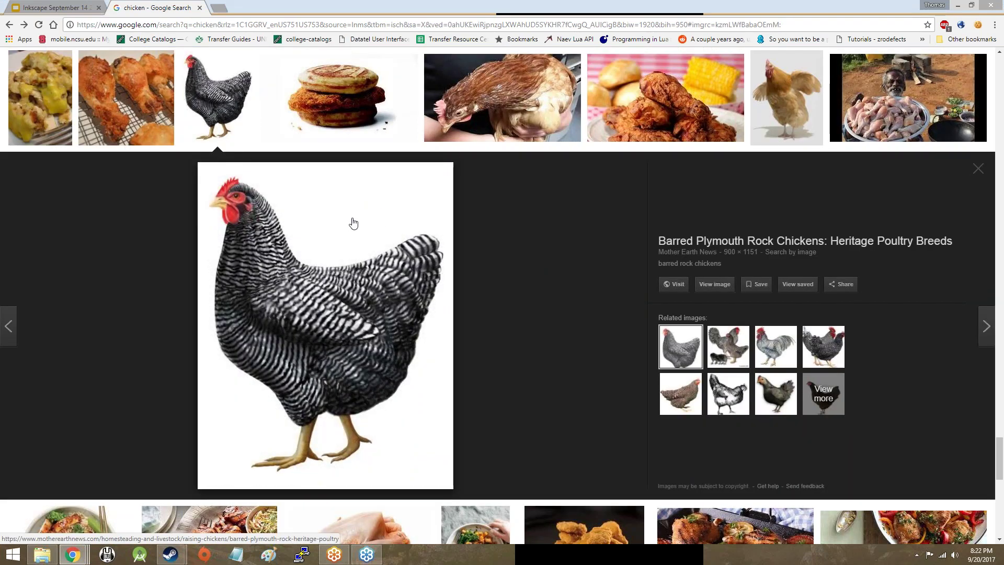
mouse_move(713, 284)
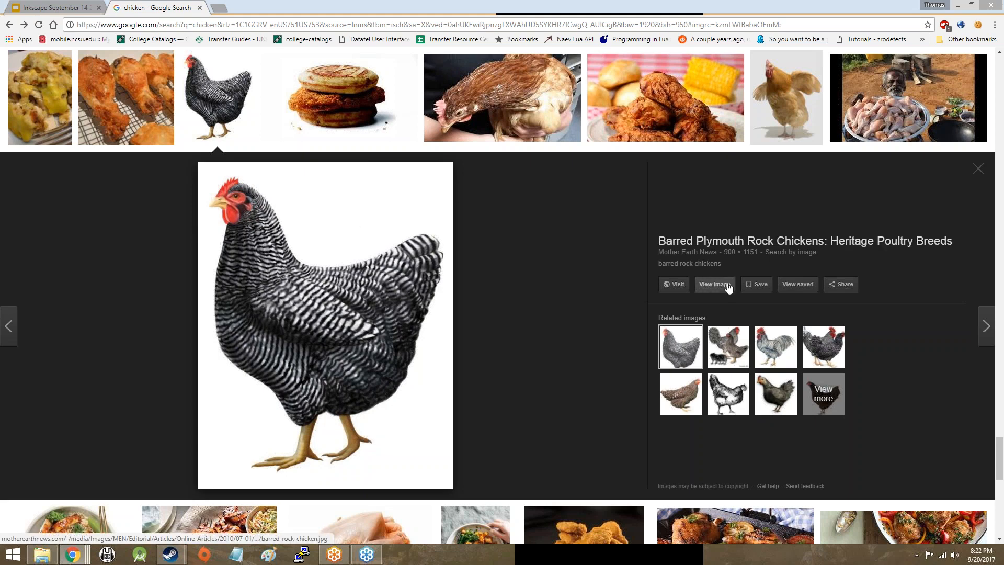
click(715, 284)
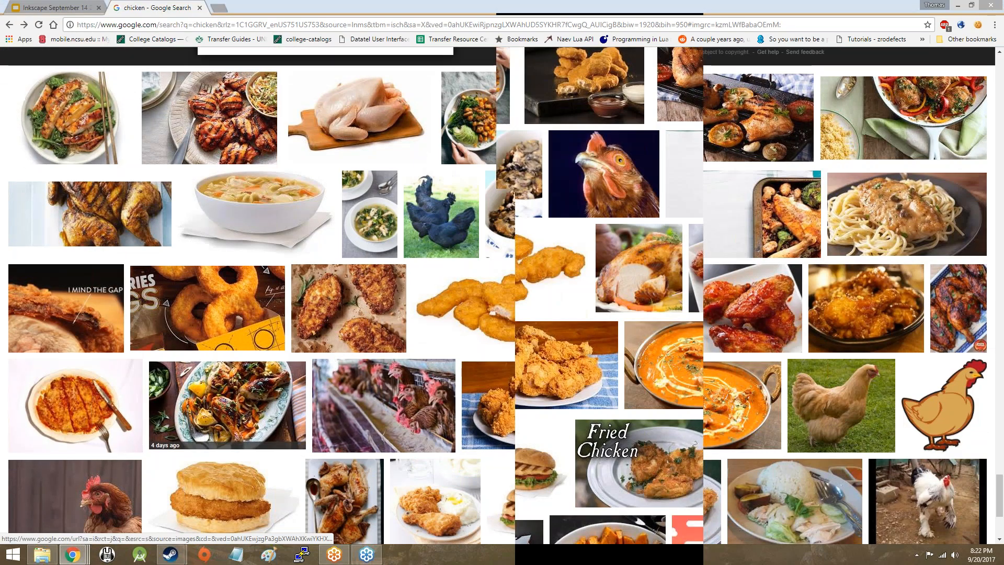
scroll(down, 3)
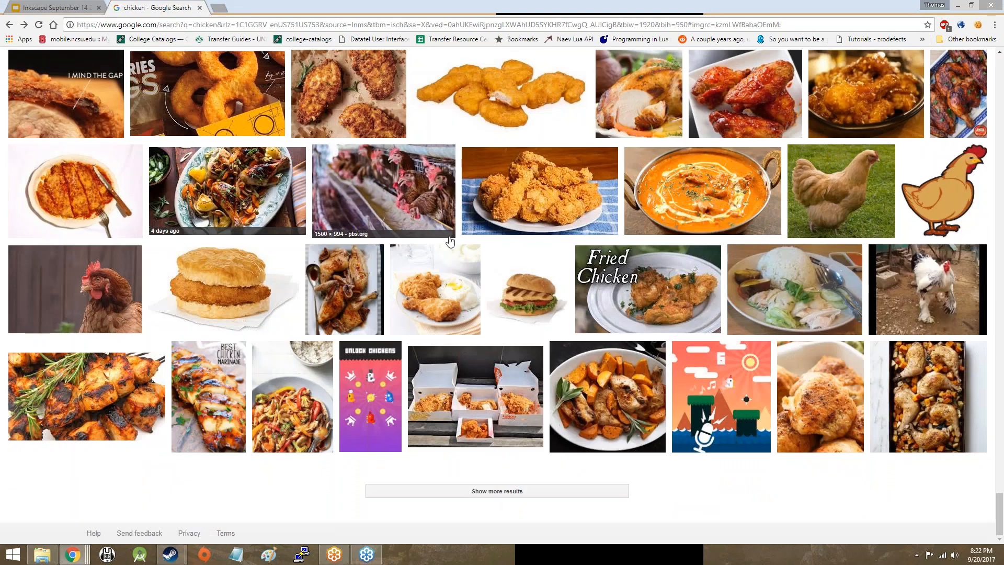
scroll(down, 3)
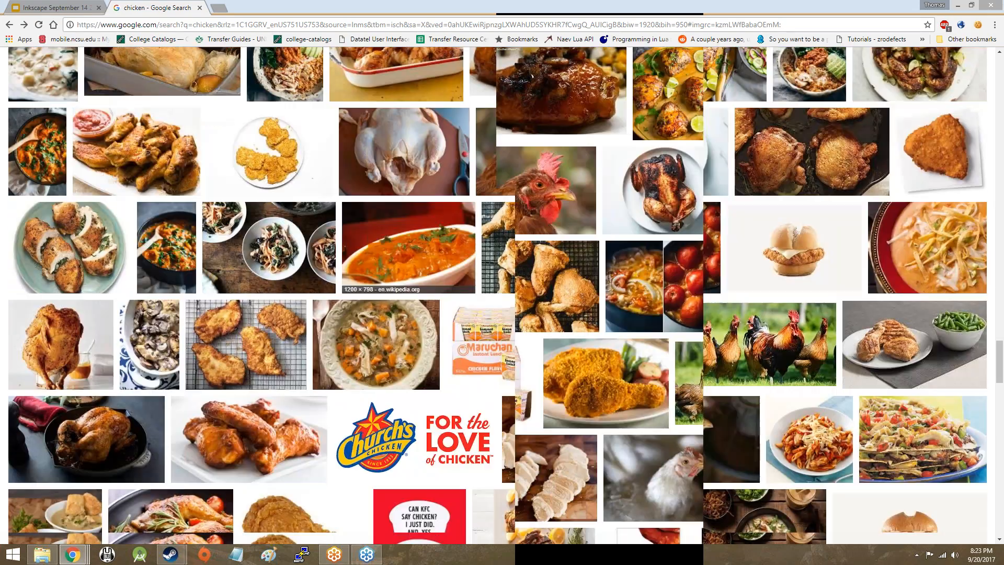
scroll(down, 3)
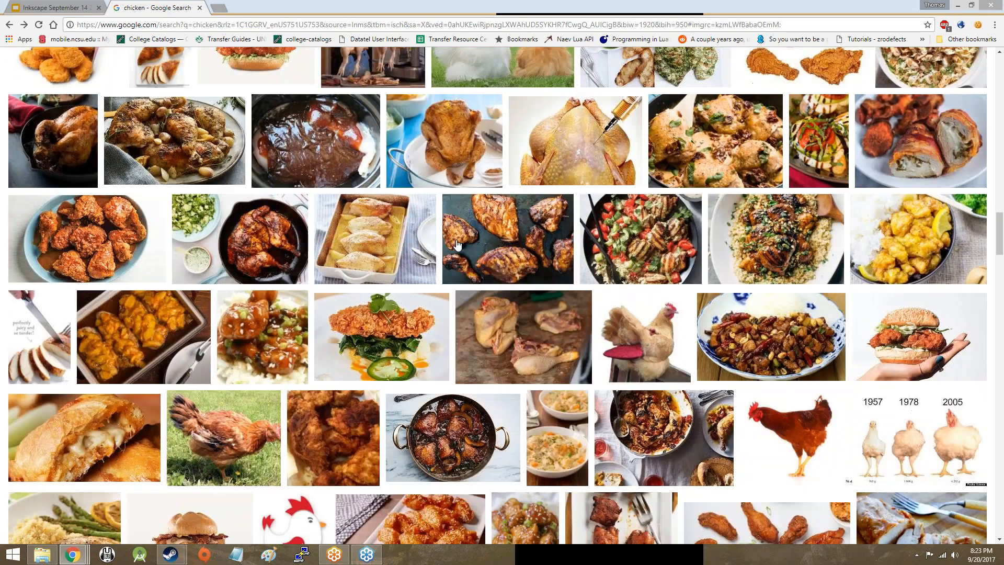
scroll(down, 3)
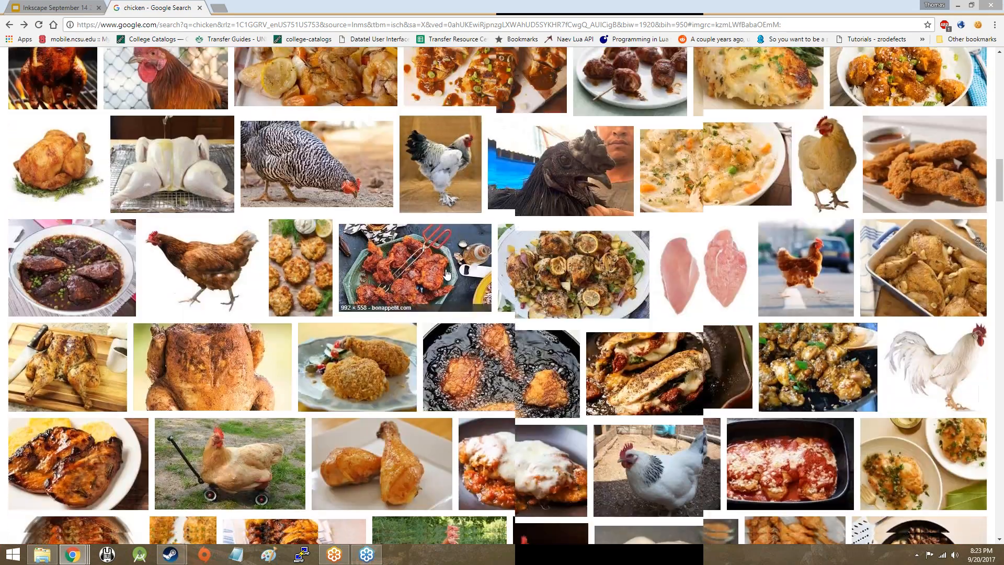
scroll(down, 3)
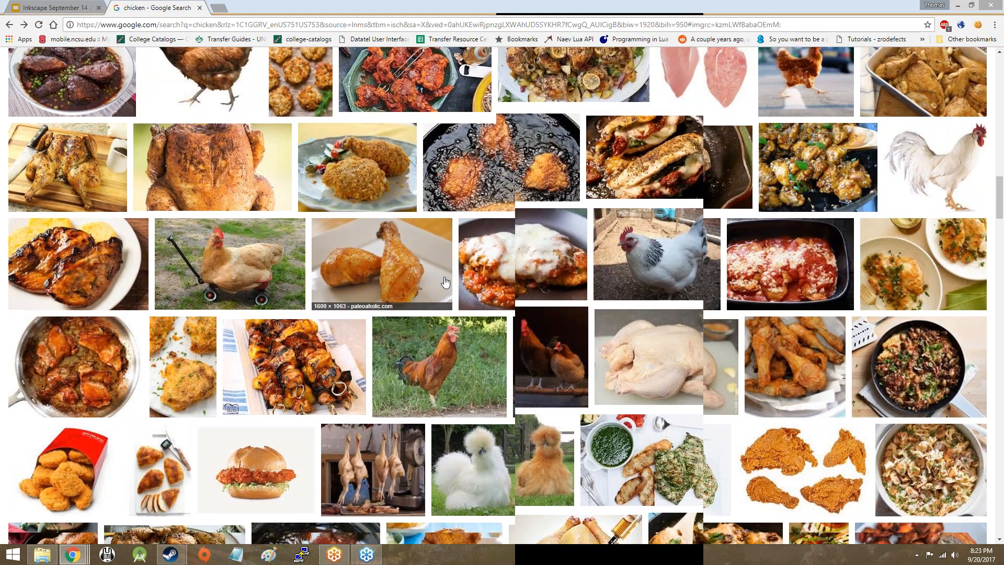
scroll(down, 3)
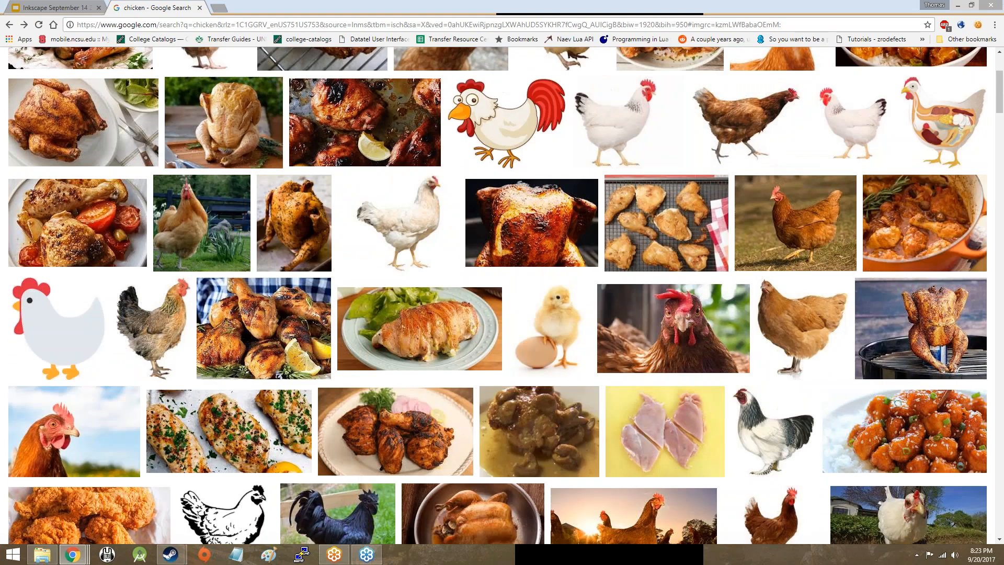
mouse_move(805, 328)
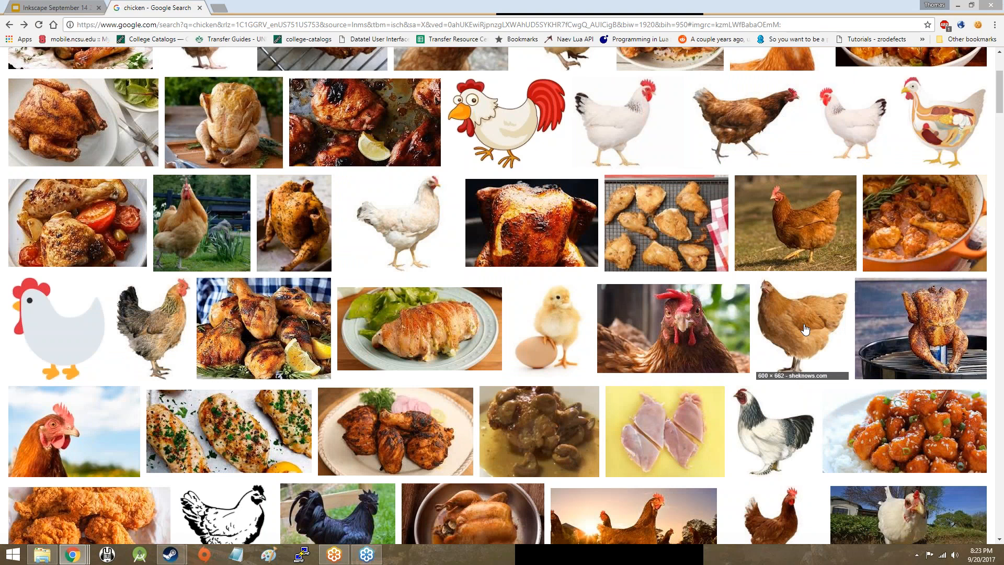
scroll(up, 3)
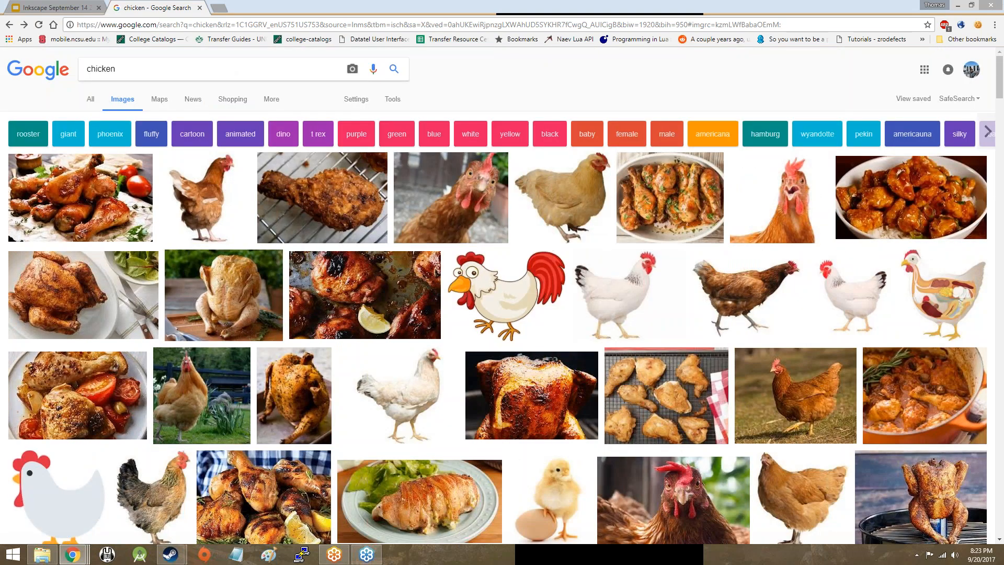
scroll(down, 3)
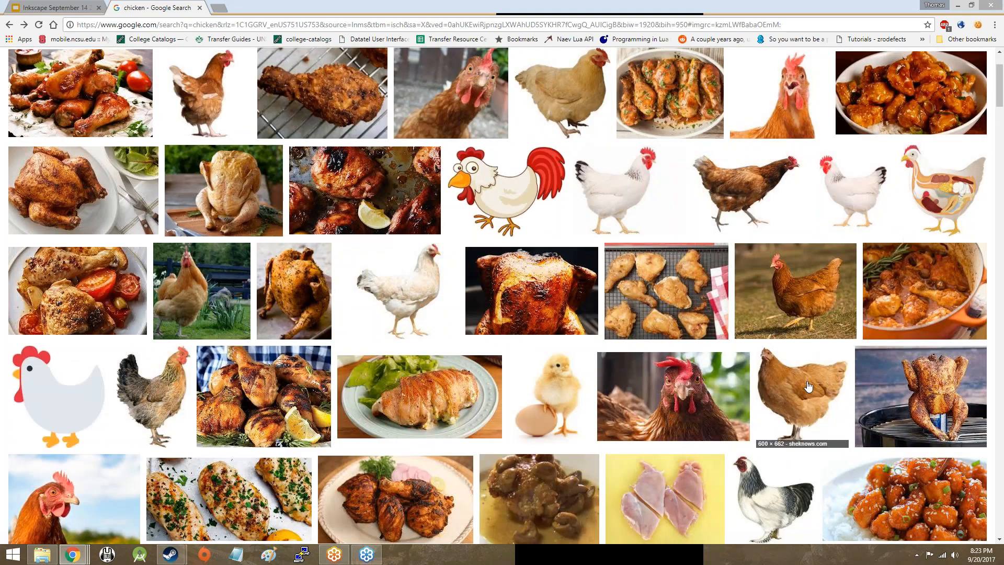
Step: Open the brown hen photo from the Google Images results at full size in its own tab
click(801, 396)
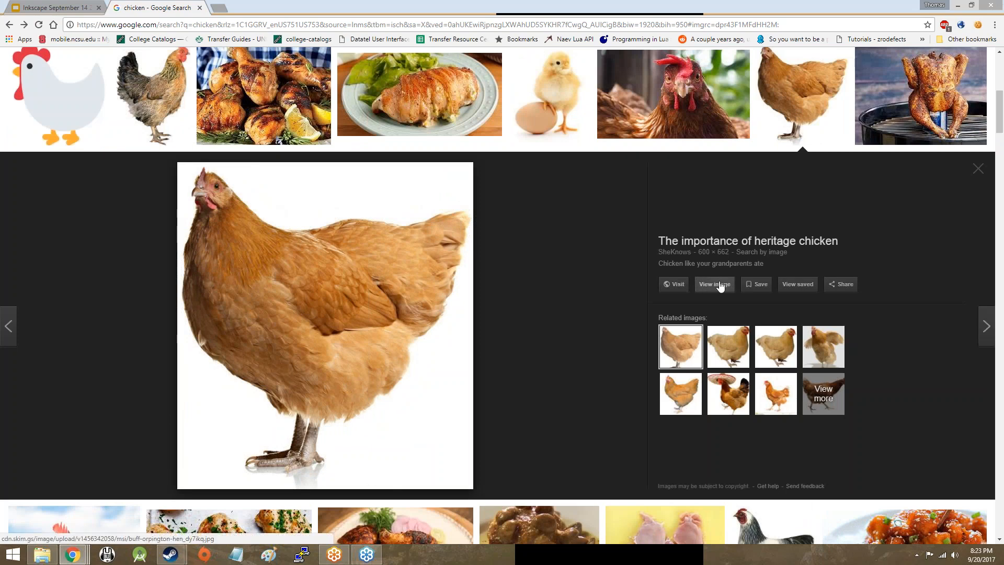
click(714, 284)
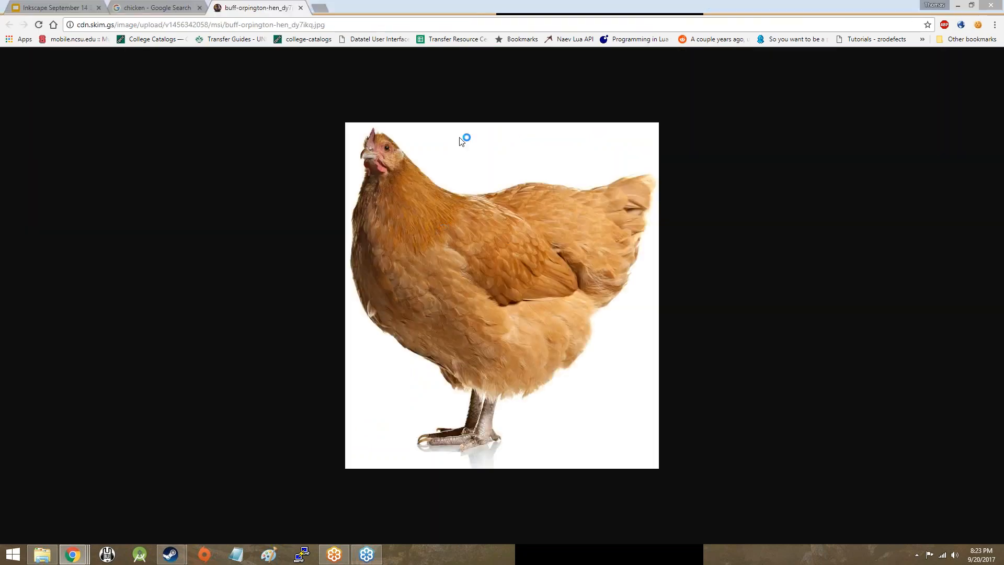
mouse_move(679, 23)
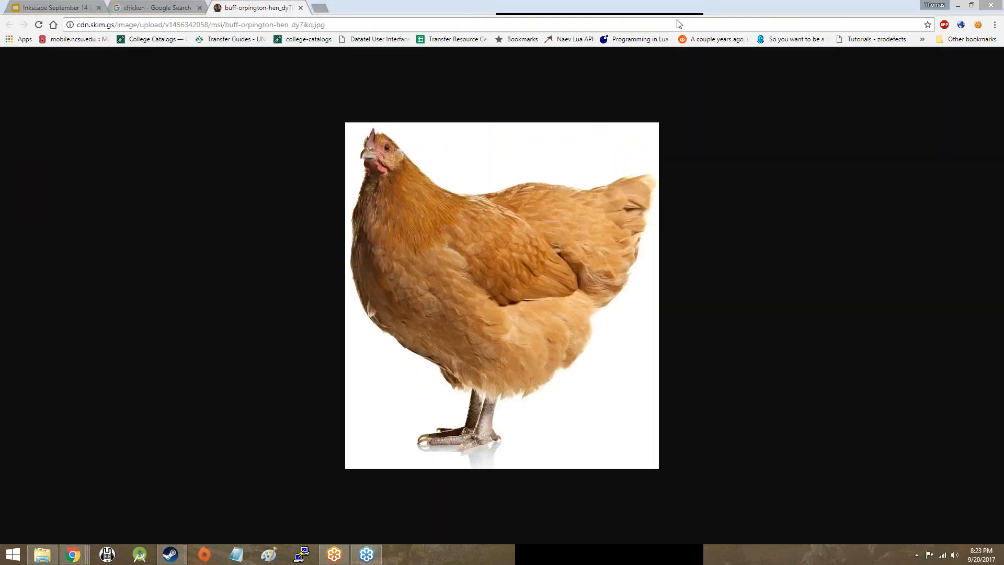
mouse_move(377, 214)
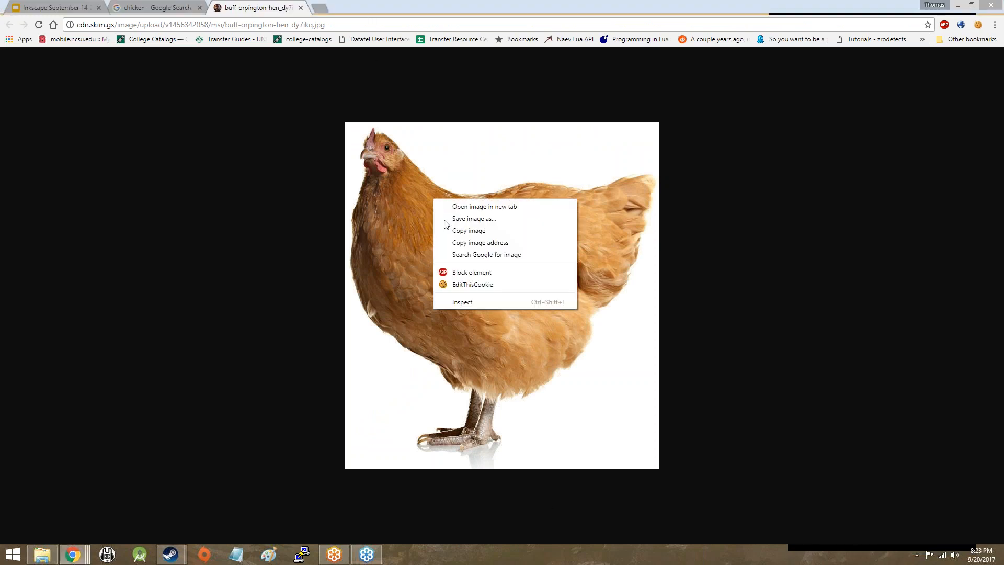
mouse_move(503, 218)
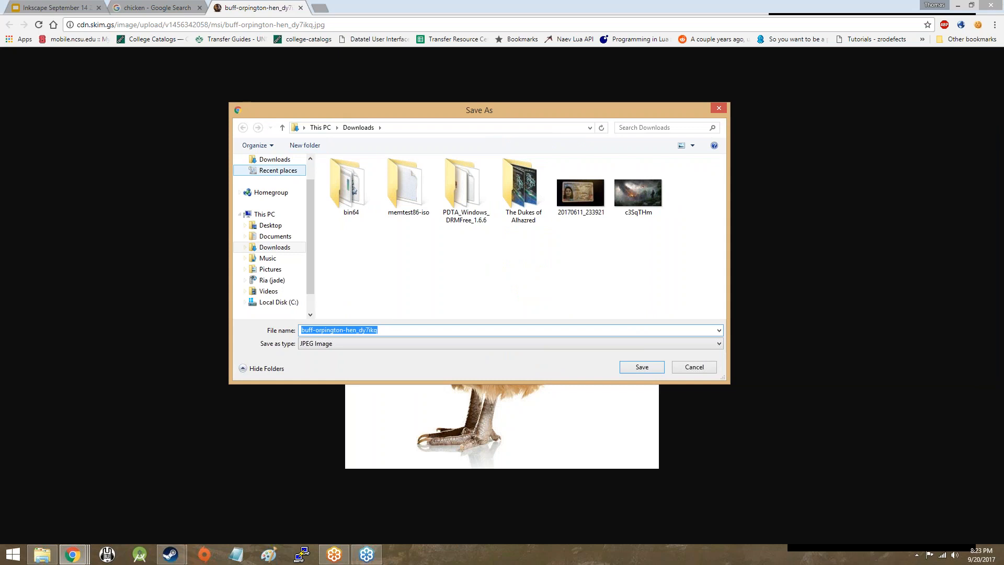
Step: Save the hen photo to the Desktop as chicken.jpg, then close its tab
click(270, 225)
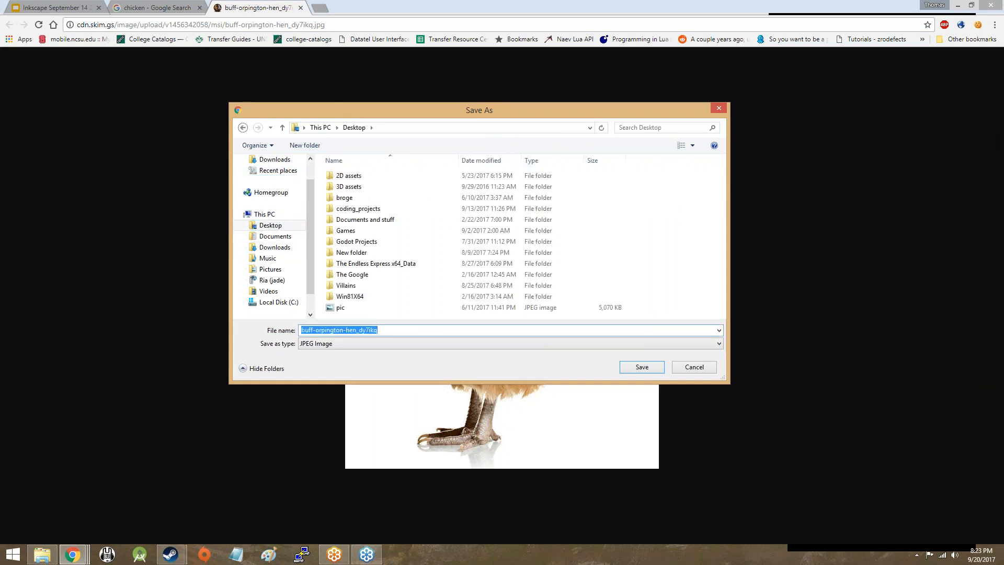
text(chicken)
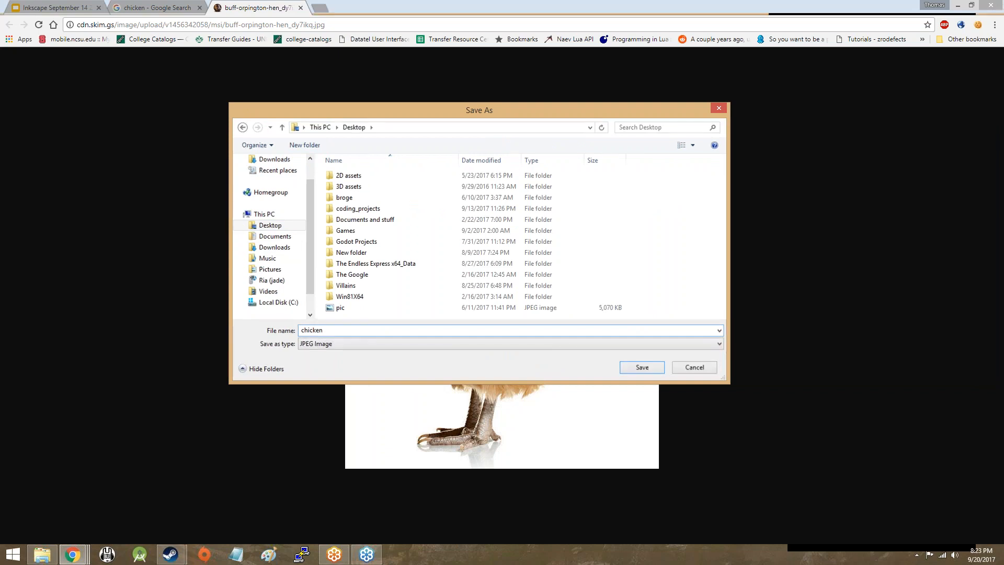
click(640, 367)
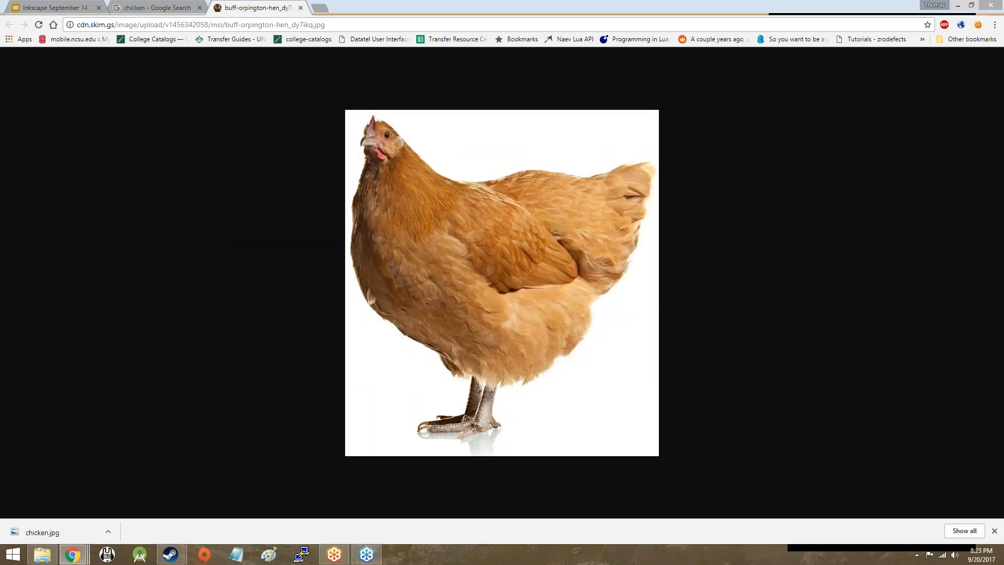
mouse_move(387, 269)
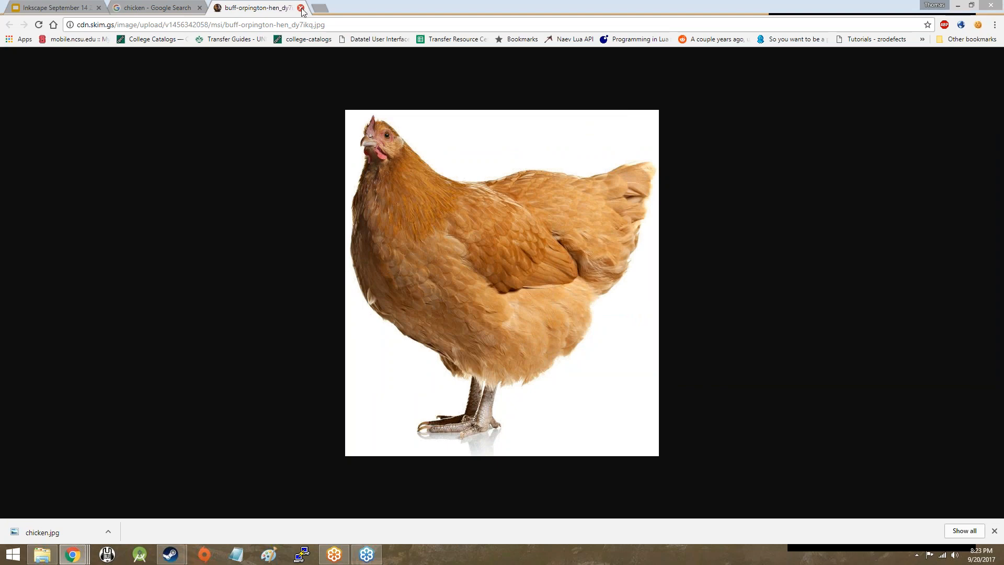
click(300, 8)
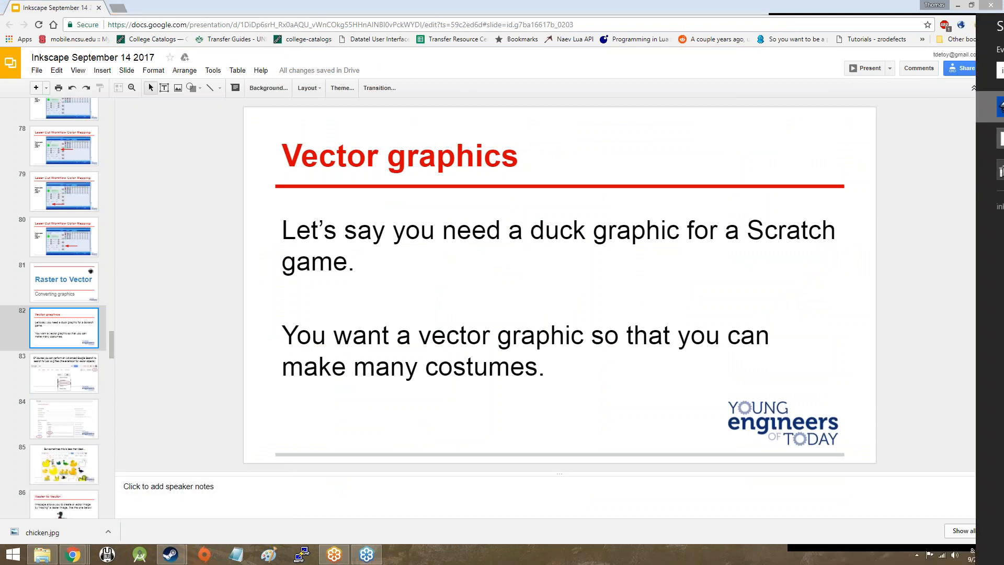
mouse_move(650, 161)
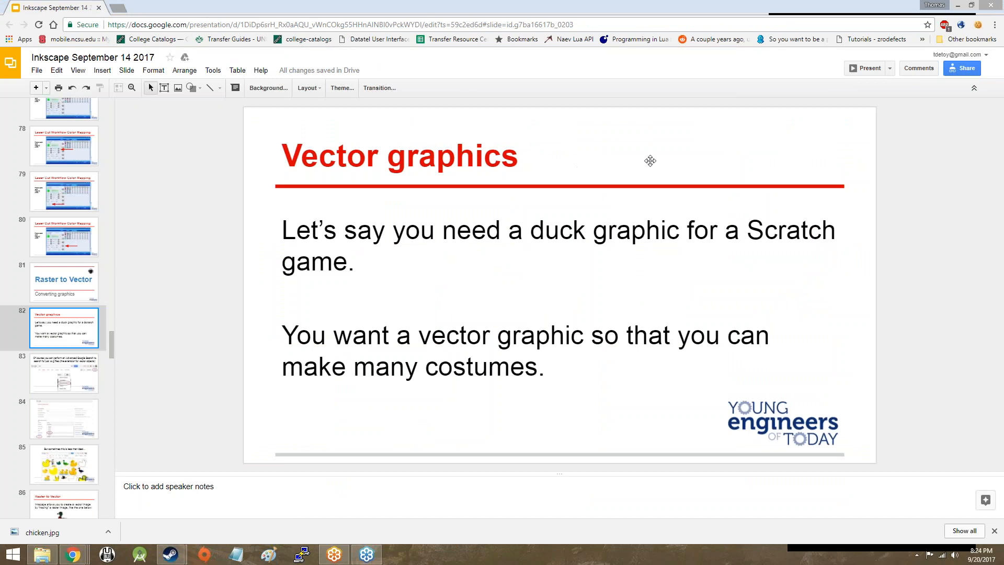
mouse_move(676, 164)
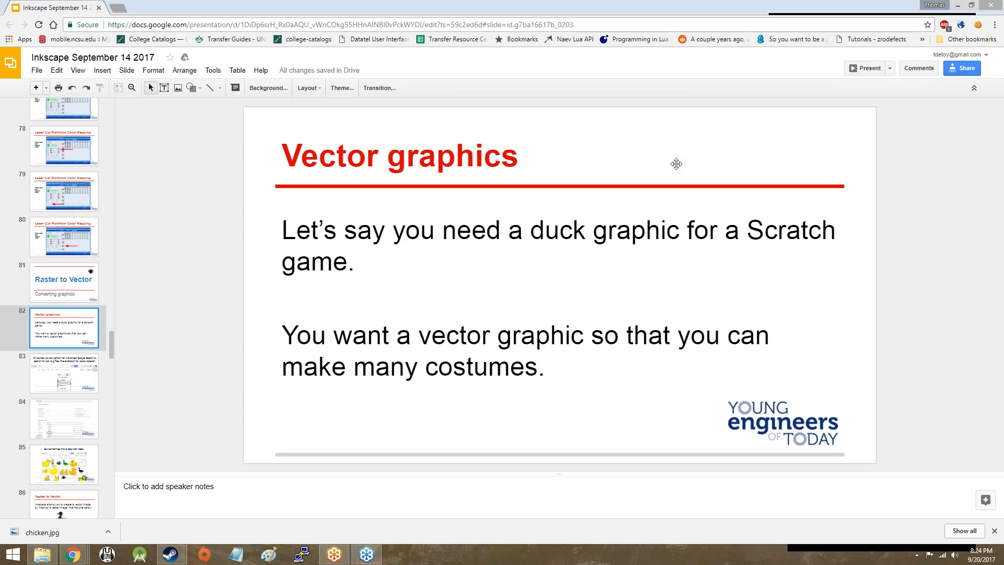
mouse_move(676, 164)
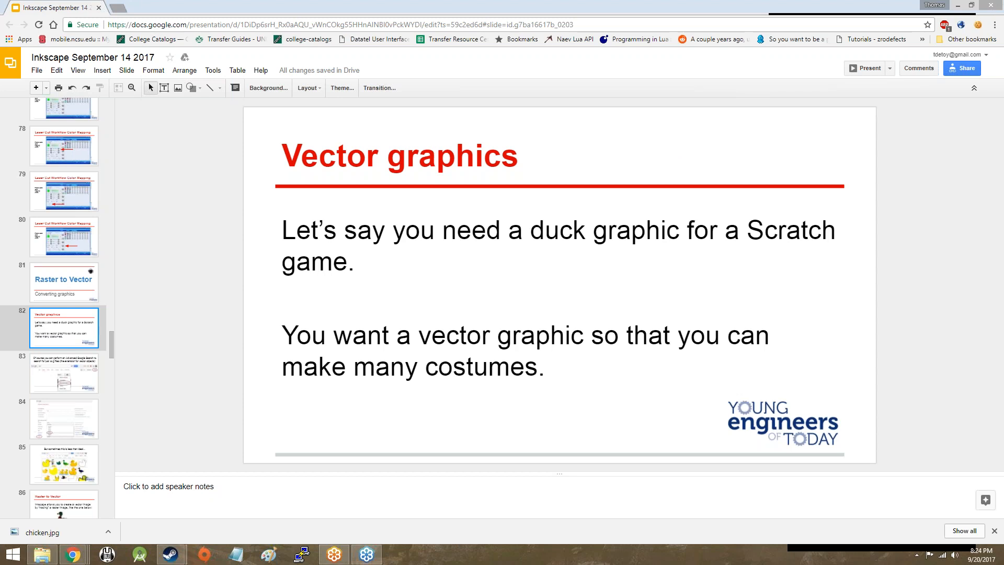
Step: Switch from the Slides 'Vector graphics' slide to the blank Inkscape document
click(398, 554)
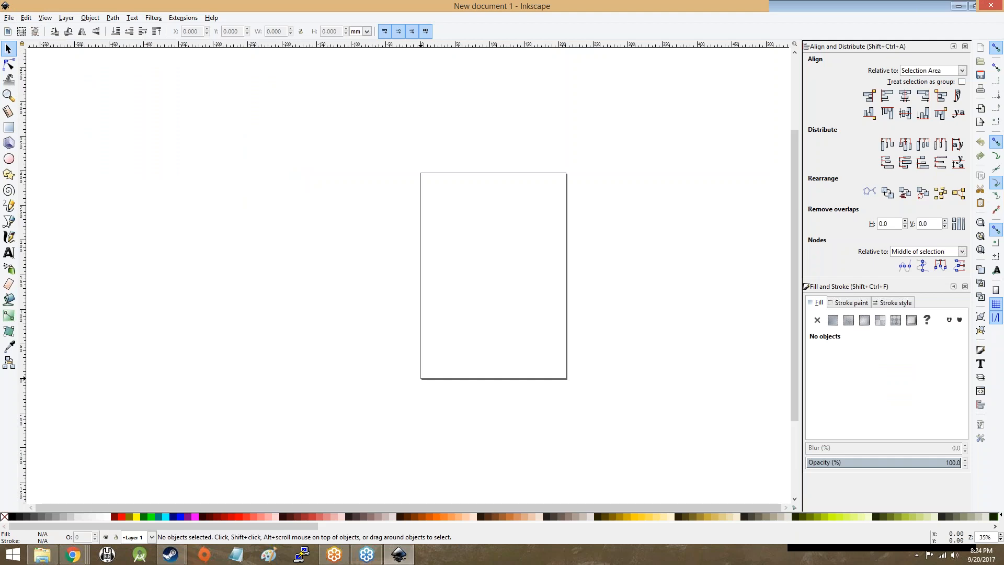
mouse_move(194, 179)
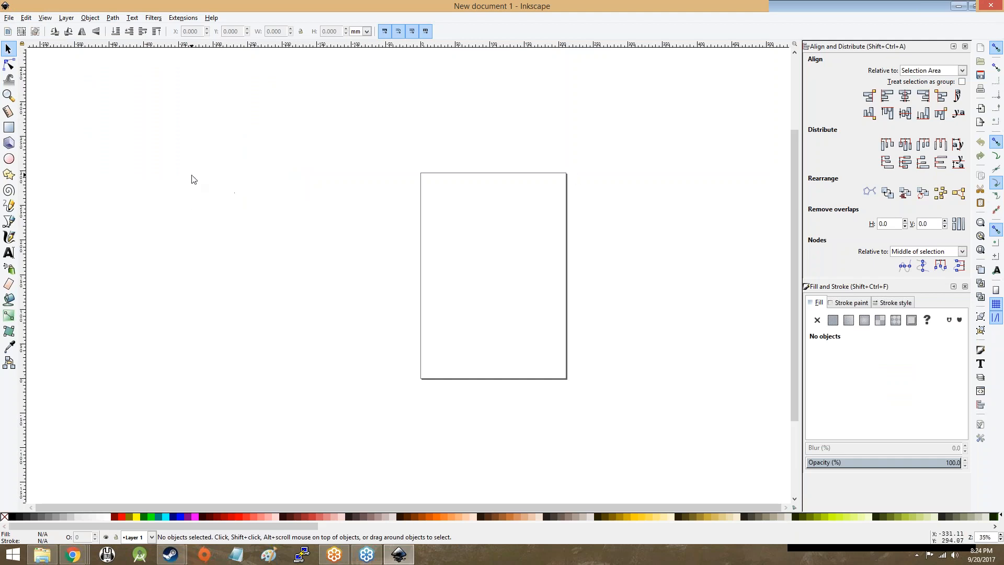
mouse_move(198, 180)
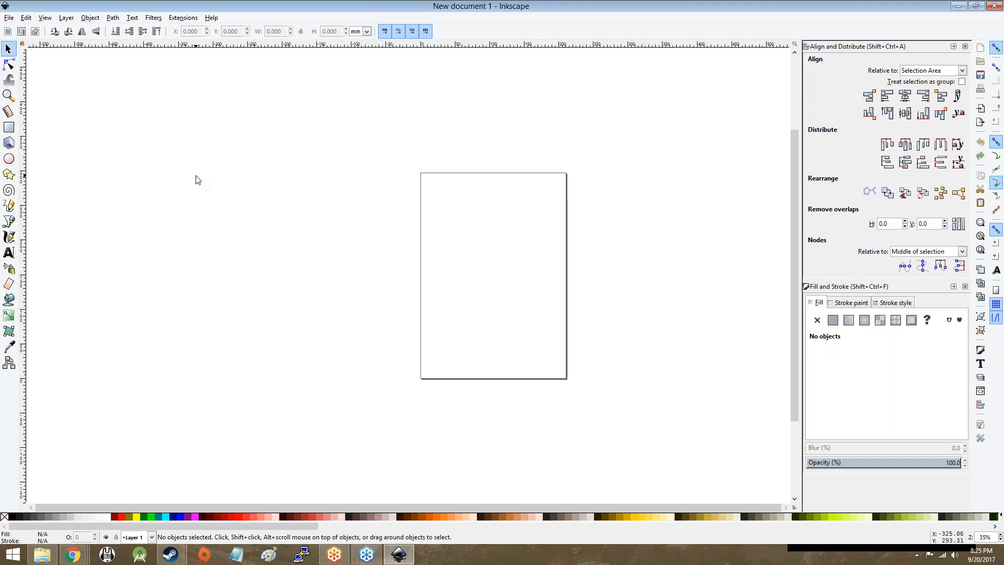
mouse_move(9, 22)
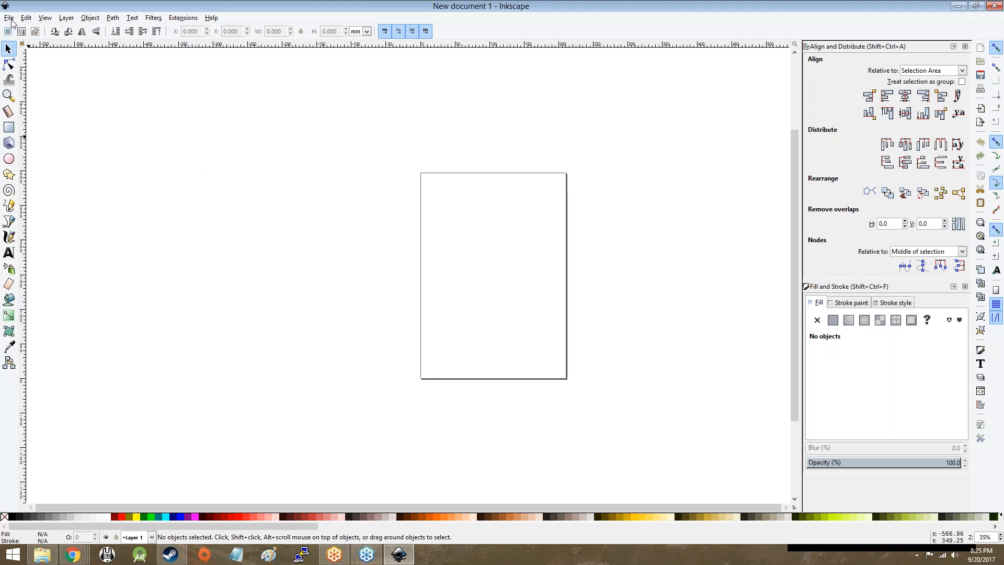
Step: Import chicken.jpg from the Desktop to bring up the bitmap import options
click(9, 17)
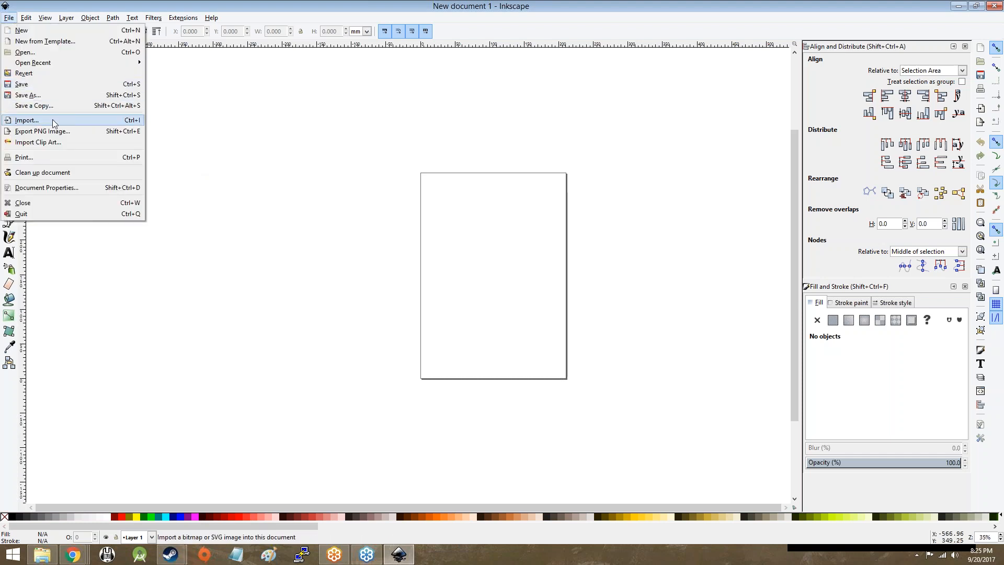
click(26, 119)
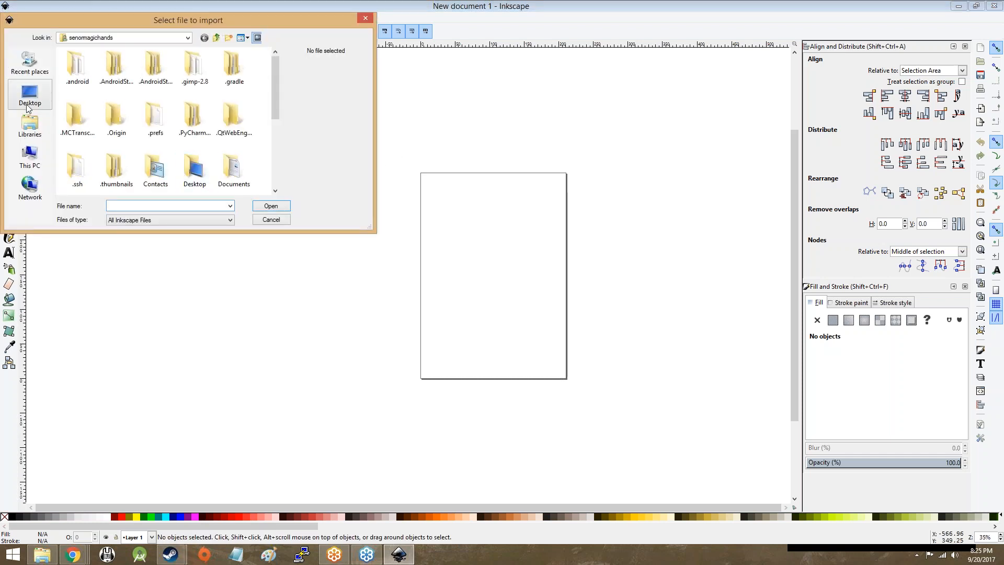
click(29, 95)
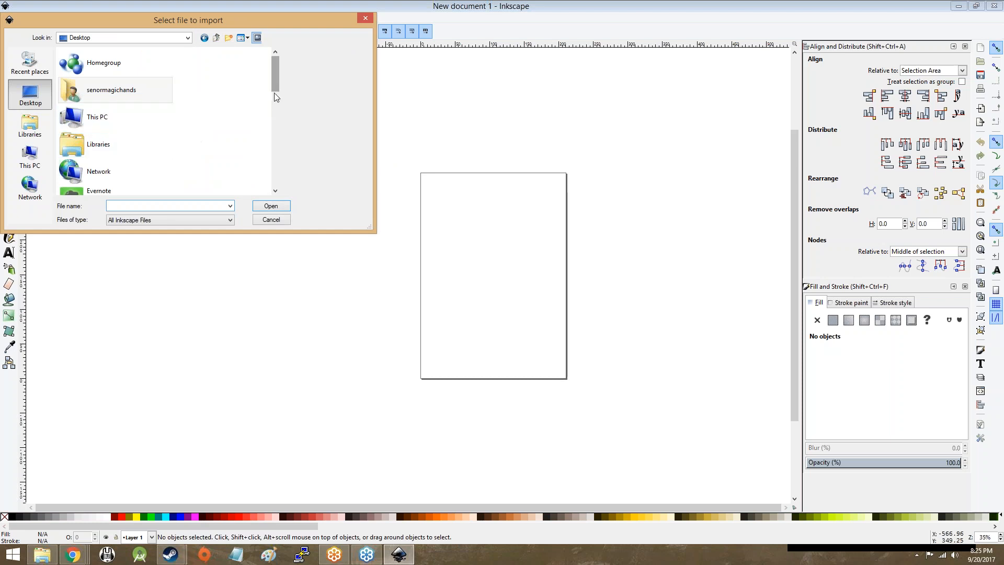
scroll(down, 3)
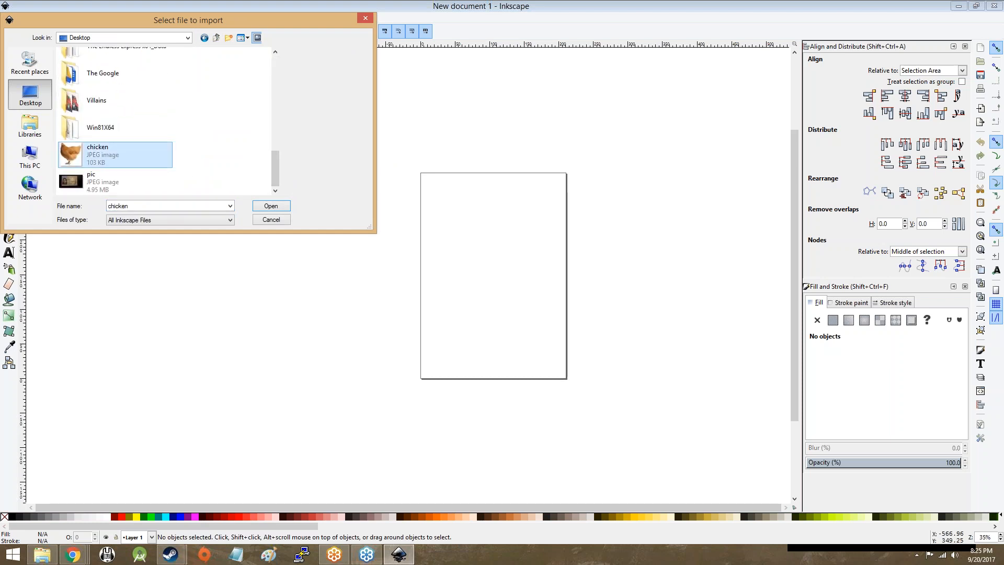
click(270, 205)
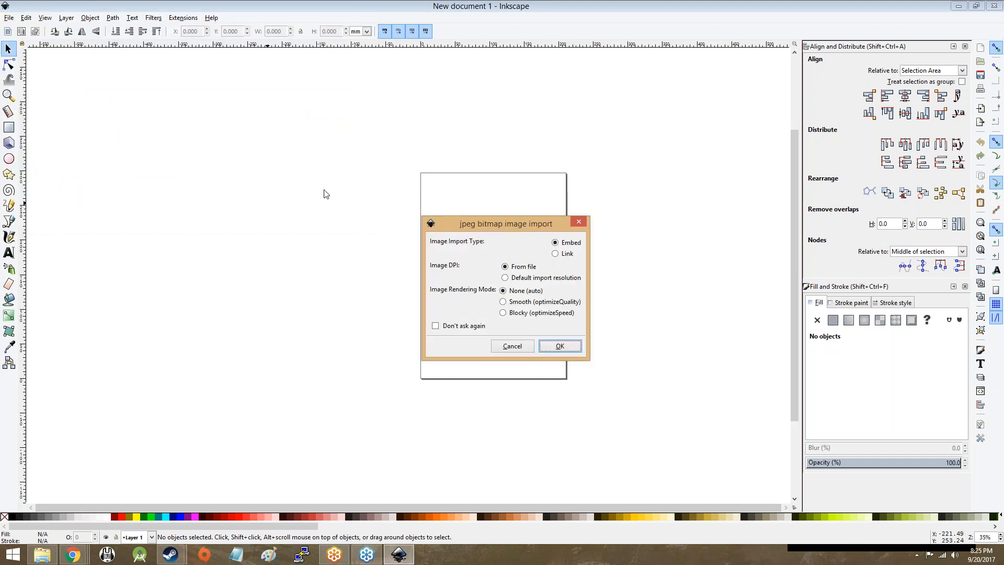
mouse_move(605, 338)
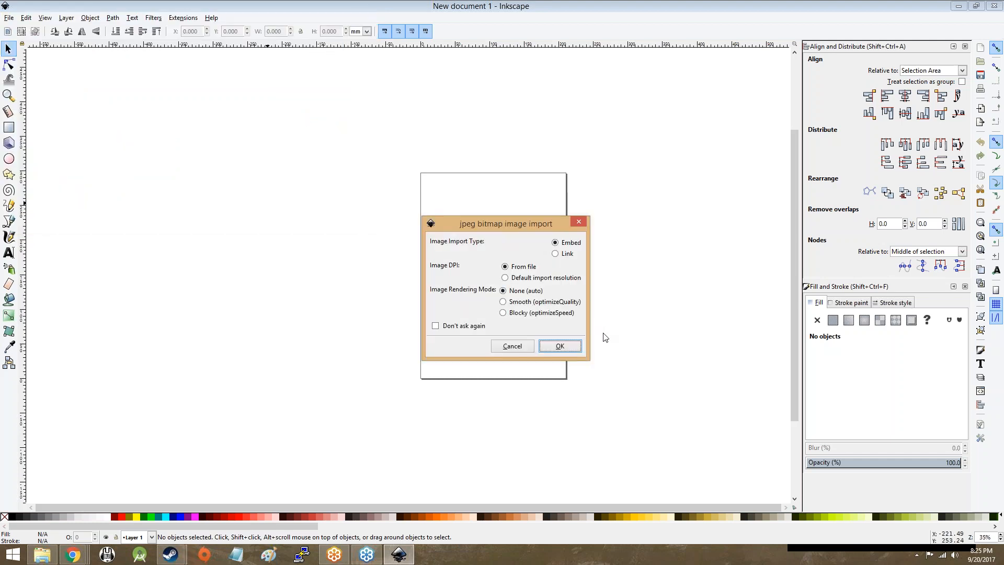
mouse_move(545, 328)
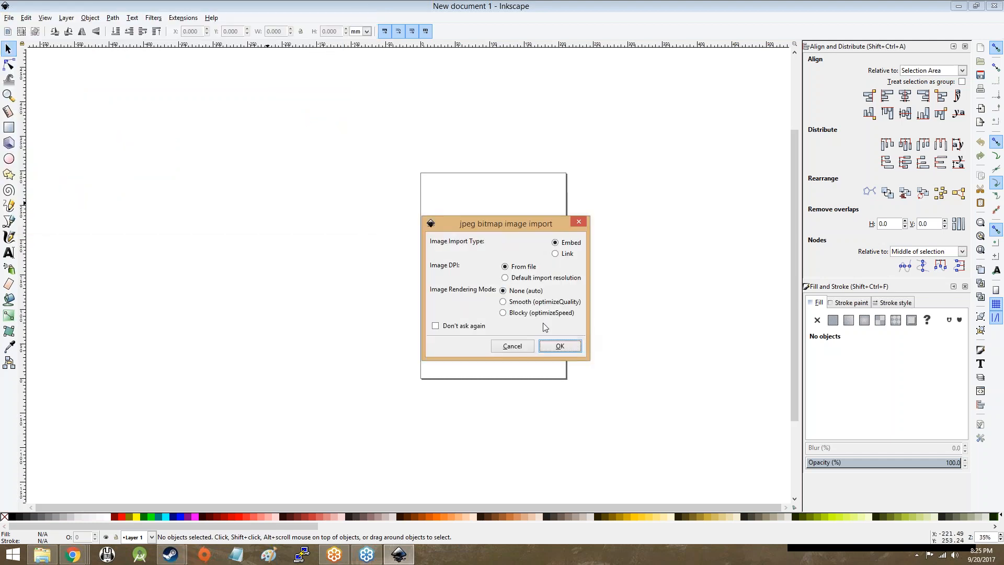
mouse_move(518, 276)
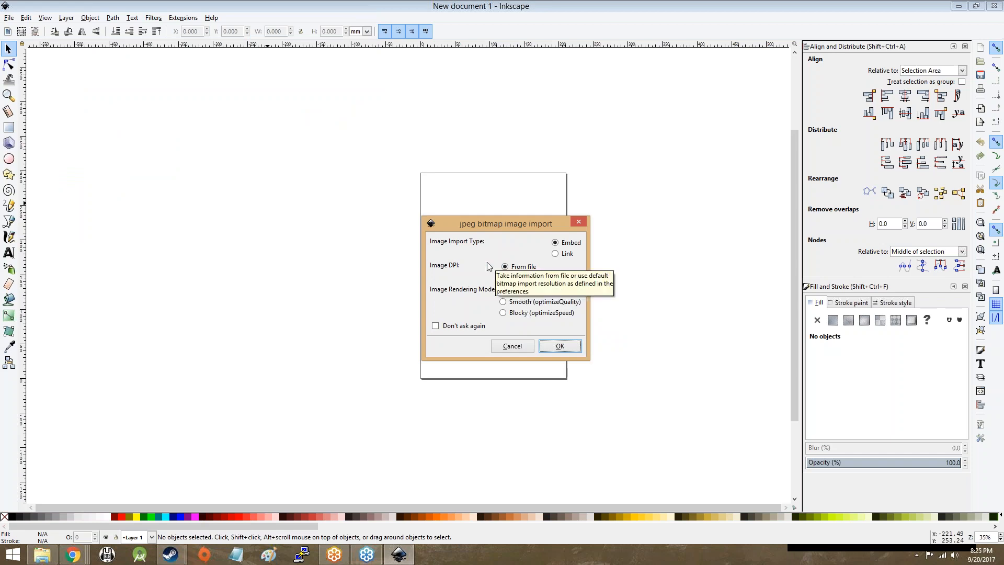
mouse_move(570, 271)
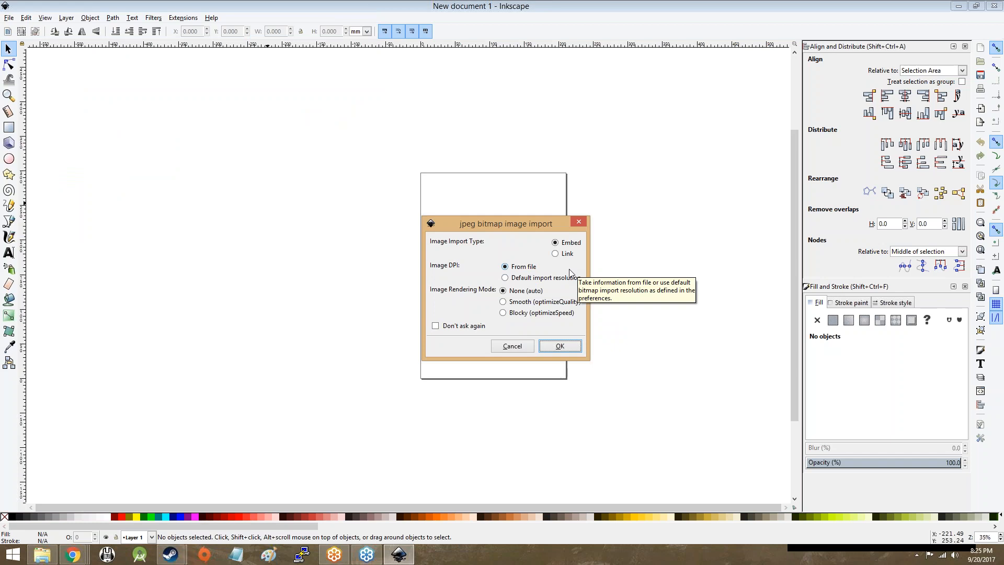
mouse_move(576, 313)
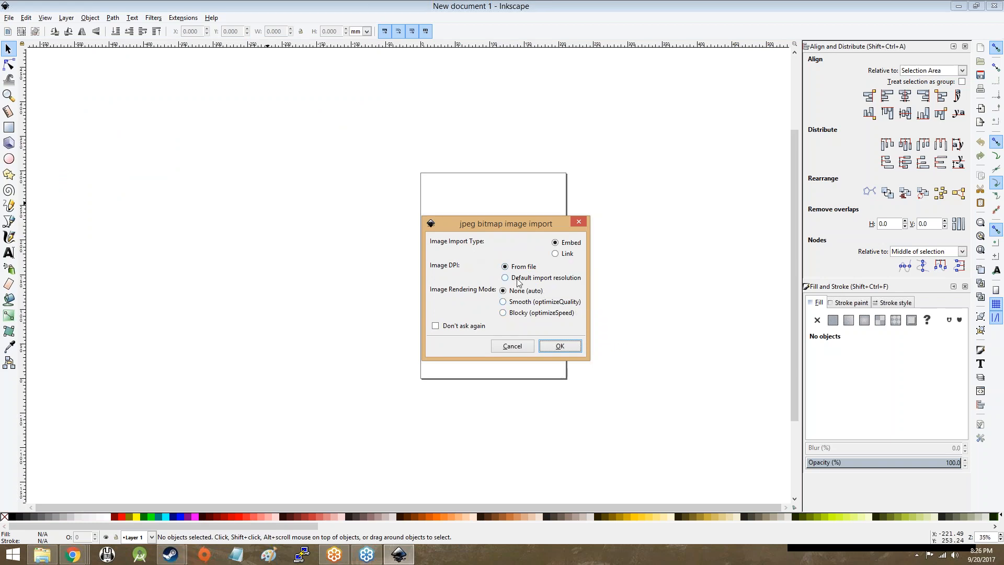
mouse_move(519, 282)
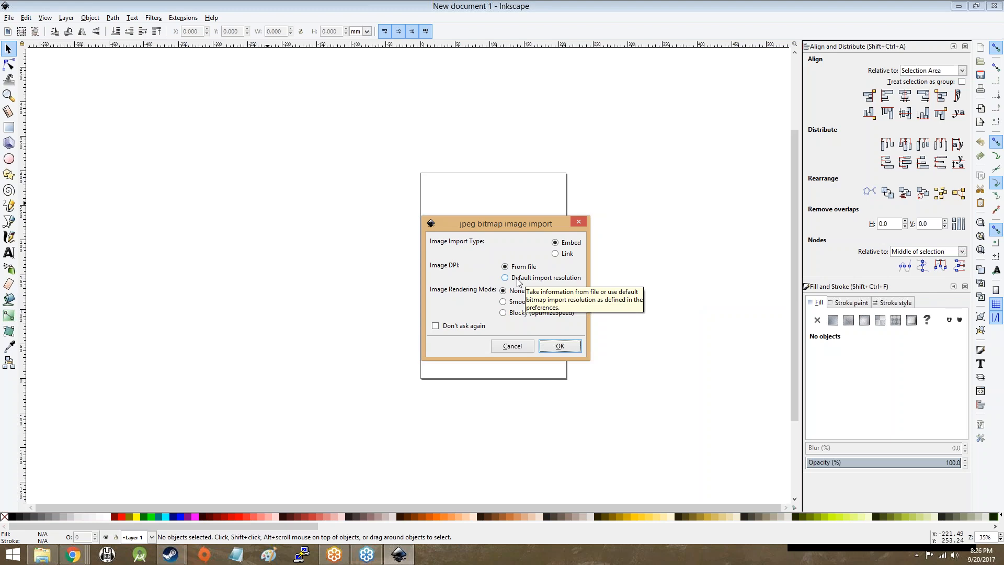
mouse_move(509, 304)
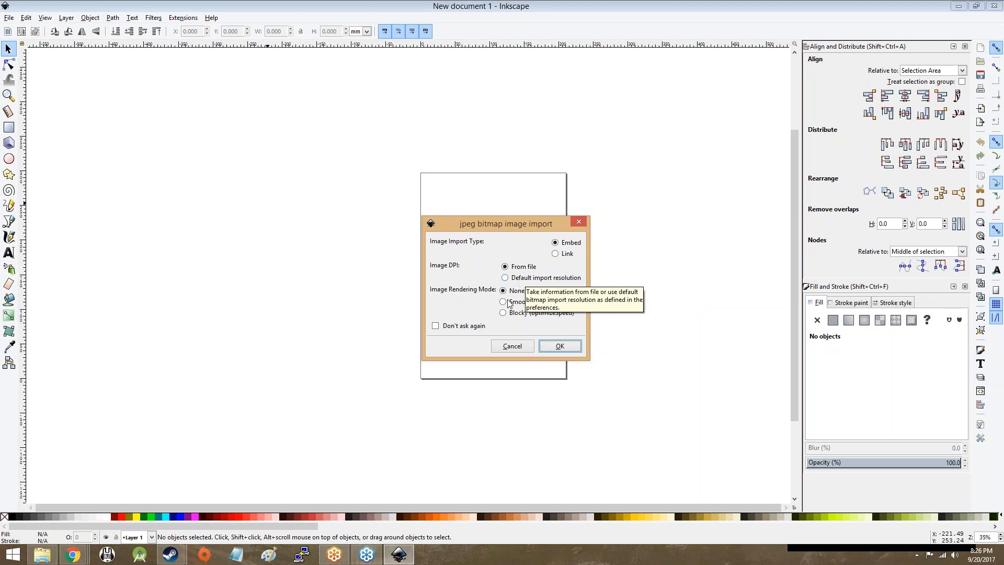
mouse_move(503, 312)
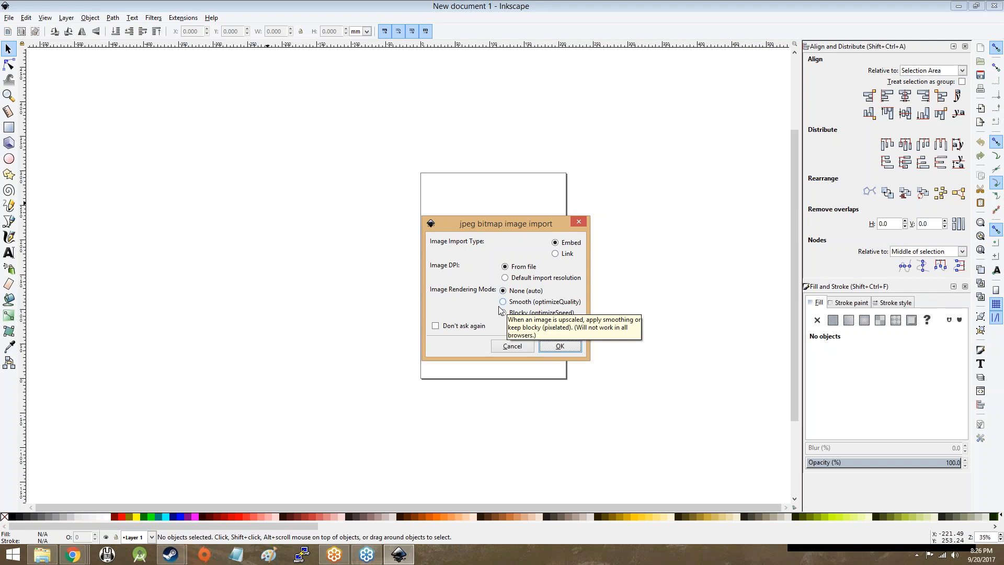
mouse_move(526, 301)
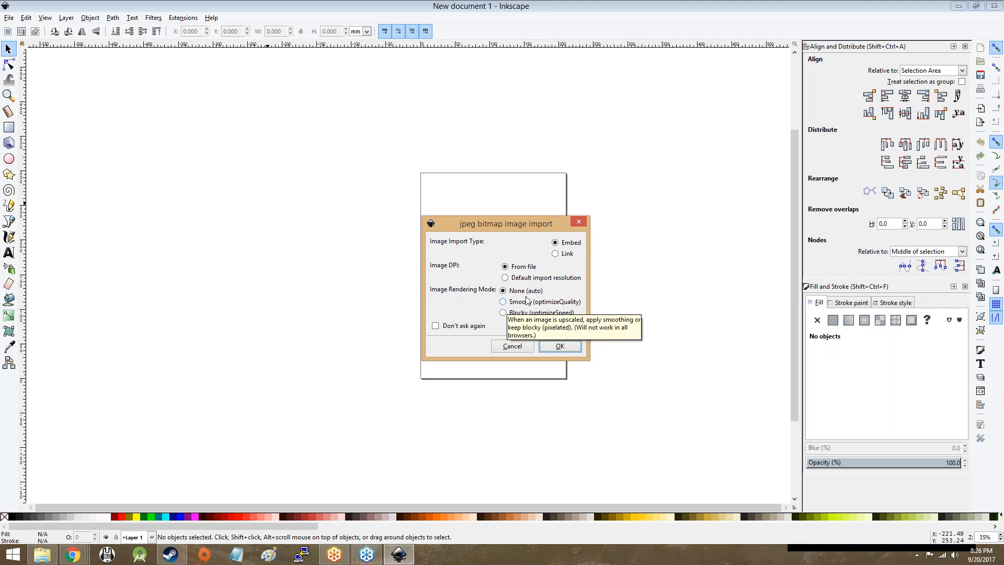
mouse_move(524, 270)
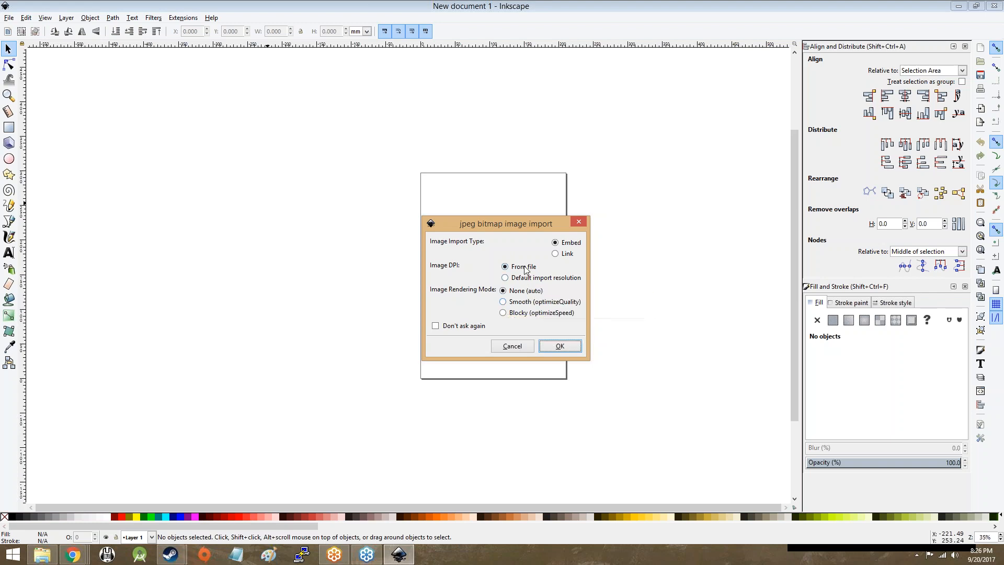
mouse_move(524, 269)
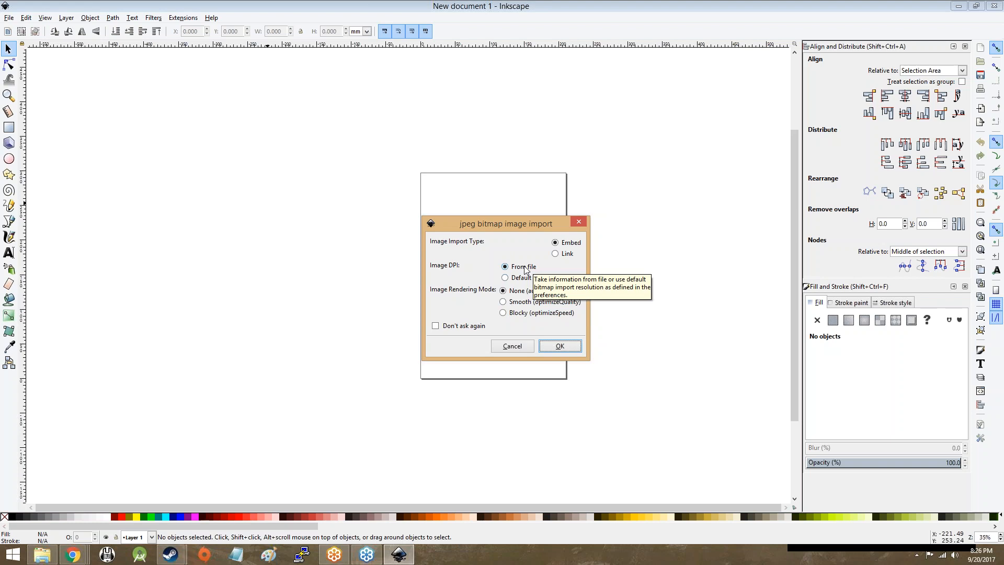
mouse_move(534, 284)
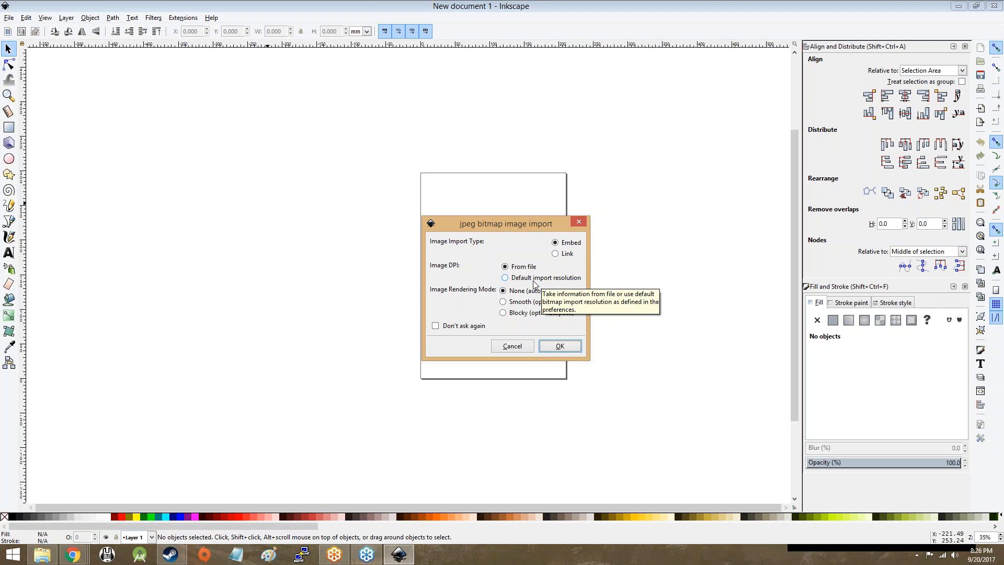
mouse_move(530, 272)
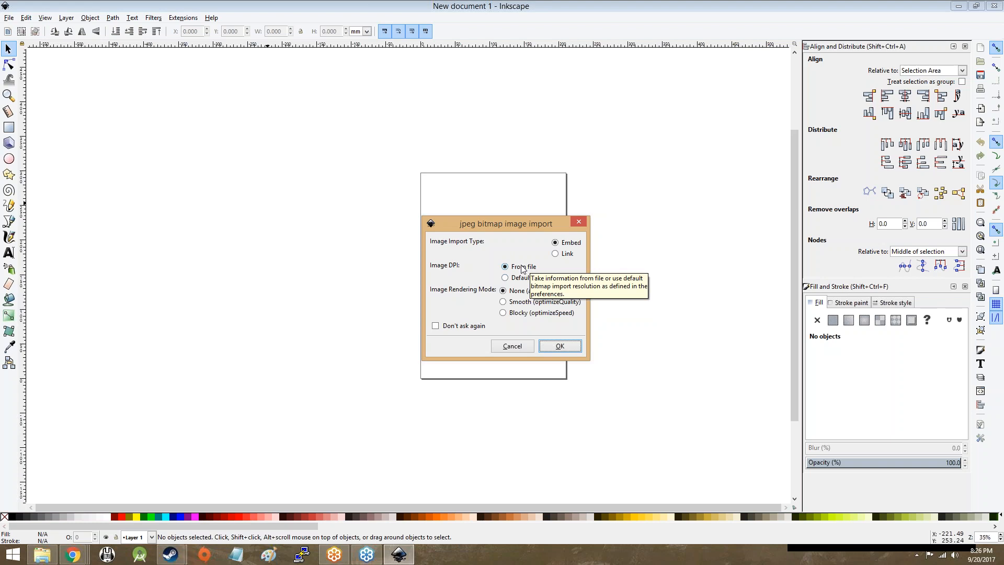
mouse_move(517, 308)
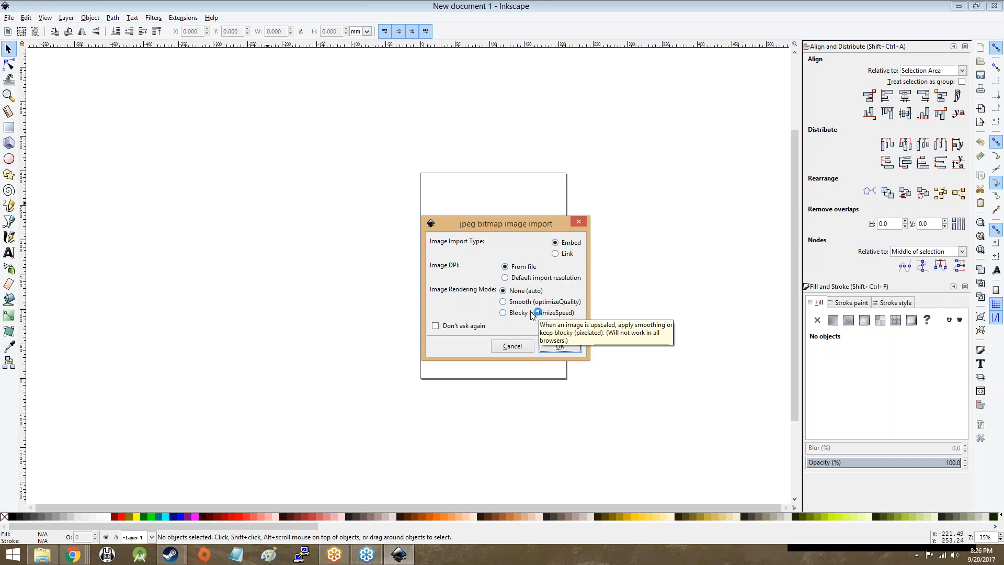
mouse_move(542, 301)
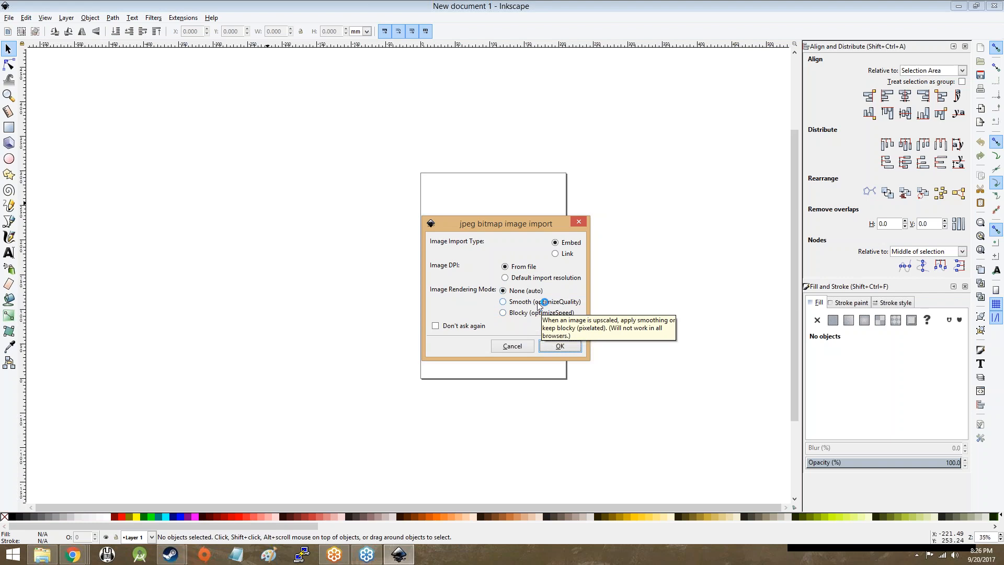
mouse_move(535, 322)
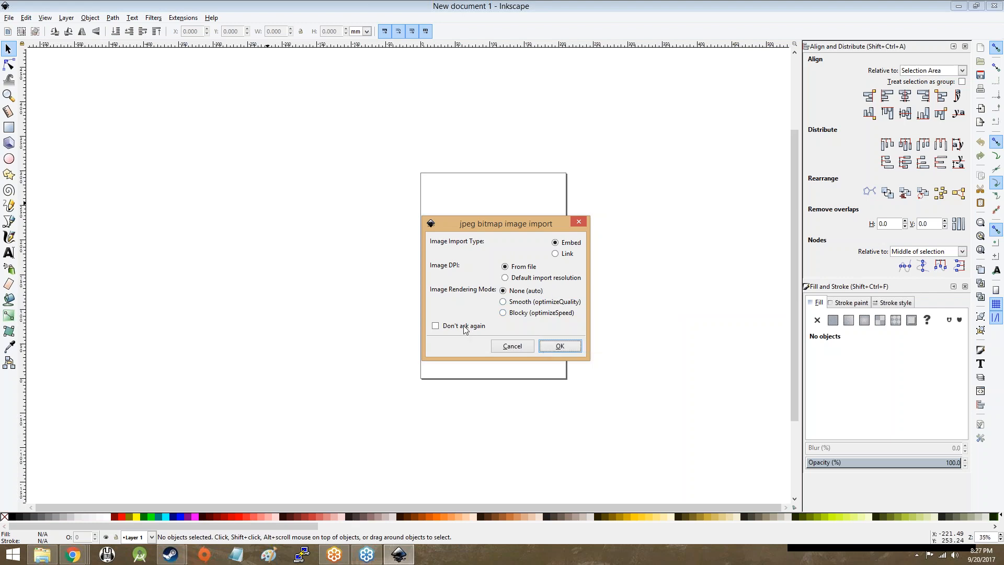
mouse_move(506, 330)
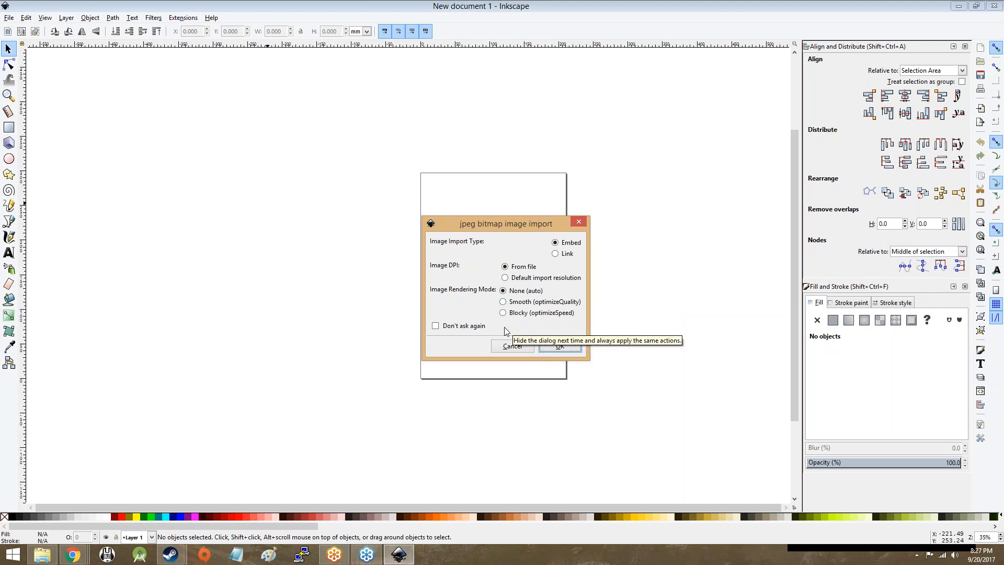
mouse_move(548, 355)
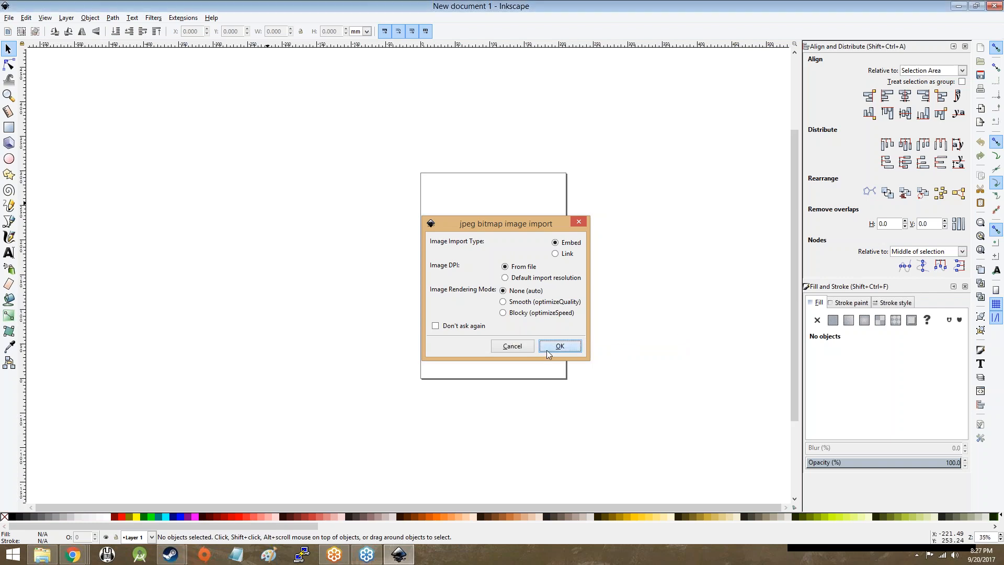
Step: Embed the chicken photo and zoom until it sits fully within the page
click(559, 346)
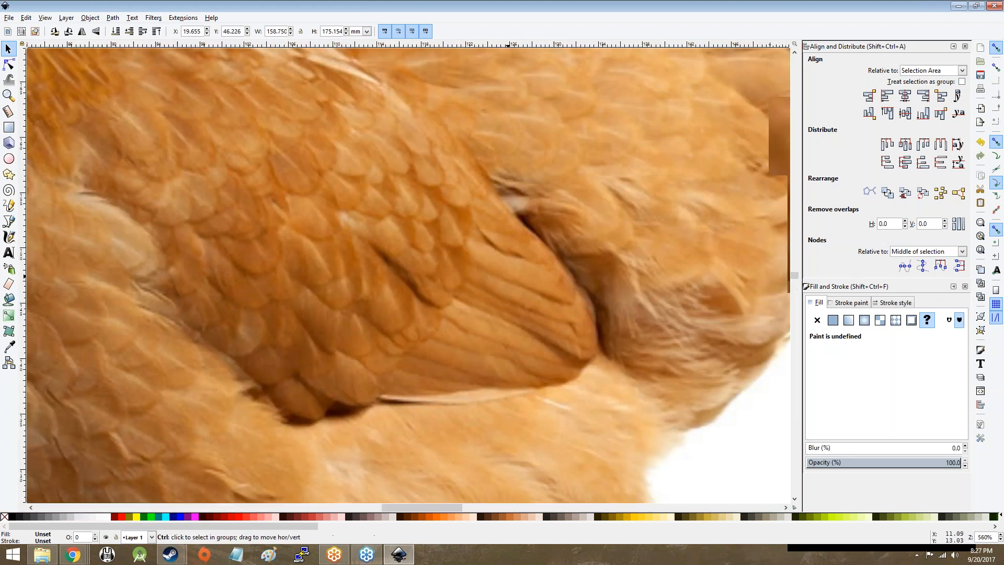
scroll(up, 3)
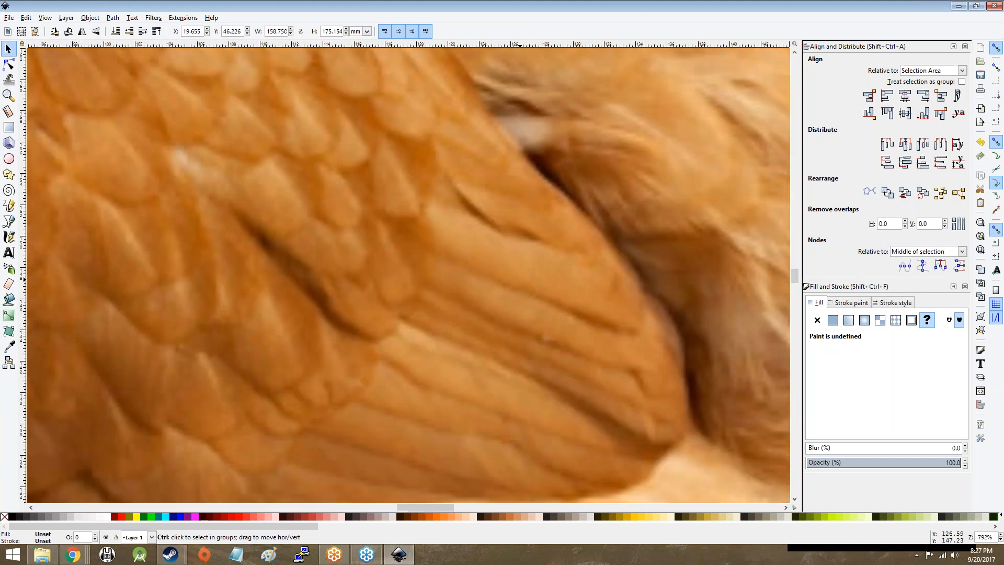
scroll(up, 3)
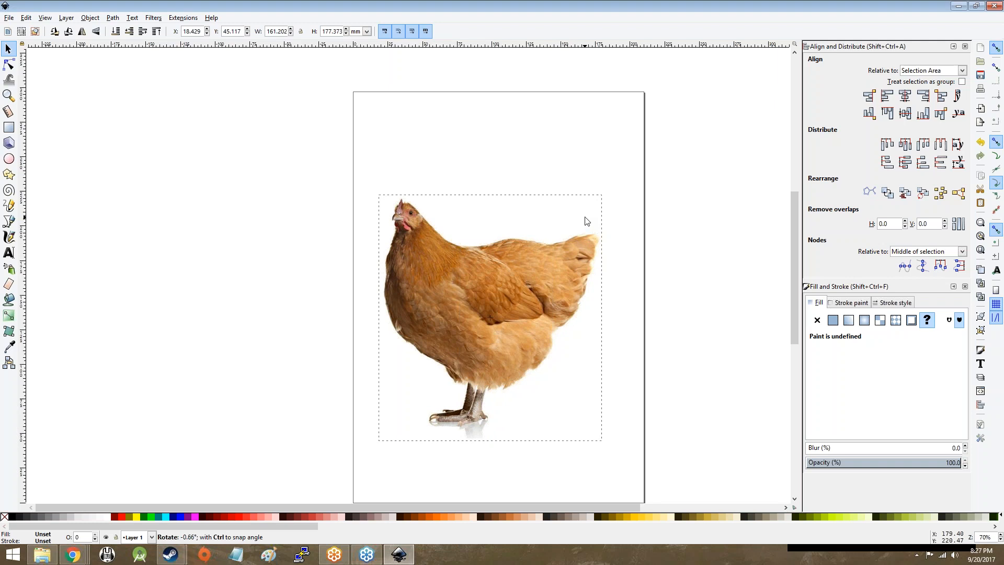
Step: Select the chicken photo and bring up the Path menu showing Trace Bitmap
click(565, 167)
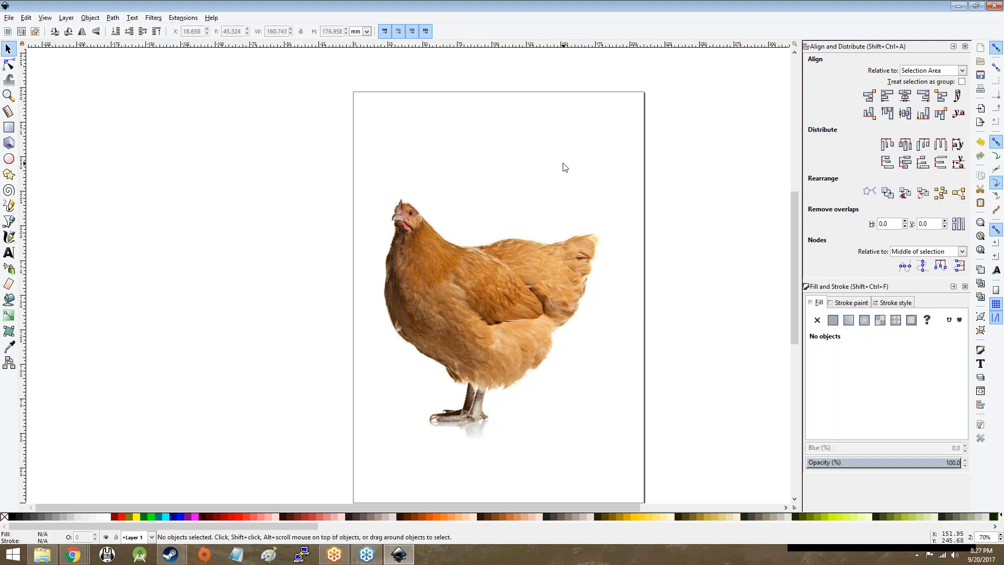
mouse_move(505, 273)
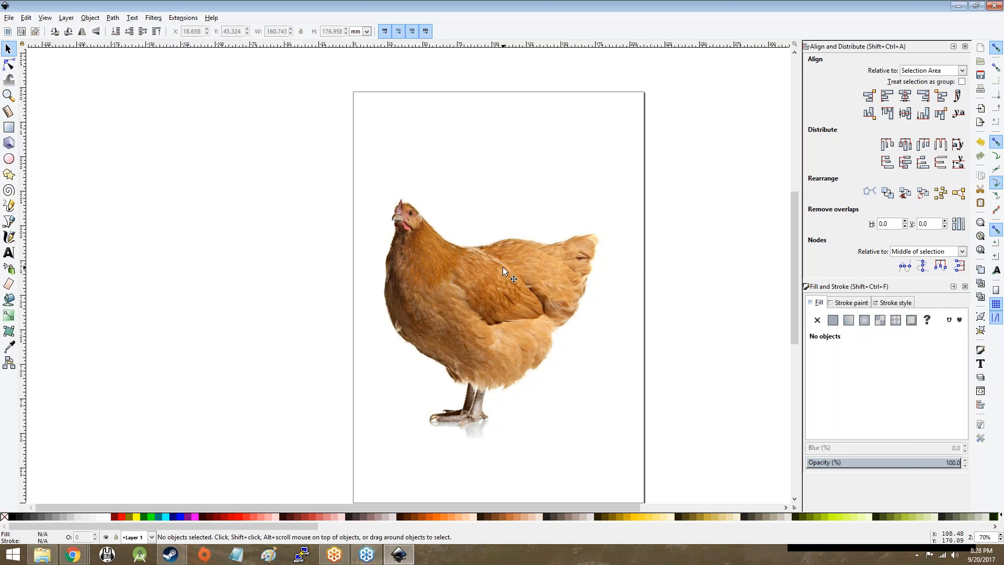
right_click(506, 270)
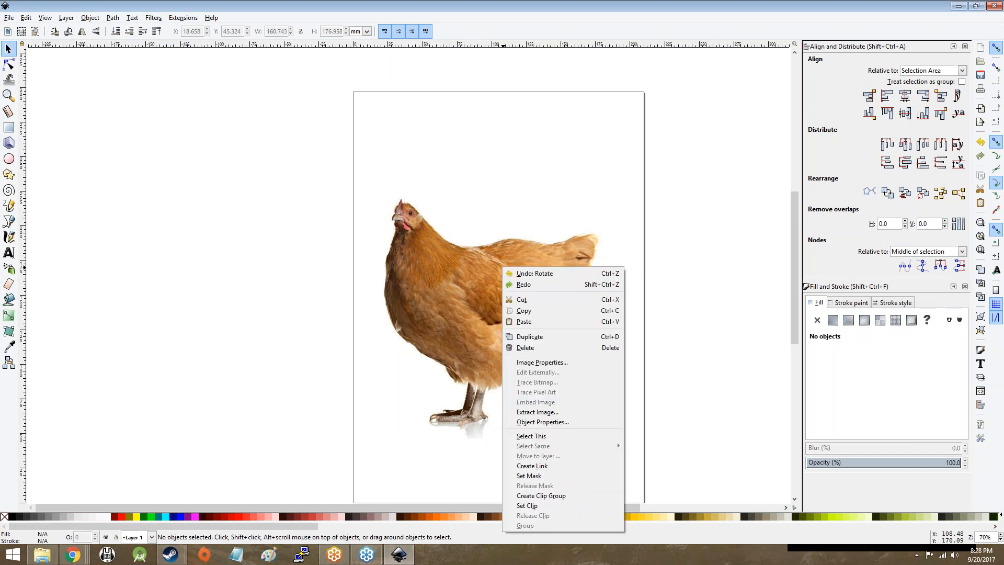
mouse_move(503, 272)
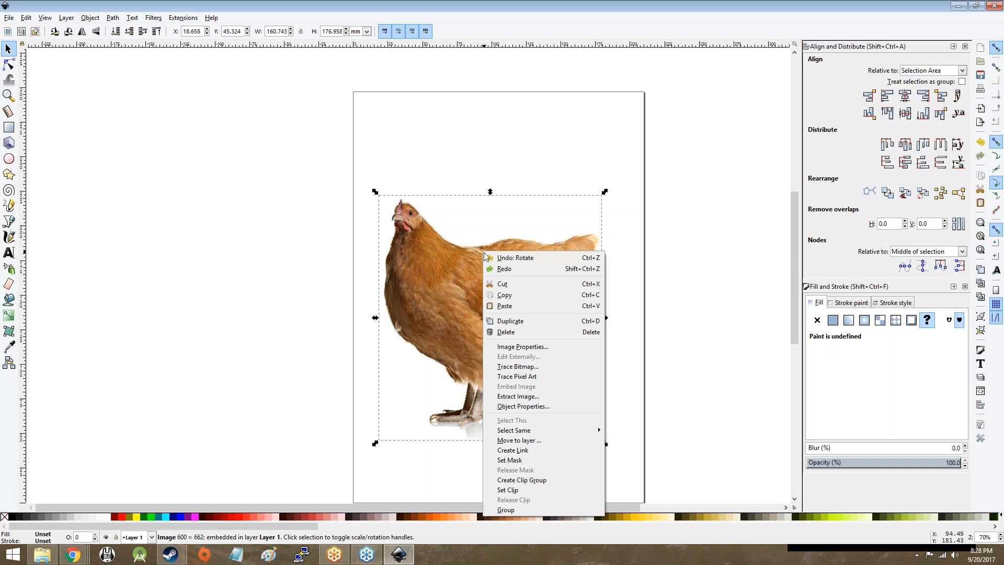
mouse_move(519, 366)
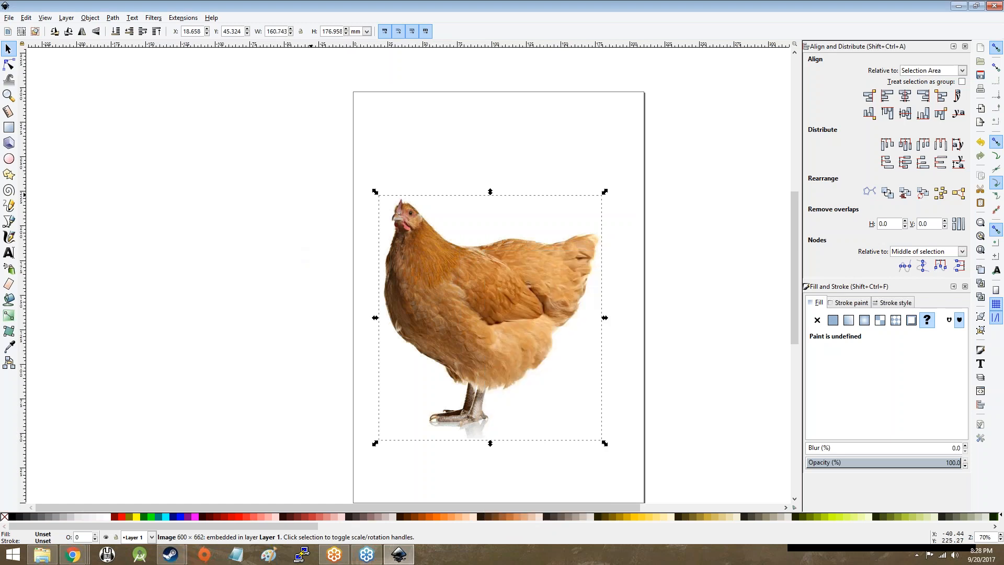
click(89, 17)
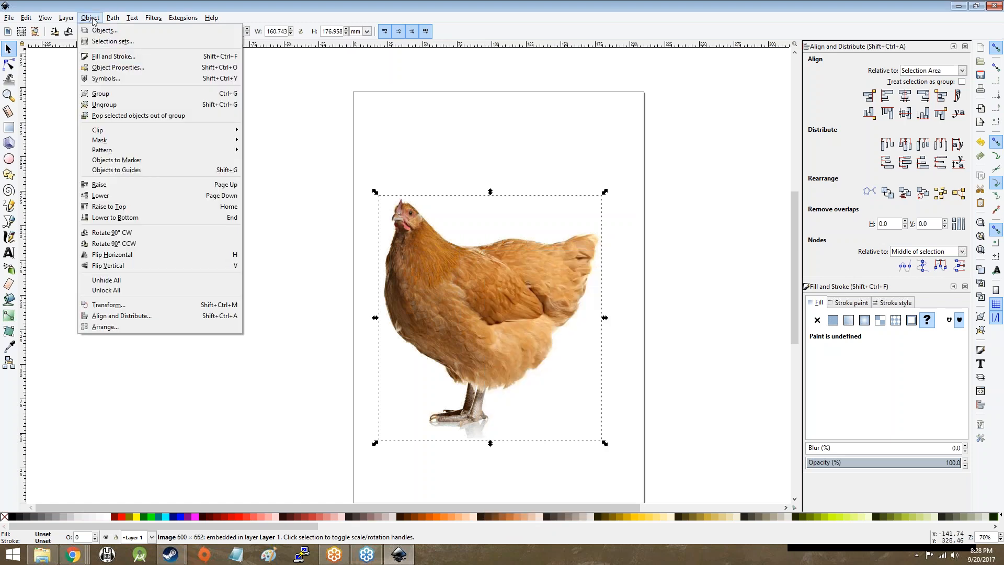
click(112, 17)
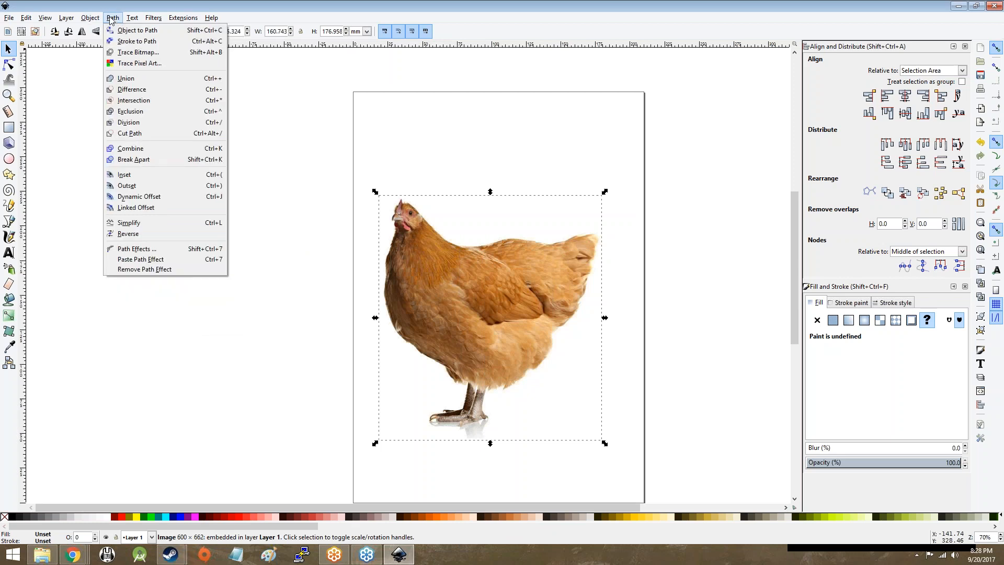
mouse_move(139, 52)
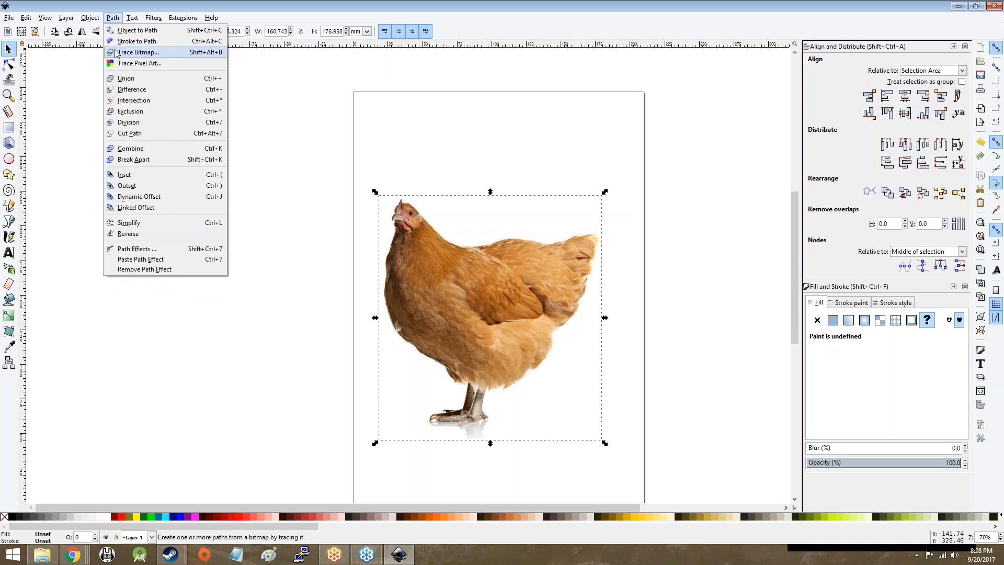
click(138, 52)
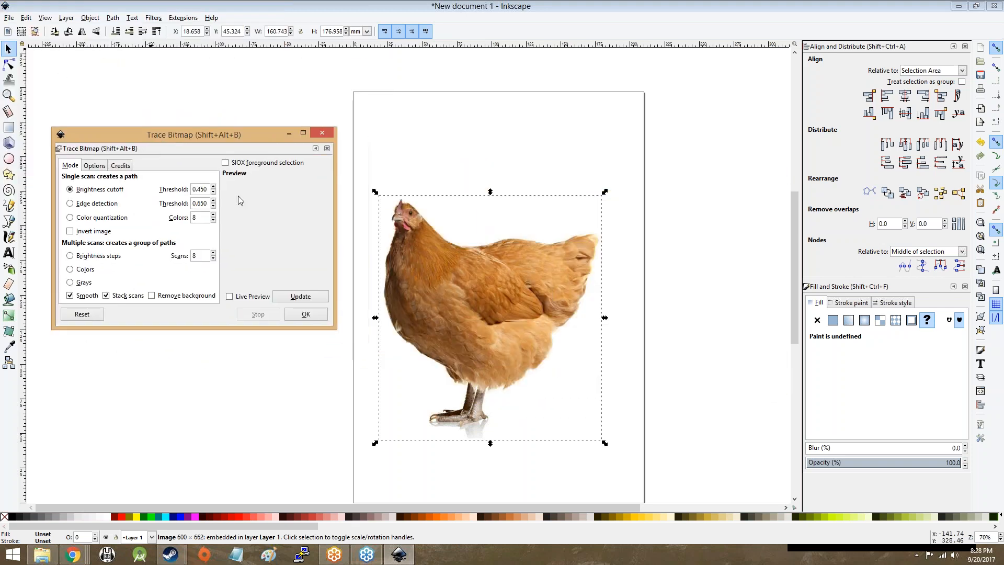
mouse_move(343, 209)
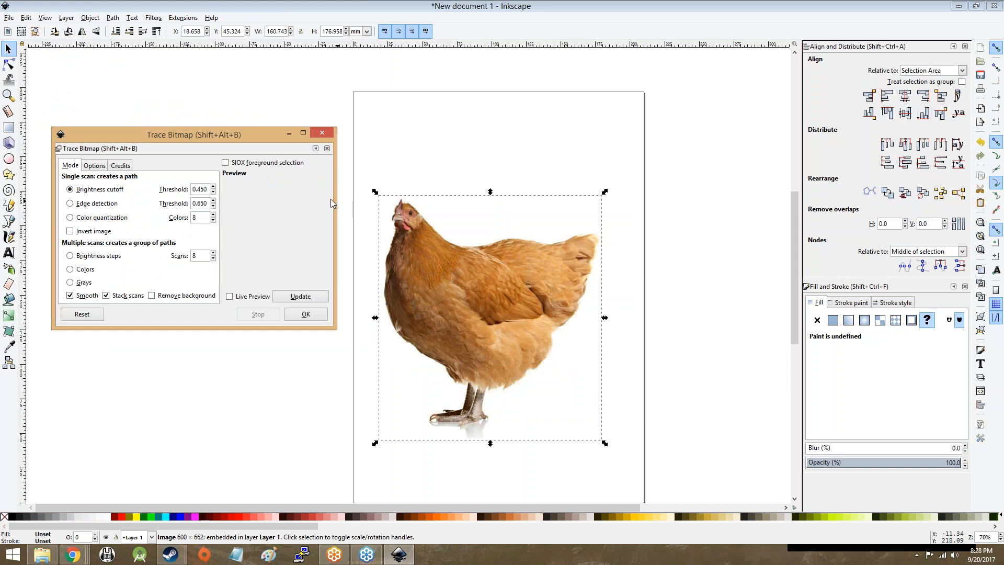
mouse_move(323, 196)
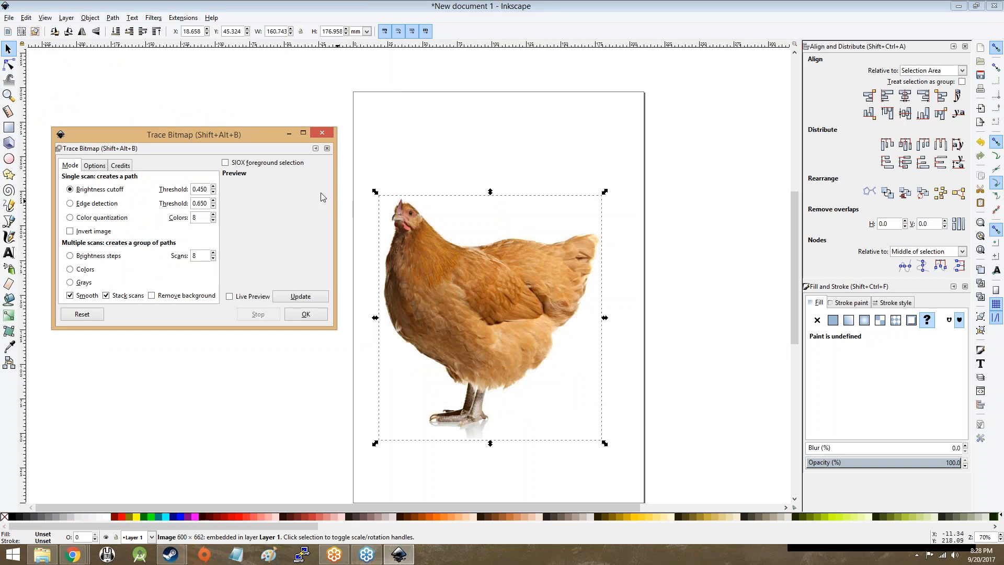
mouse_move(308, 187)
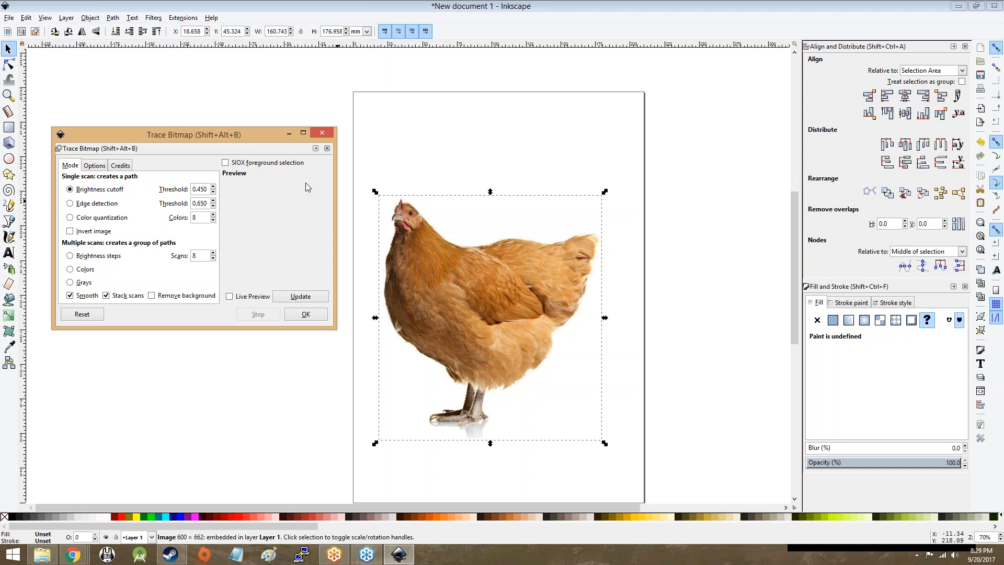
mouse_move(237, 227)
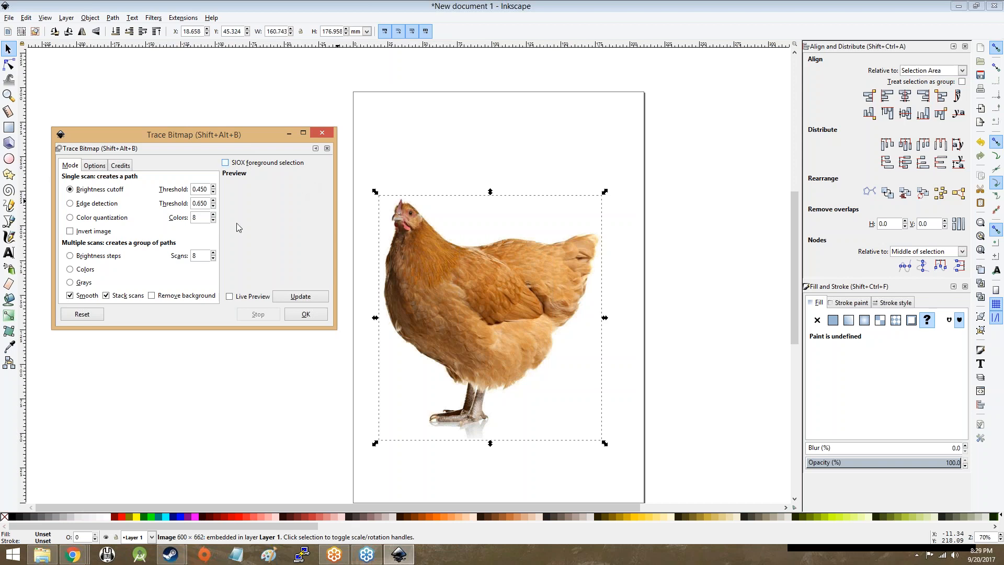
mouse_move(261, 211)
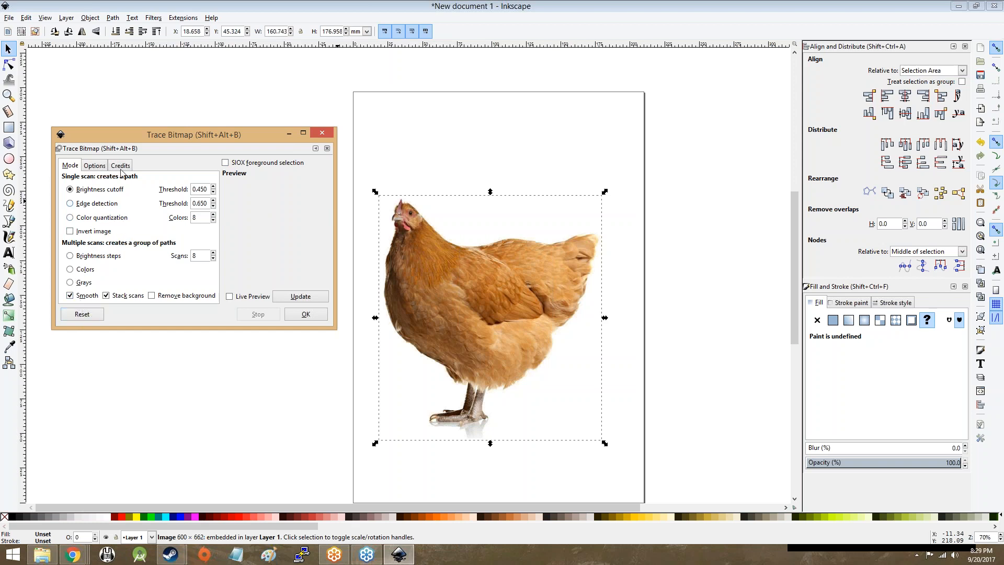
mouse_move(109, 186)
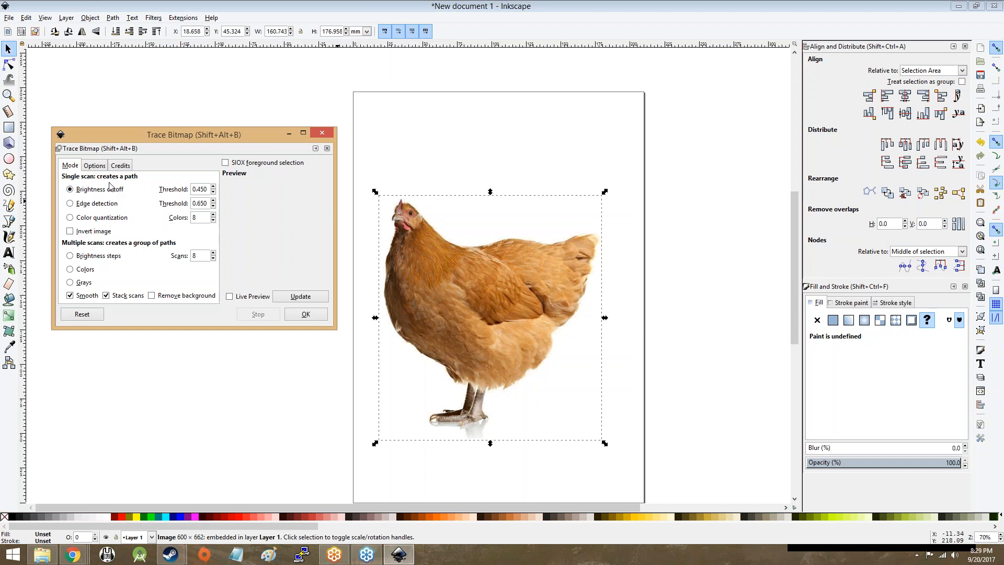
mouse_move(345, 201)
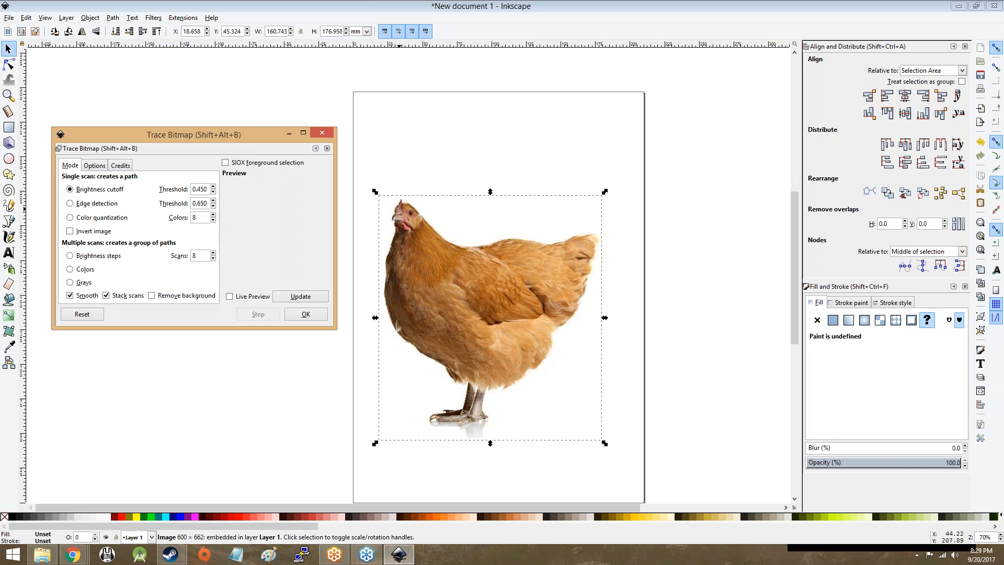
mouse_move(471, 377)
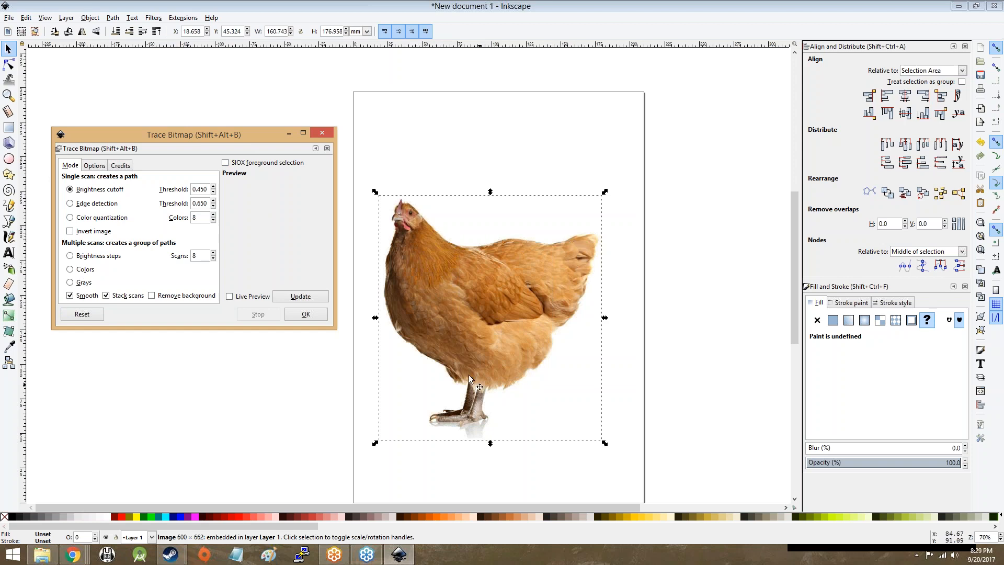
mouse_move(433, 334)
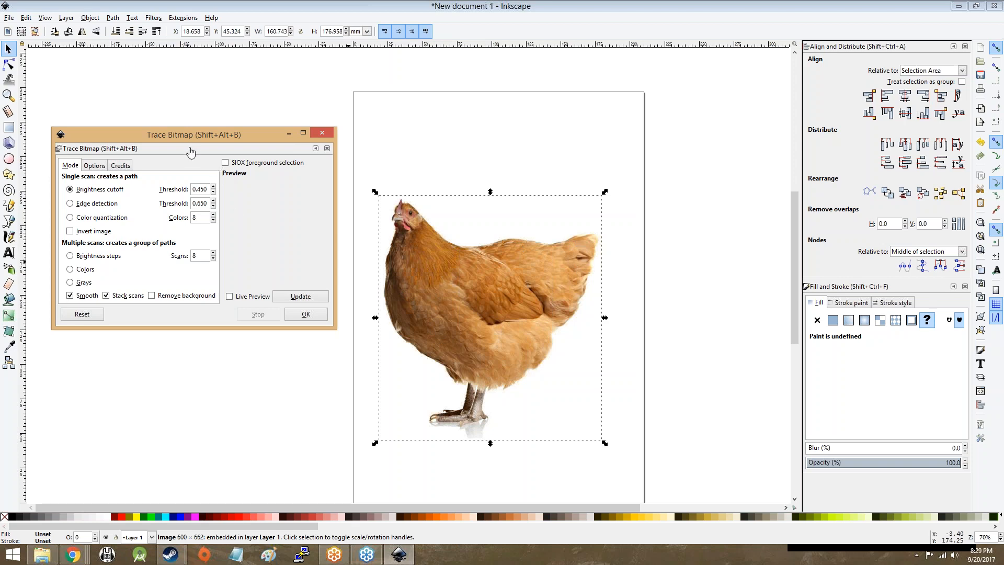
mouse_move(186, 158)
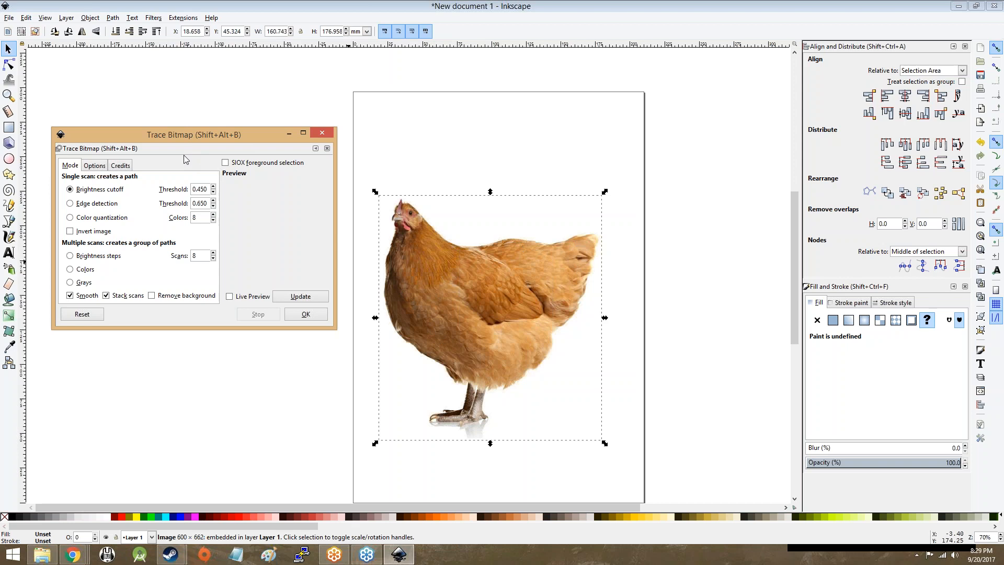
mouse_move(158, 246)
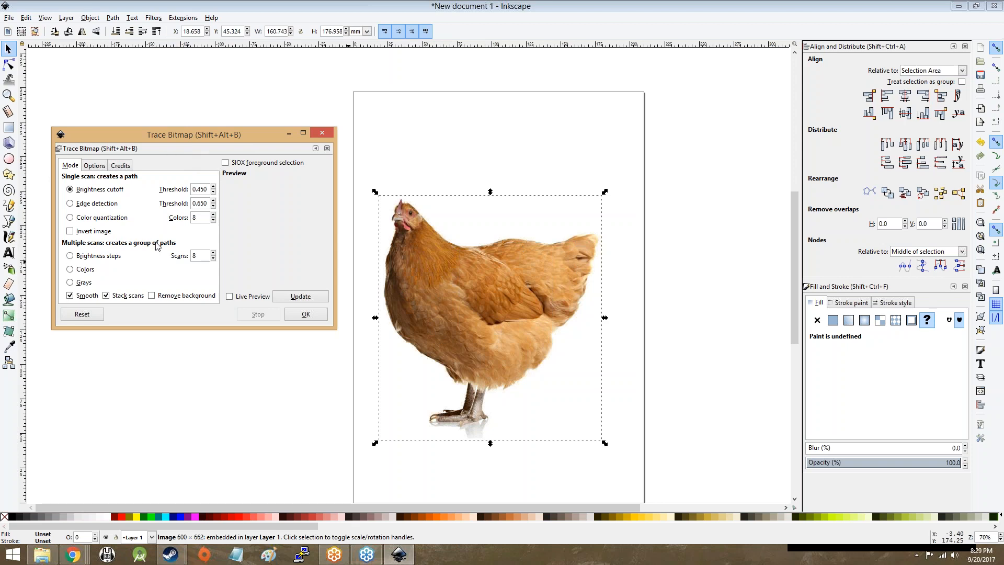
mouse_move(417, 282)
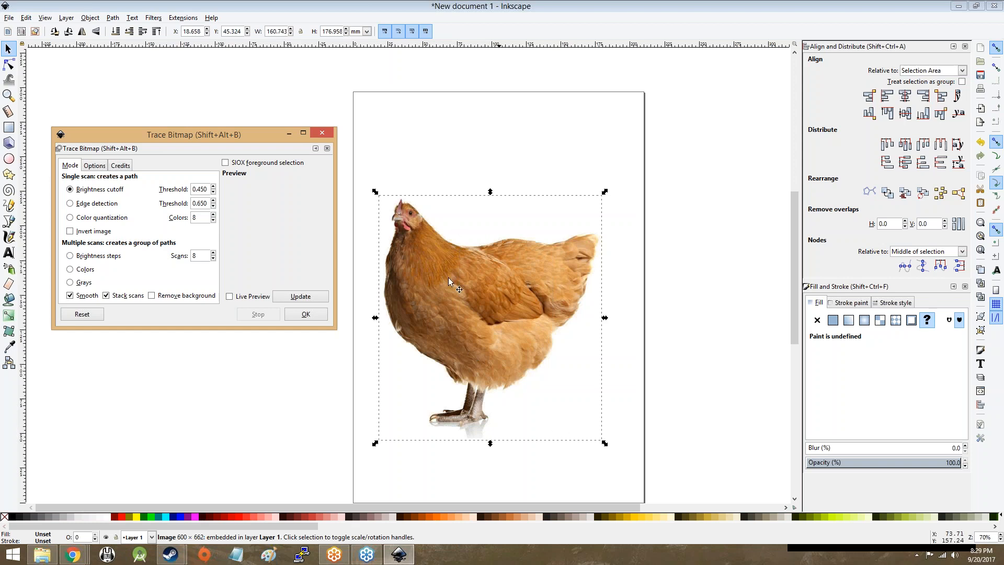
mouse_move(525, 355)
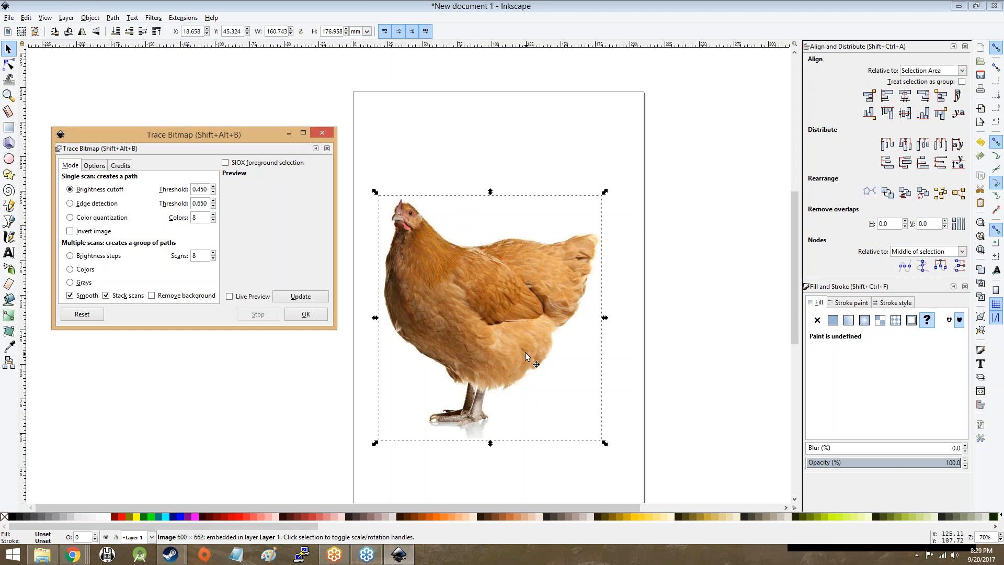
mouse_move(456, 259)
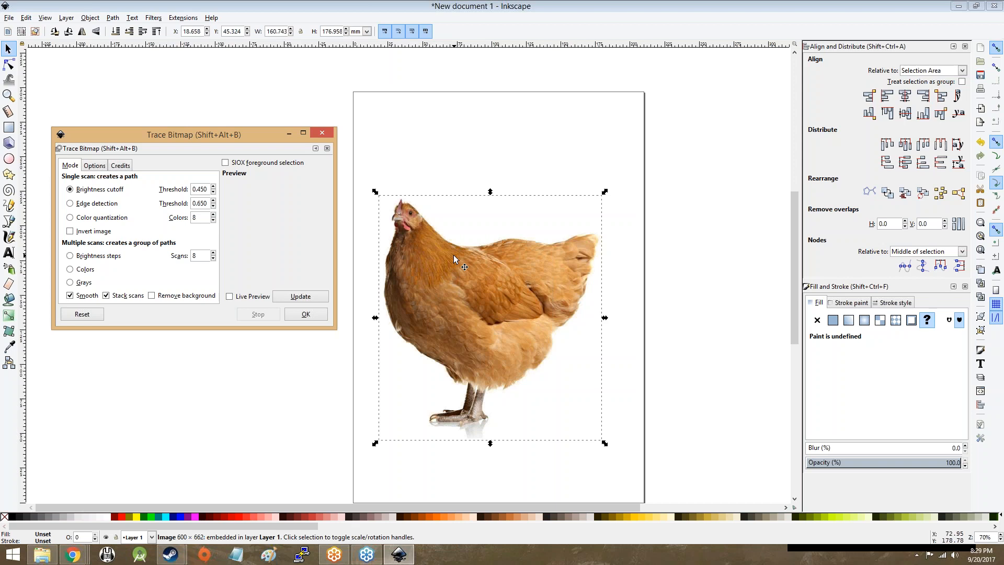
mouse_move(538, 403)
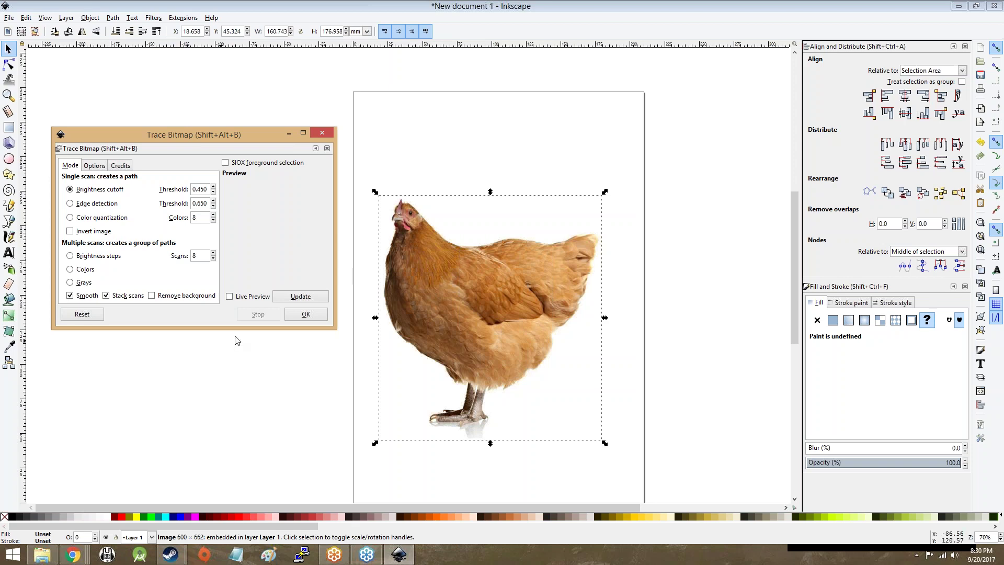
click(94, 165)
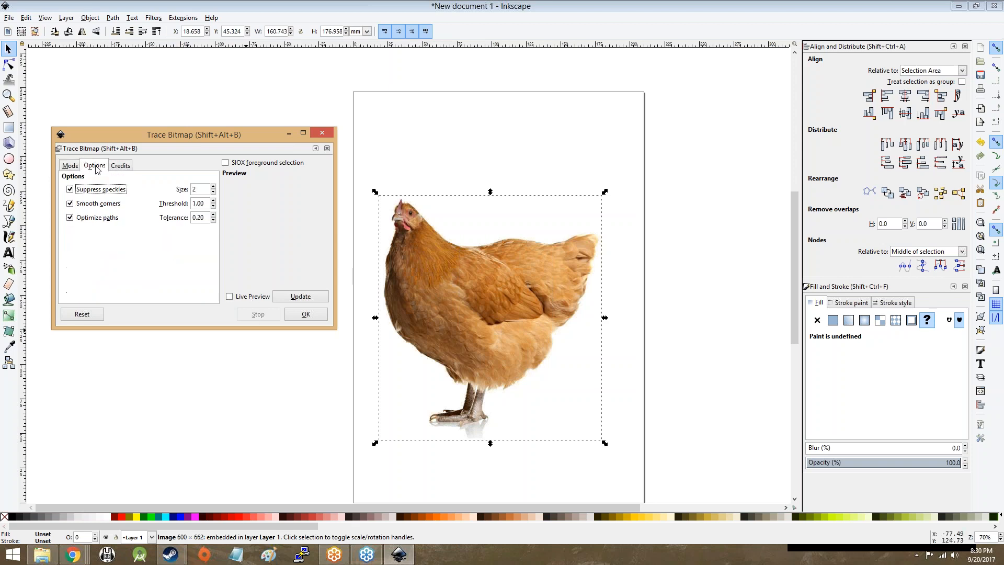
mouse_move(117, 200)
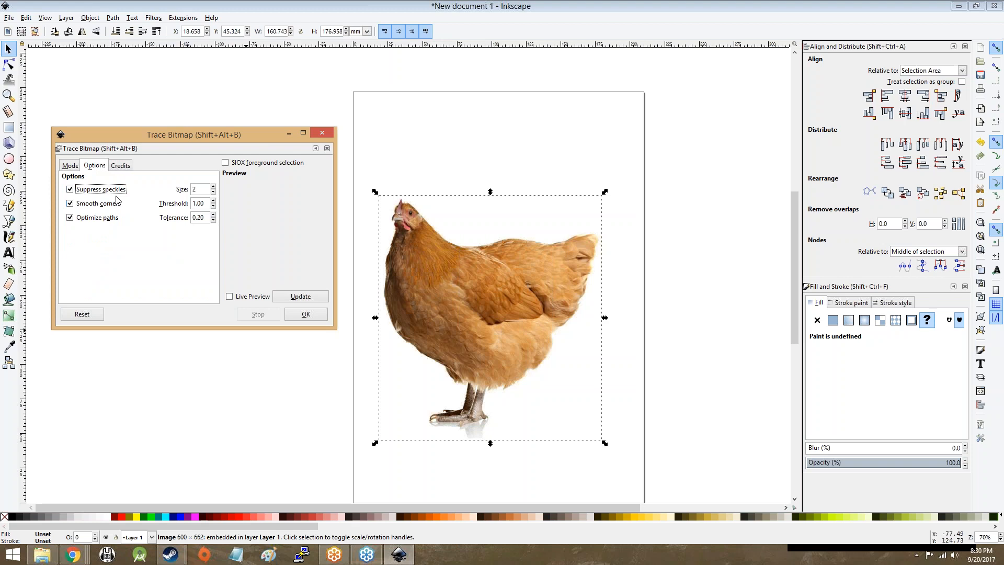
mouse_move(149, 233)
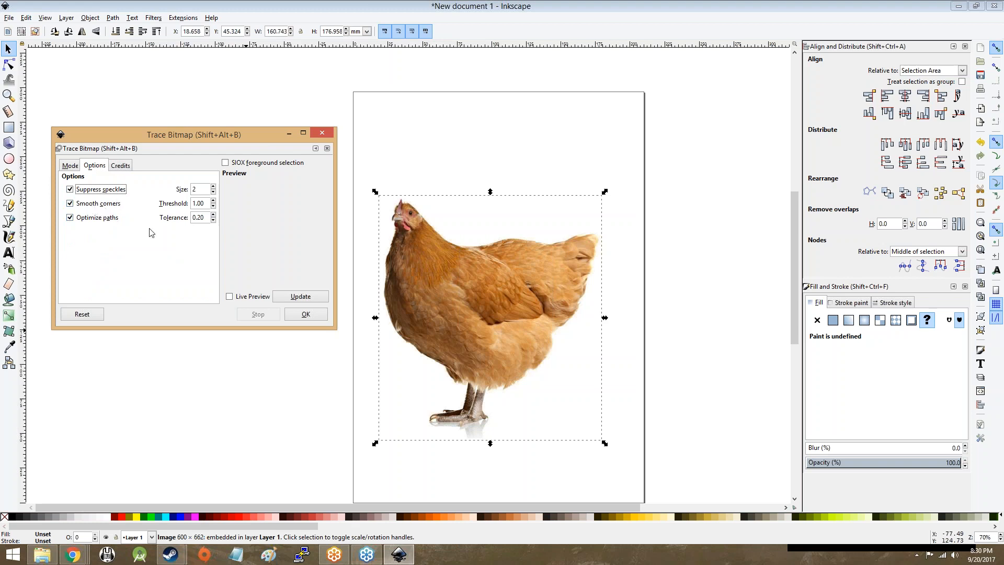
mouse_move(88, 213)
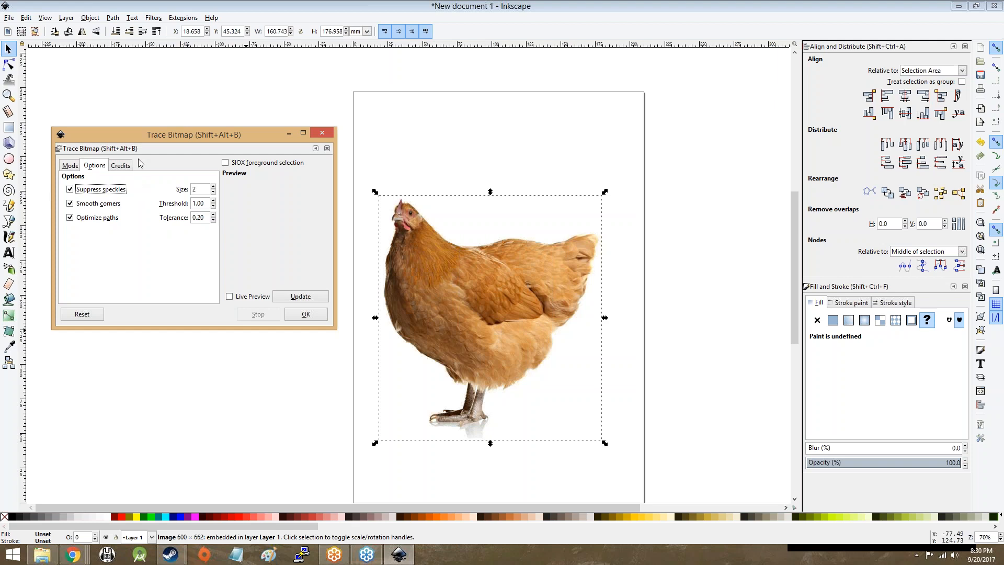
click(120, 165)
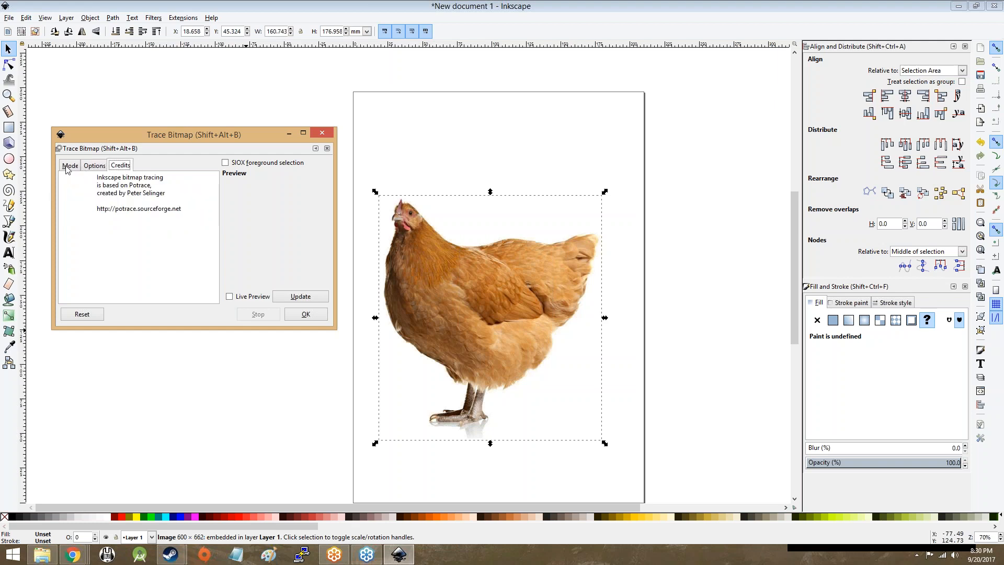
click(70, 166)
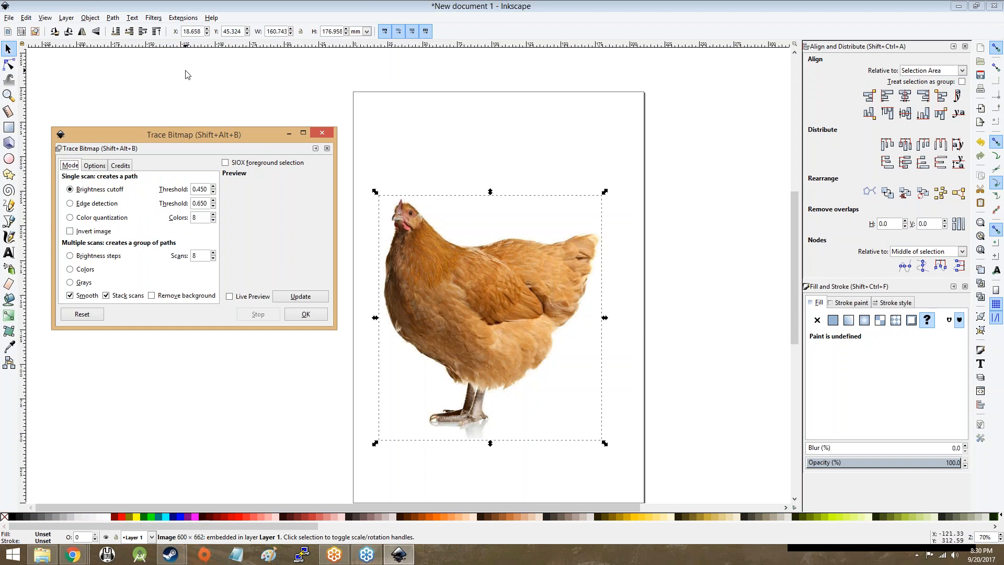
mouse_move(207, 88)
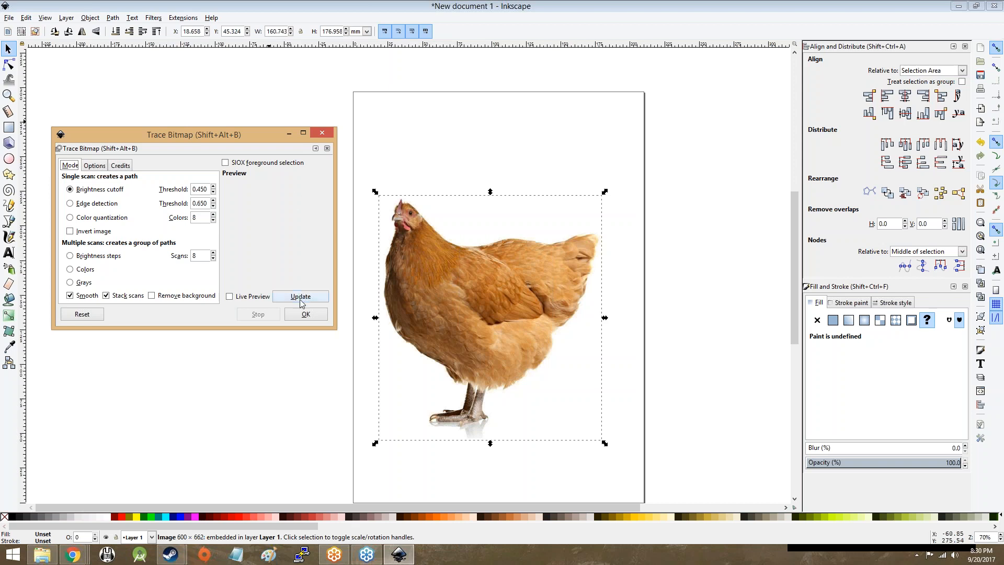
Step: Preview the brightness-cutoff trace, nudging the threshold and enabling live preview updates
click(301, 296)
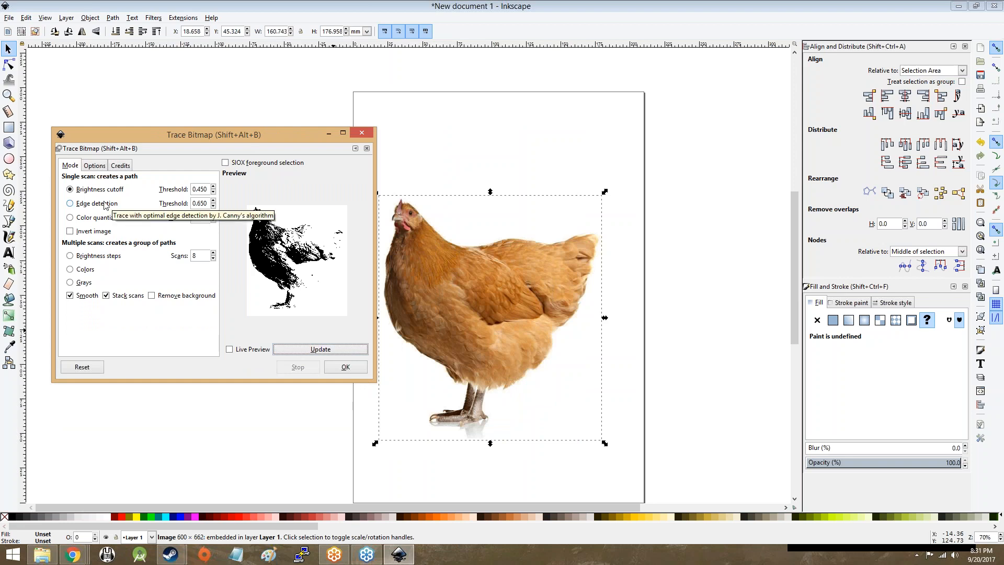
click(213, 187)
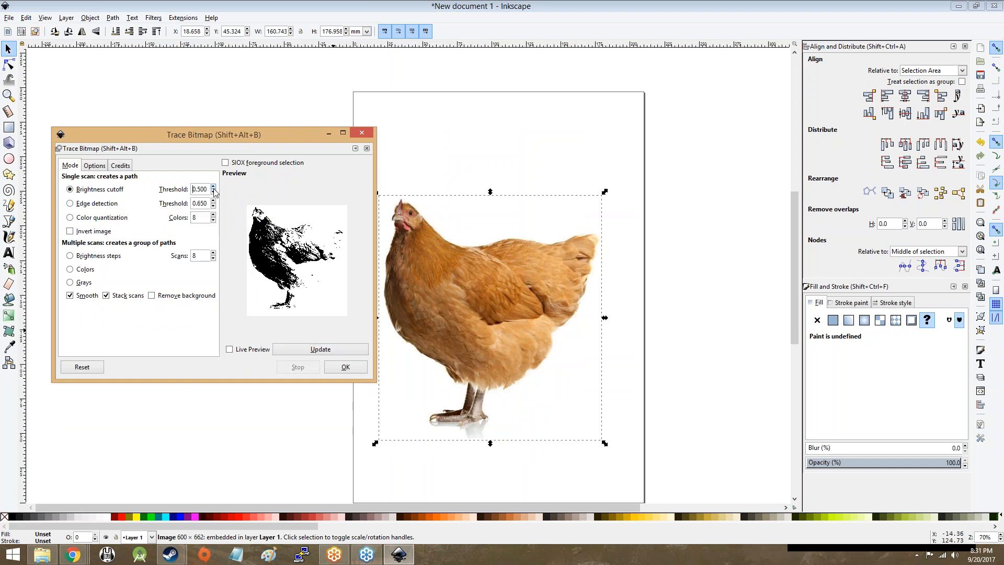
click(213, 186)
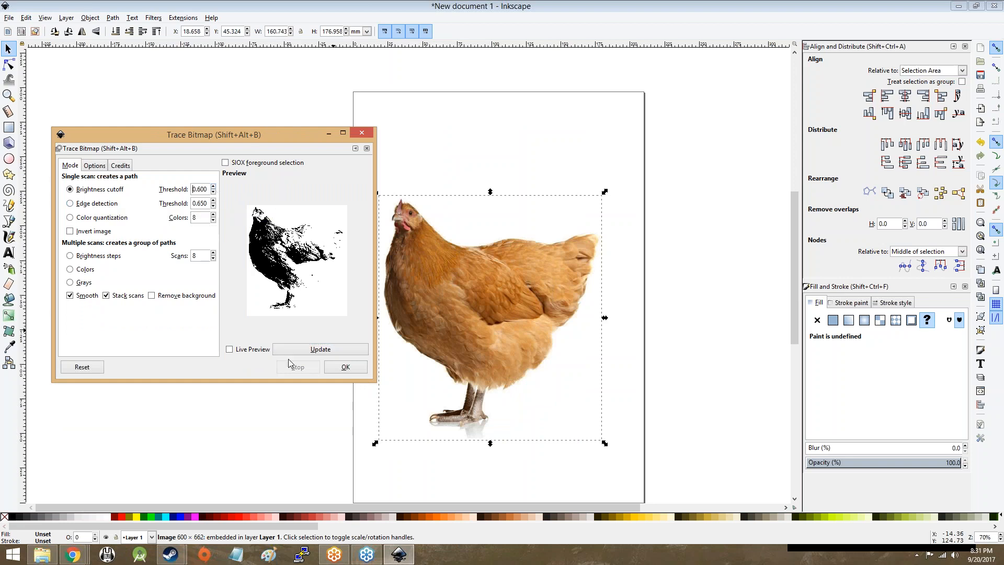
click(320, 349)
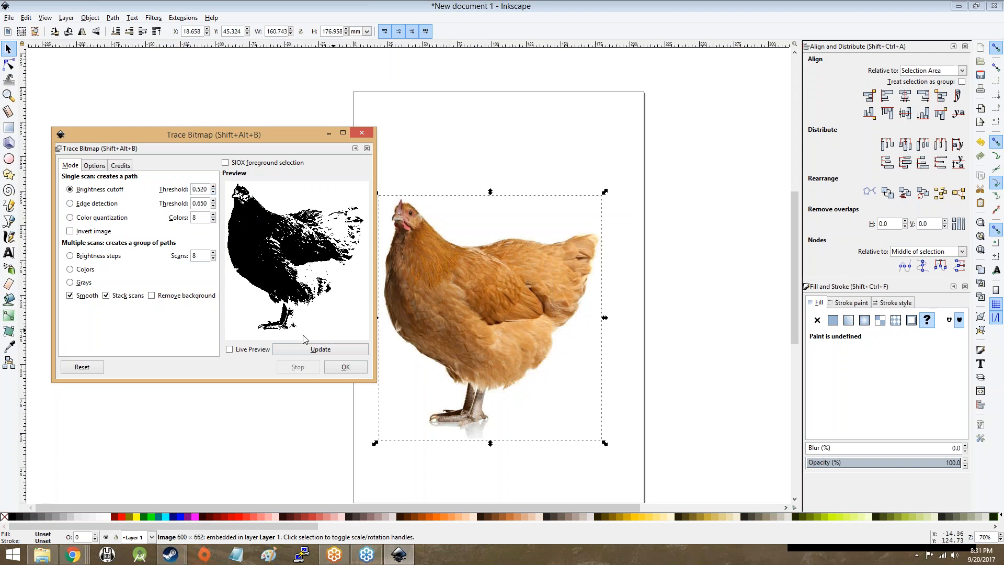
click(320, 349)
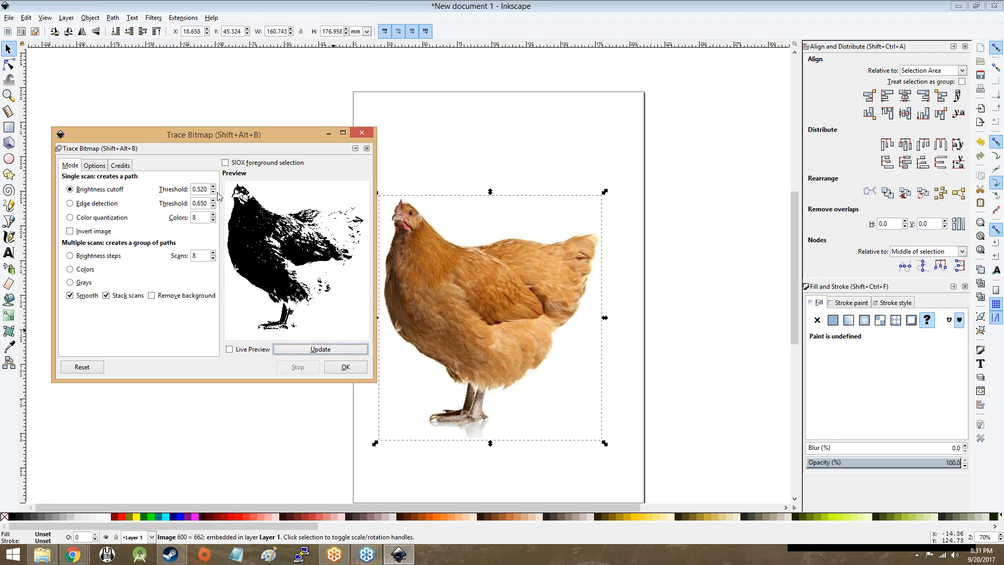
click(320, 349)
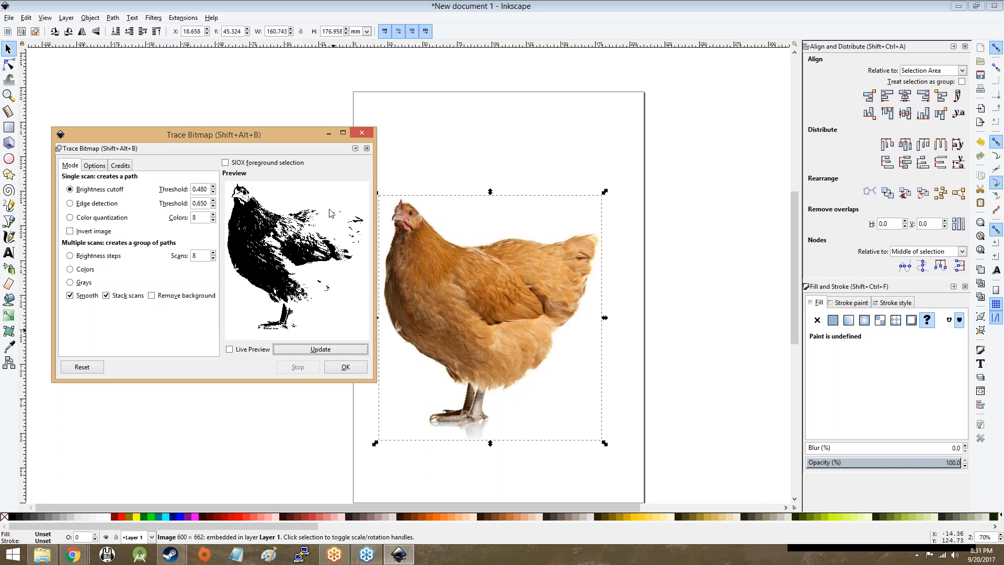
click(229, 349)
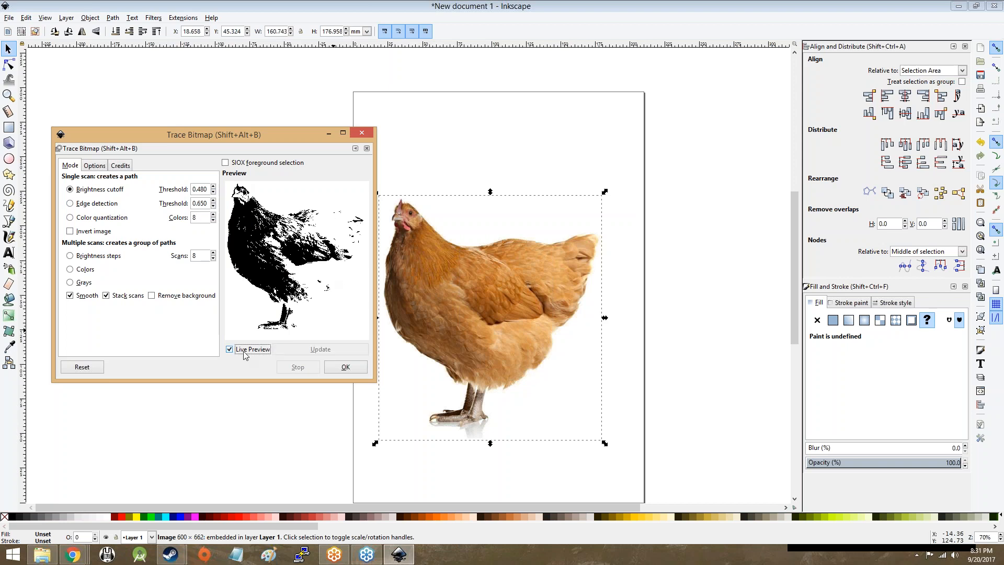
Step: Push the brightness threshold up toward 0.900, then set it to 0.400
click(213, 186)
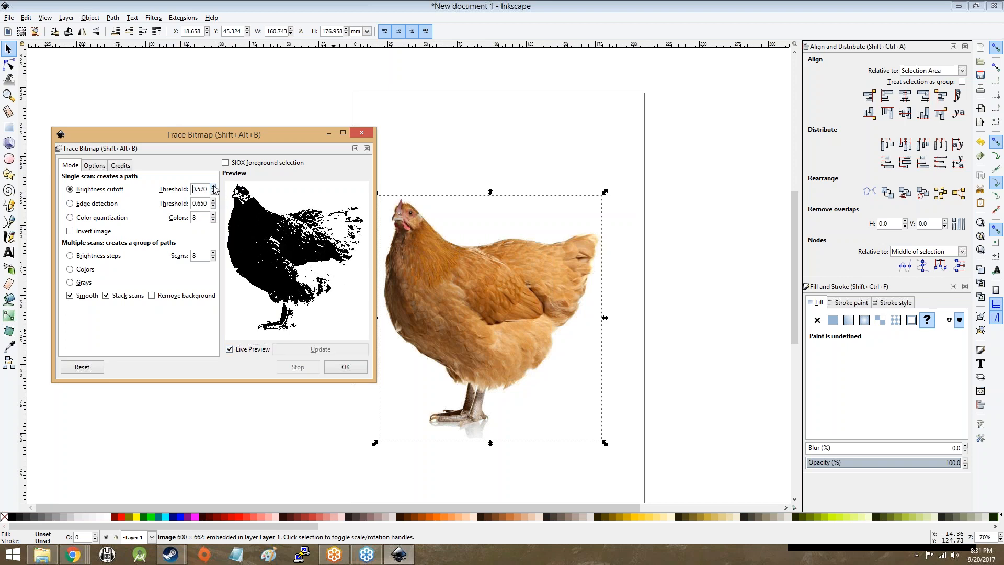
click(213, 186)
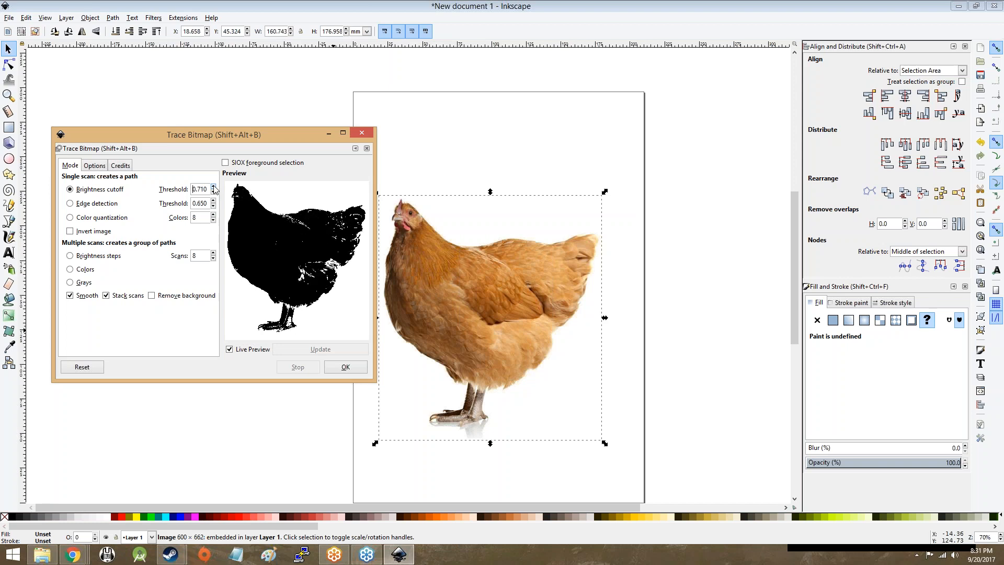
click(213, 186)
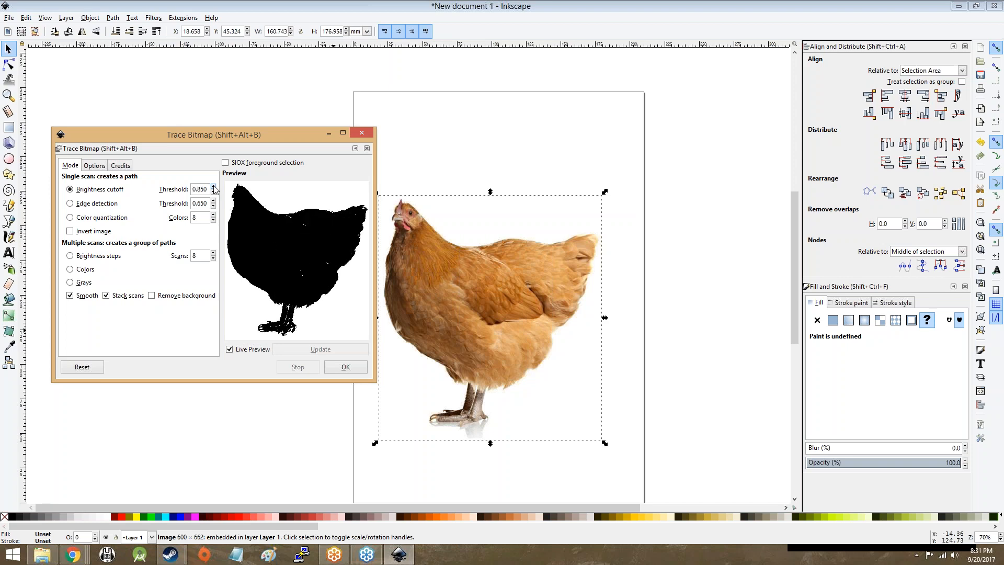
click(214, 186)
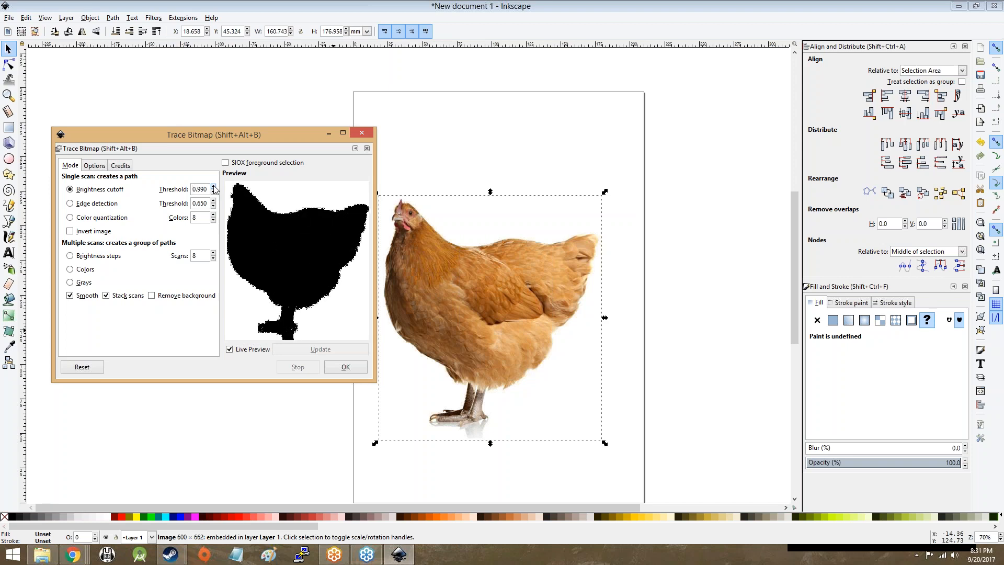
click(213, 191)
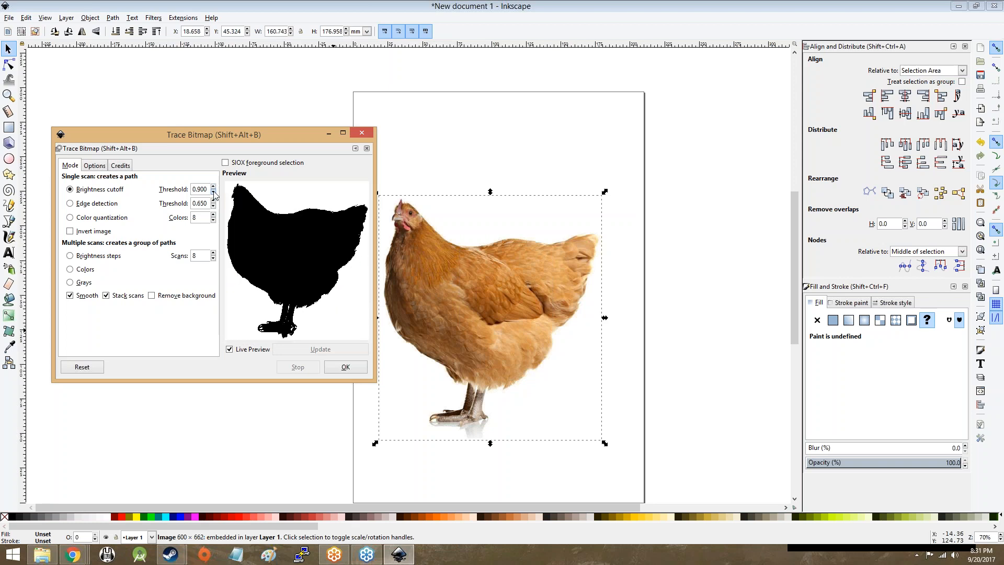
click(214, 191)
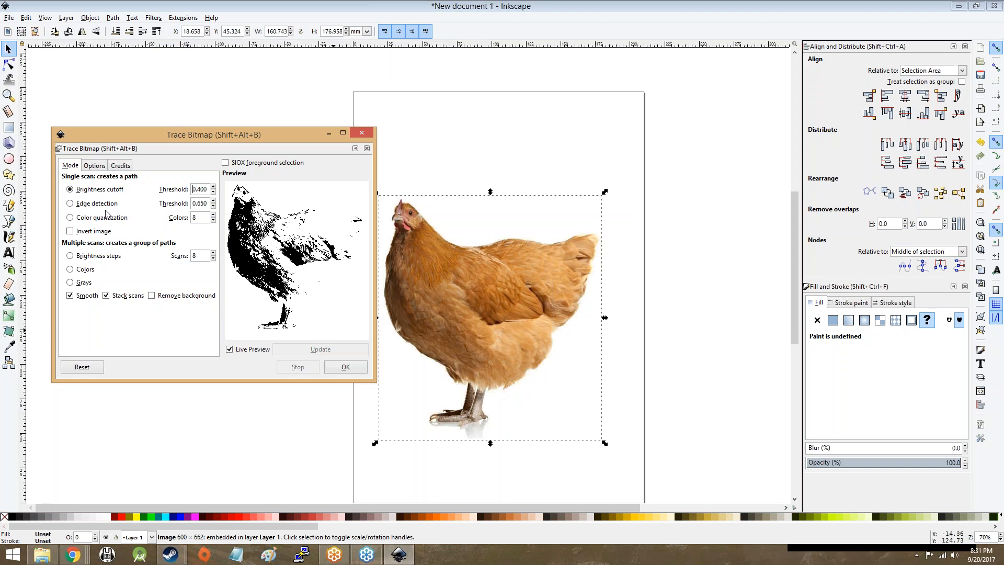
Step: Preview an edge-detection trace, raising then lowering its threshold to 0.000
click(69, 203)
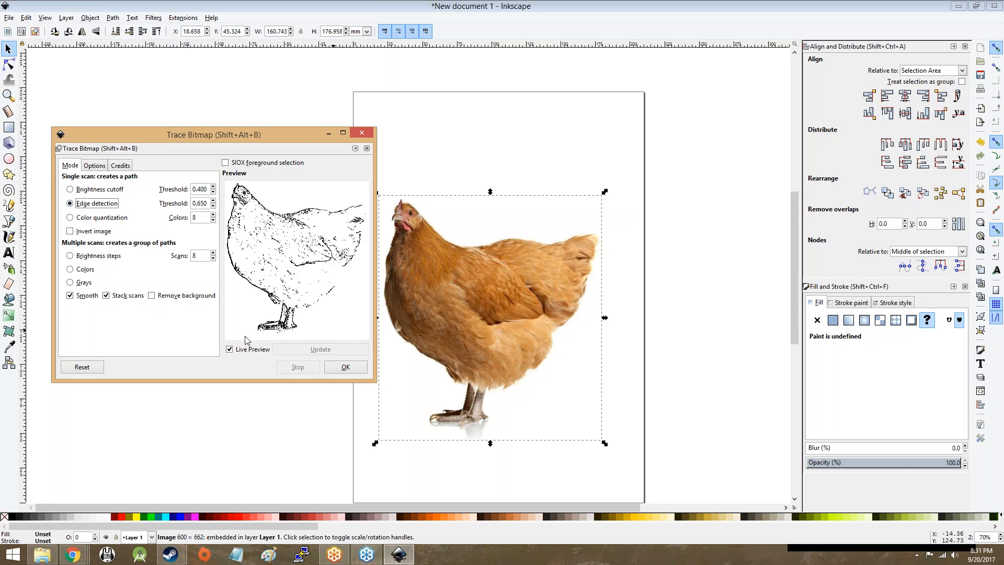
click(212, 201)
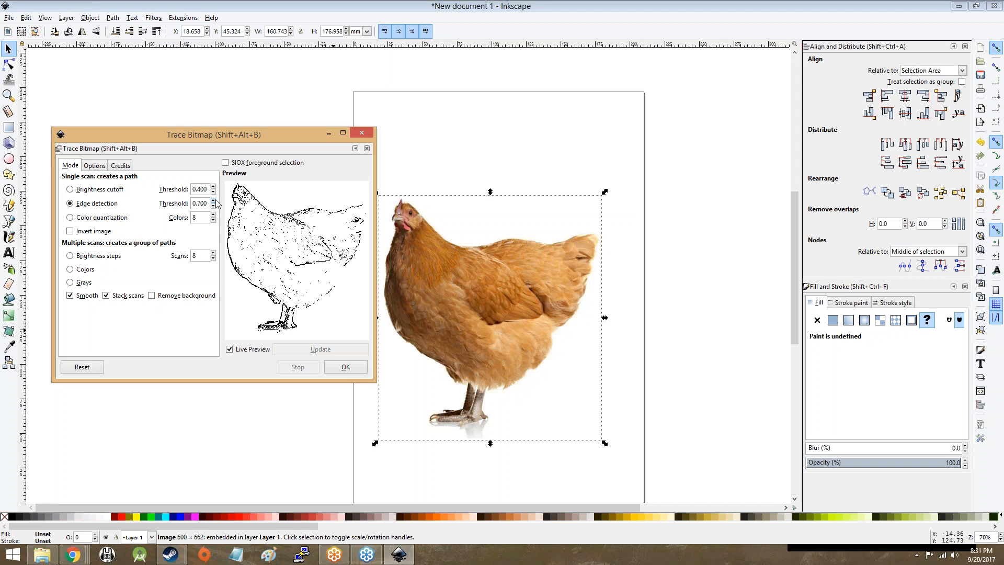
click(213, 200)
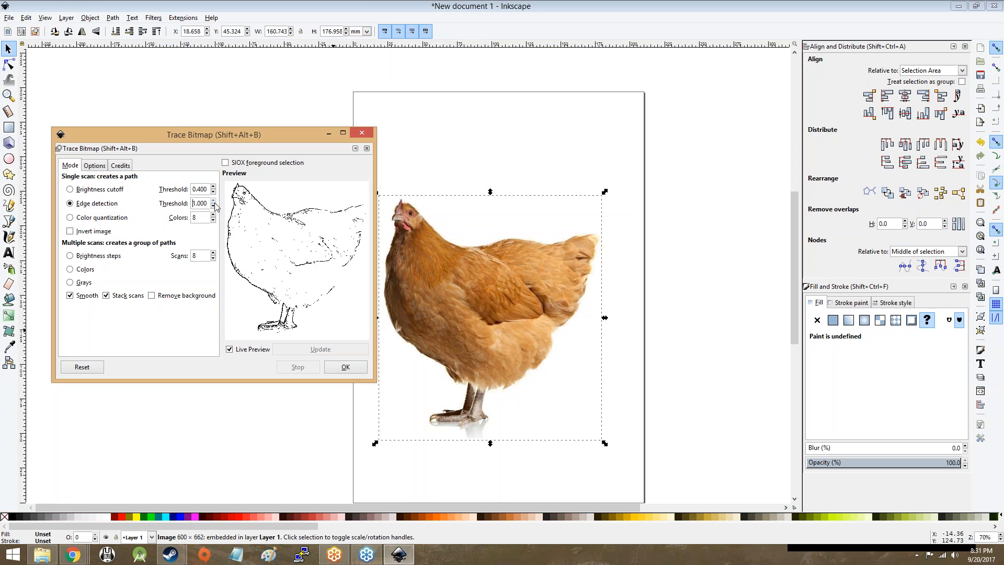
click(212, 206)
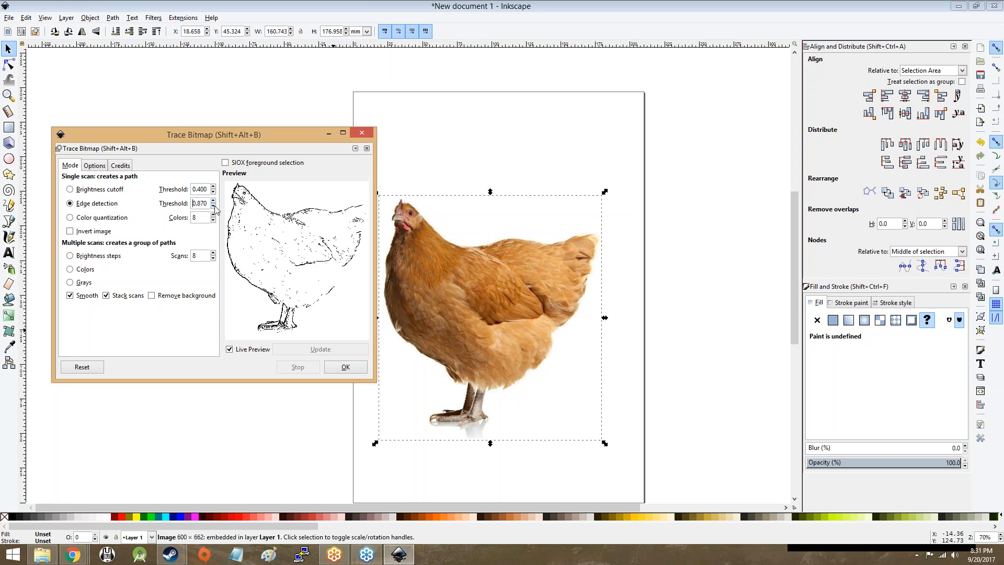
click(213, 205)
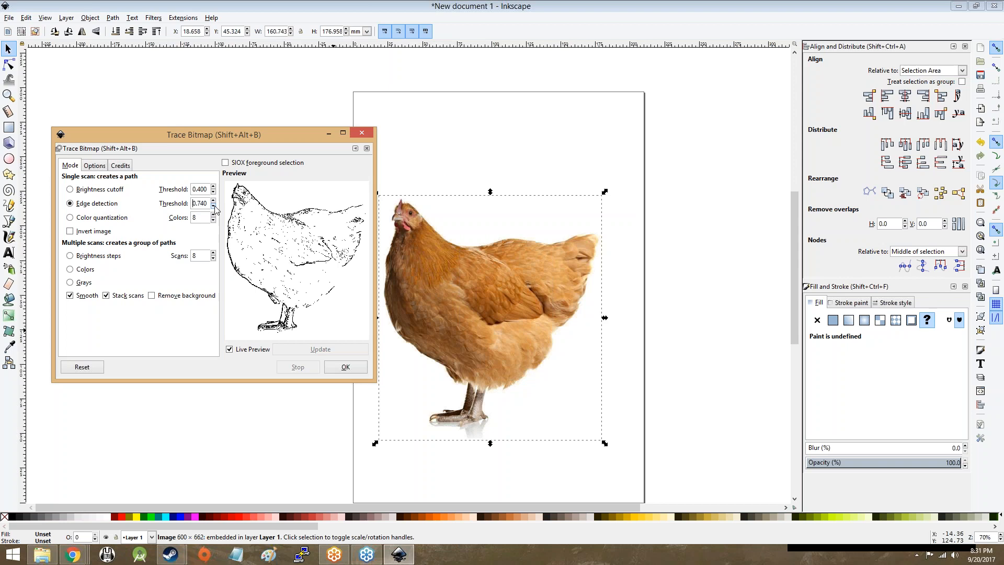
click(213, 206)
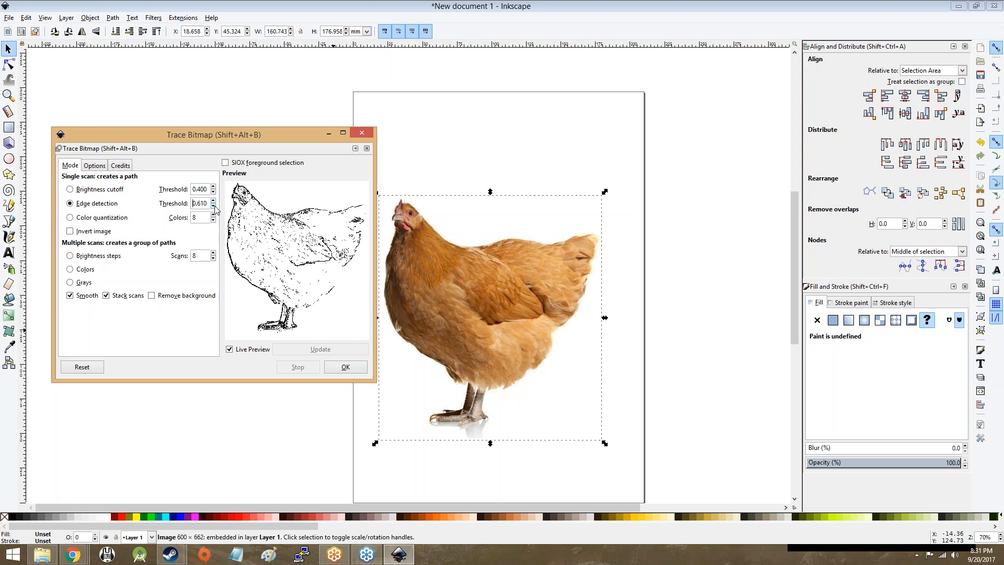
click(212, 205)
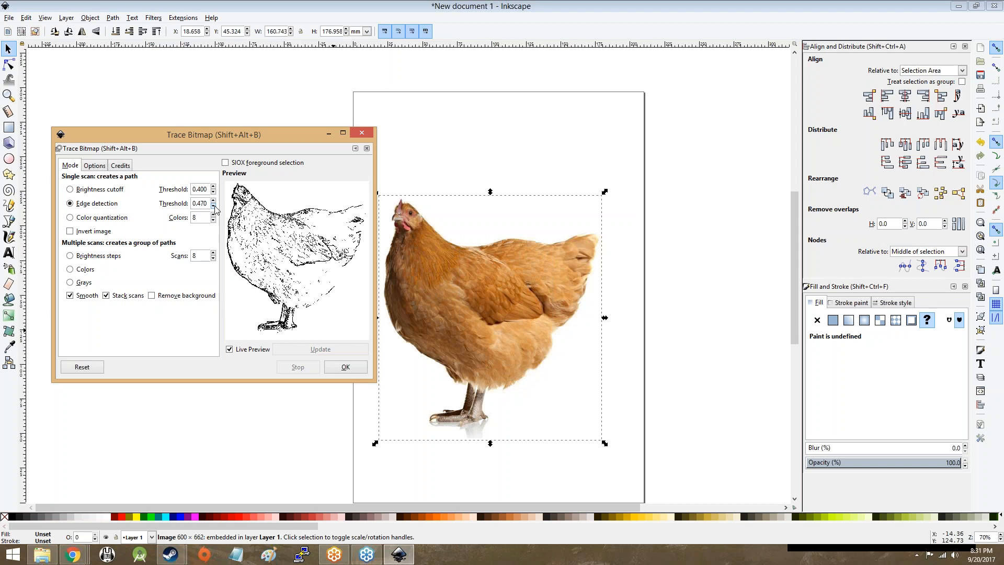
click(212, 206)
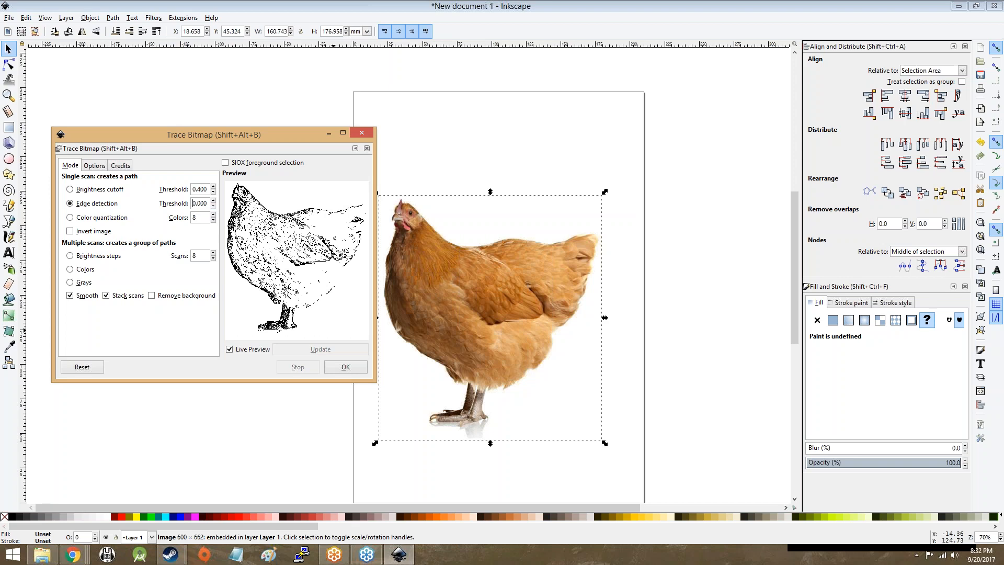
mouse_move(109, 225)
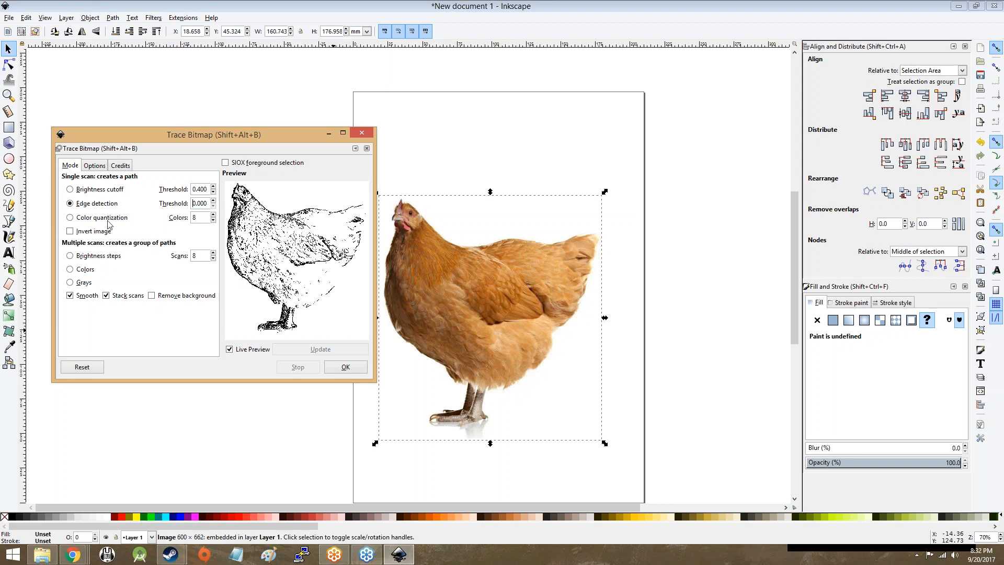
mouse_move(102, 217)
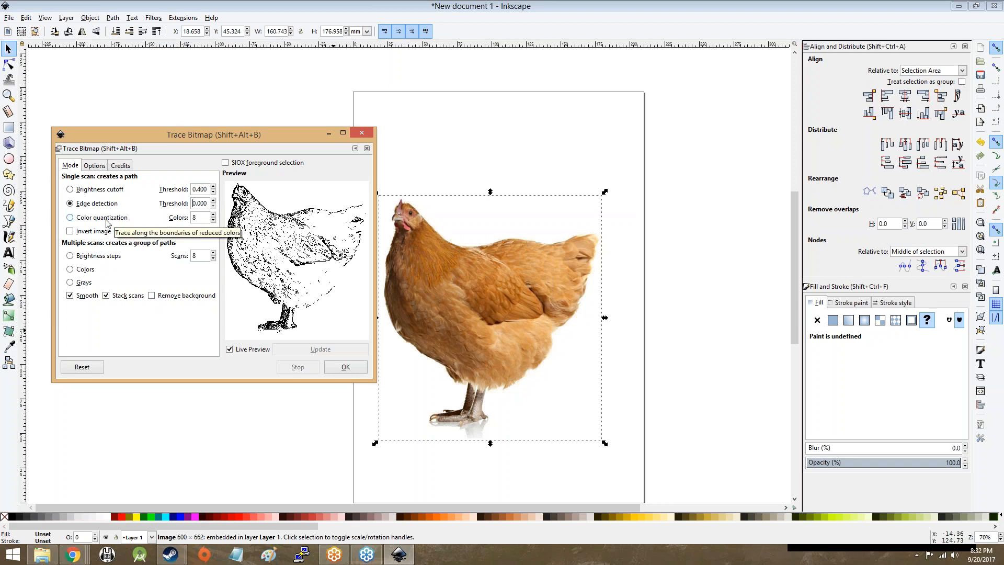
Step: Preview a colour-quantization trace, trying colour counts from 6 to 31, then settling on 3
click(69, 218)
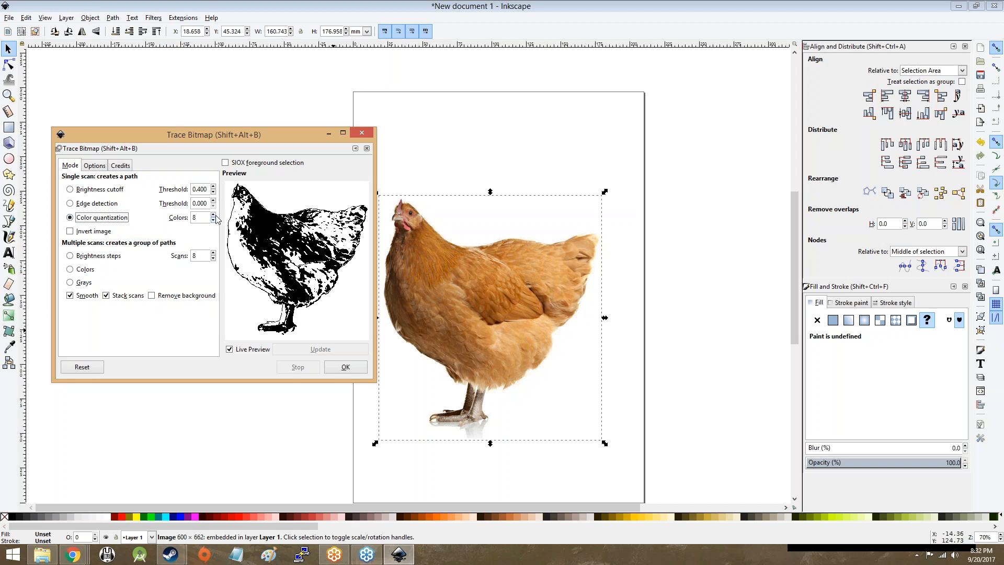
click(212, 220)
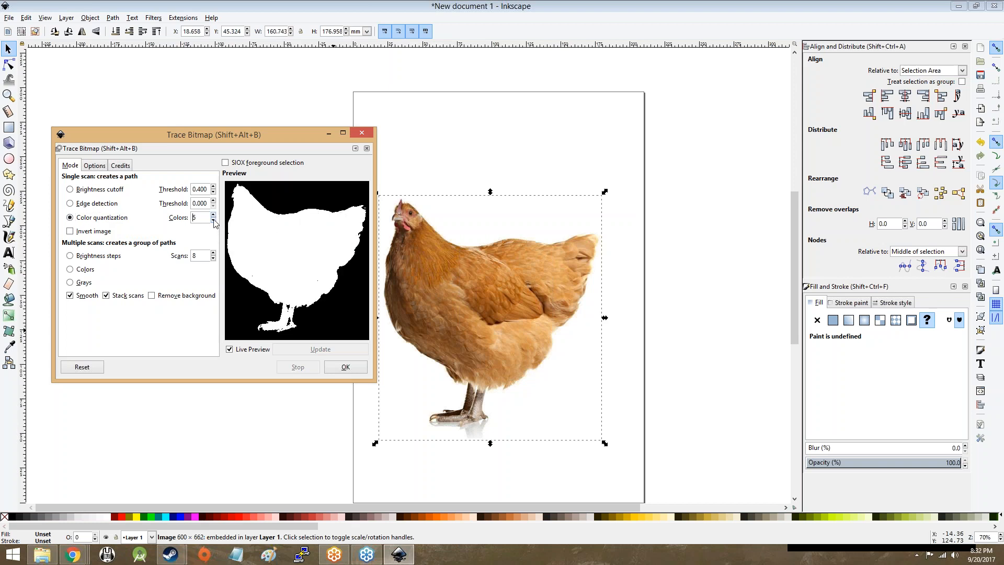
click(213, 215)
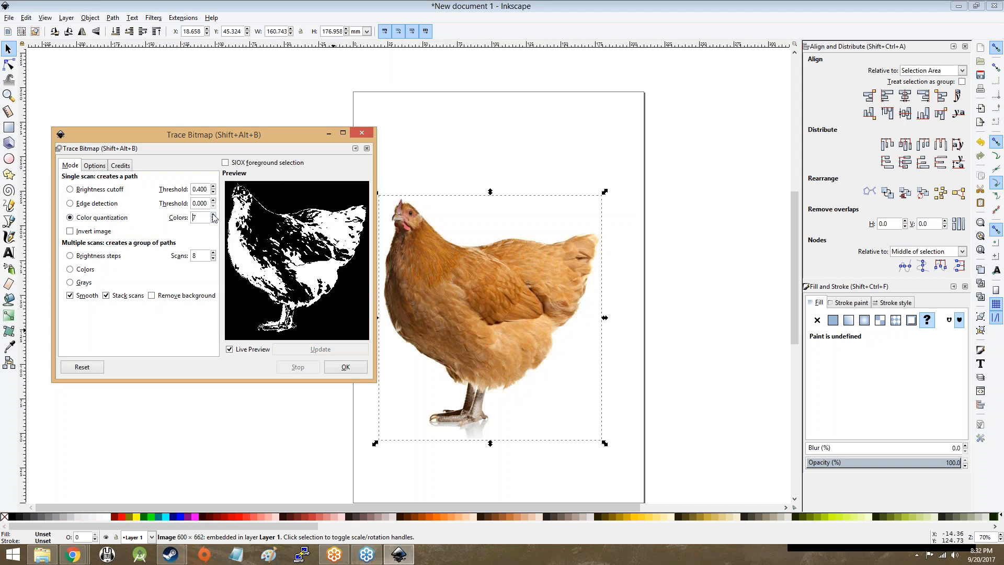
click(213, 215)
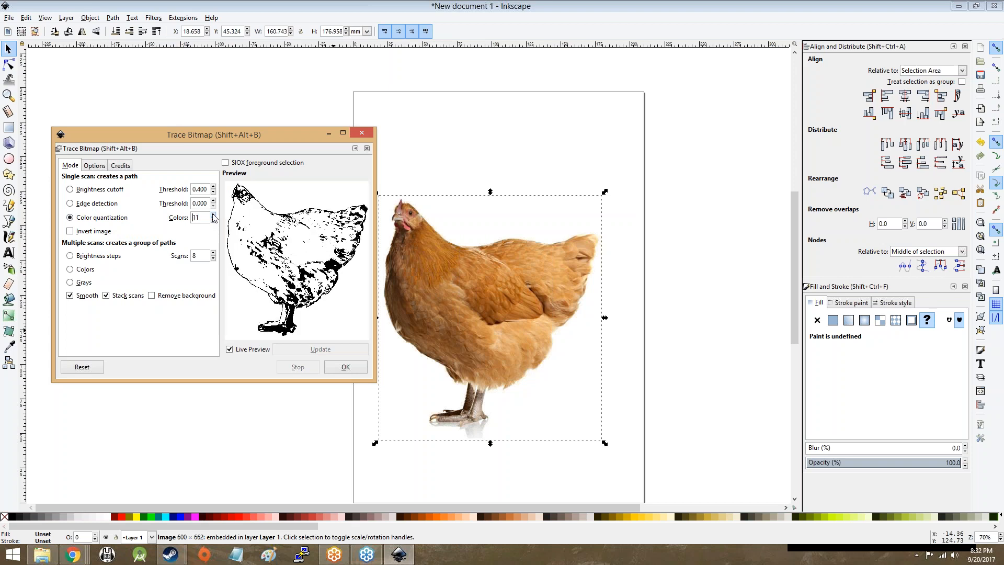
click(213, 215)
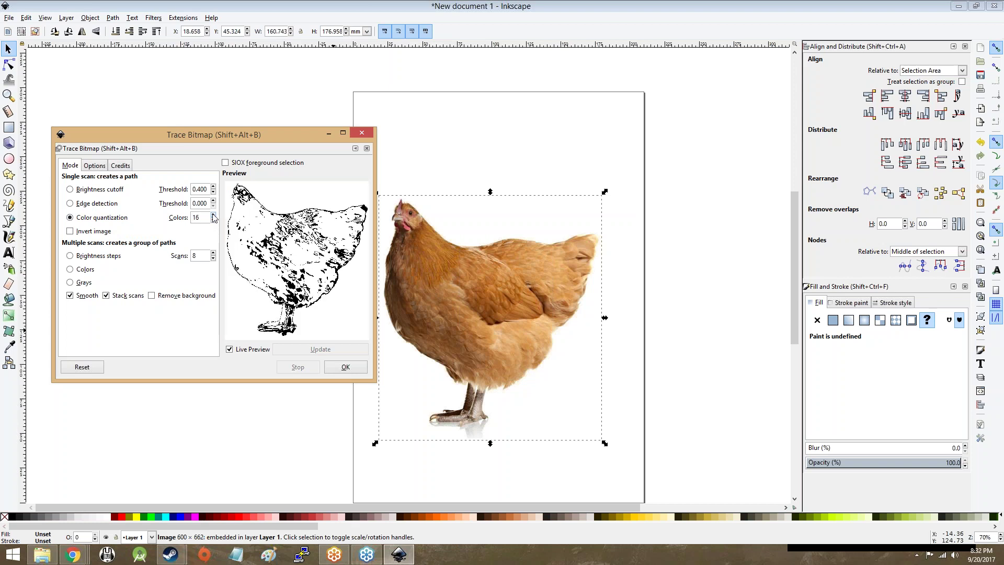
click(213, 215)
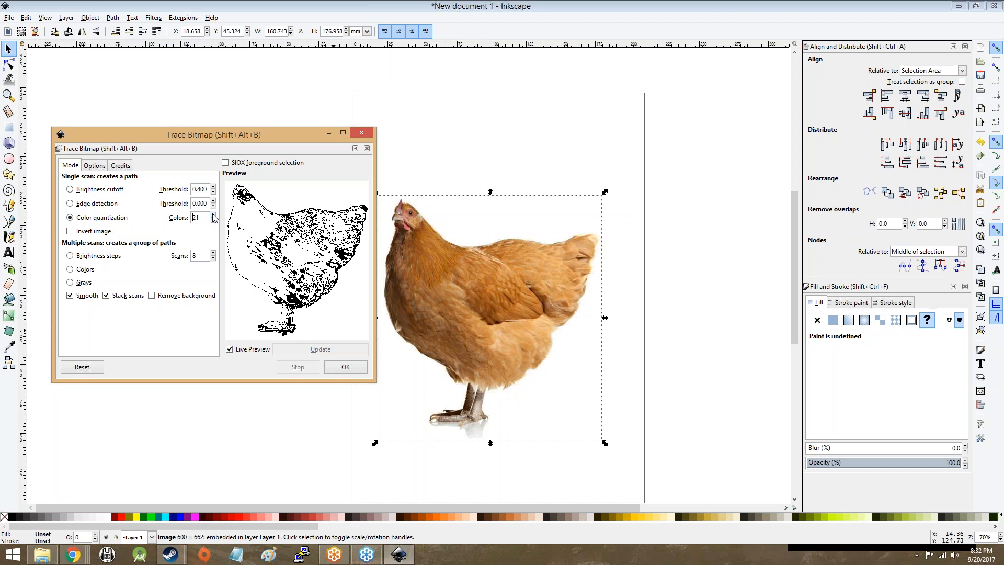
click(212, 215)
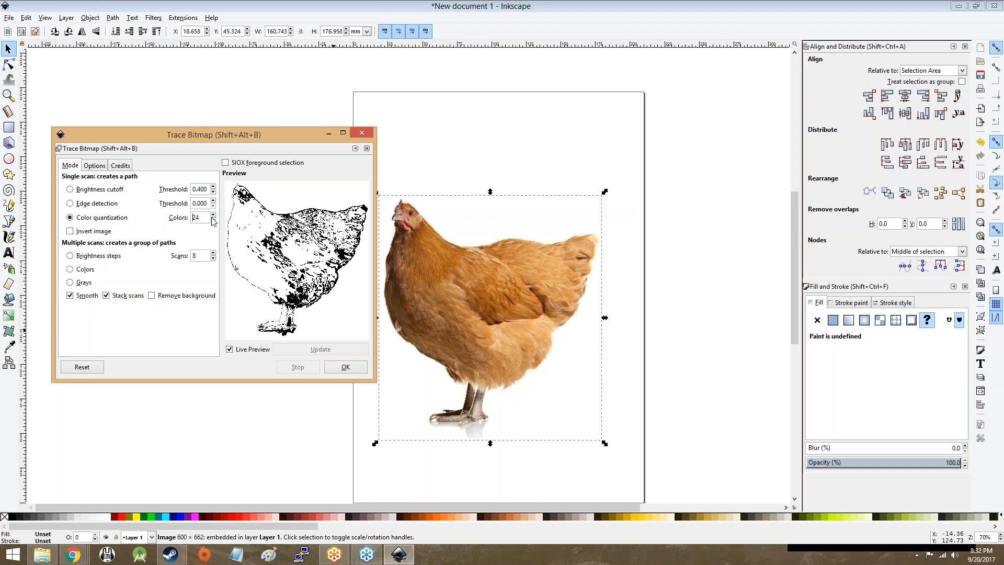
click(213, 215)
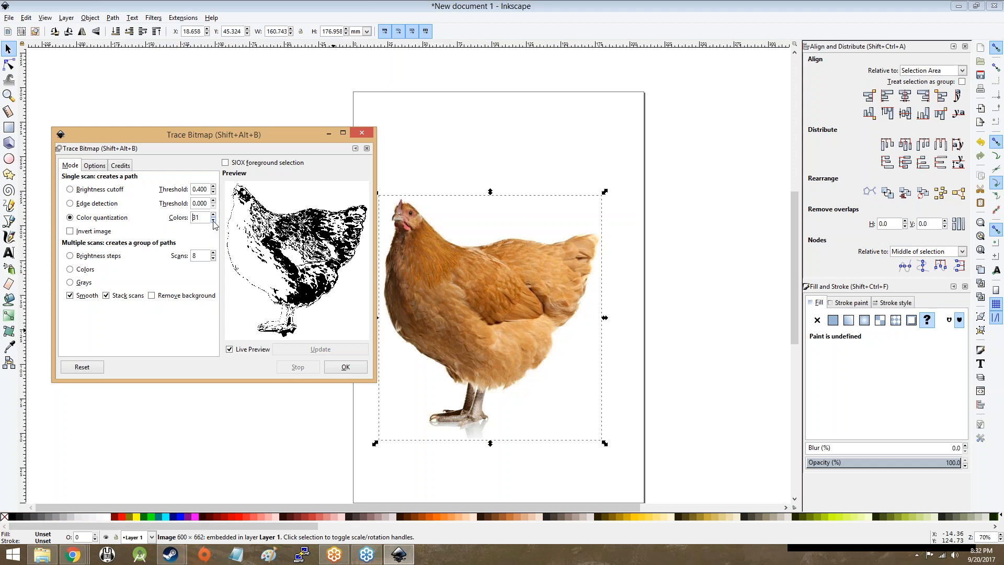
mouse_move(215, 229)
text(2)
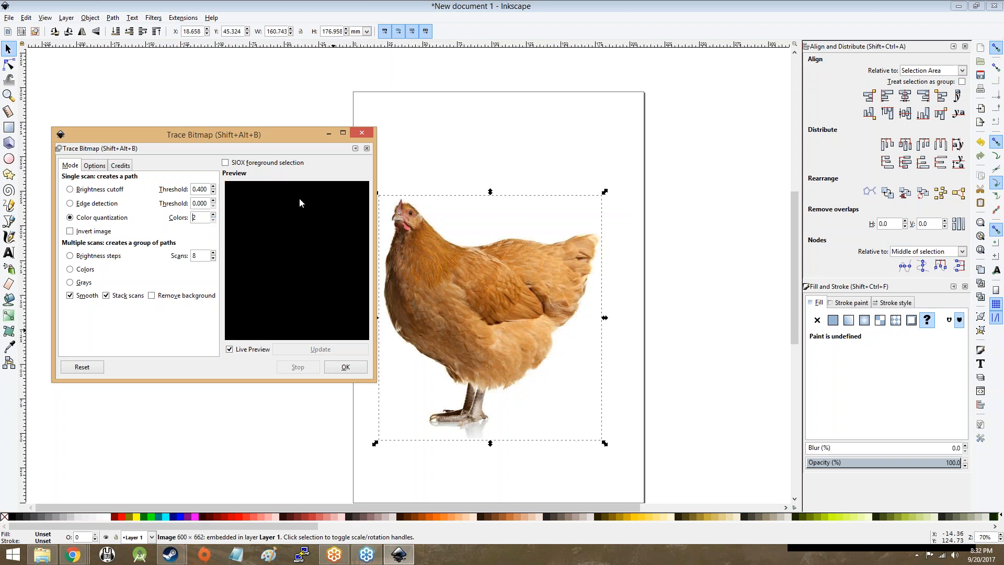
click(212, 214)
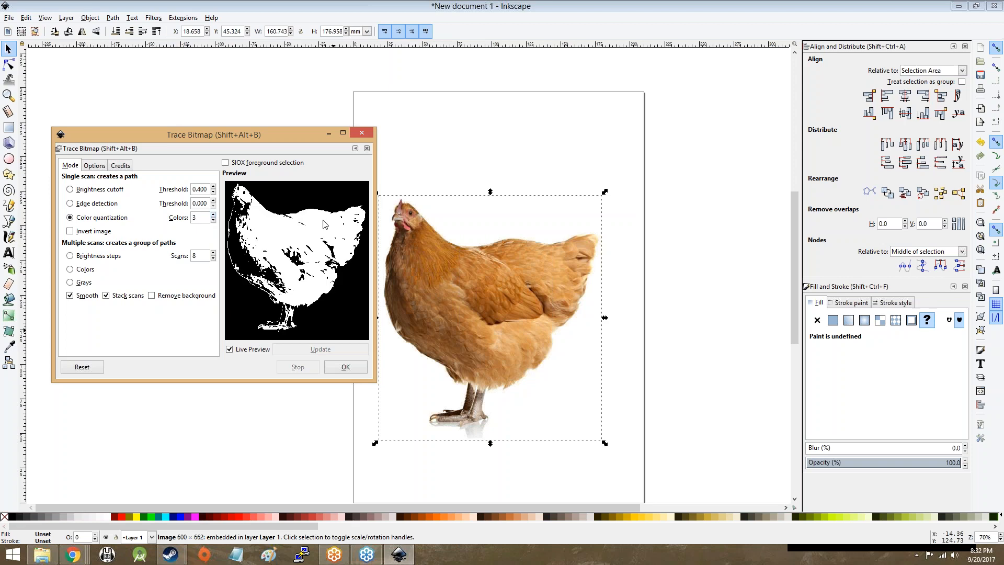
mouse_move(299, 222)
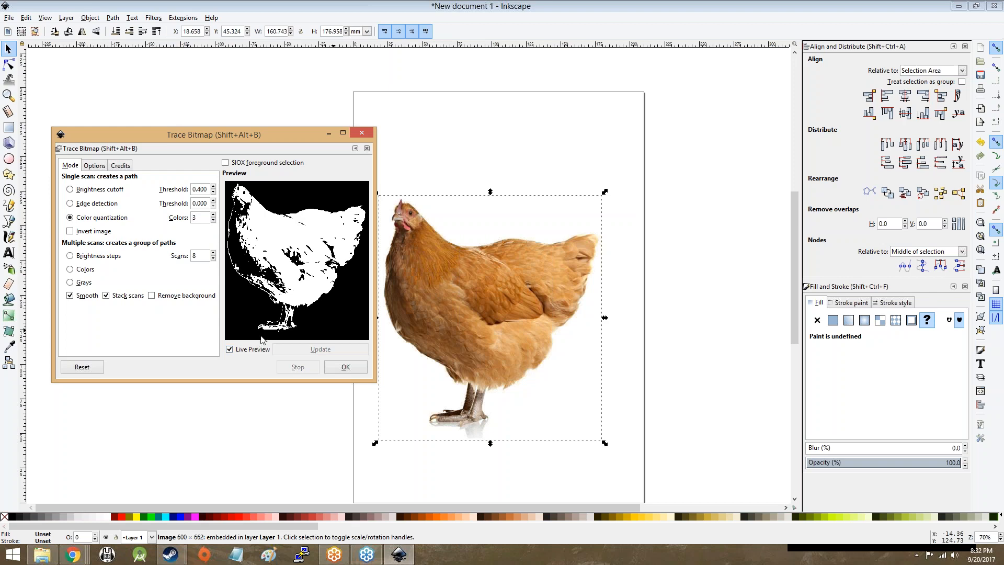
mouse_move(71, 231)
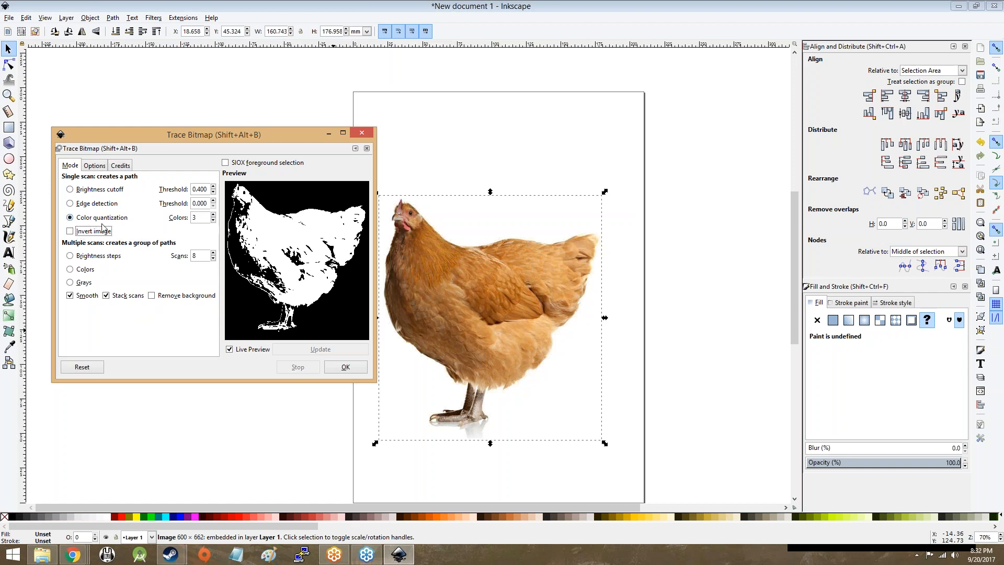
mouse_move(191, 262)
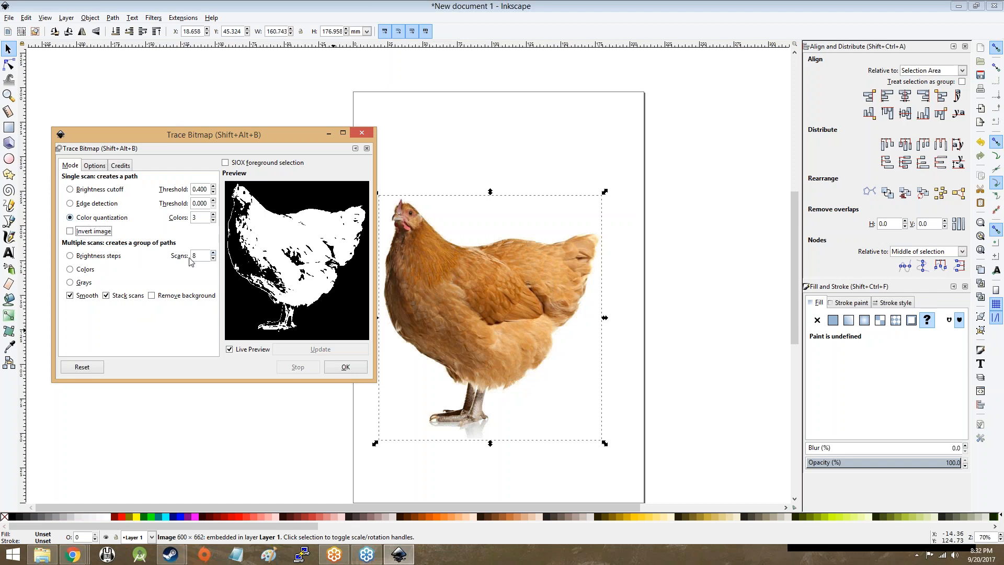
mouse_move(98, 256)
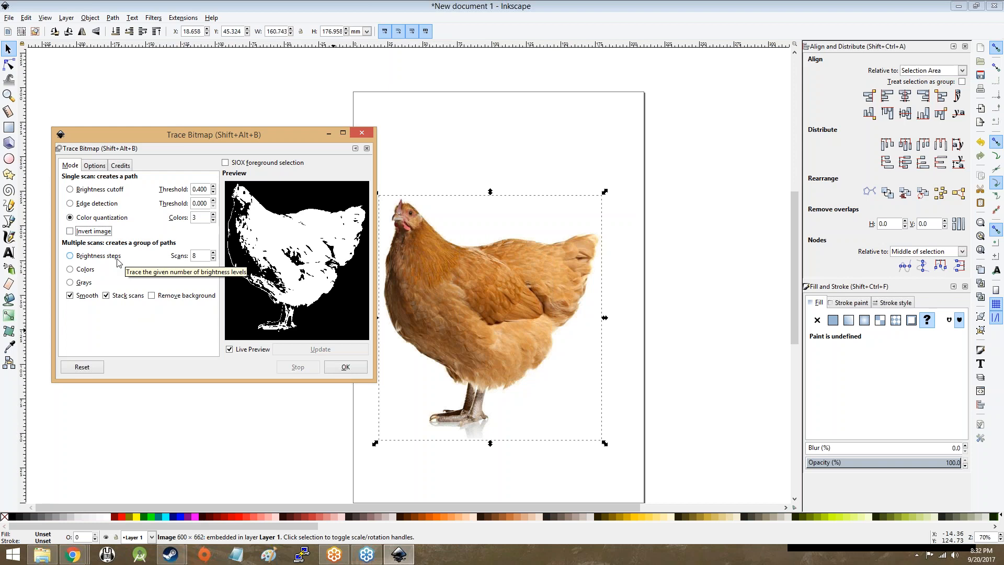
Step: Compare brightness, colour and grayscale multi-scan modes, then raise Colors scans from 8 to 32
click(70, 256)
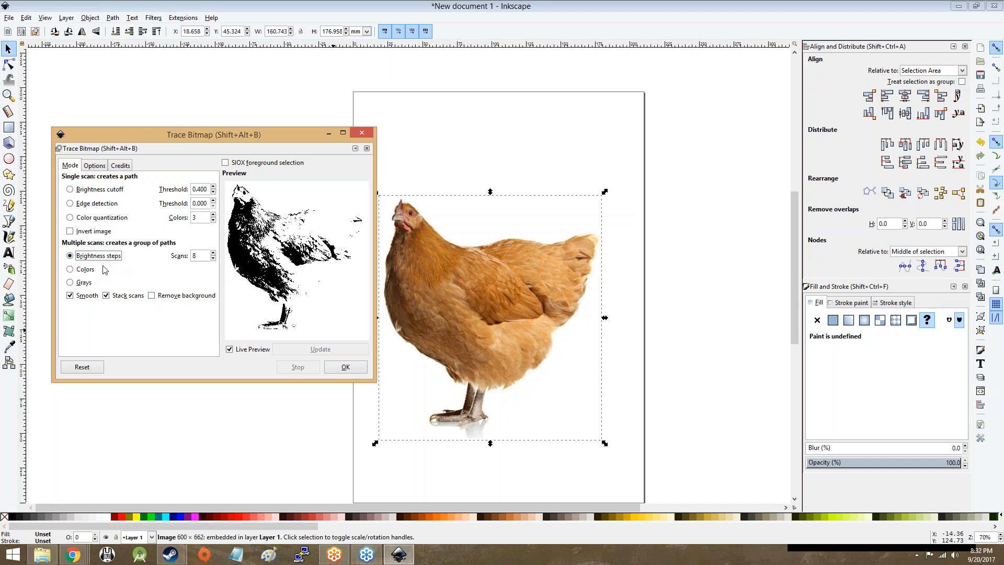
click(70, 268)
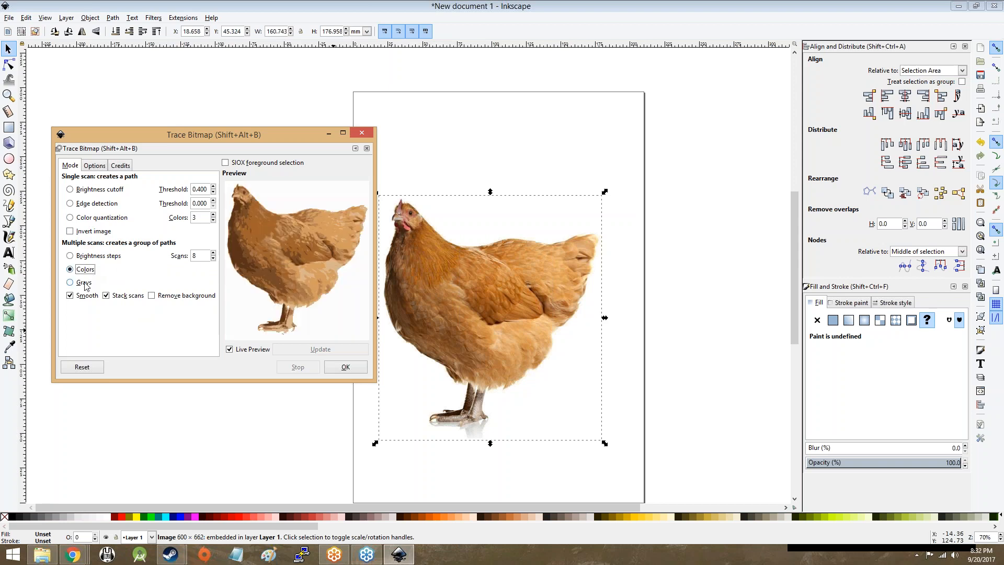
click(70, 282)
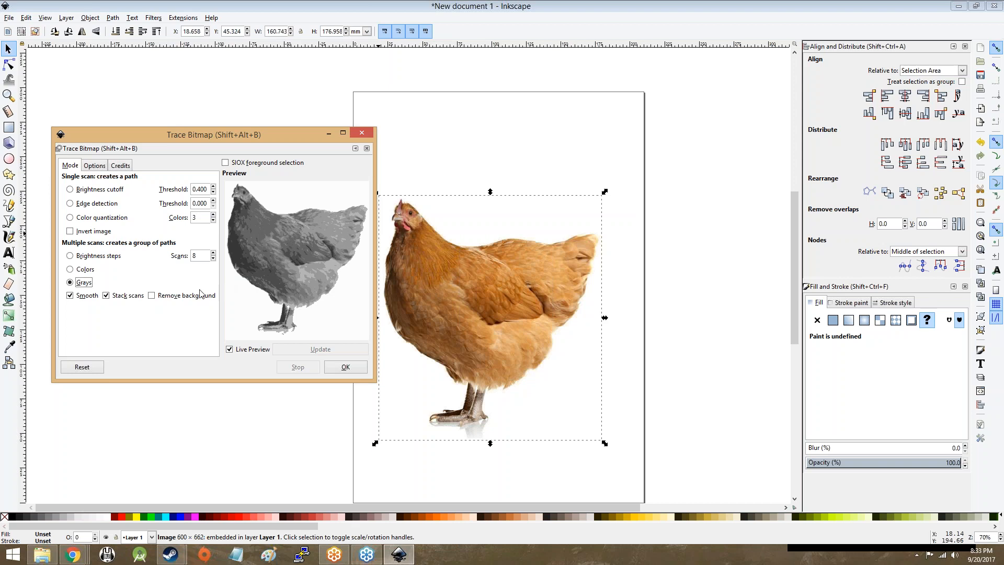
mouse_move(93, 276)
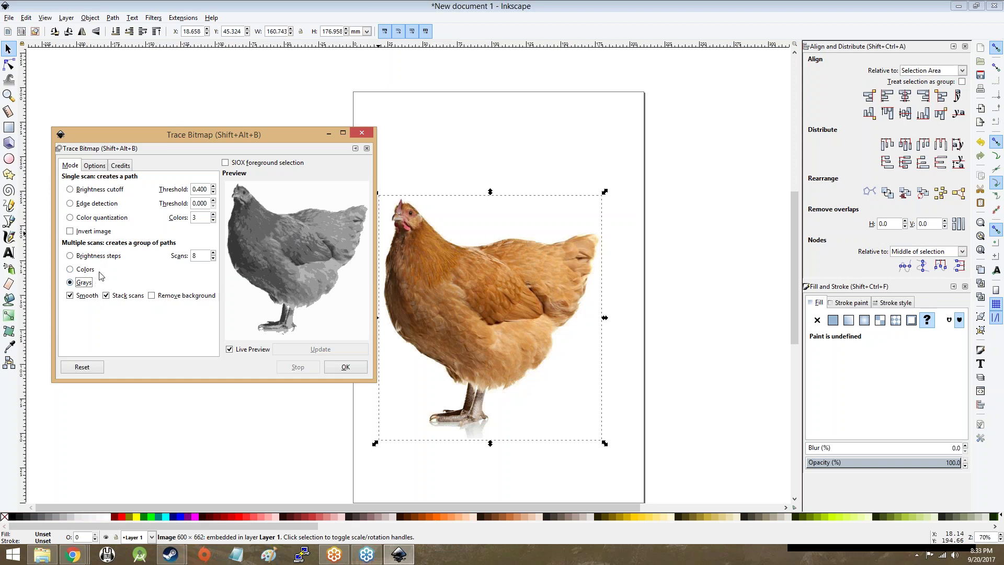
mouse_move(85, 269)
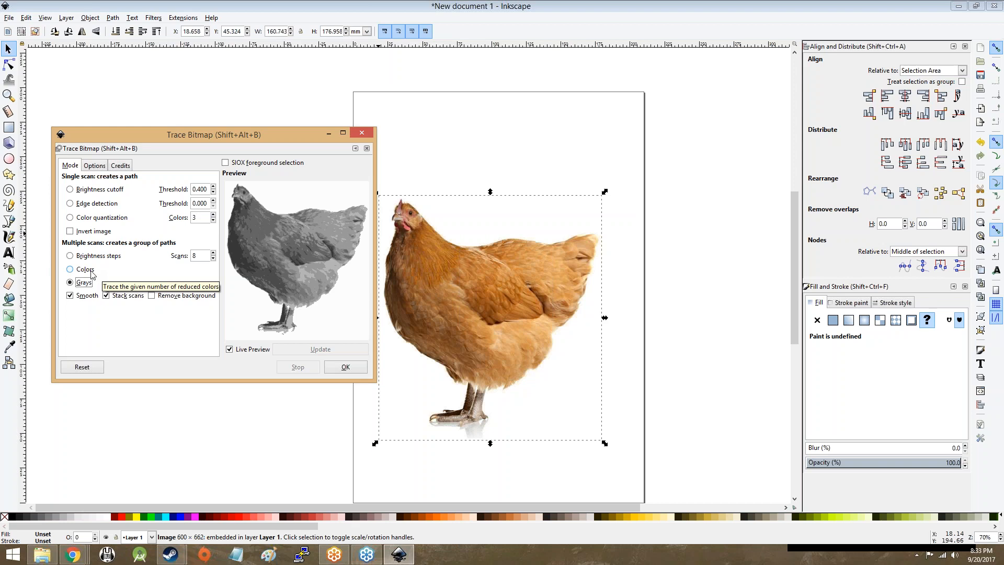
click(70, 269)
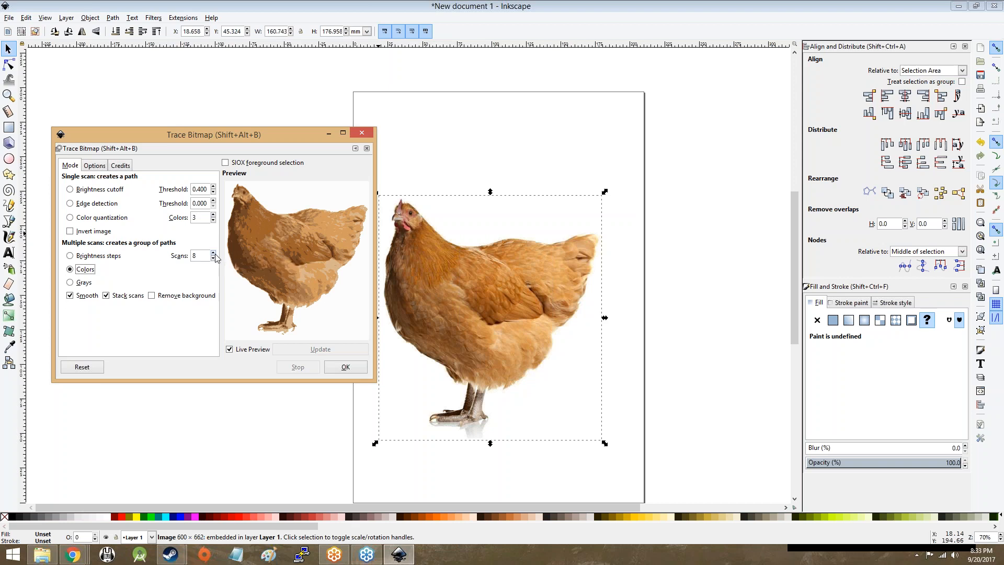
click(213, 252)
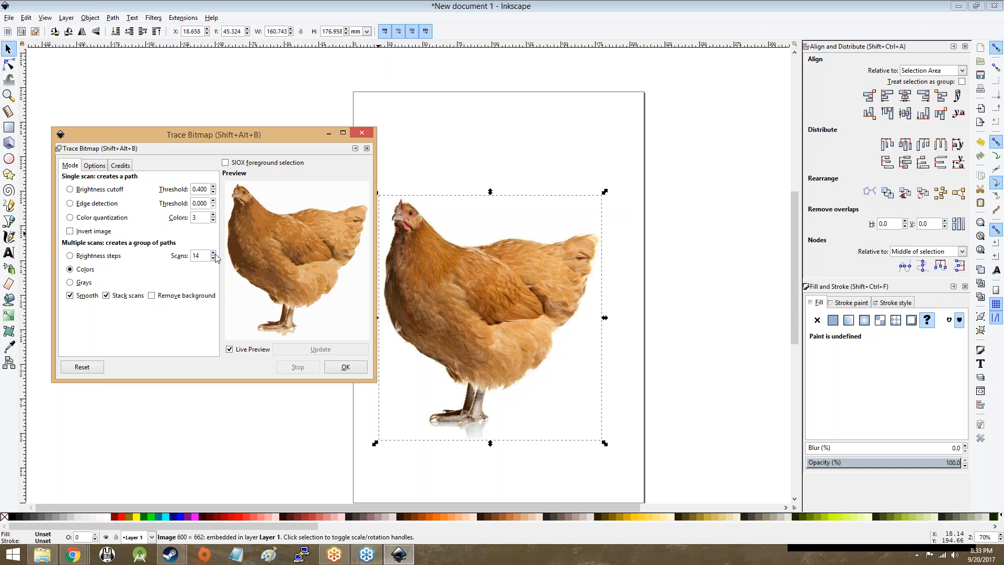
click(210, 252)
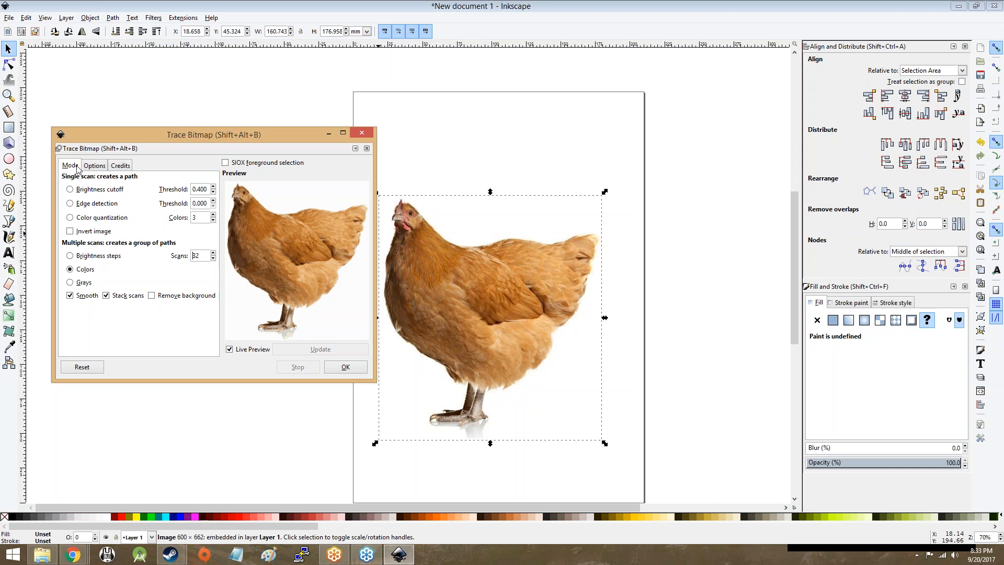
Step: In trace Options, keep Suppress speckles on and turn Smooth corners and Optimize paths off
click(93, 166)
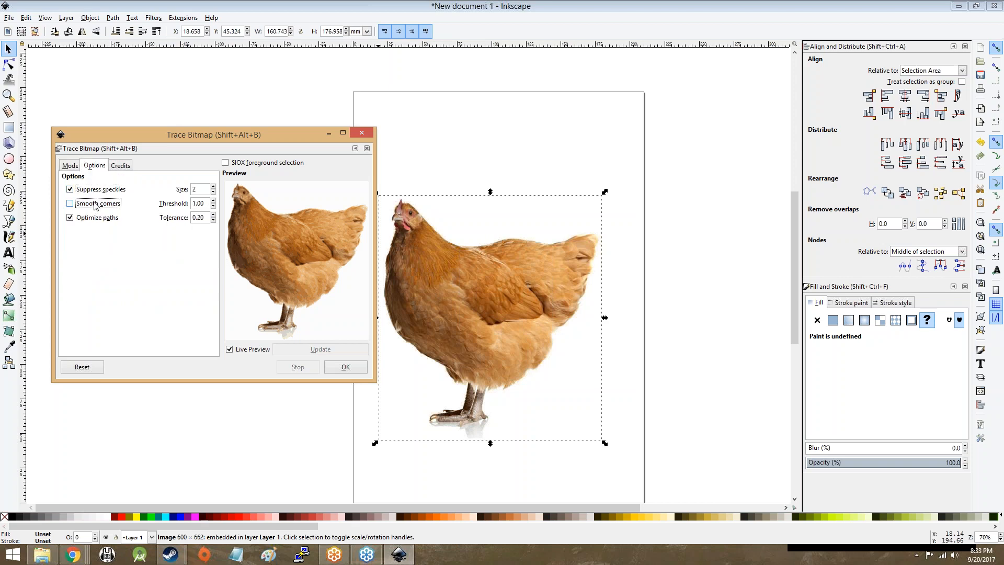
click(70, 203)
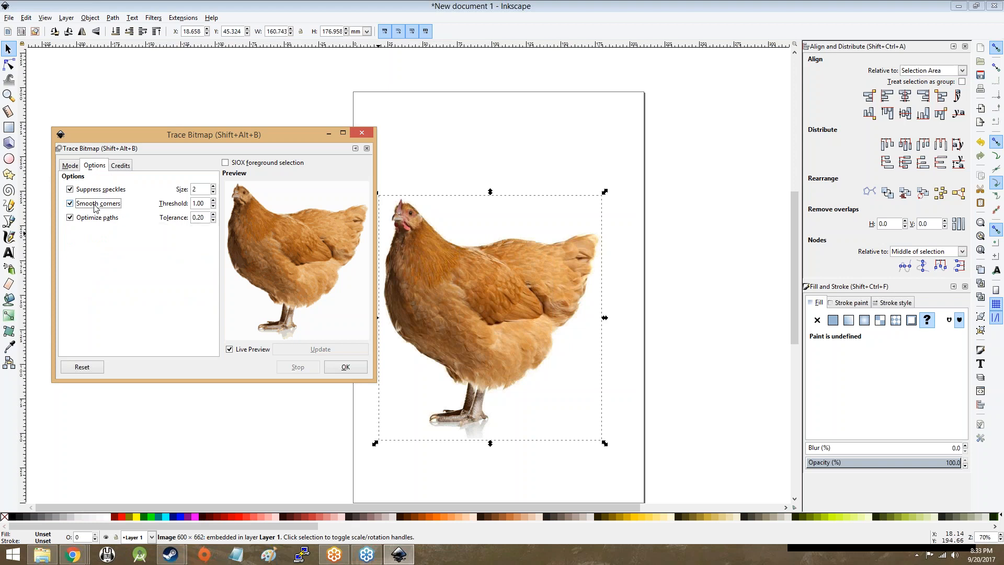
click(70, 203)
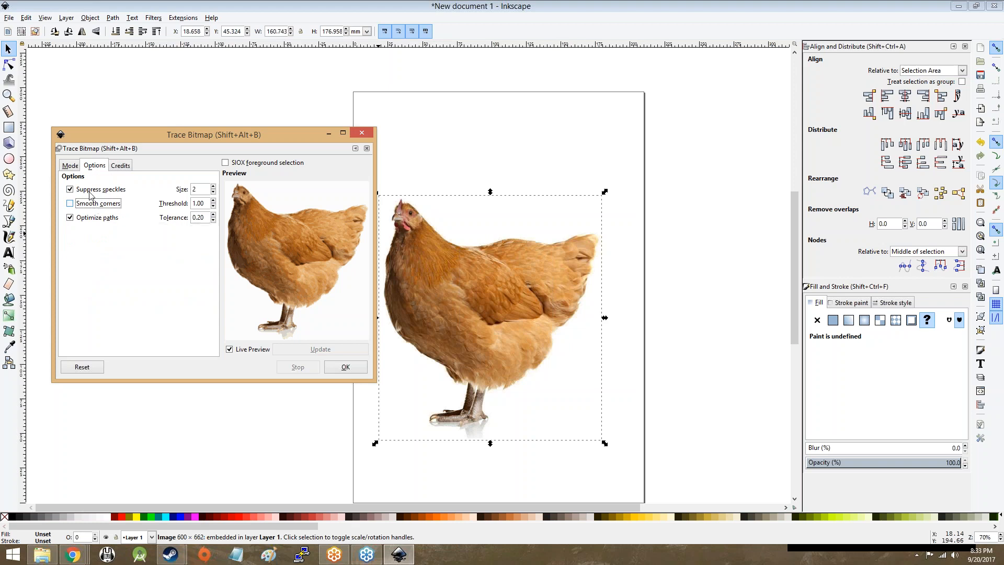
mouse_move(98, 203)
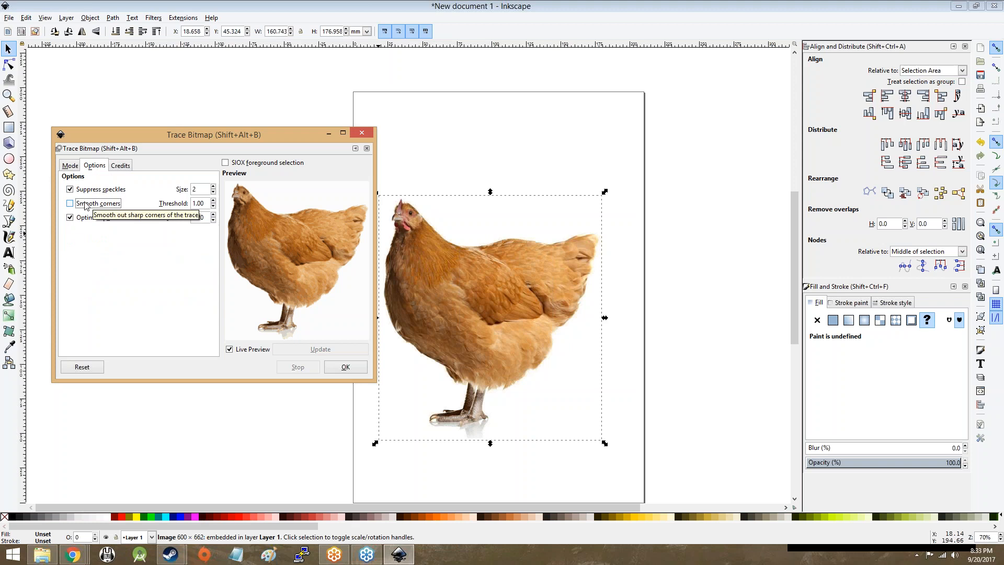
click(69, 189)
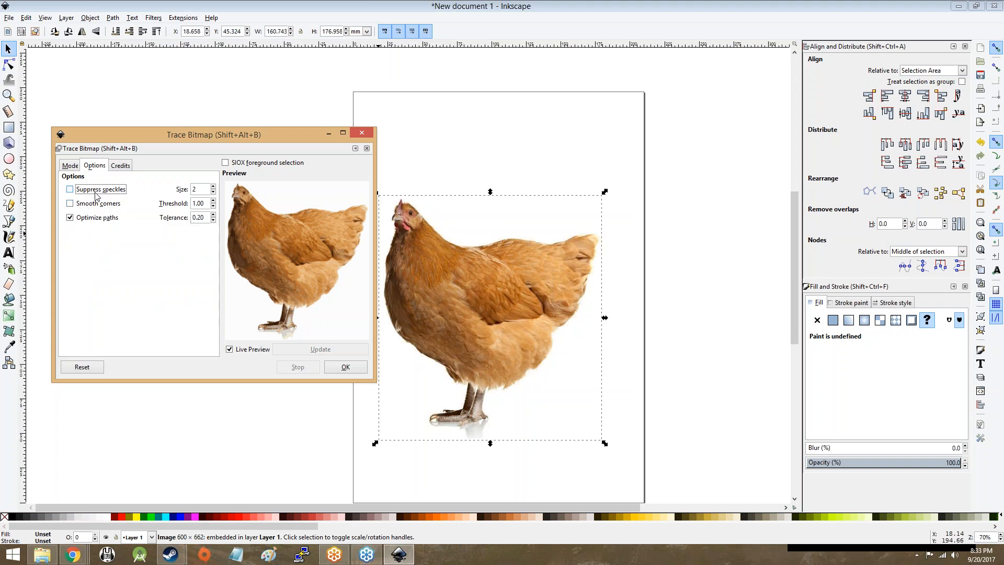
click(69, 188)
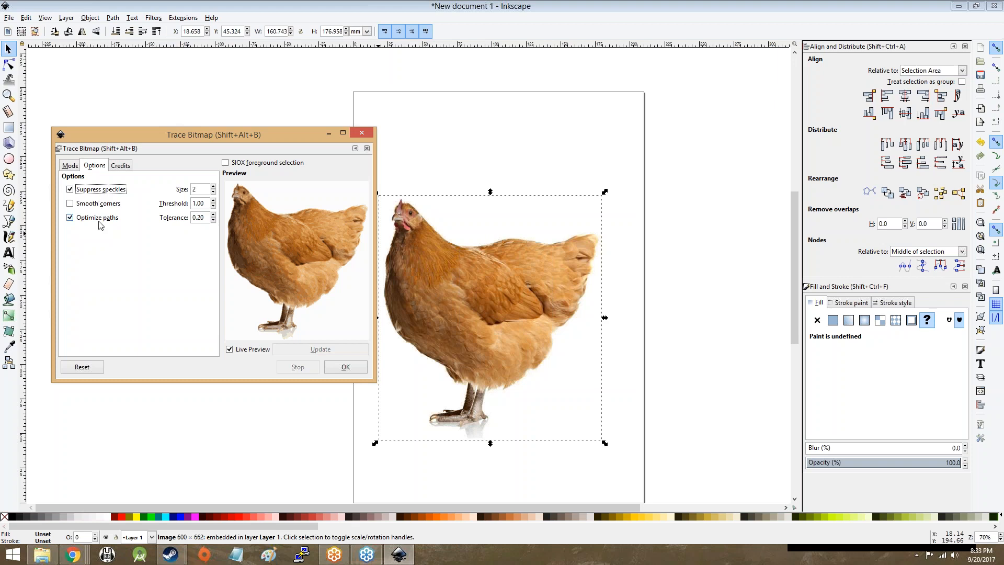
click(69, 217)
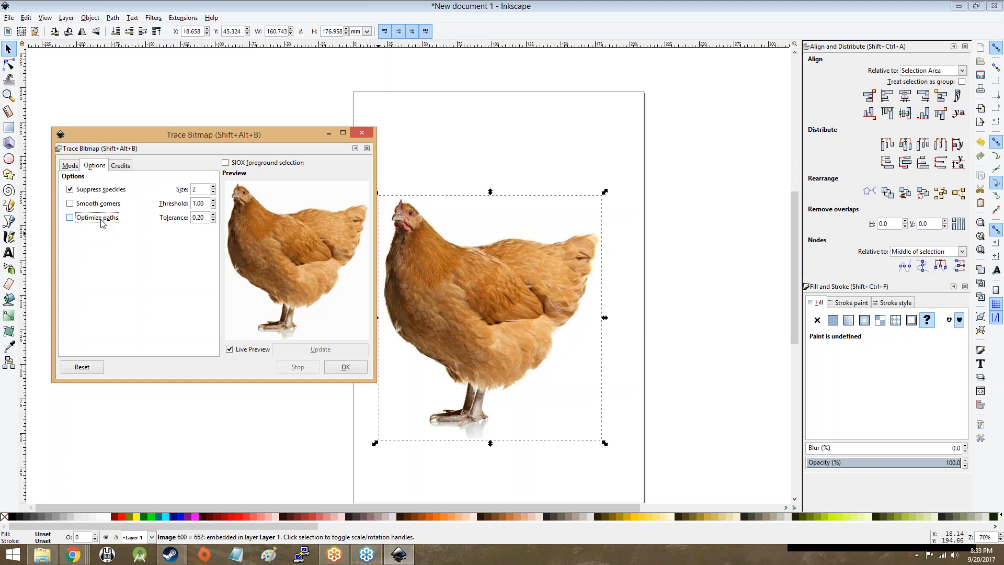
mouse_move(97, 217)
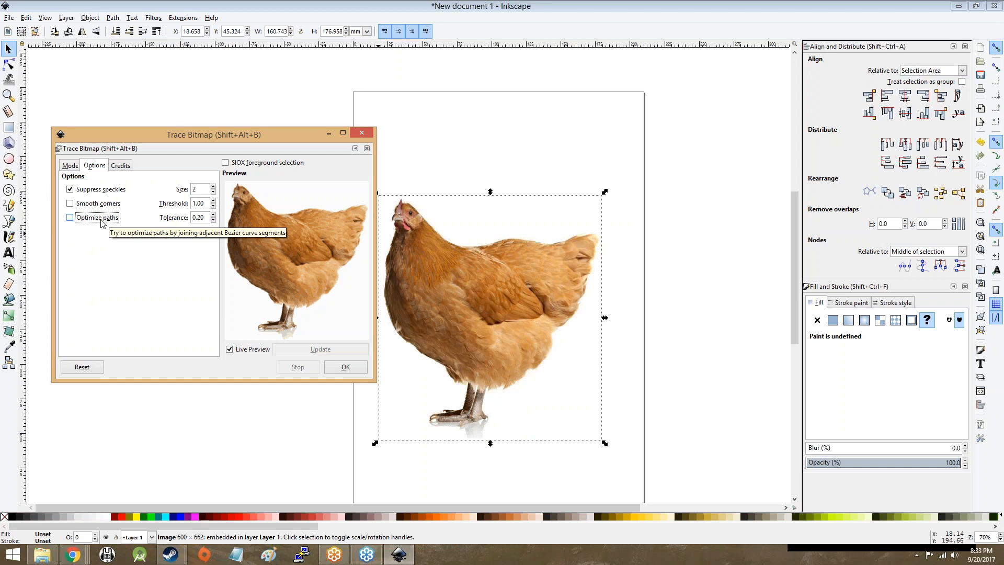
mouse_move(106, 211)
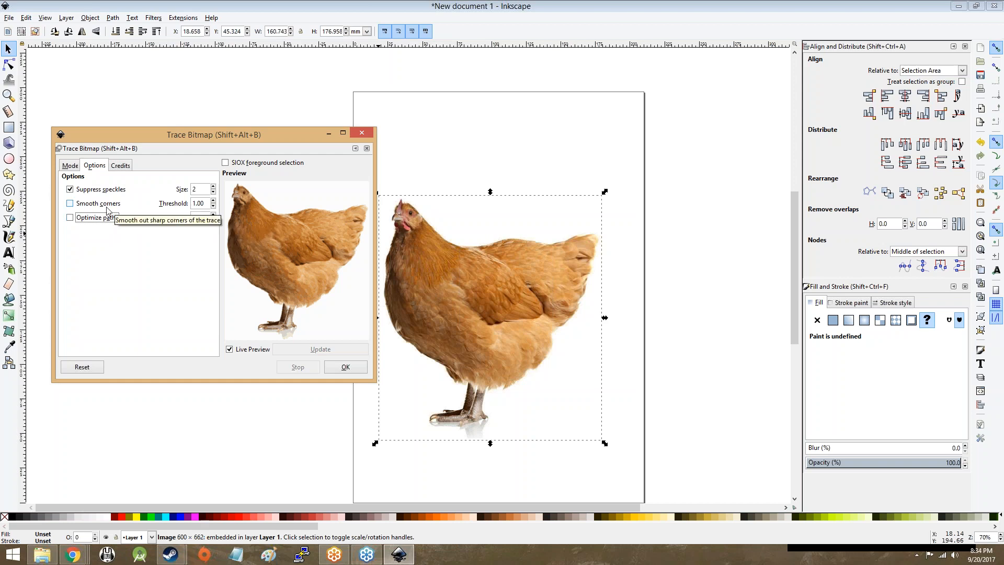
mouse_move(196, 299)
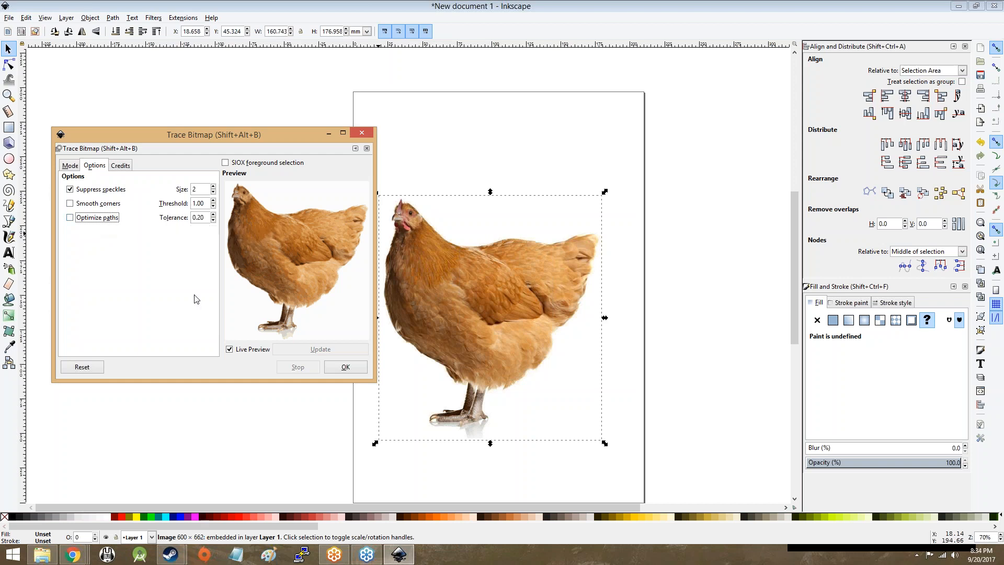
Step: Run the multi-color Trace Bitmap on the chicken photo
click(346, 366)
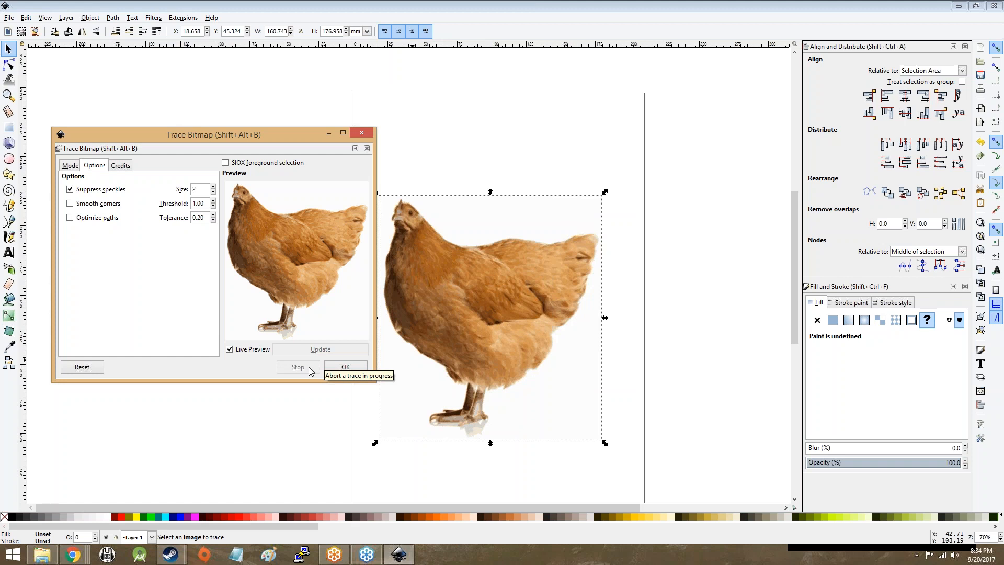
mouse_move(344, 405)
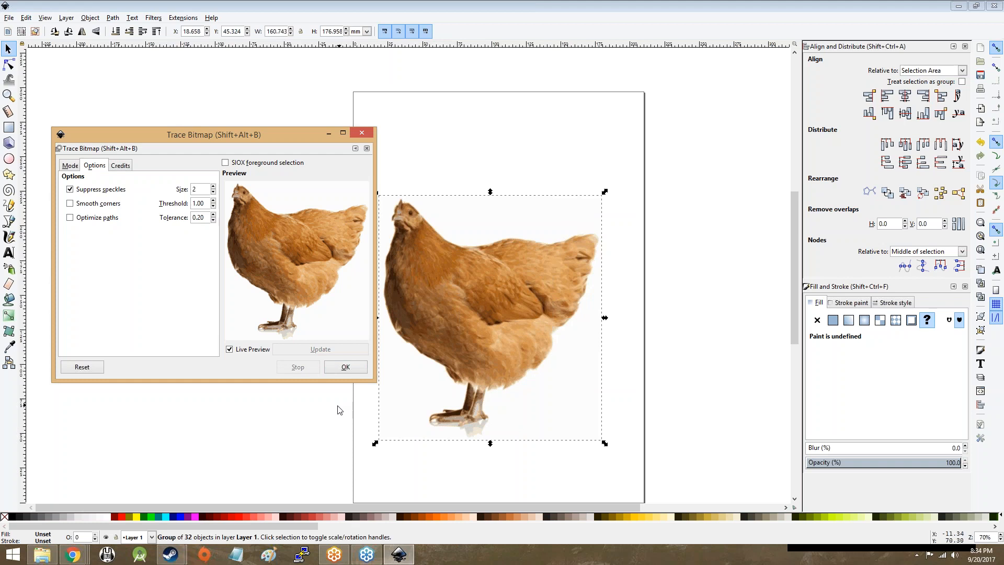
mouse_move(345, 373)
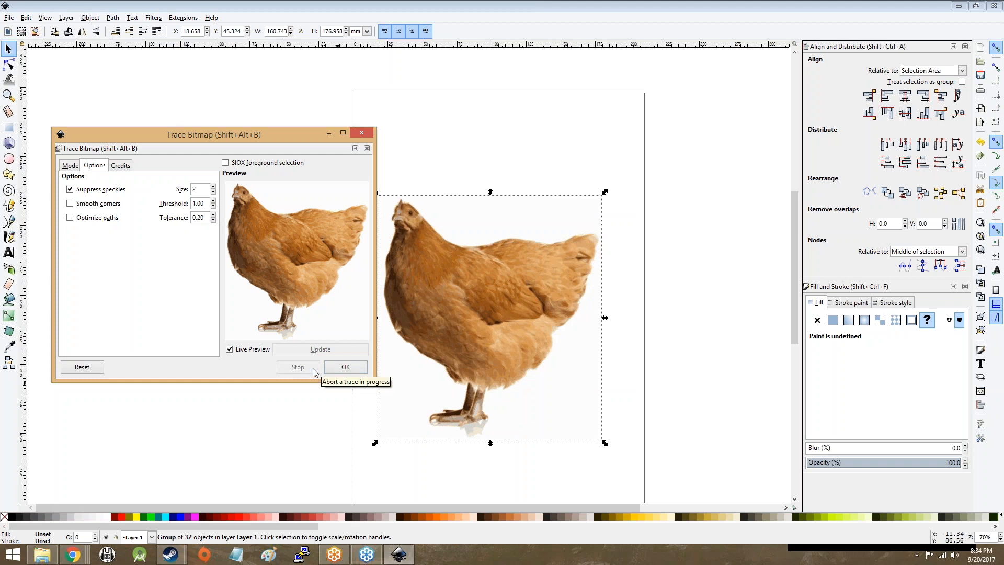
mouse_move(691, 323)
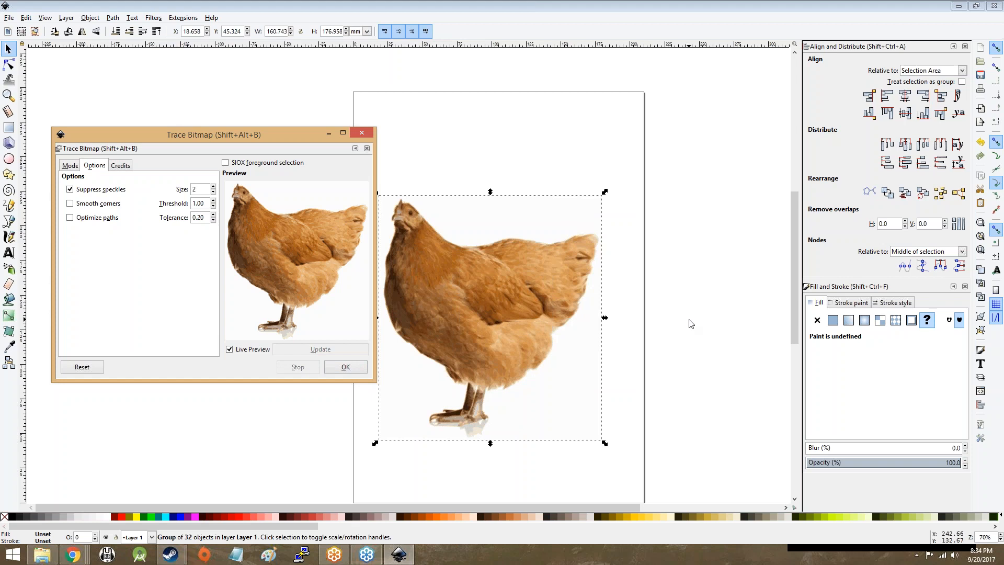
mouse_move(436, 327)
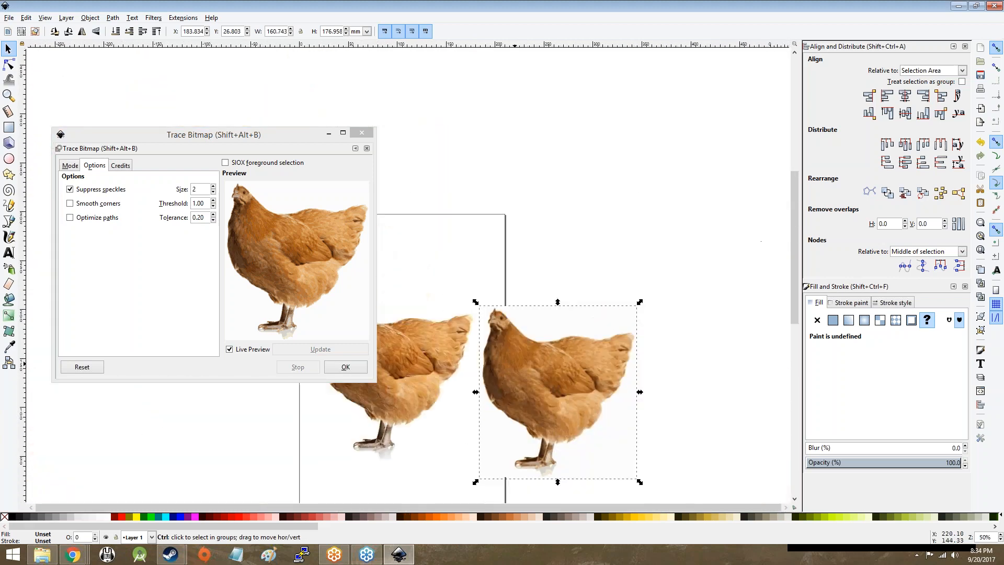
Step: Zoom in to compare the traced hen with the photo, then select the original photo
scroll(up, 3)
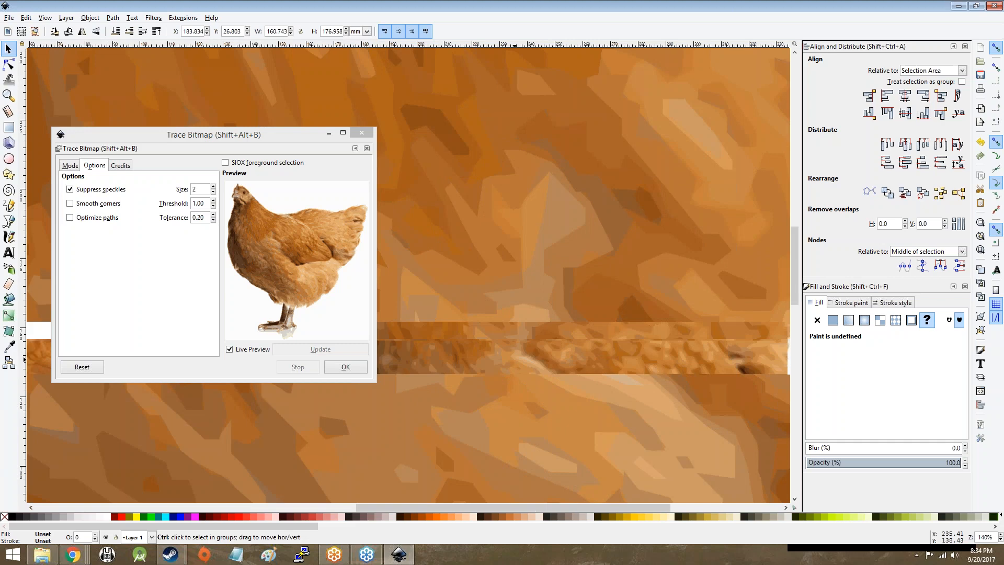
click(345, 366)
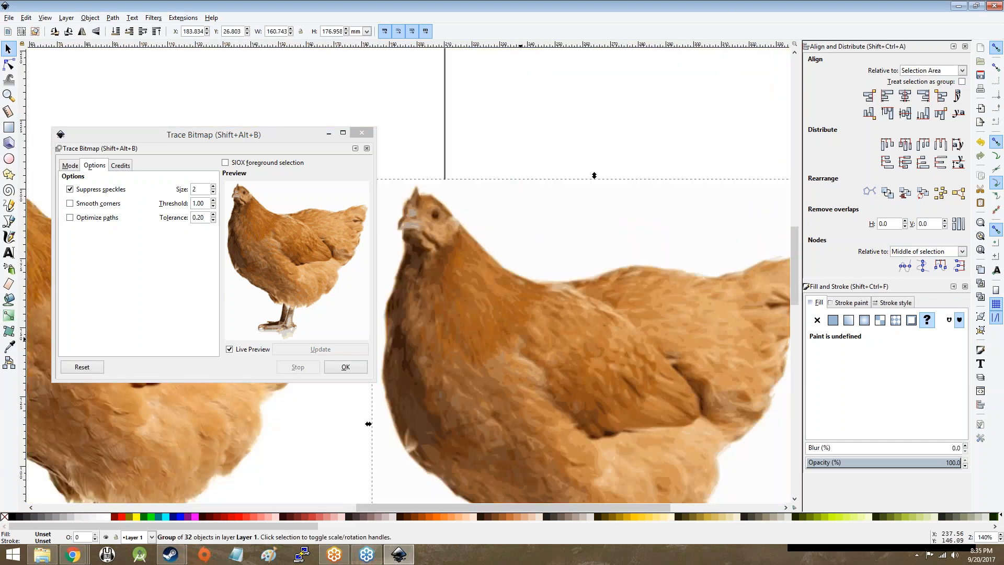
scroll(down, 3)
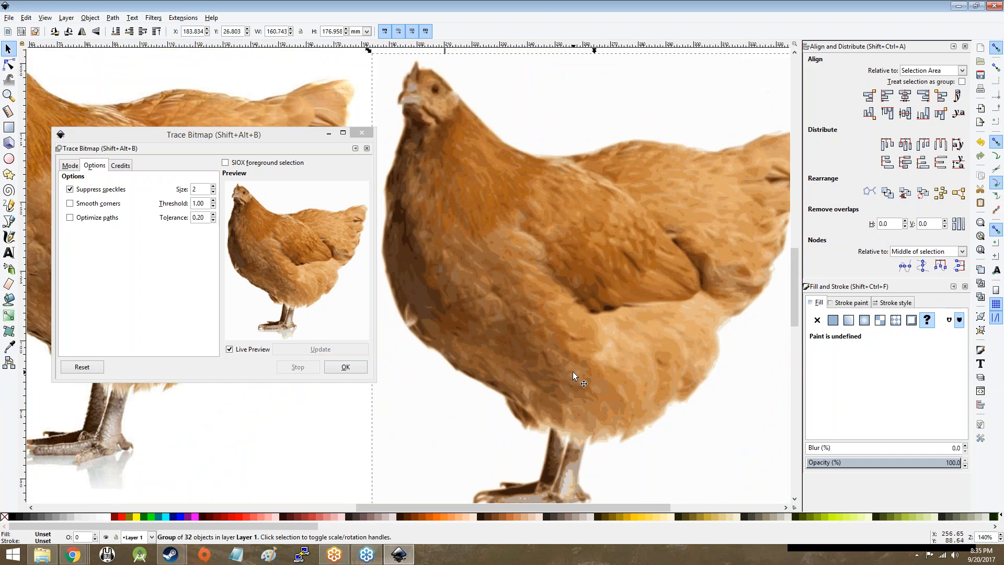
click(69, 165)
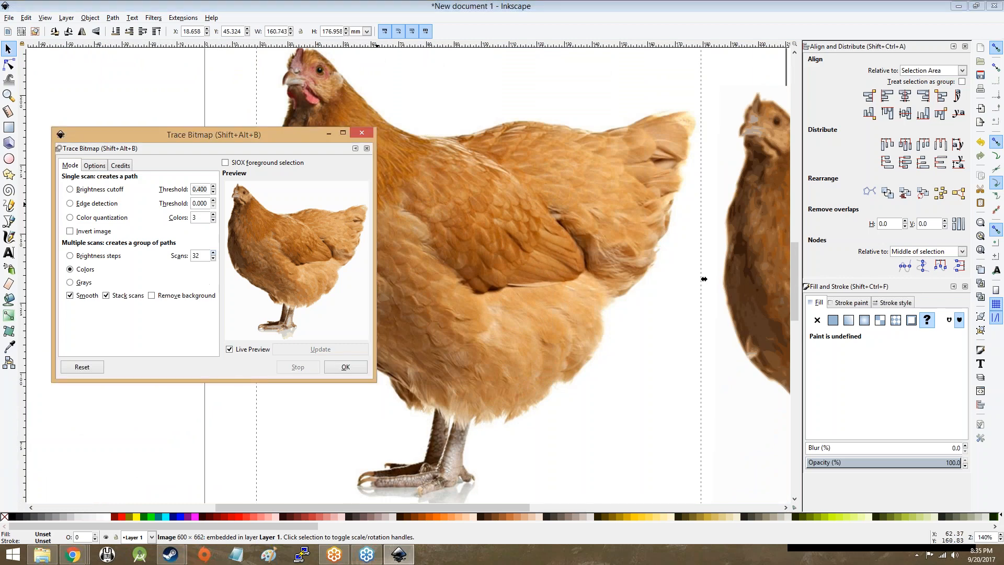
Step: Raise colour Scans to 100 and run the multi-color trace again
click(213, 253)
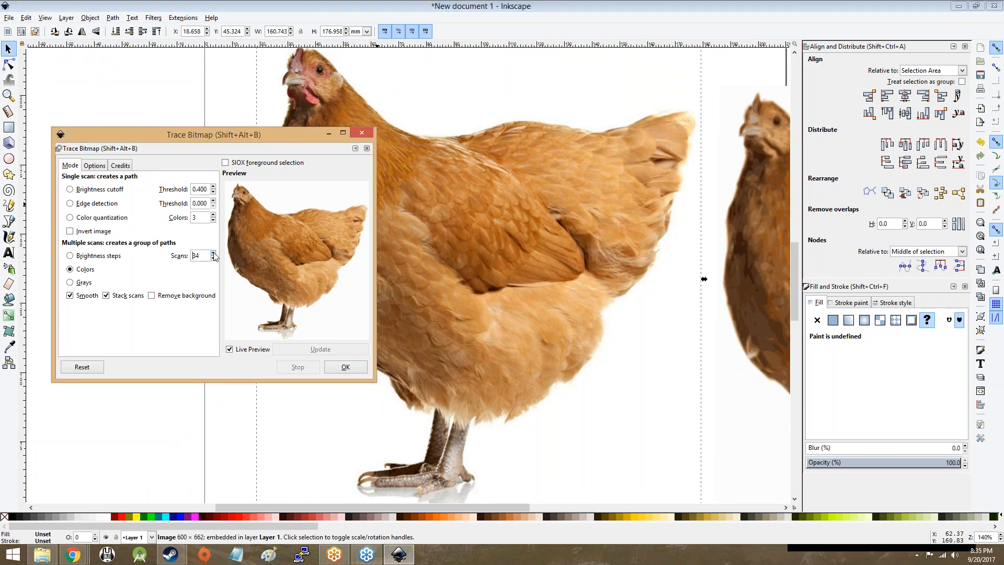
click(212, 253)
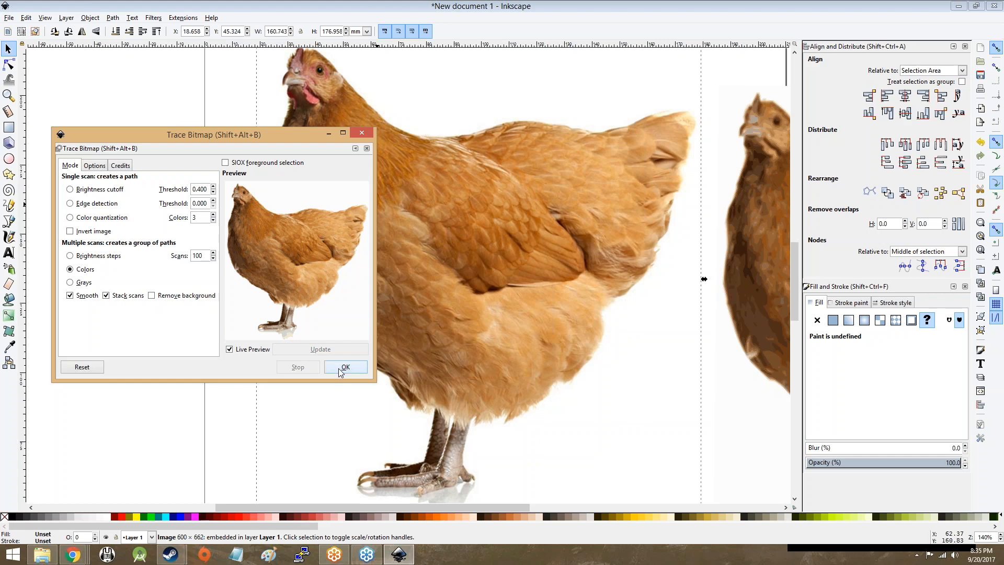
click(345, 368)
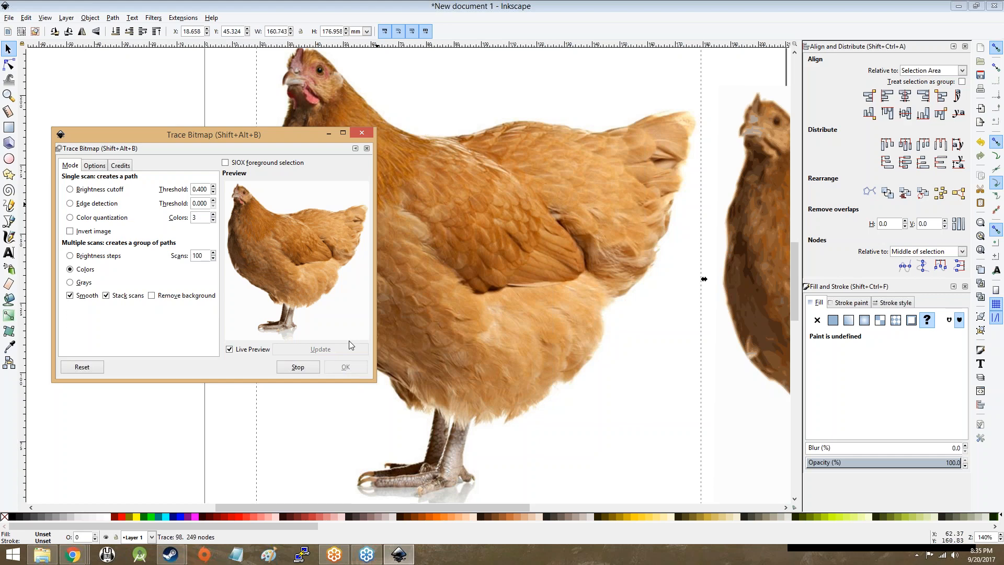
mouse_move(704, 158)
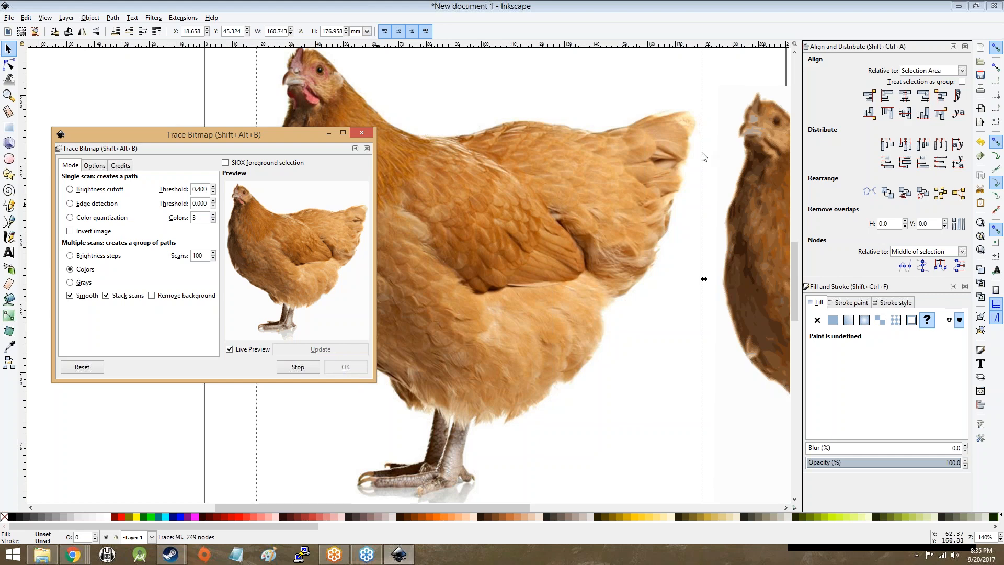
click(361, 133)
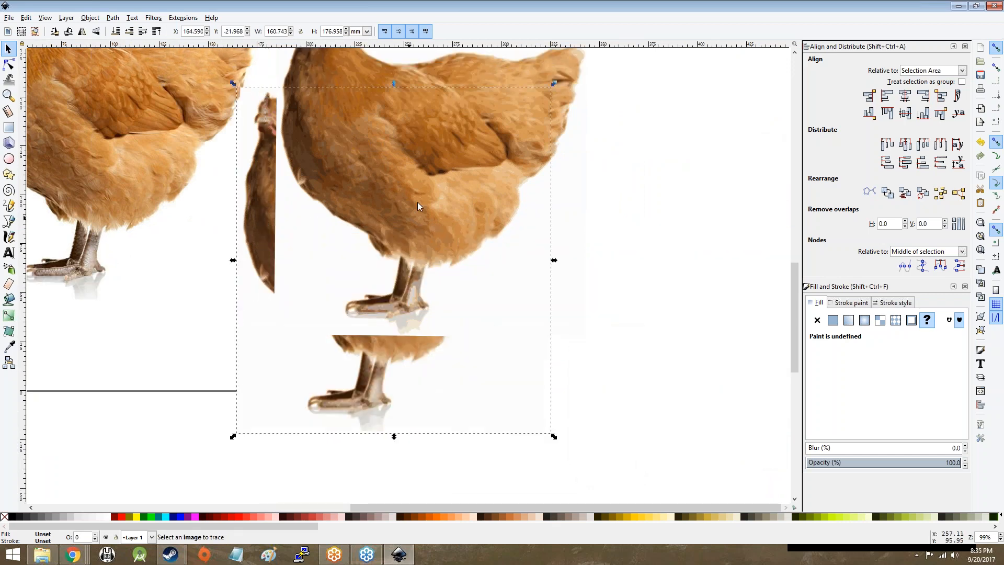
mouse_move(477, 309)
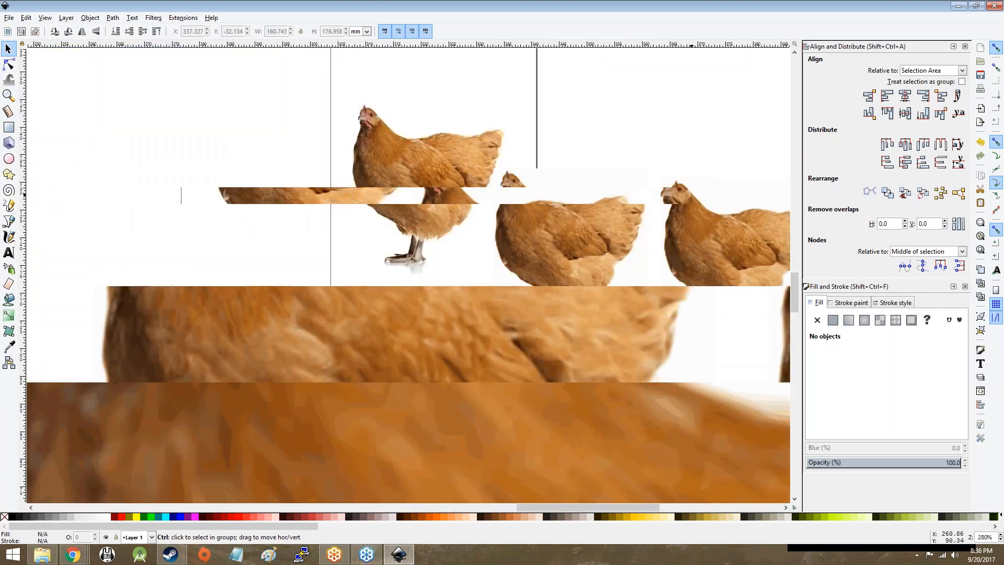
Step: Delete the middle chicken copy and select the 32-shape traced group on the page
scroll(up, 3)
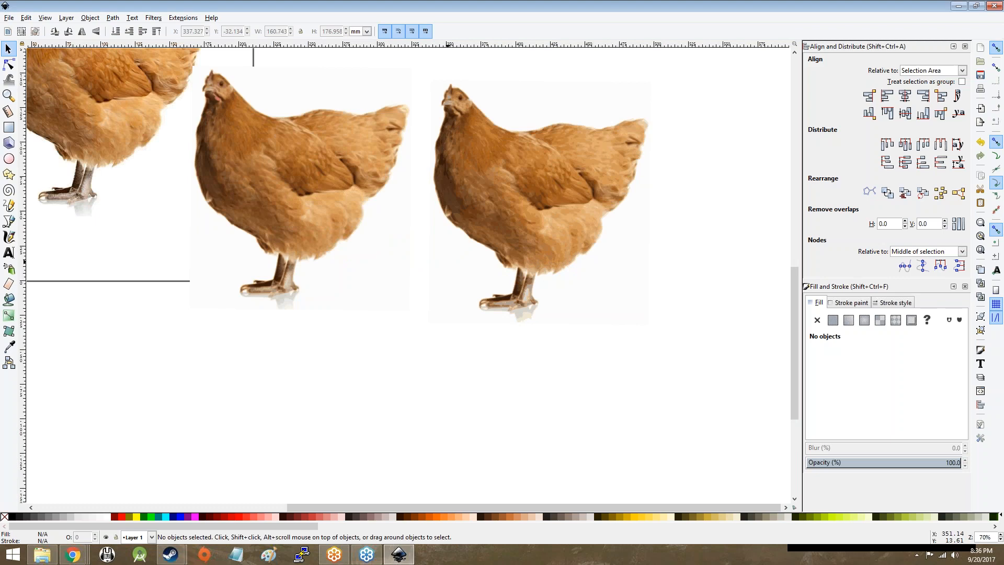
mouse_move(442, 268)
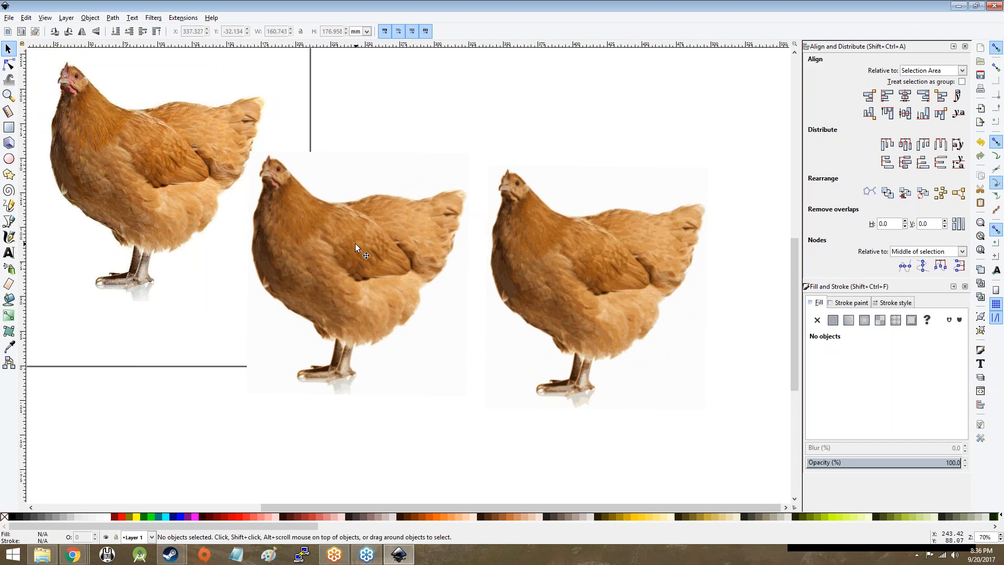
click(357, 249)
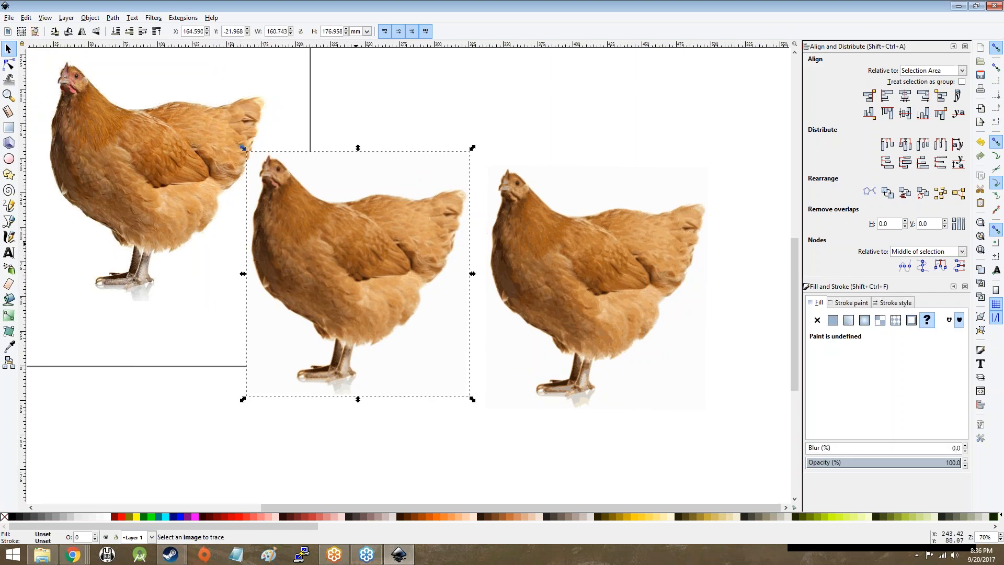
key(Delete)
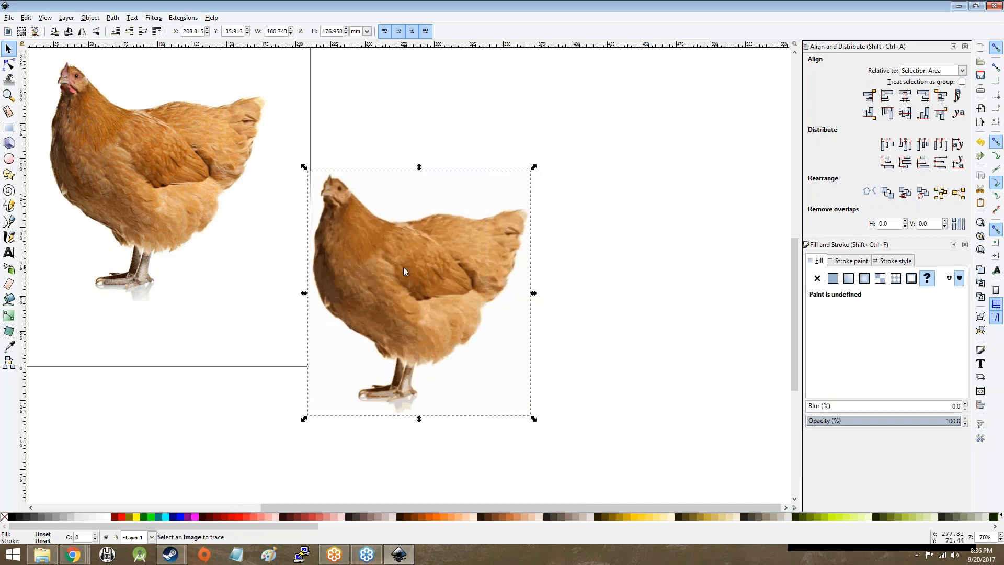
mouse_move(403, 216)
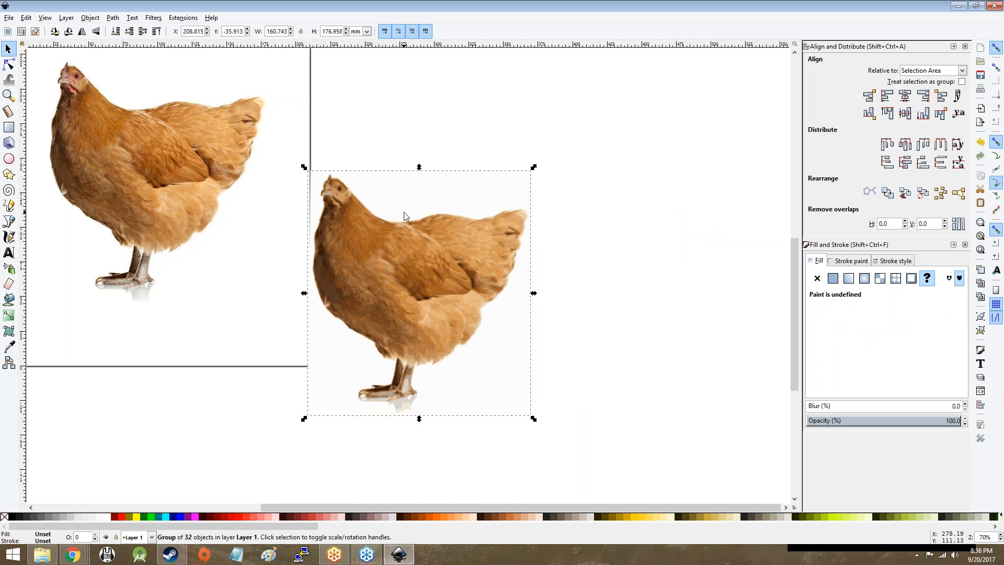
click(154, 179)
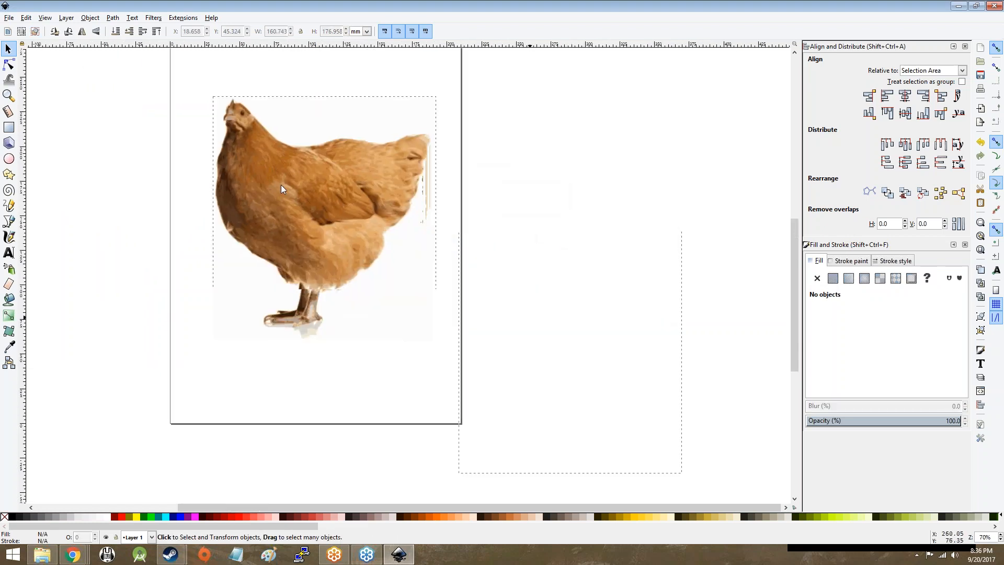
Step: Ungroup the traced hen from its context menu into 32 coloured paths
click(280, 190)
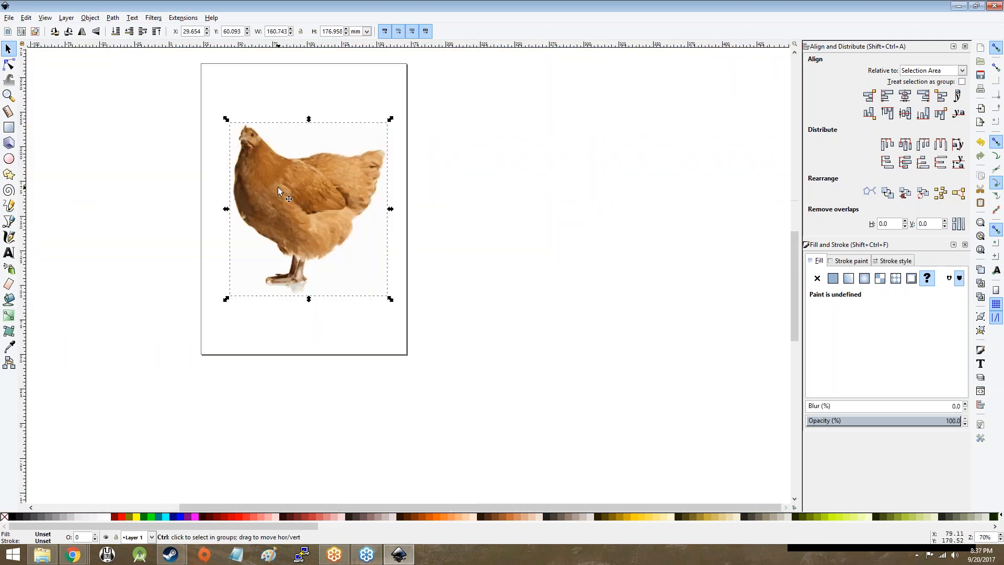
right_click(279, 192)
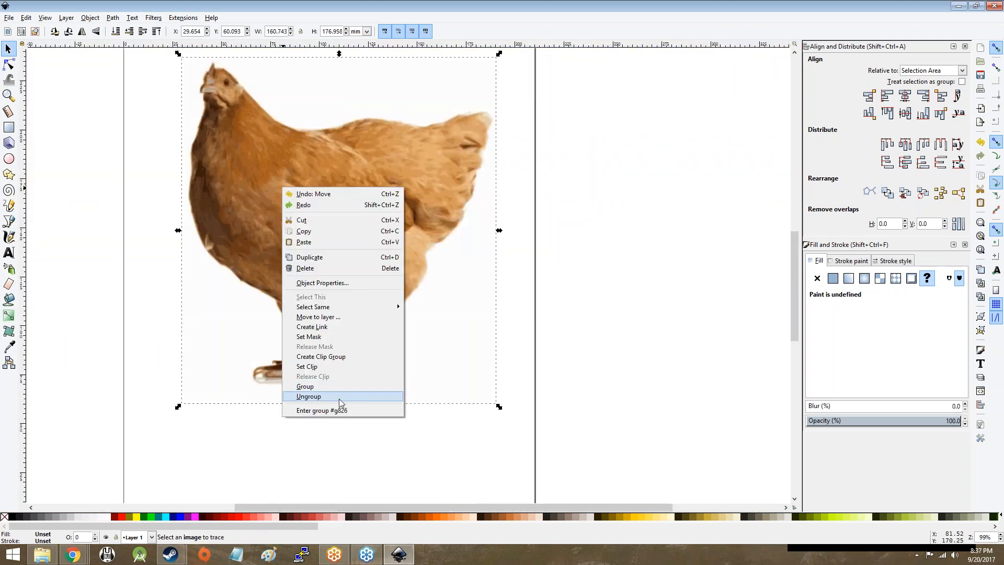
click(310, 396)
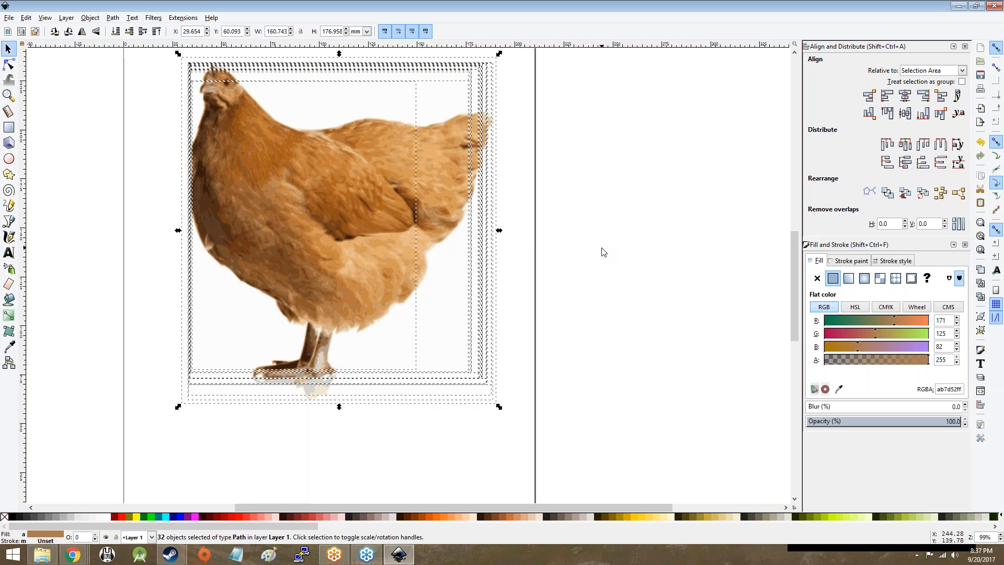
Step: Deselect, then move individual colour layers, including the dark brown one, off the page
click(263, 213)
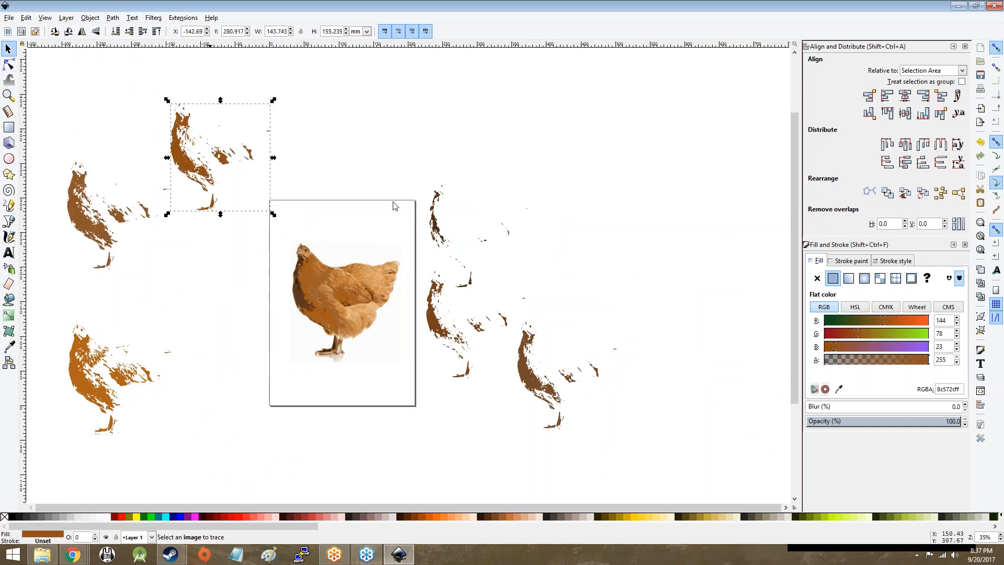
click(343, 301)
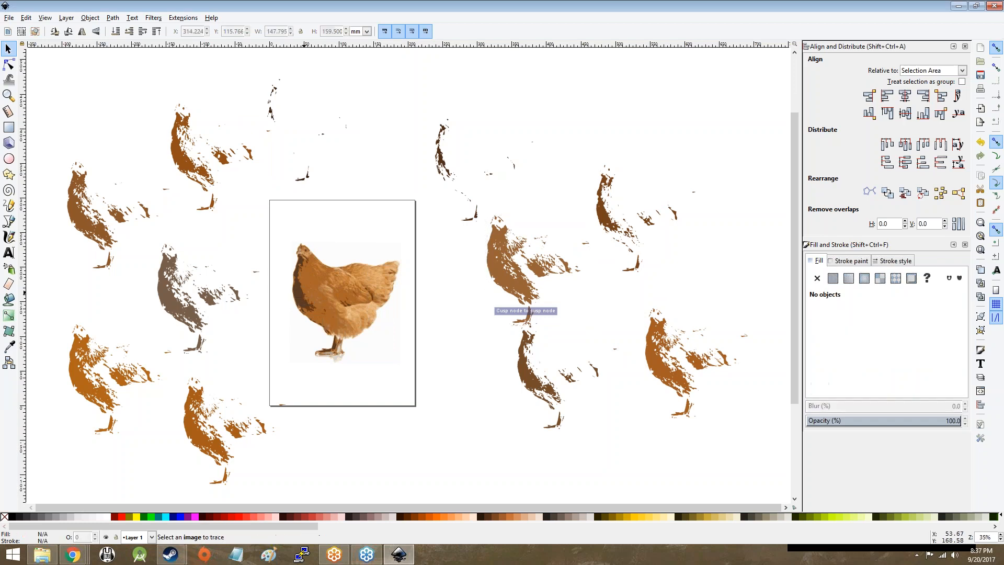
click(359, 115)
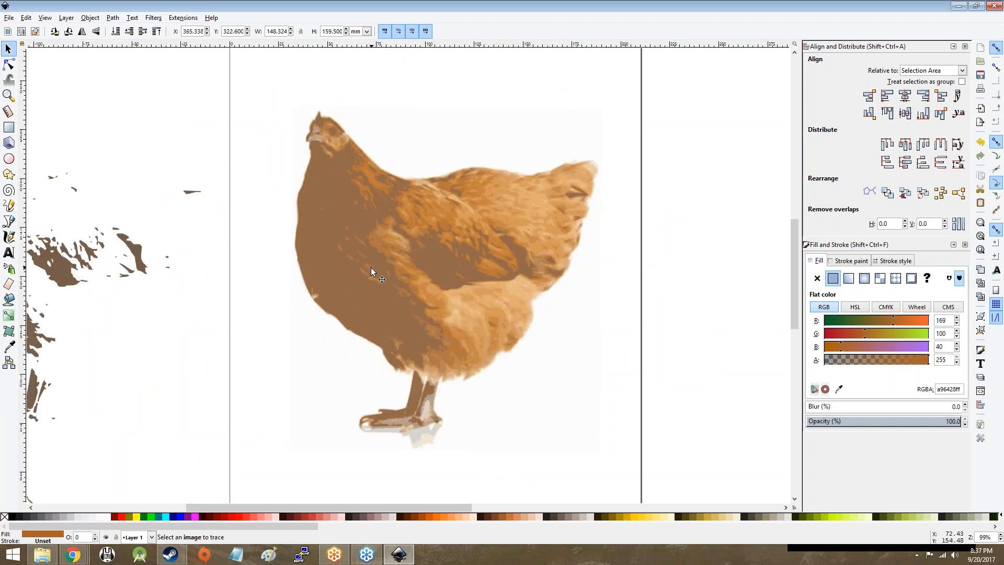
mouse_move(363, 282)
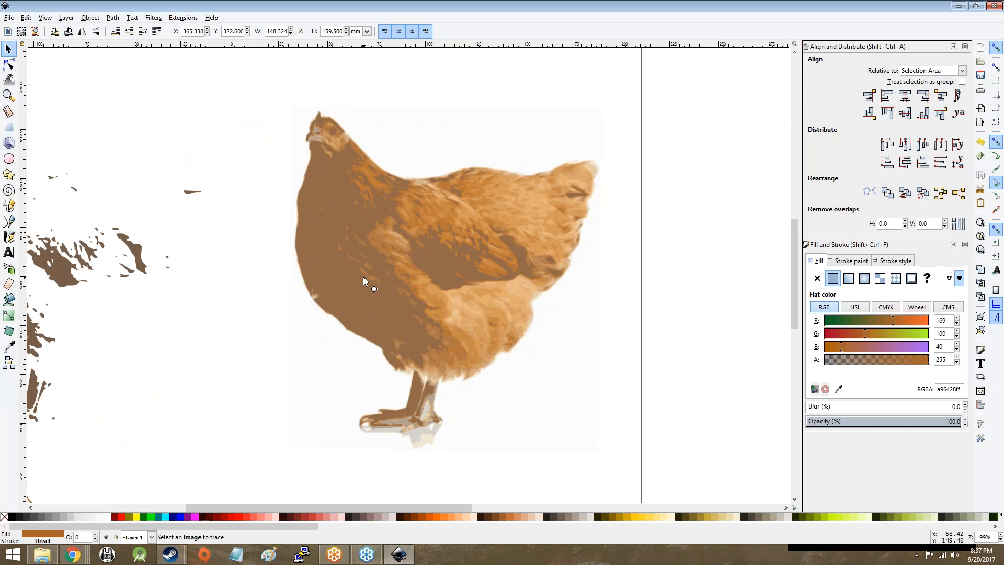
click(373, 280)
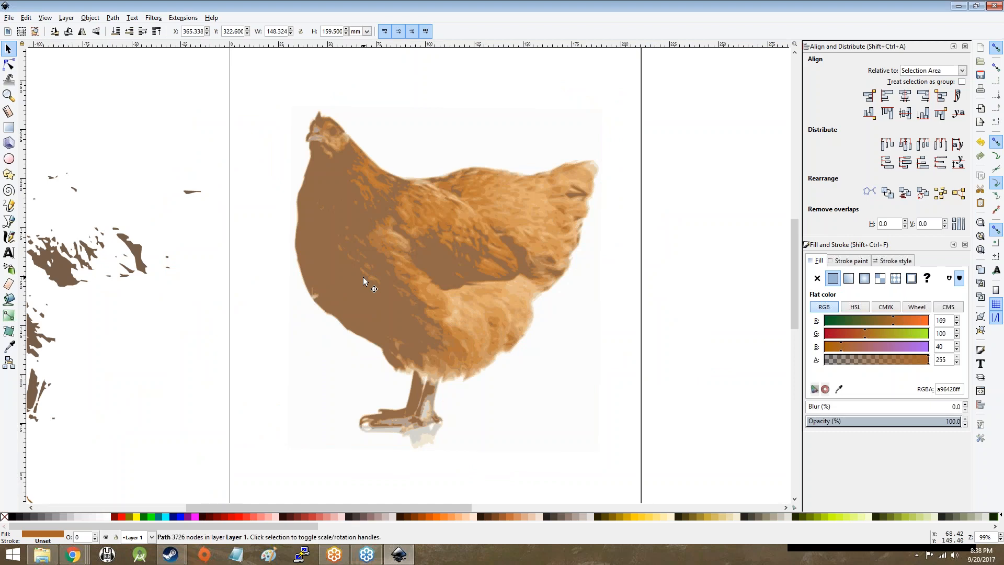
mouse_move(342, 283)
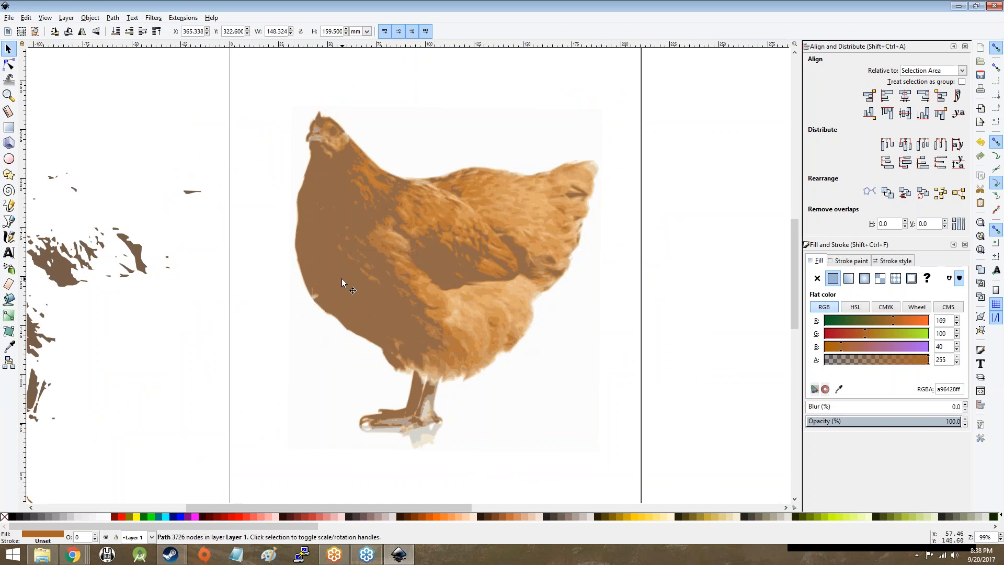
scroll(down, 3)
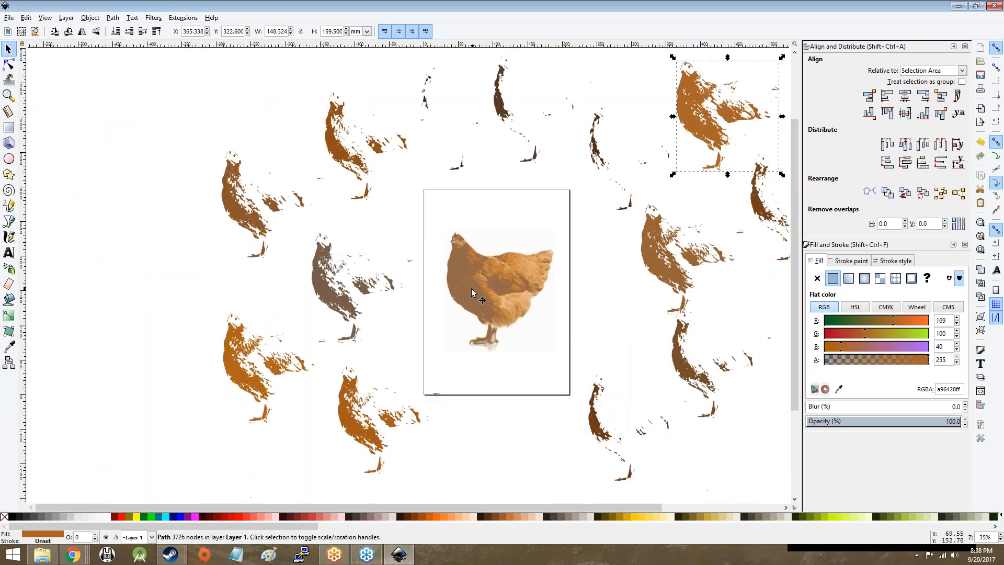
click(147, 263)
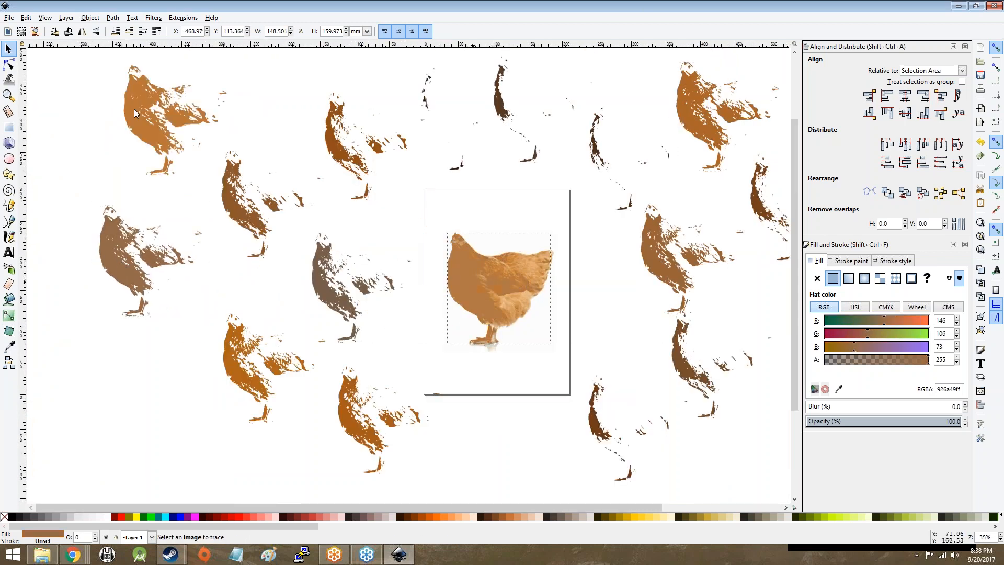
click(119, 391)
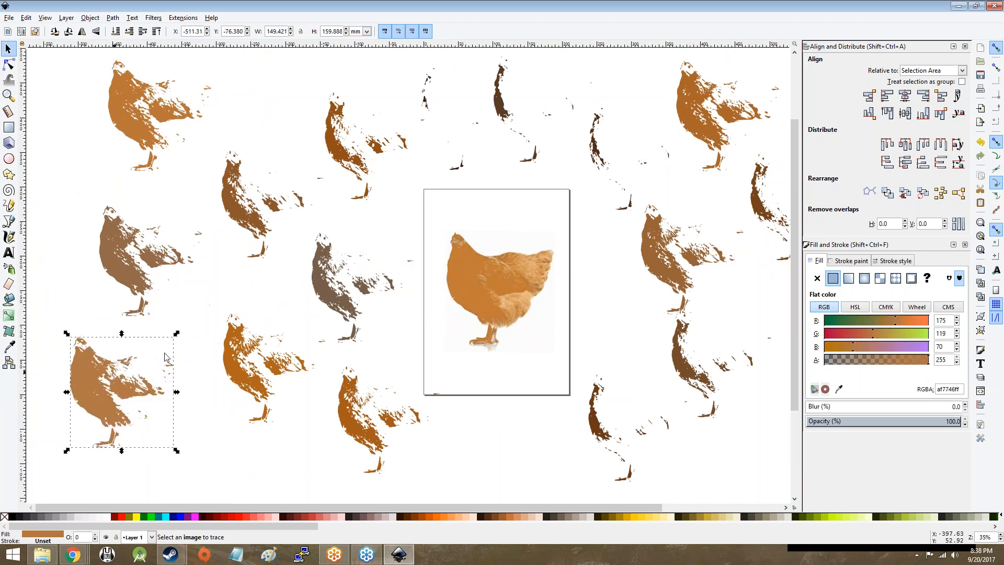
mouse_move(506, 330)
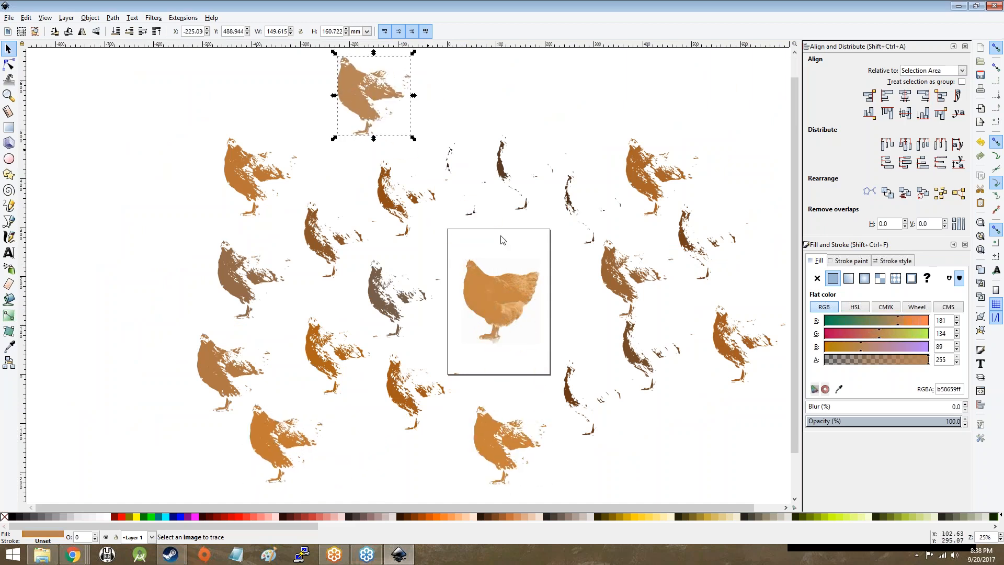
Step: Drag a pale colour layer off the page, leaving the layers ringing an empty page
drag(374, 97, 183, 112)
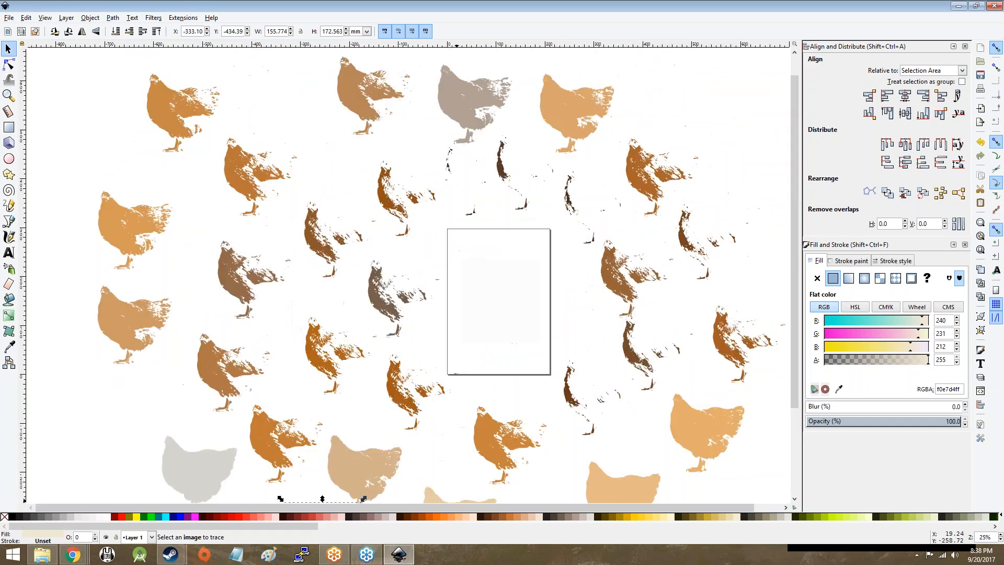
scroll(down, 3)
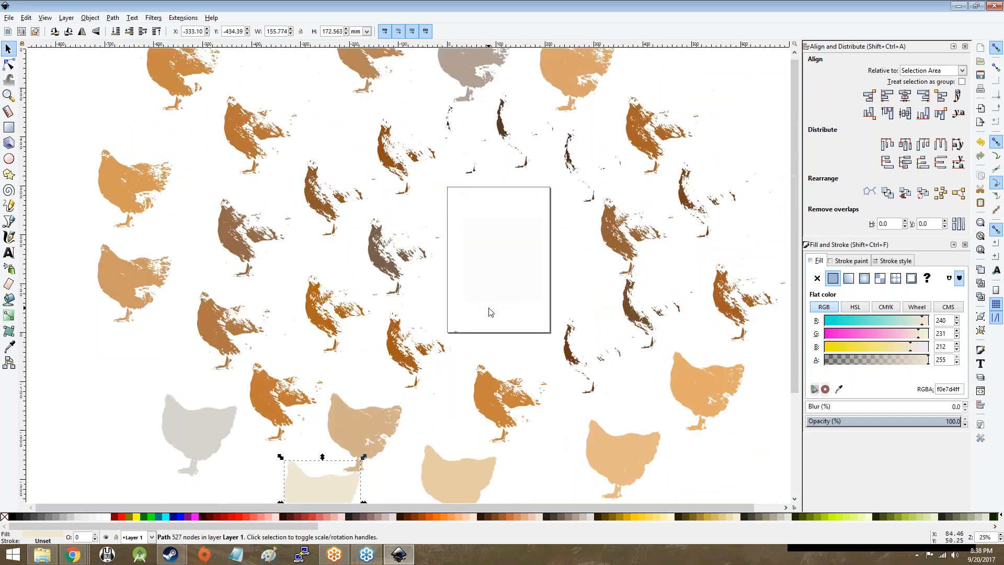
mouse_move(537, 296)
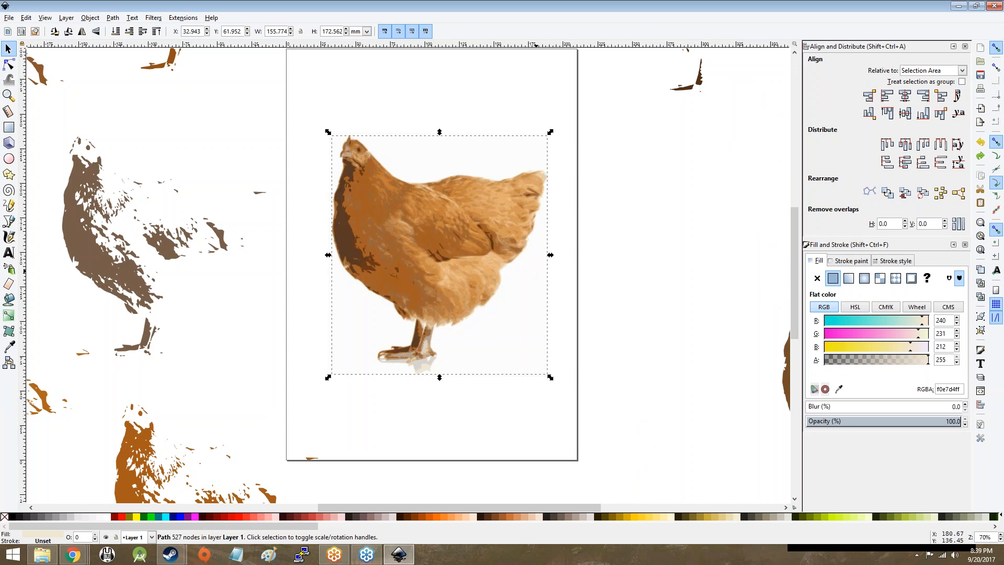
scroll(right, 3)
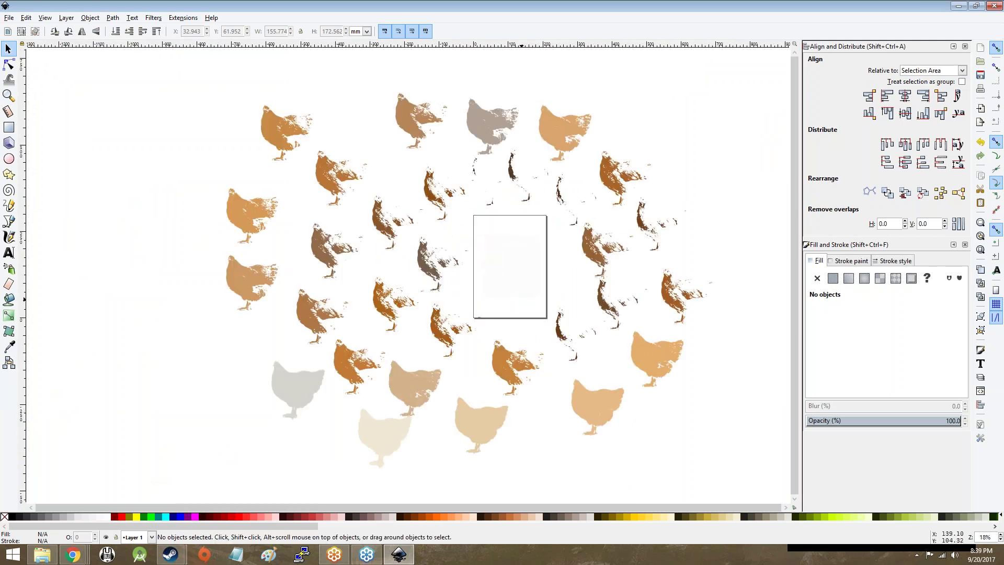
mouse_move(525, 282)
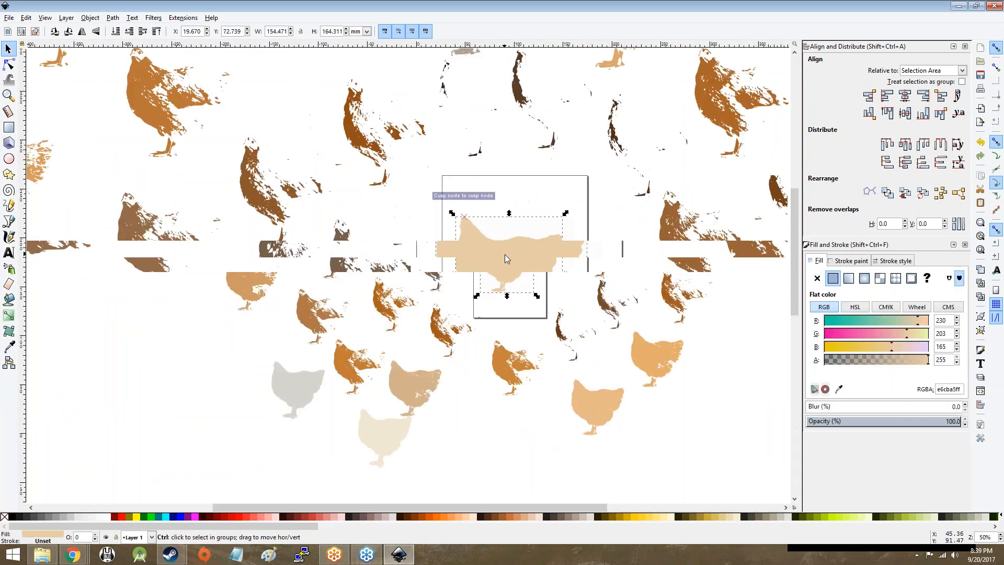
Step: Give the tan base silhouette a 0.001 in stroke width, then deselect
right_click(506, 259)
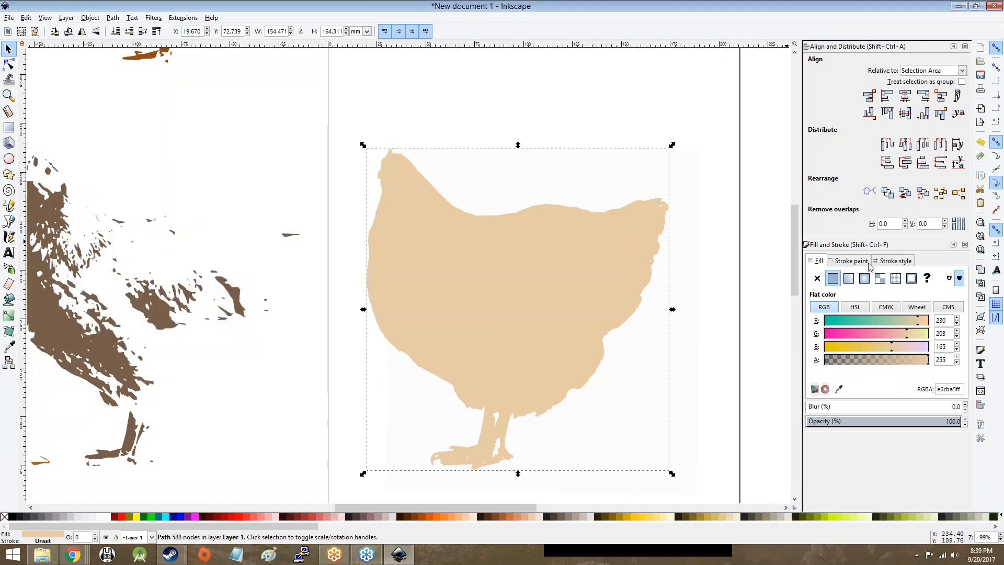
click(896, 261)
text(0.001)
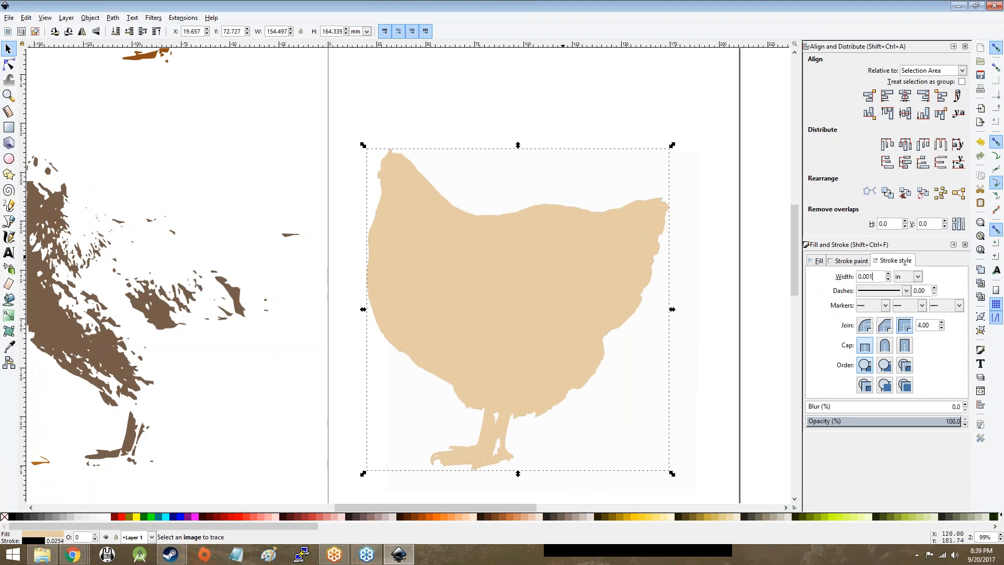
click(331, 182)
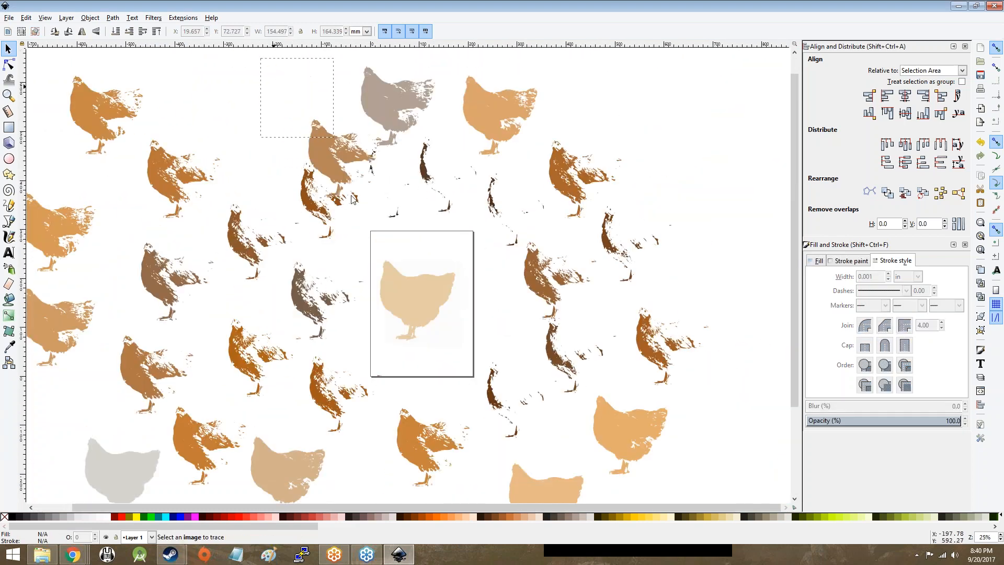
Step: Centre the medium brown layer over the silhouette and give it a solid, adjusted outline
click(417, 301)
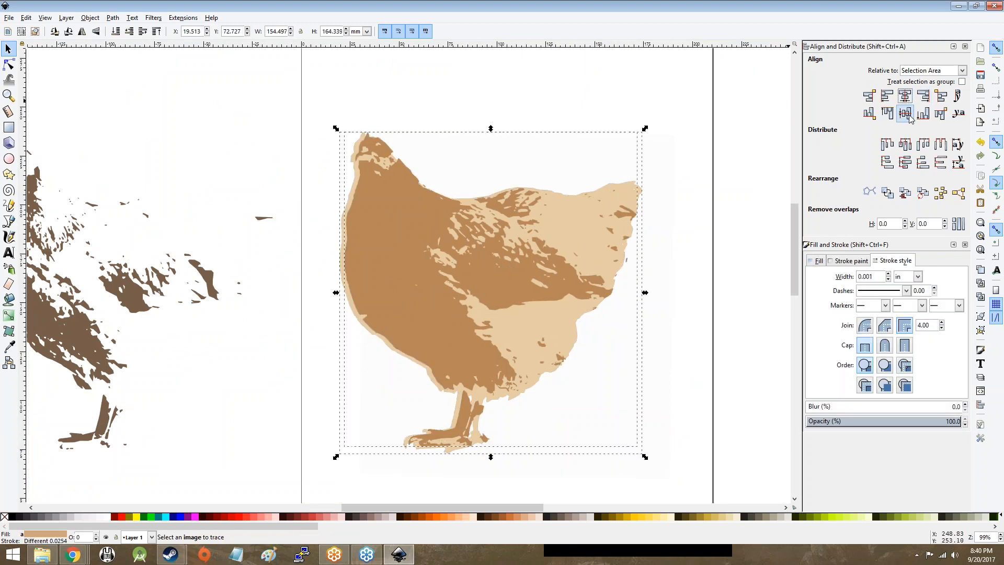
click(887, 95)
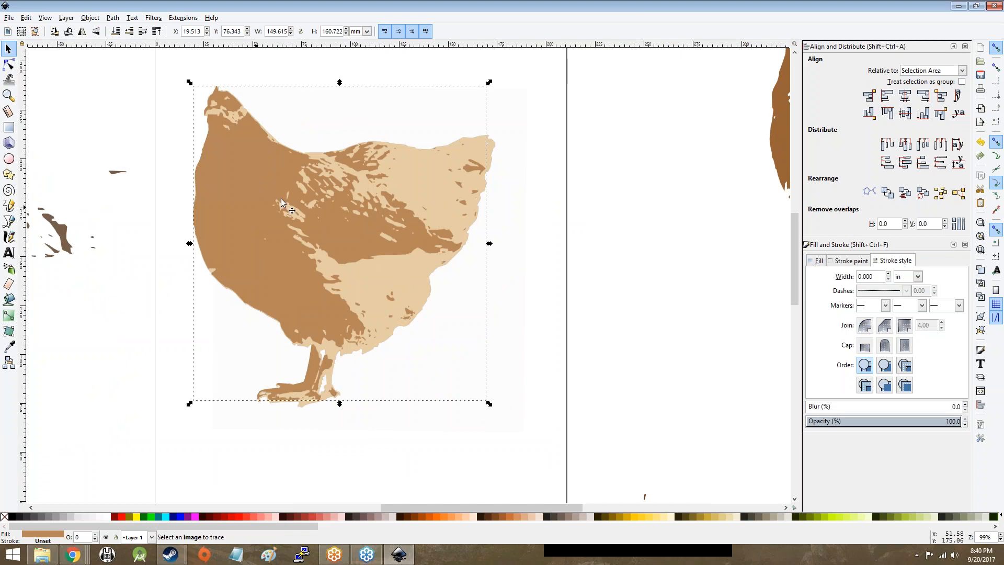
click(851, 260)
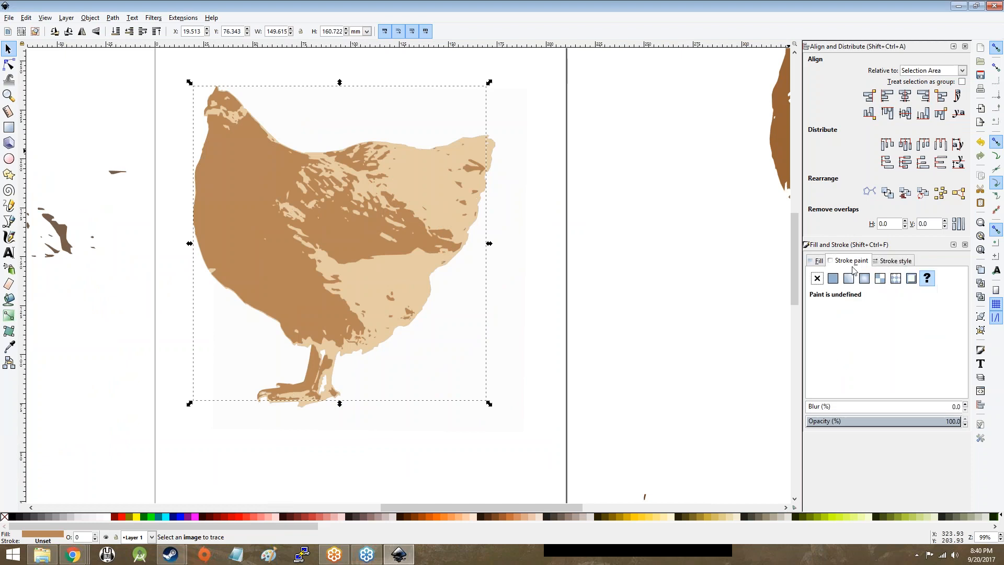
click(896, 260)
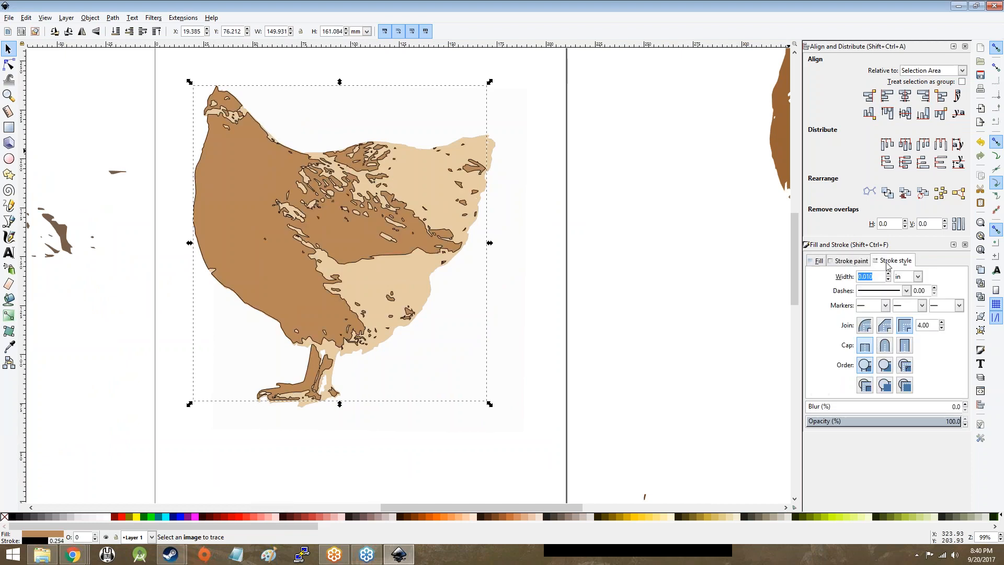
click(870, 277)
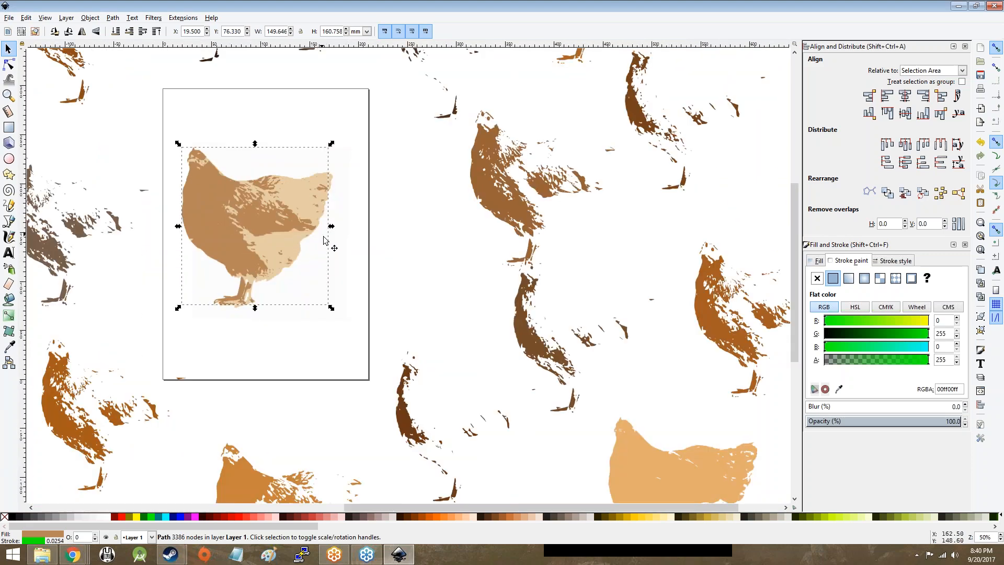
scroll(down, 3)
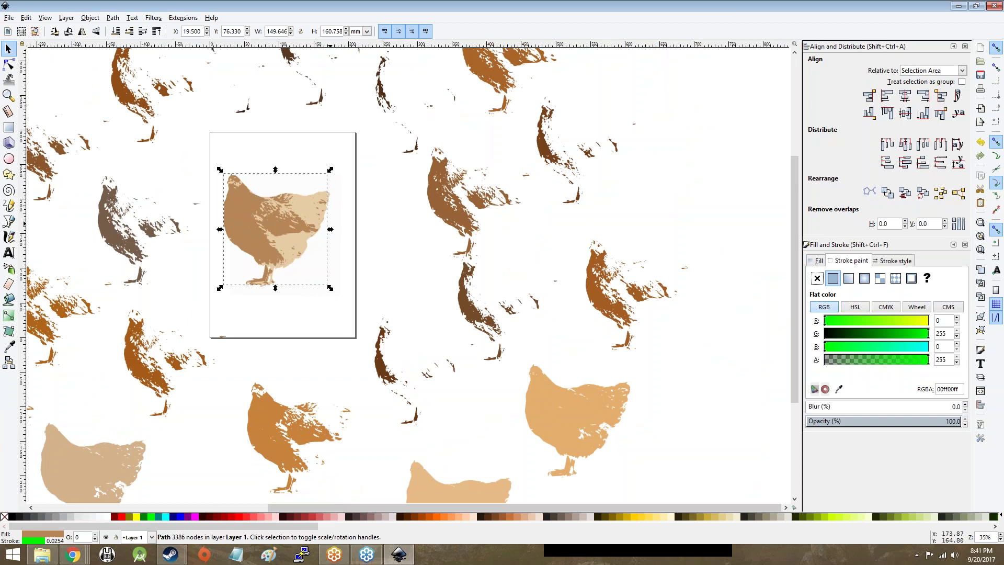
mouse_move(334, 214)
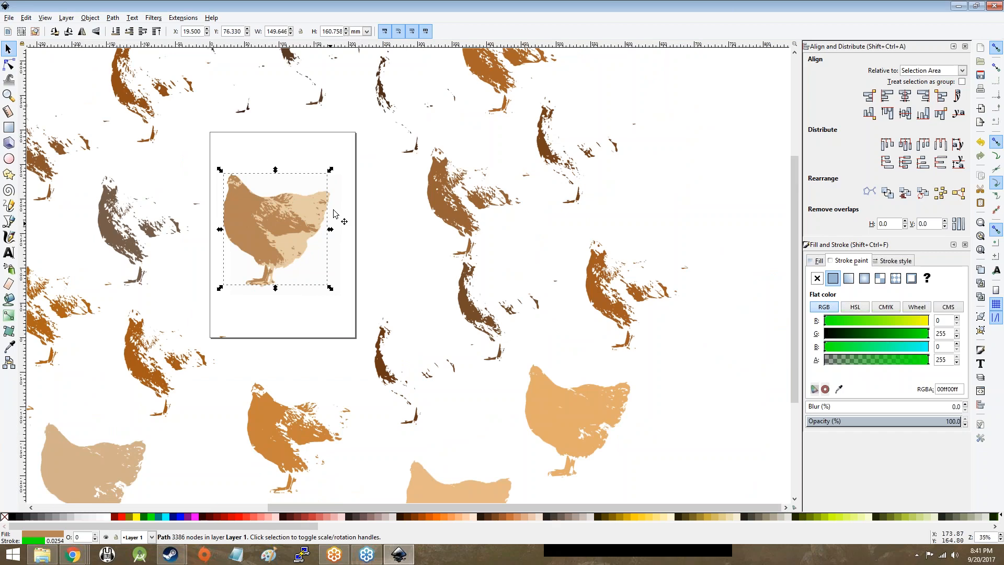
scroll(up, 3)
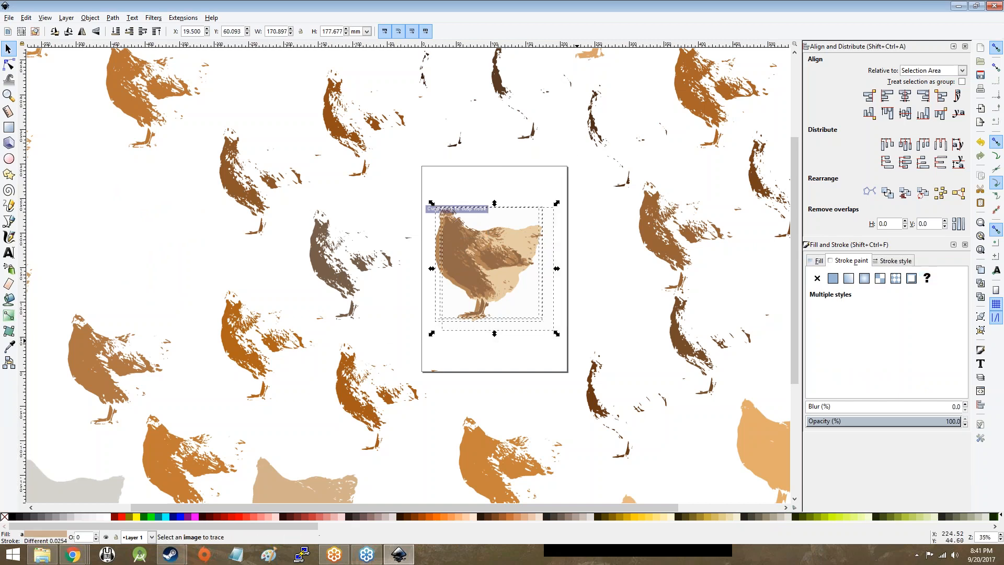
Step: Zoom in and drag the light tan trace layer into line with the brown layers
click(887, 95)
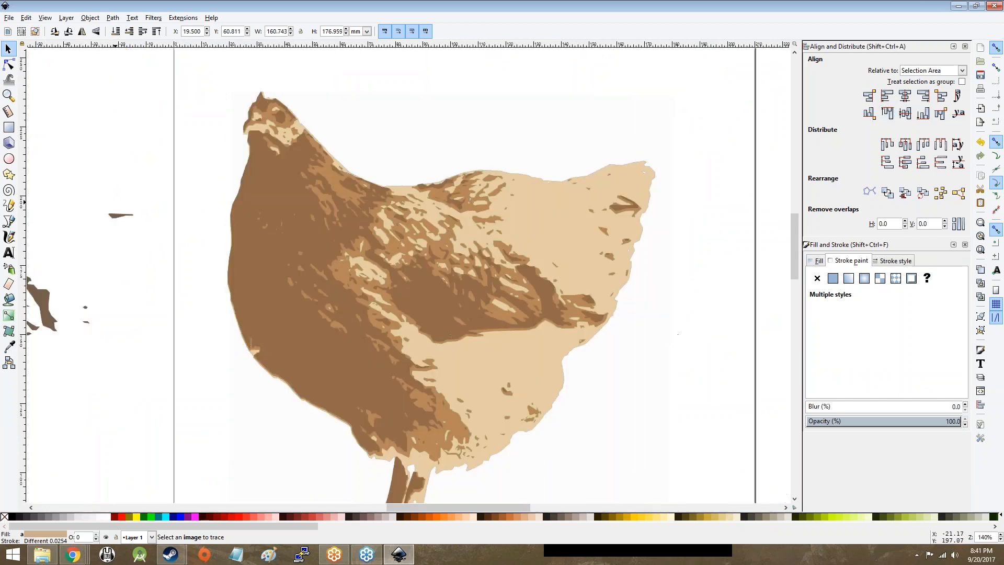
click(416, 256)
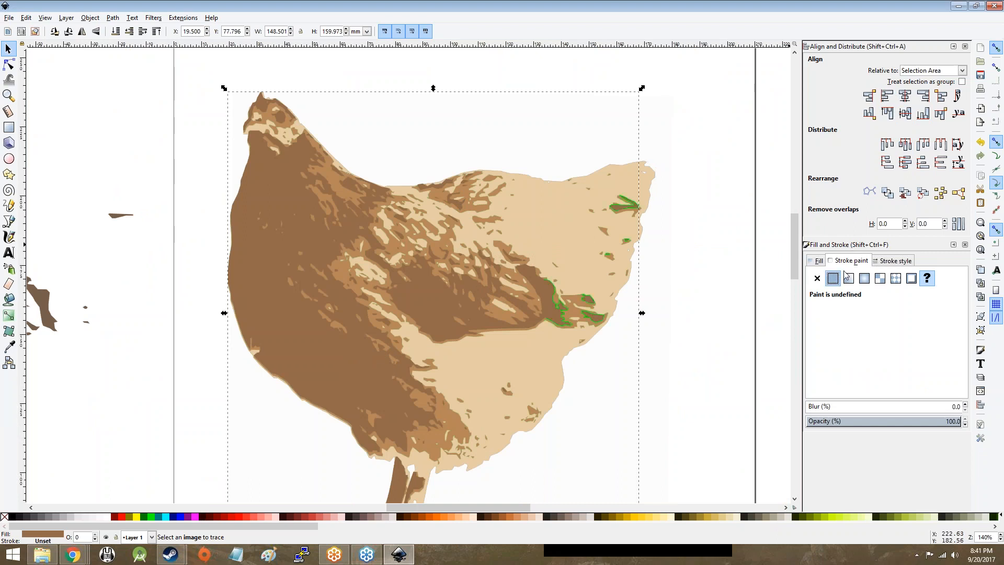
click(894, 260)
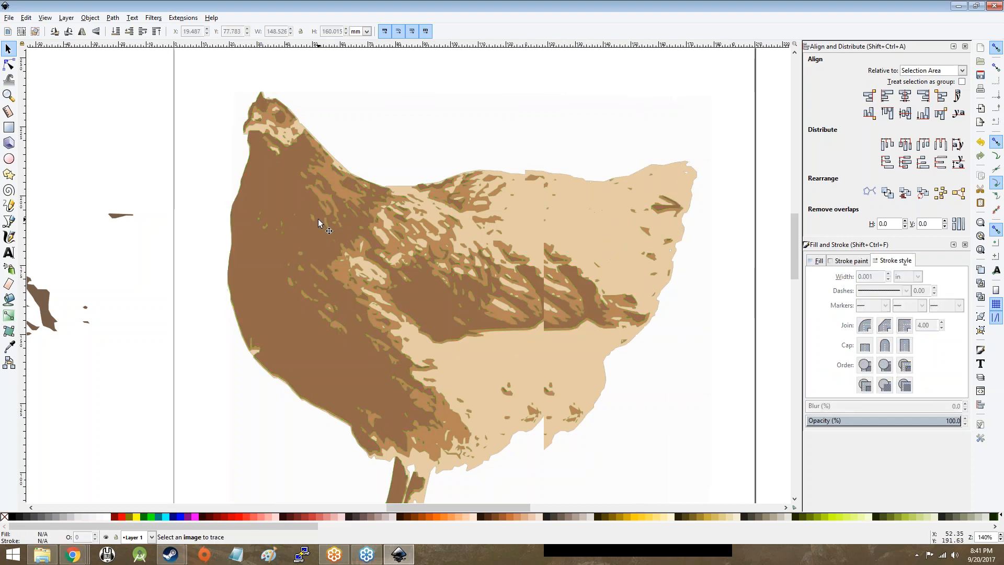
drag(320, 225, 179, 175)
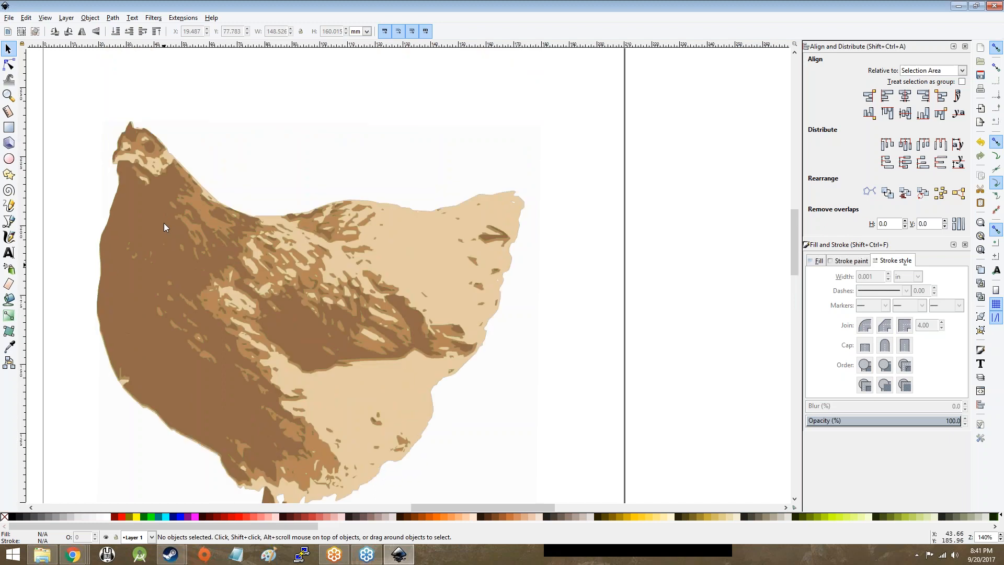
mouse_move(164, 188)
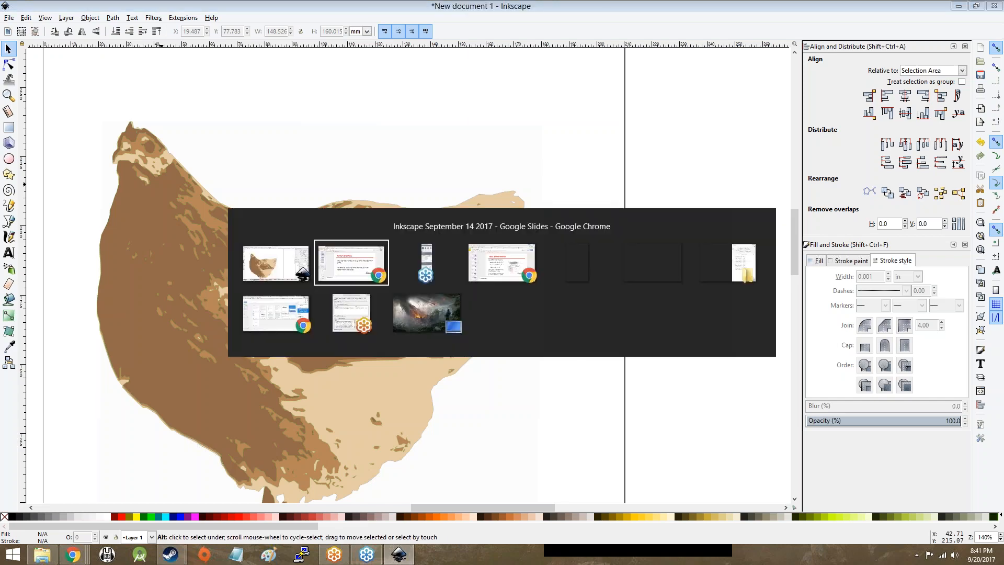
Step: In the slides, step back through Voila! and Save as .svg to Crop document
click(352, 263)
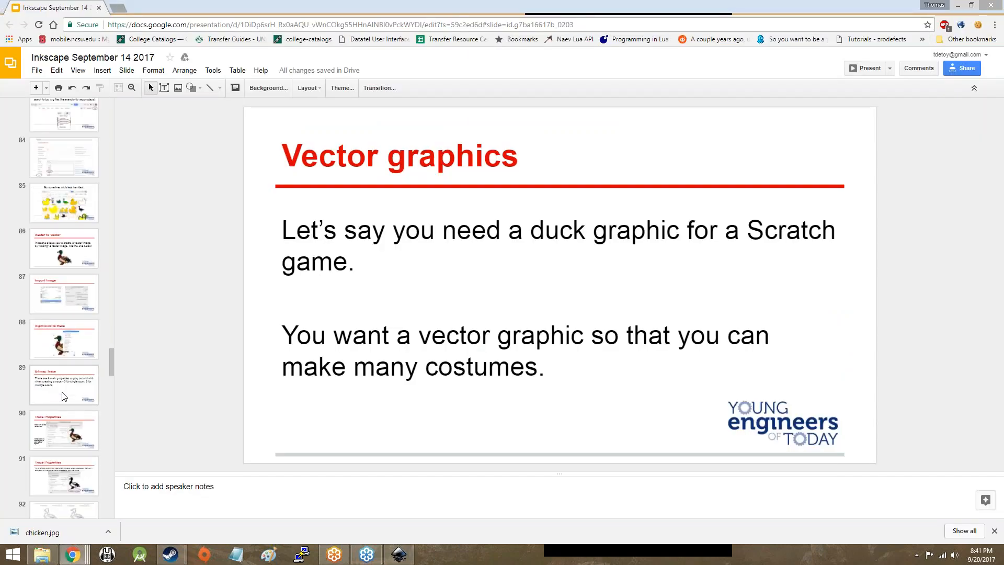
scroll(down, 3)
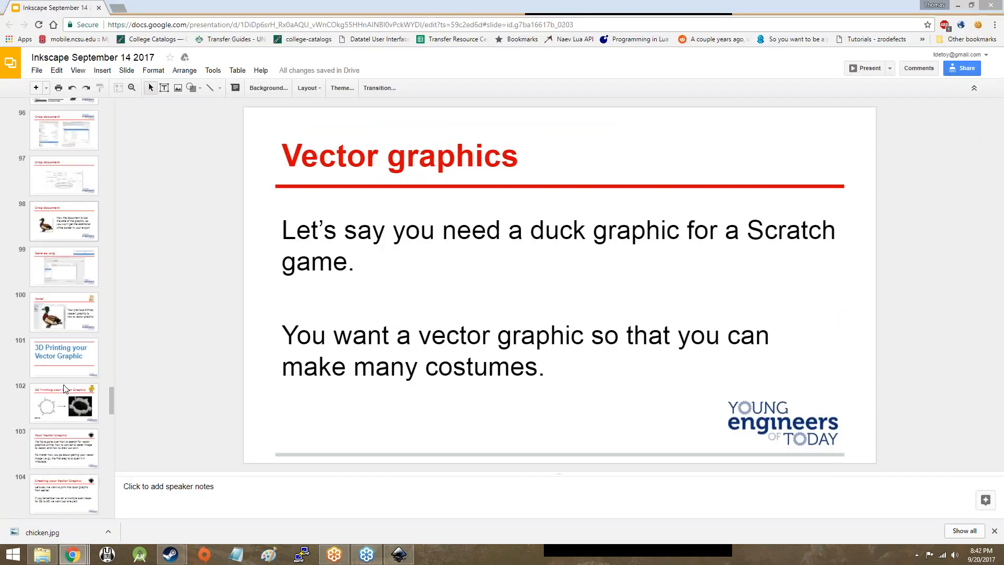
click(64, 310)
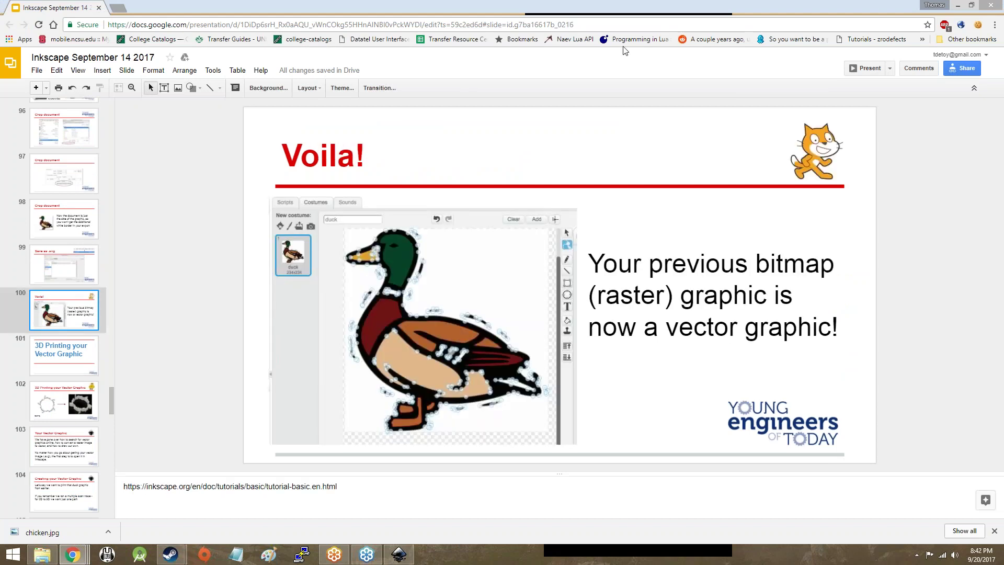
mouse_move(784, 5)
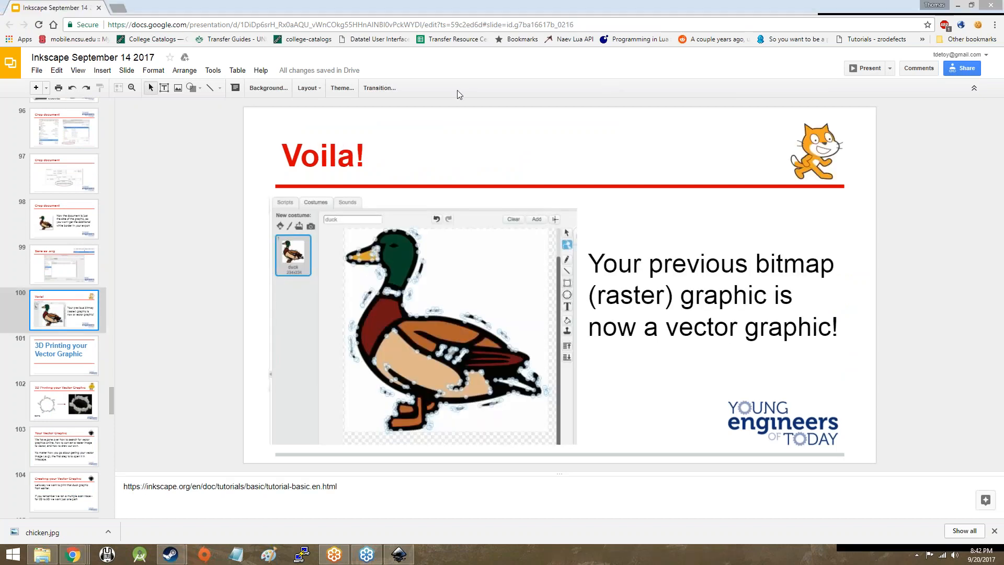
click(64, 264)
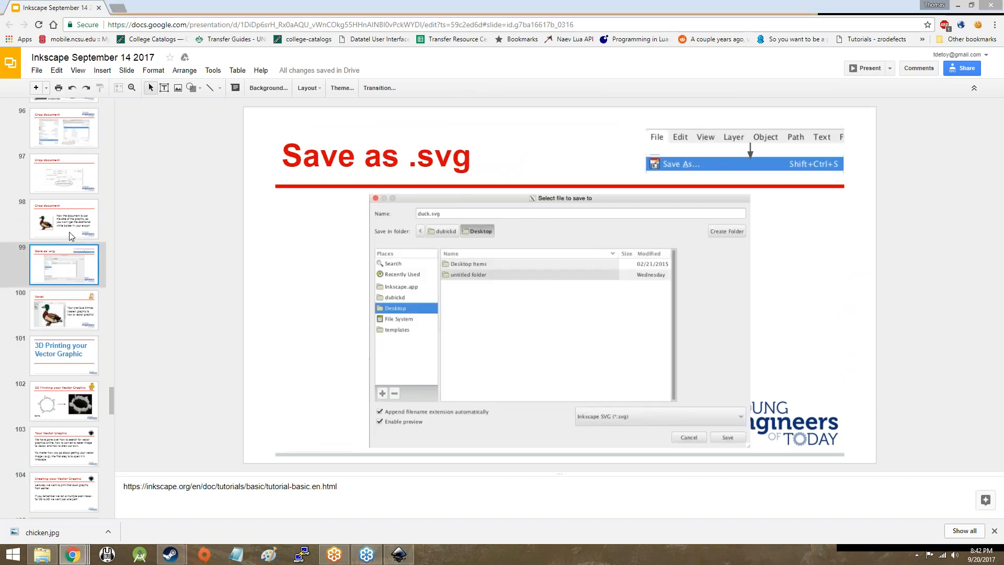
click(64, 219)
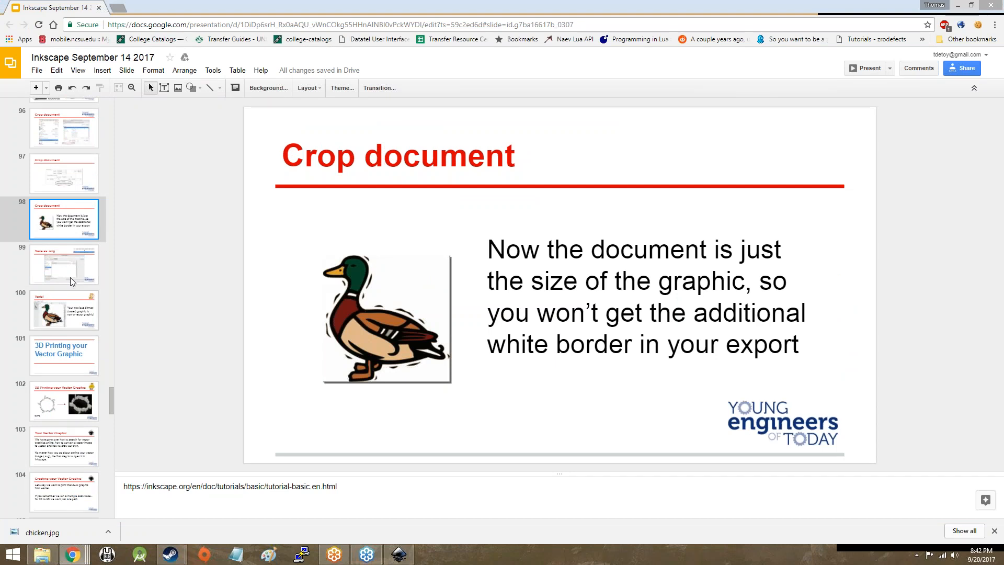
click(64, 174)
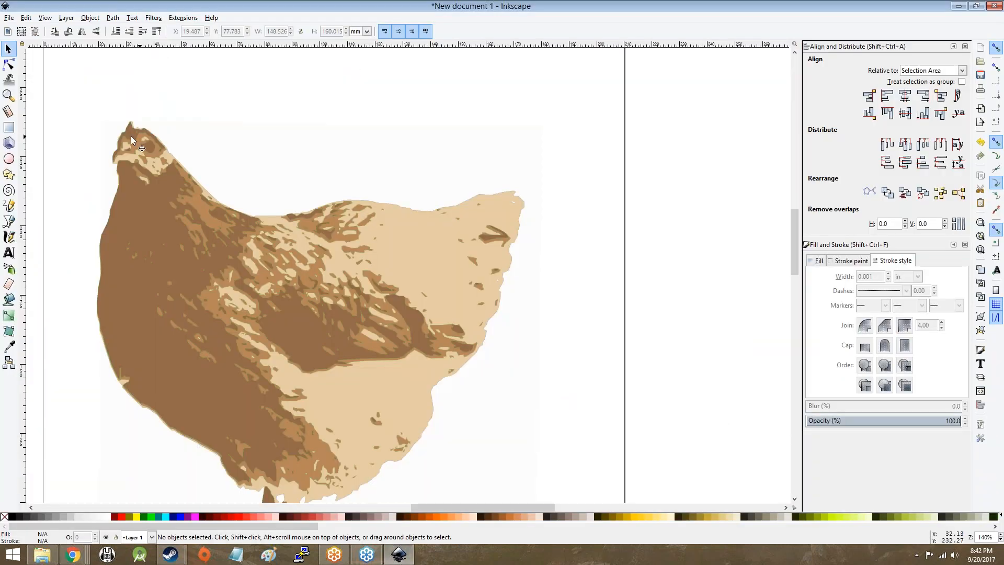
Step: Group the three chicken layers and resize the page to the drawing in Document Properties
scroll(down, 3)
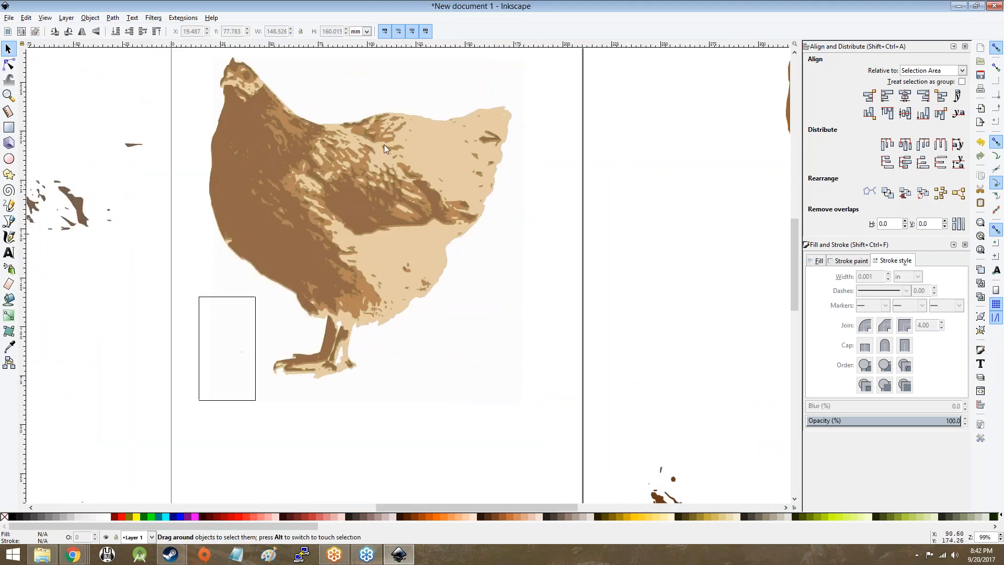
right_click(384, 150)
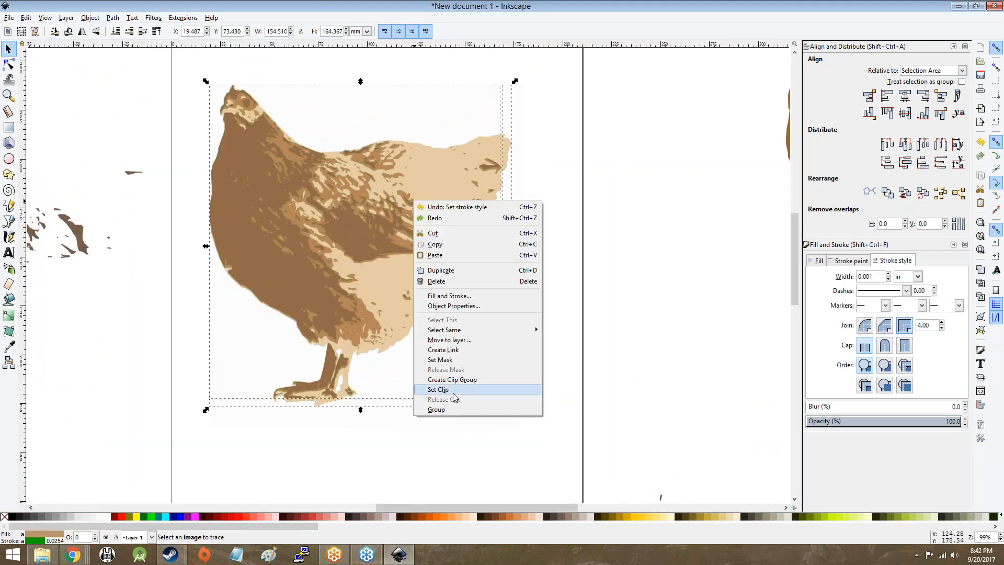
click(439, 389)
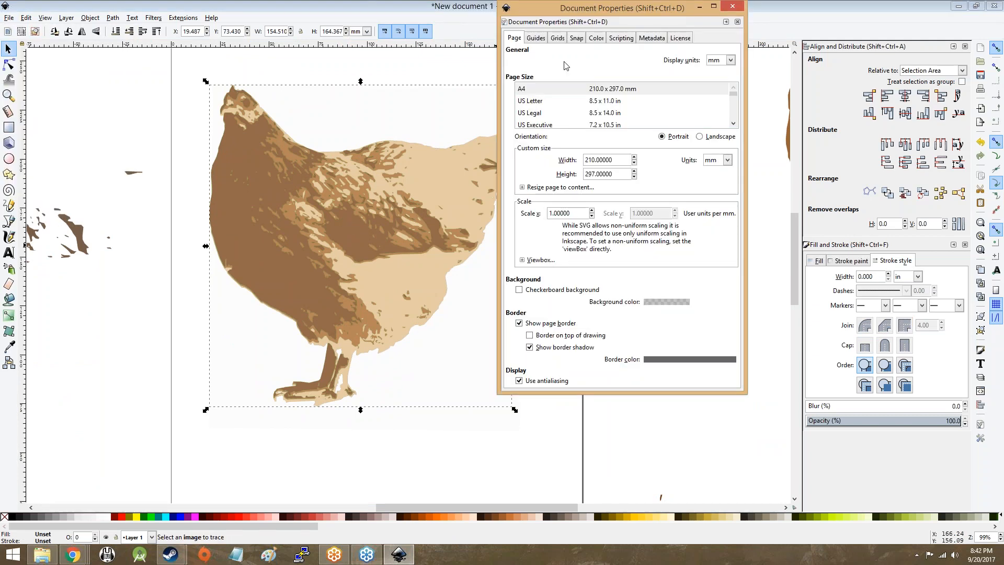
mouse_move(733, 7)
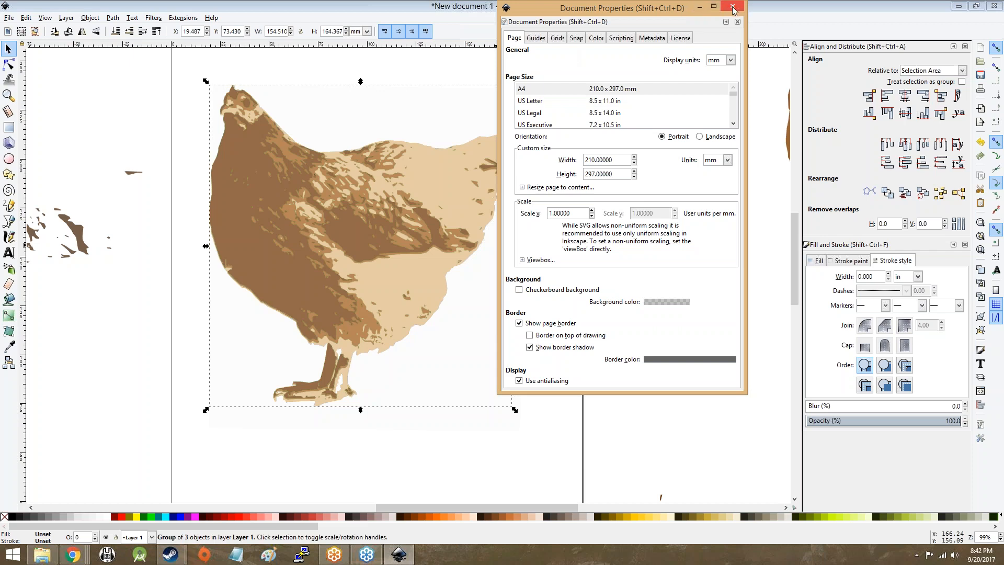
click(523, 187)
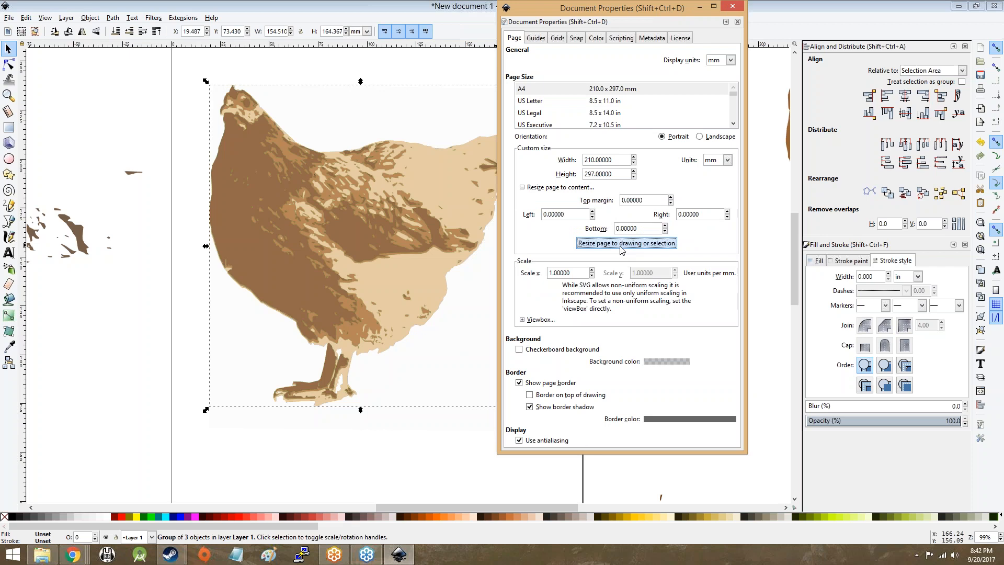
click(626, 243)
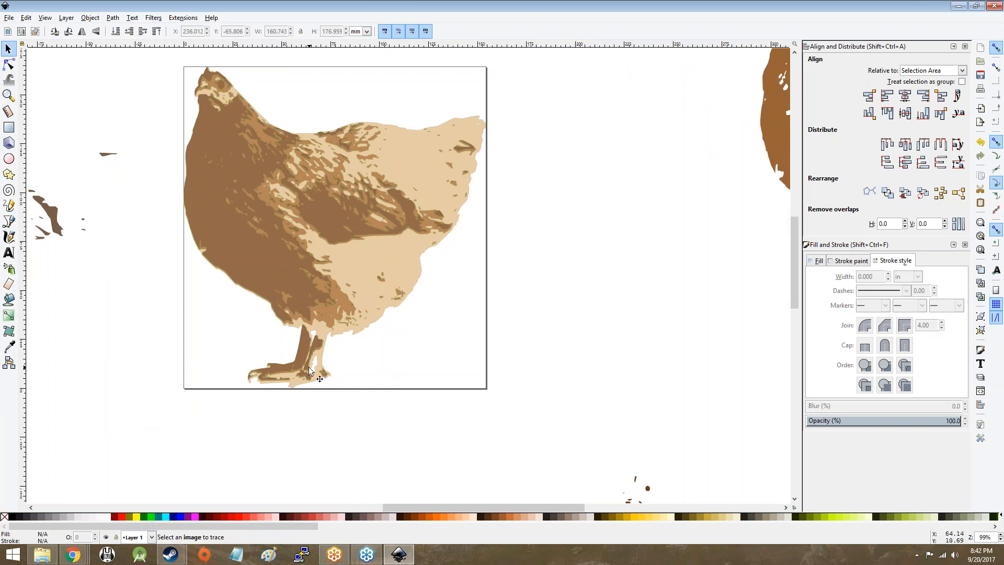
mouse_move(517, 262)
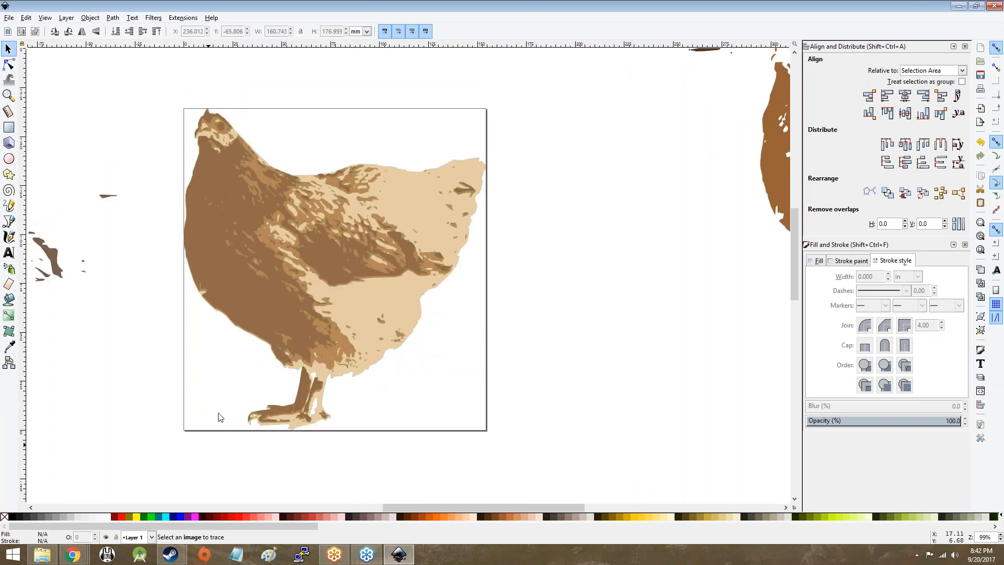
Step: Finish fitting the page around the hen, then return to the Crop document slide
click(333, 268)
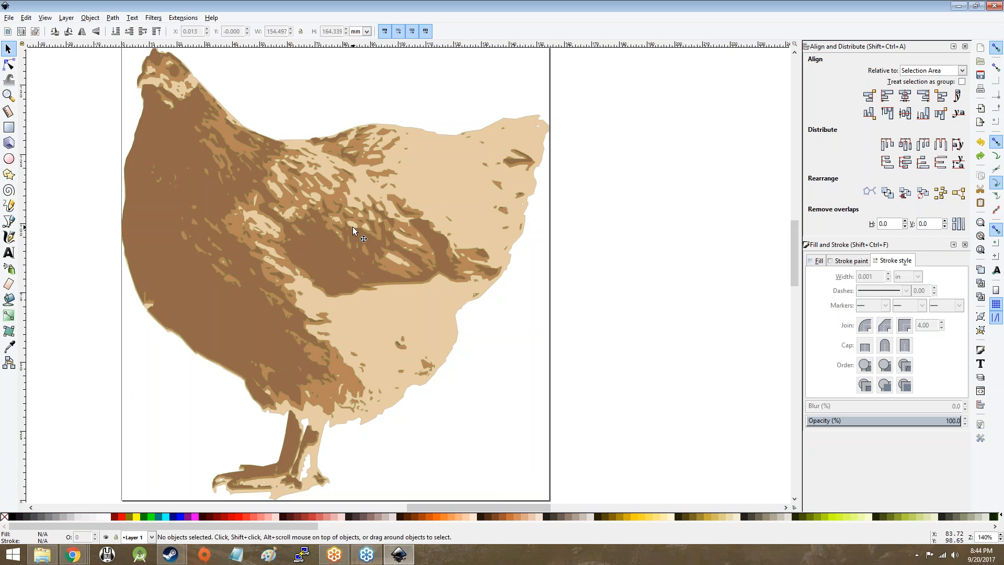
mouse_move(109, 494)
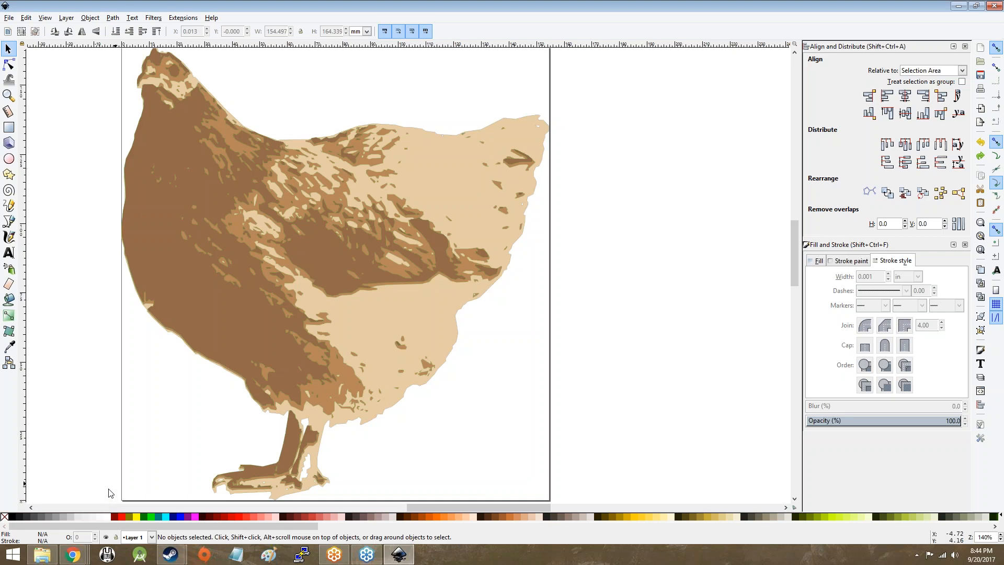
click(73, 554)
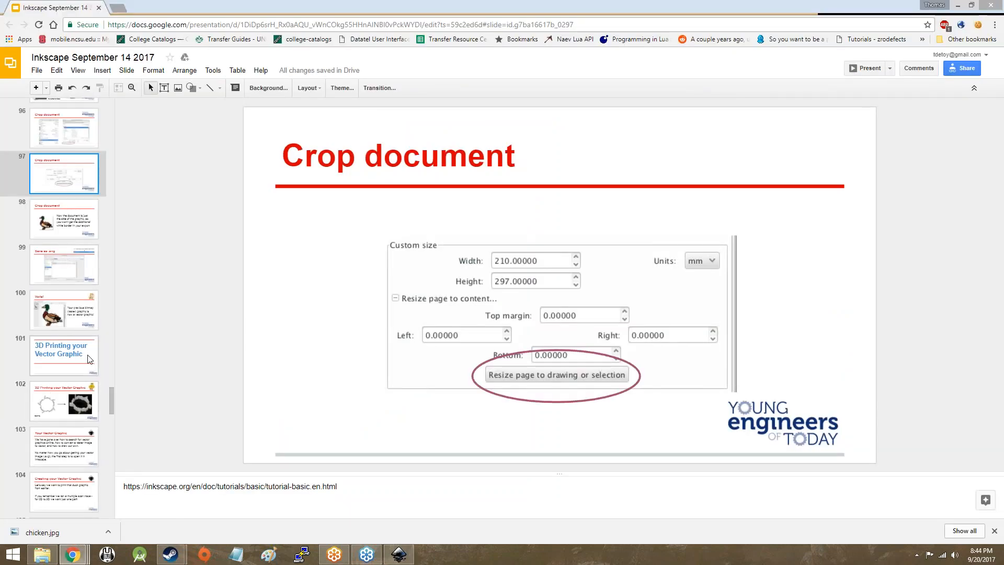
Step: Page through the 3D printing and printed-example slides to Your Vector Graphic
click(64, 355)
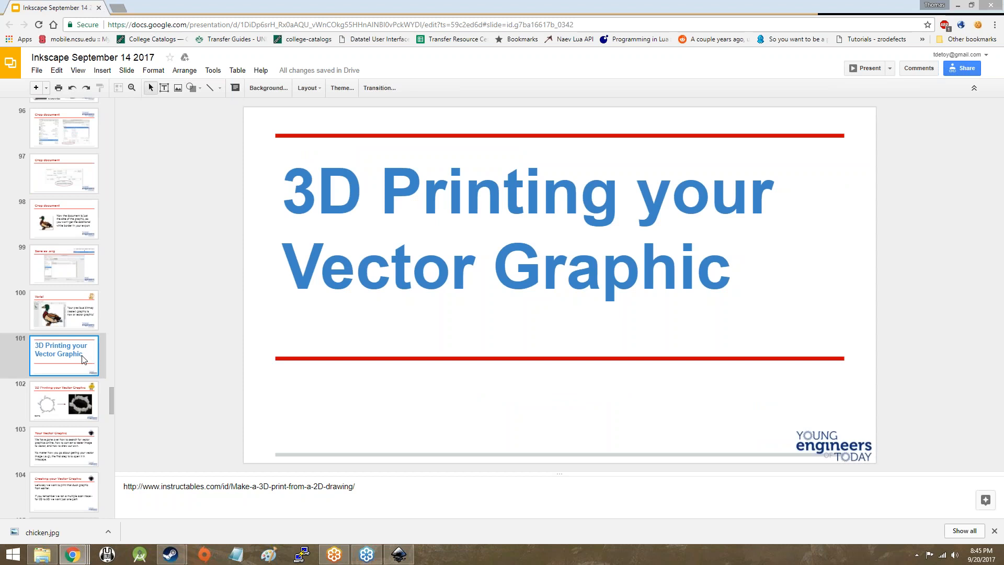
click(64, 400)
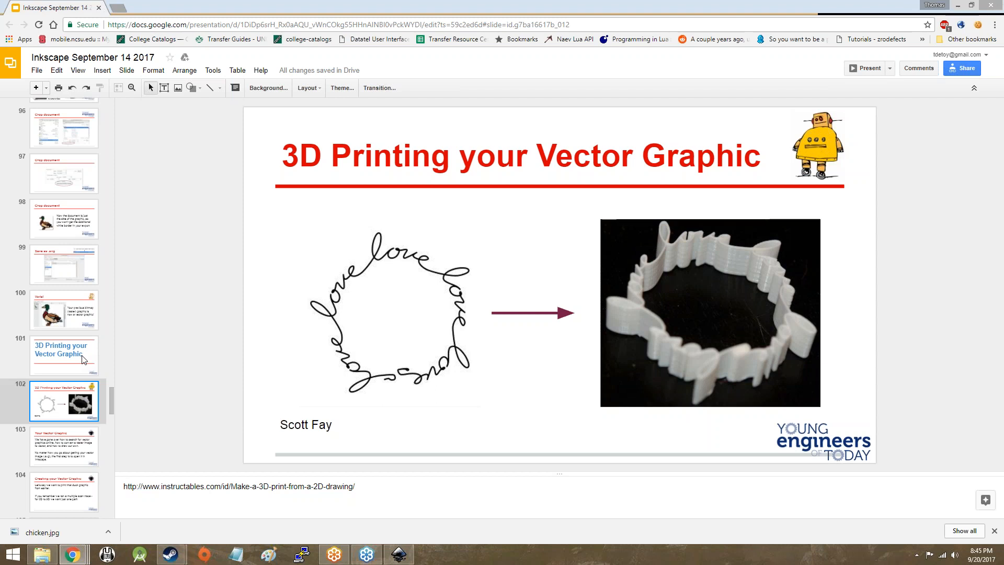
click(64, 445)
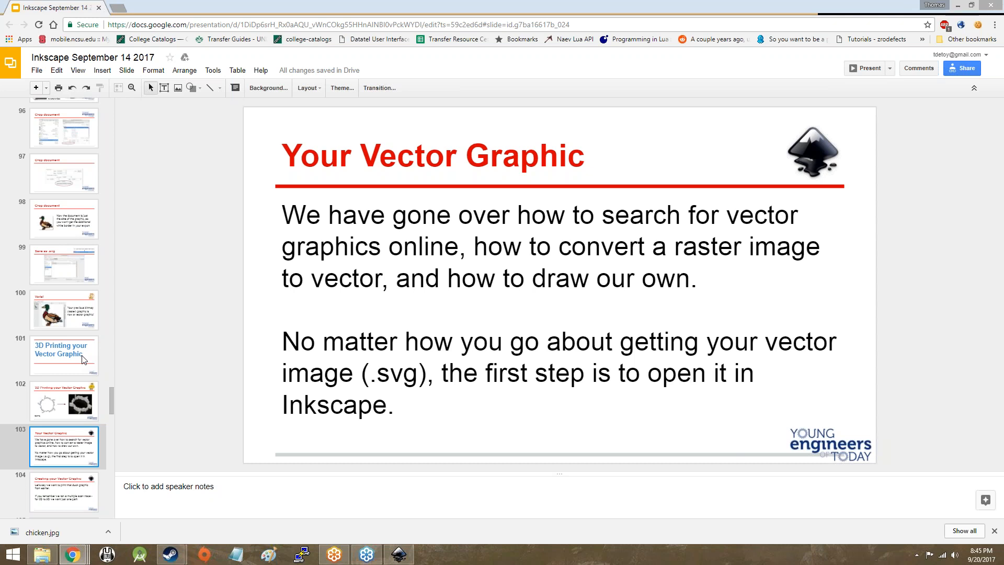
Step: View the Creating your Vector Graphic slides, including the different single trace one
scroll(down, 3)
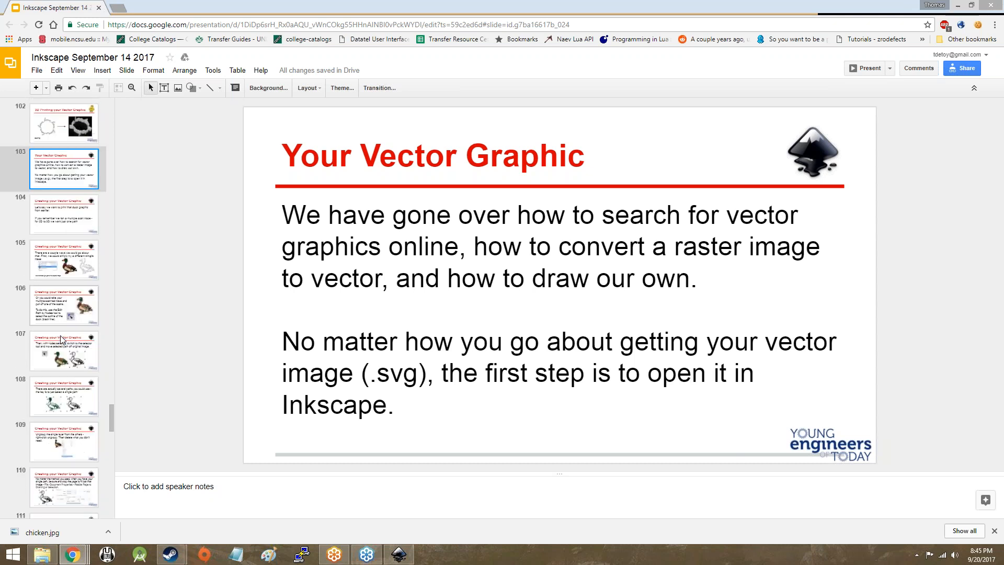
click(63, 178)
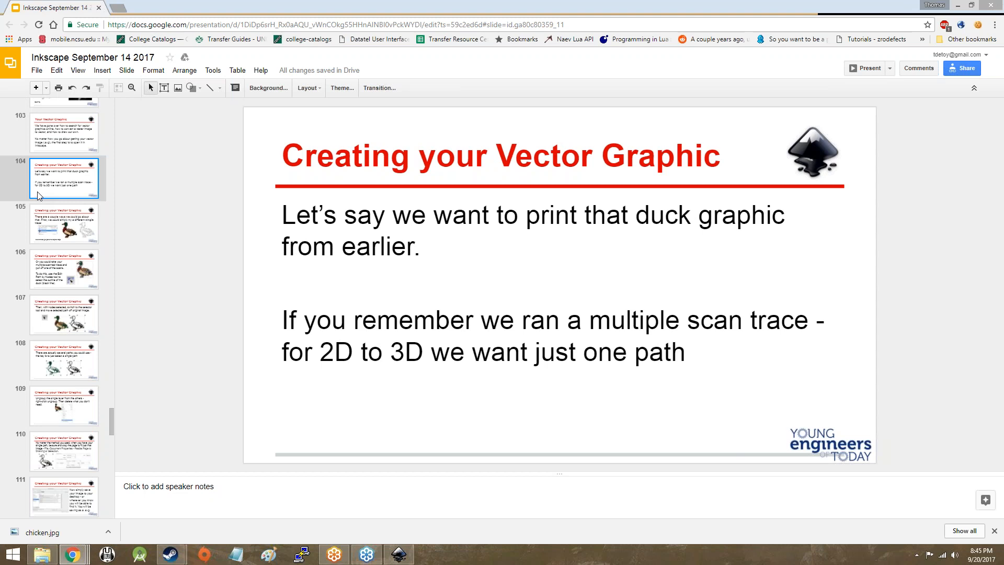
click(64, 224)
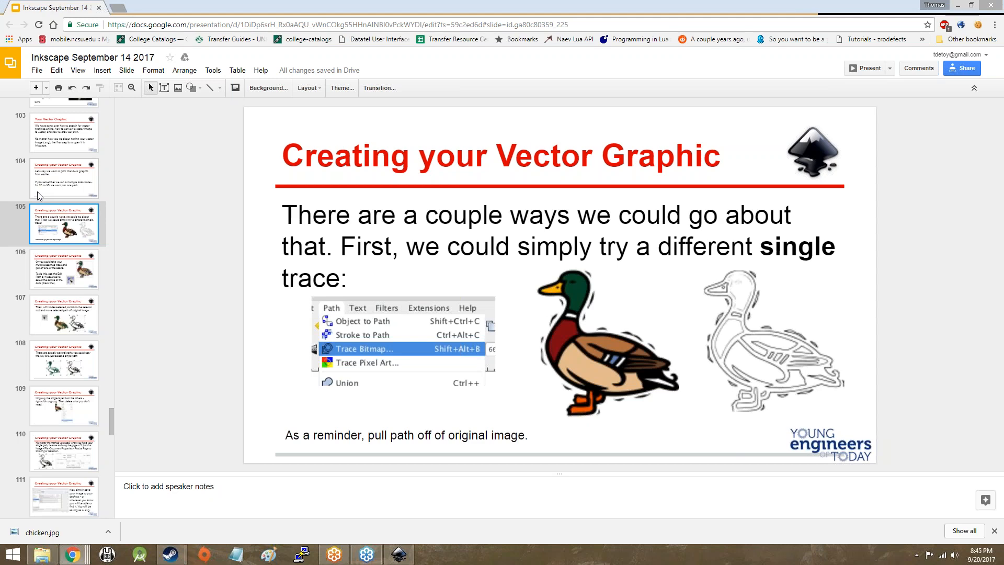
click(64, 269)
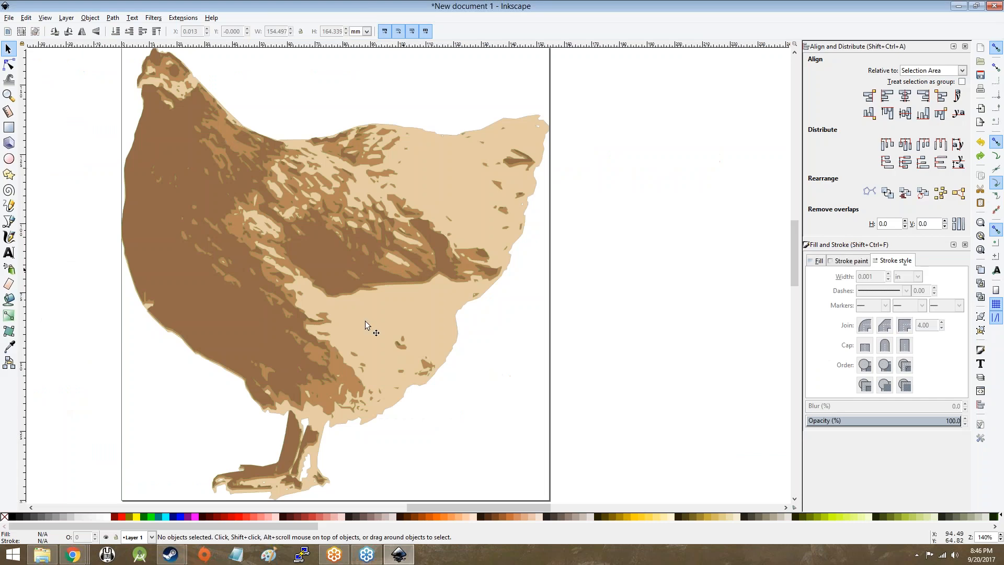
click(72, 554)
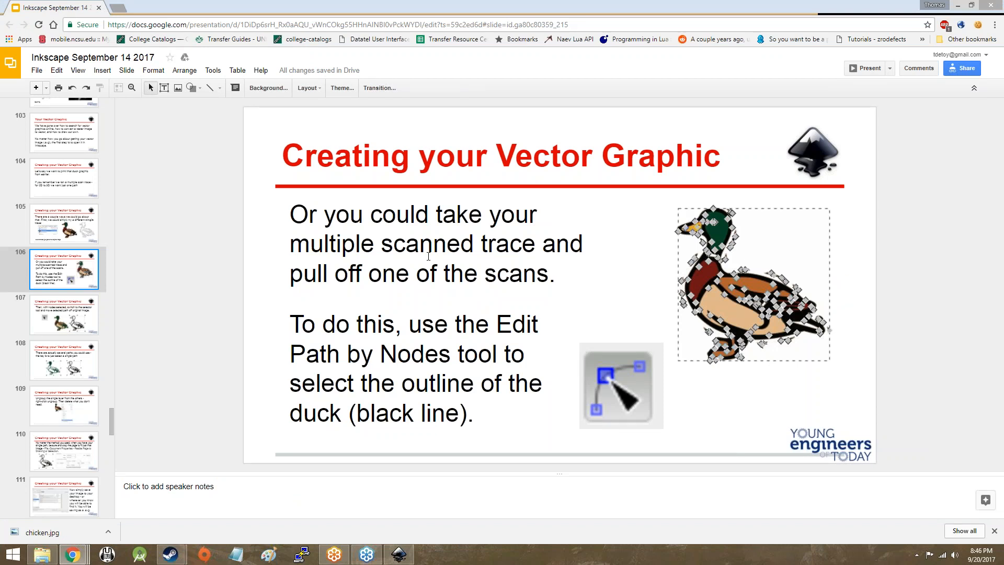
Step: Advance past the ungroup and resize-page slides to the Voila! 3D duck slide
click(64, 360)
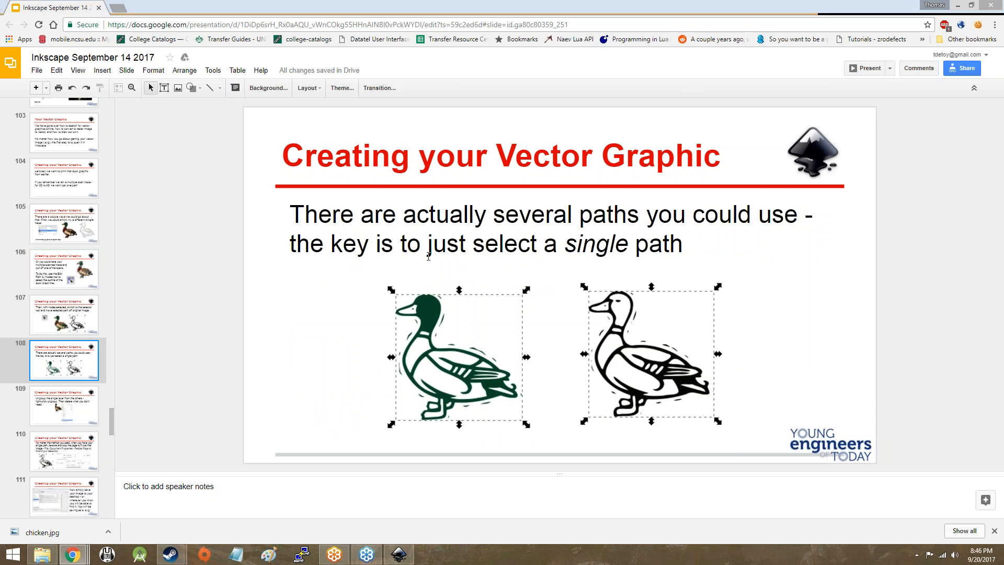
click(64, 405)
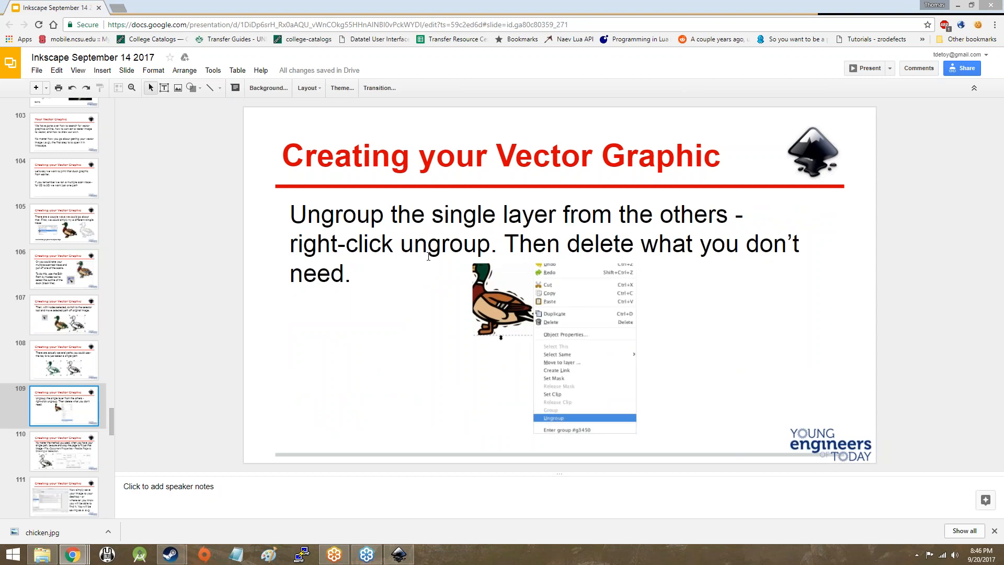
mouse_move(428, 256)
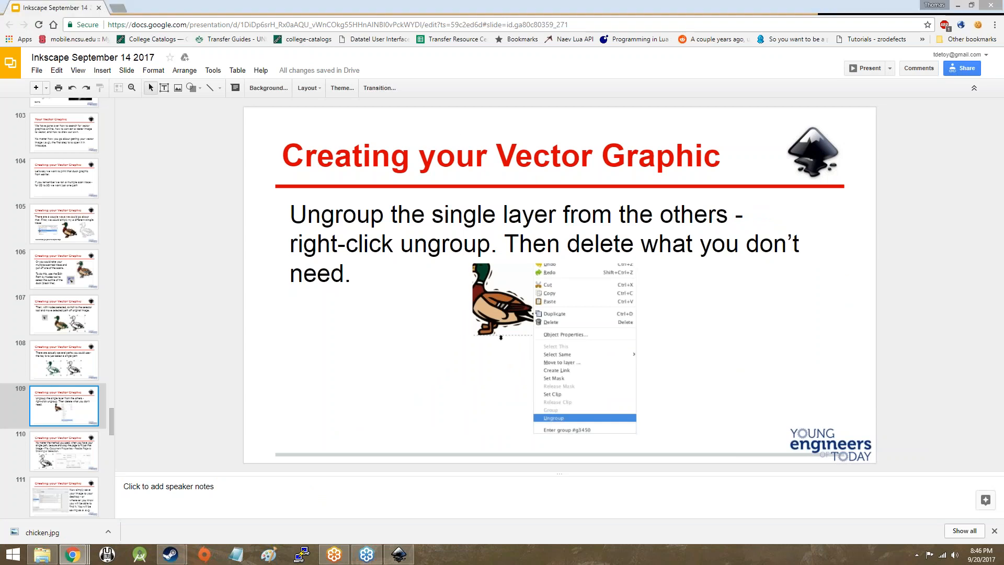
click(64, 450)
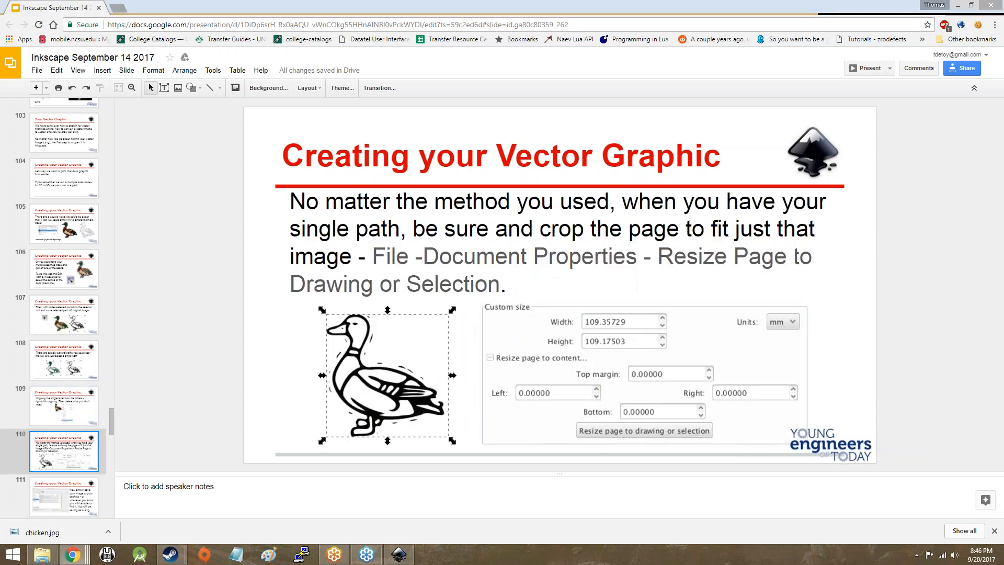
click(64, 493)
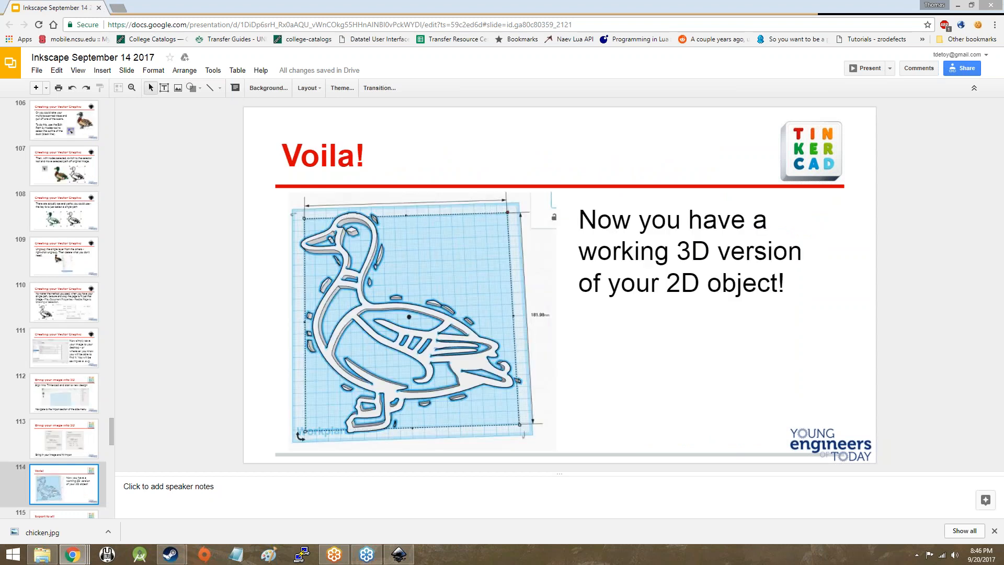
Step: Step through the Tinkercad sign-in, import and Bezier Tool slides, then 3D Printing
click(63, 393)
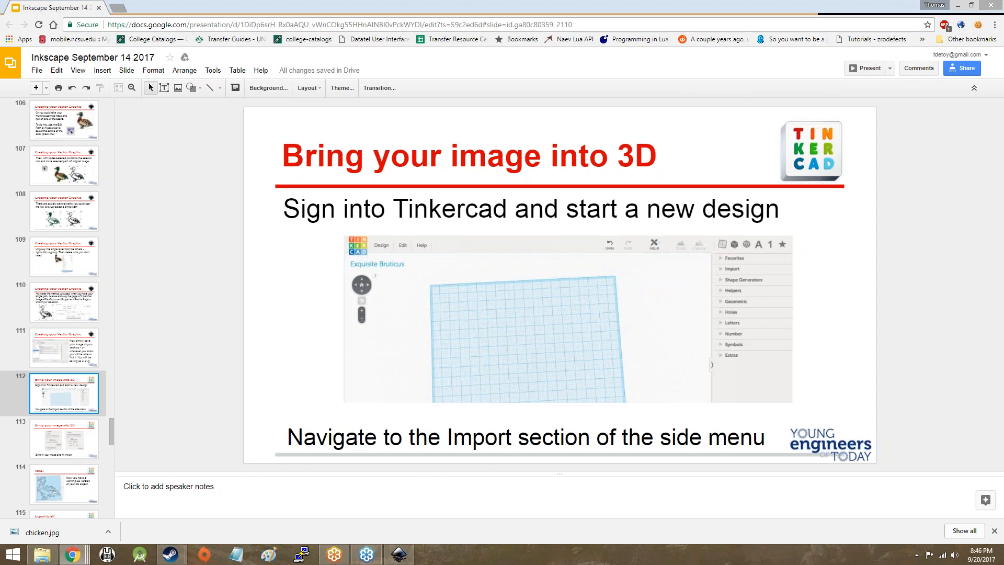
click(64, 439)
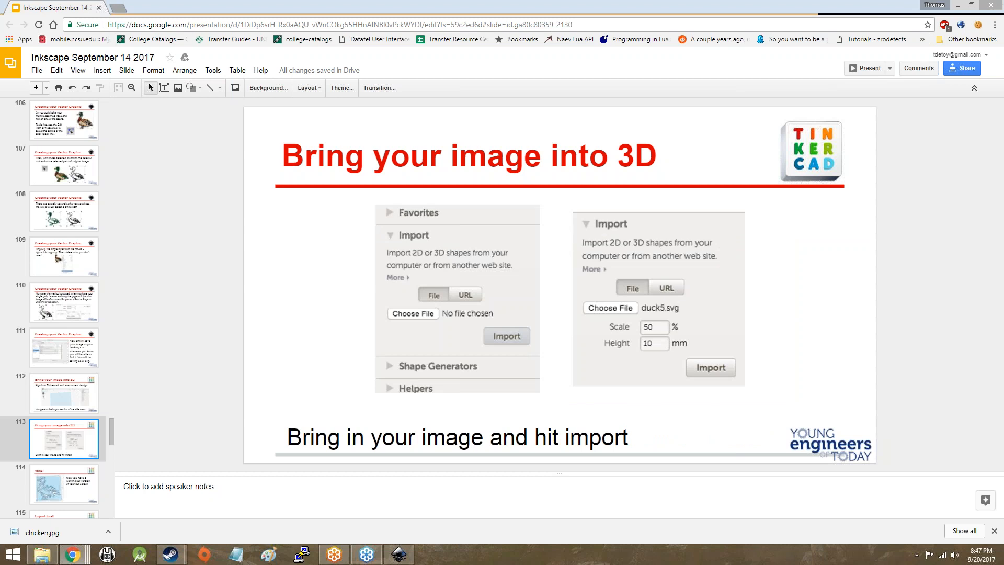
click(64, 485)
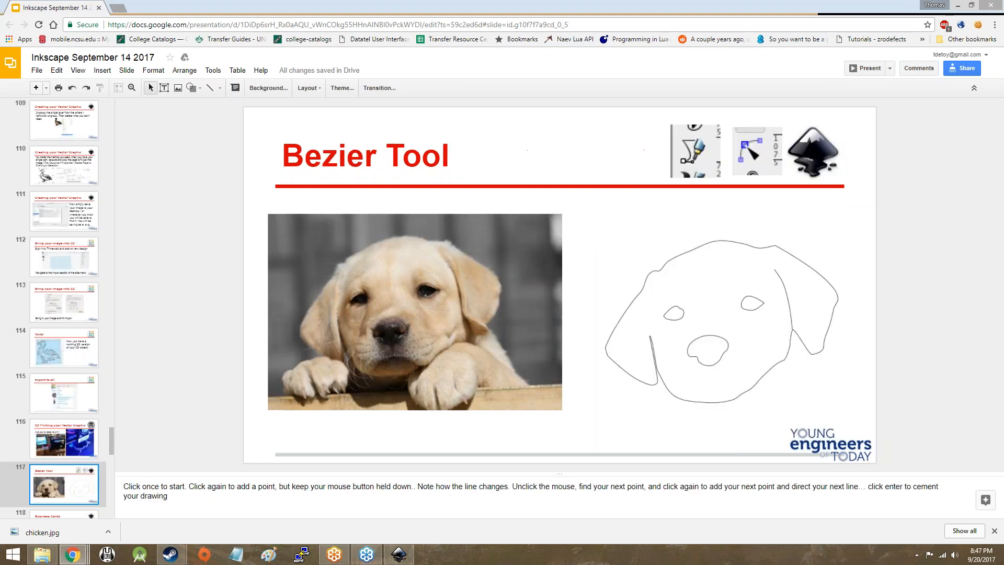
click(63, 438)
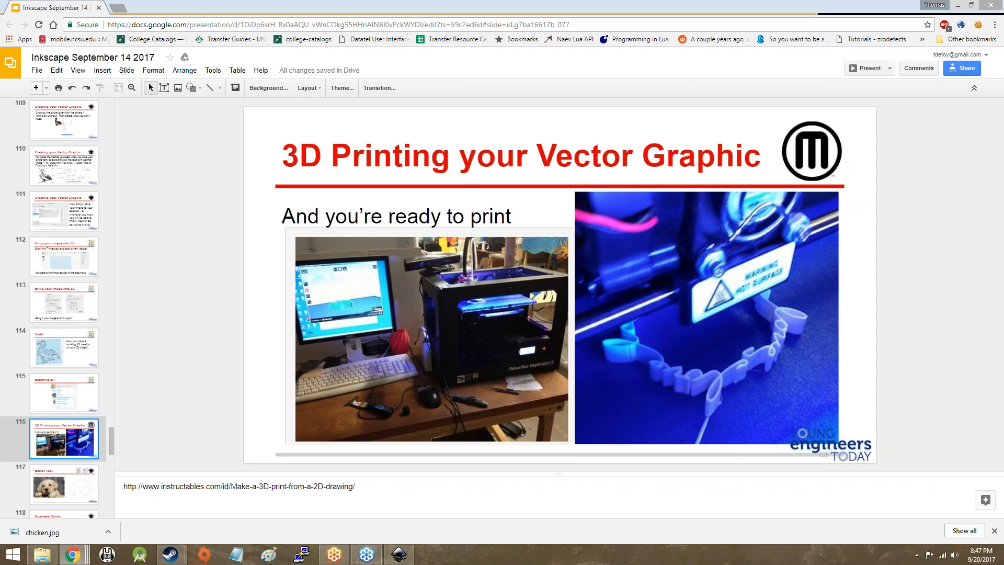
mouse_move(355, 266)
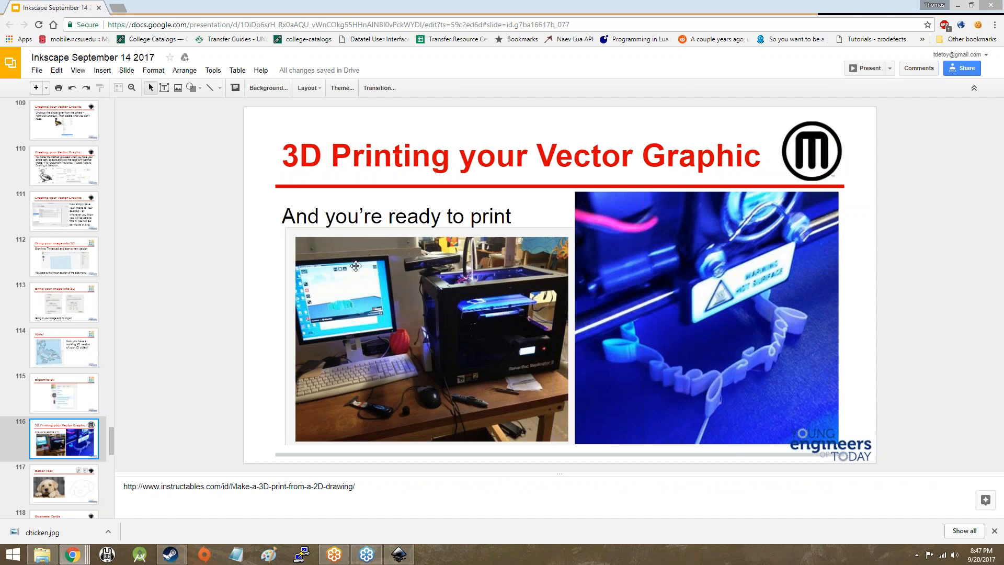
Step: Scroll the filmstrip and move from the Bezier Tool slide to Business Cards
scroll(down, 3)
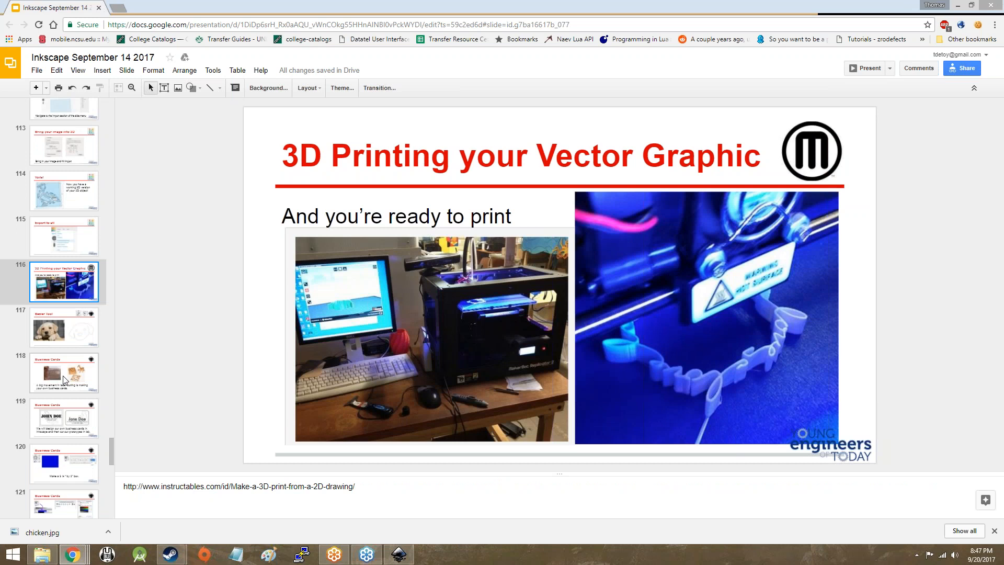
scroll(down, 3)
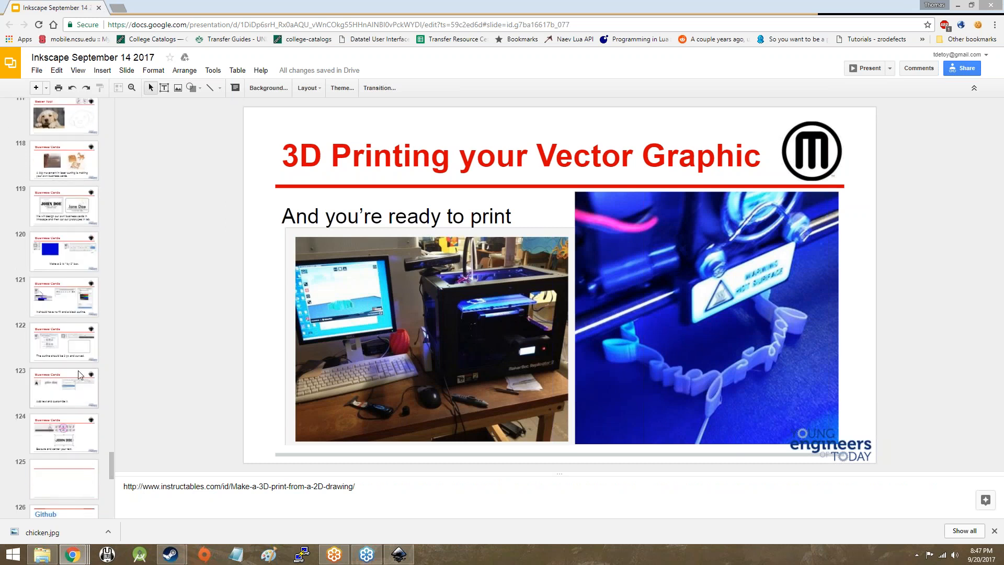
scroll(down, 3)
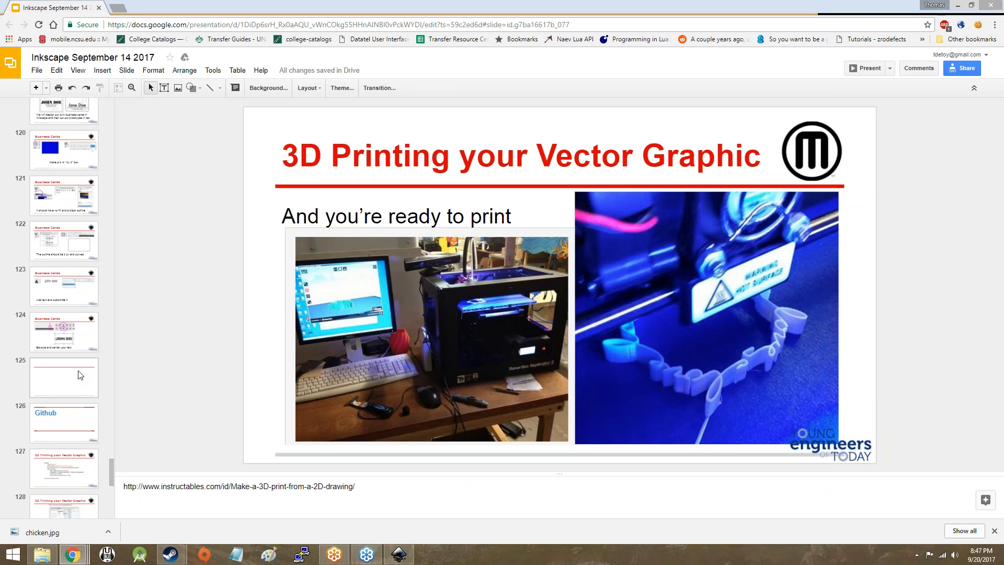
scroll(up, 3)
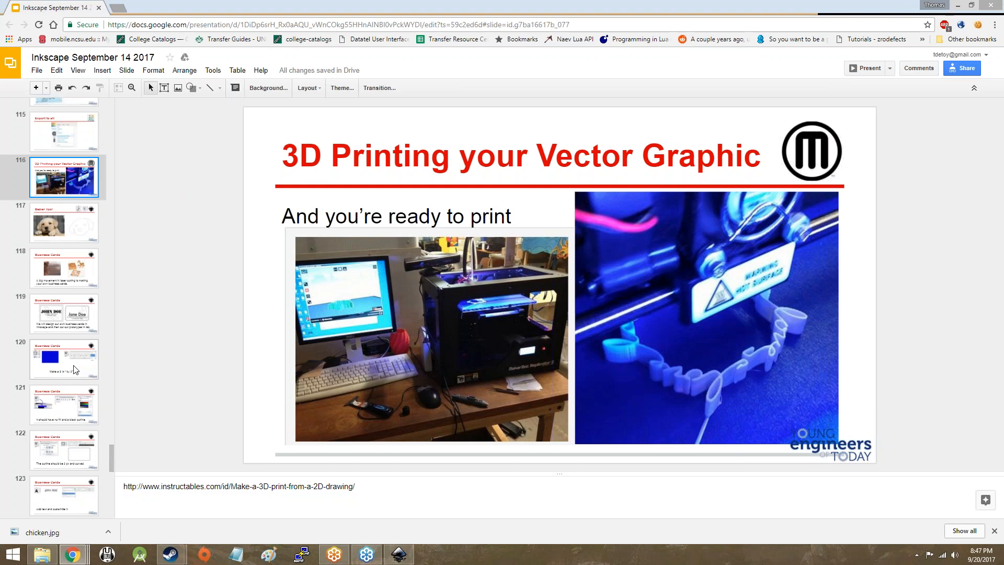
mouse_move(75, 206)
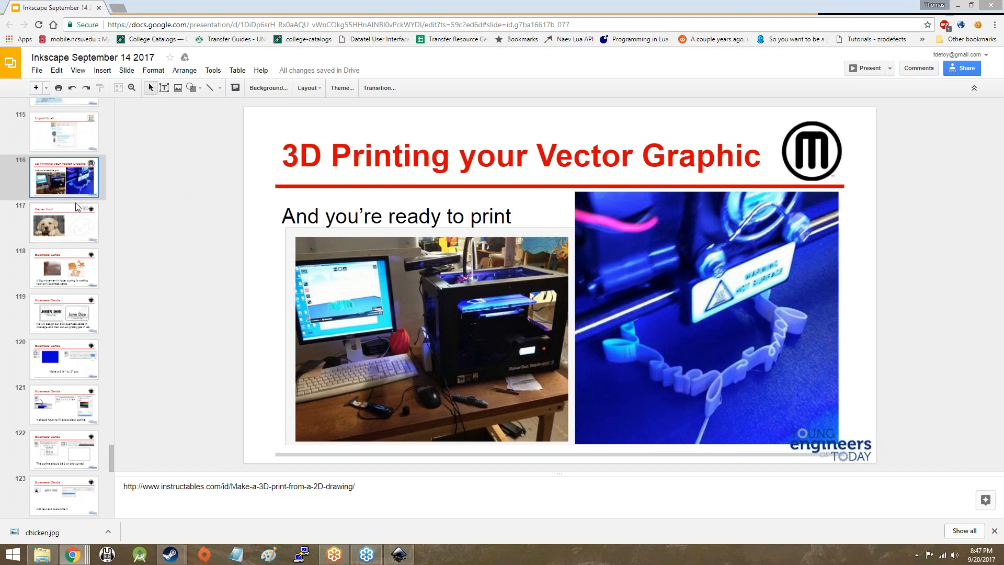
click(64, 222)
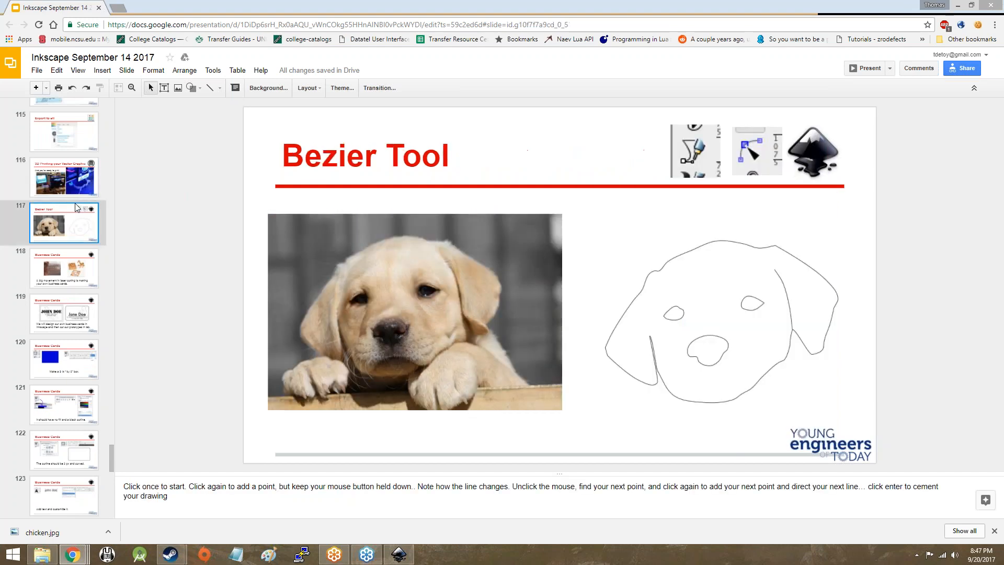
mouse_move(83, 265)
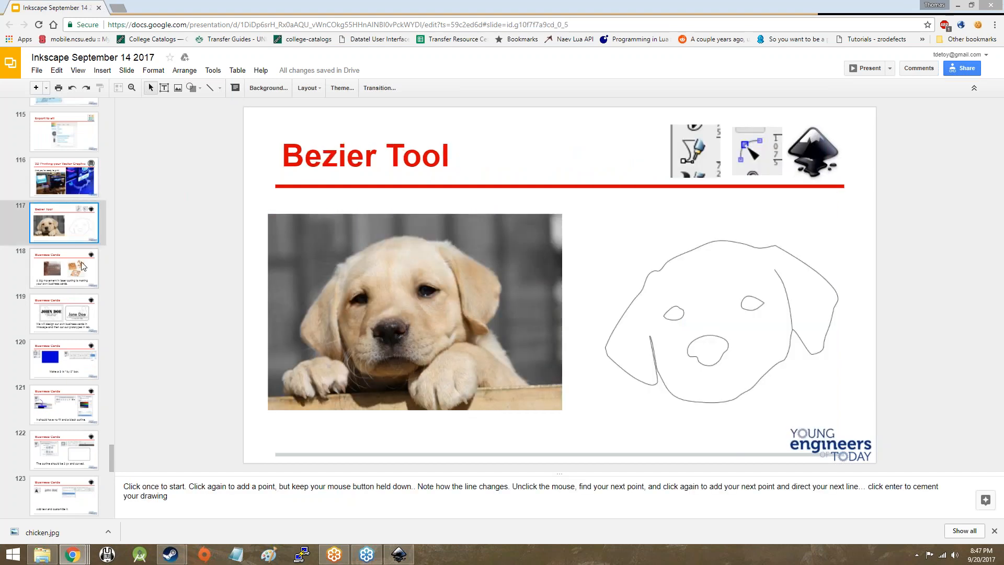
click(64, 269)
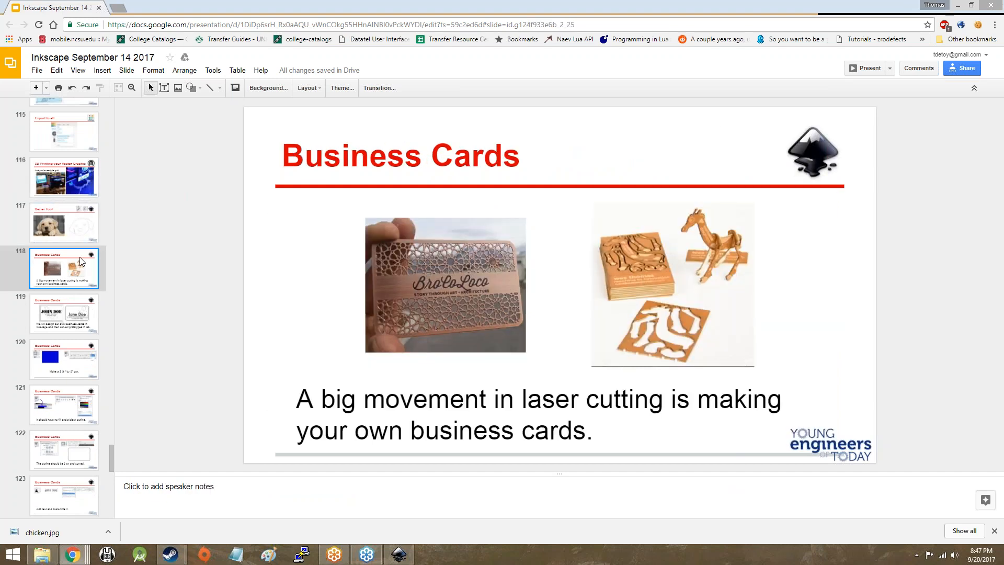
mouse_move(80, 240)
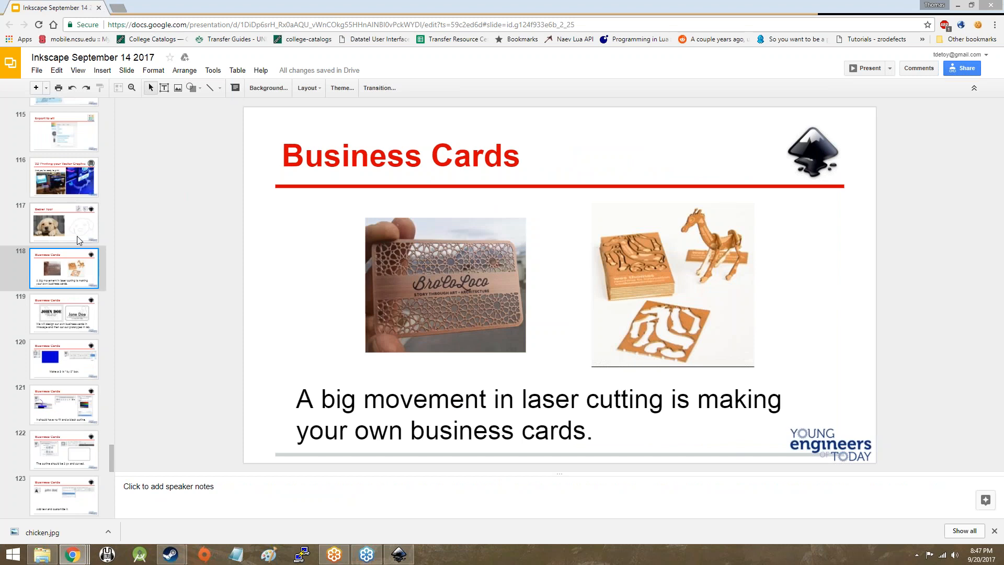
mouse_move(74, 201)
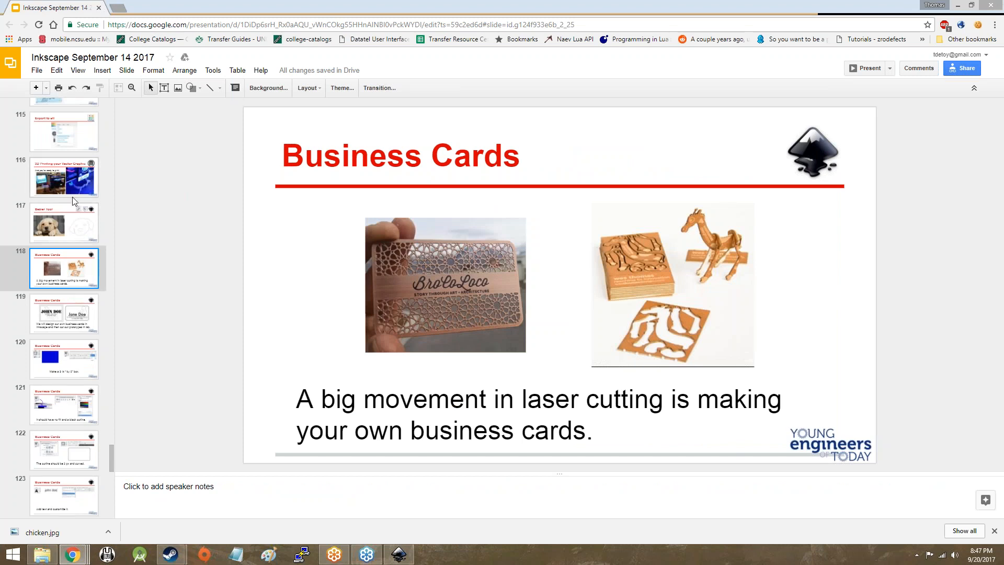
Step: Go back to the 3D Printing your Vector Graphic slide (thumbnail 116)
click(64, 178)
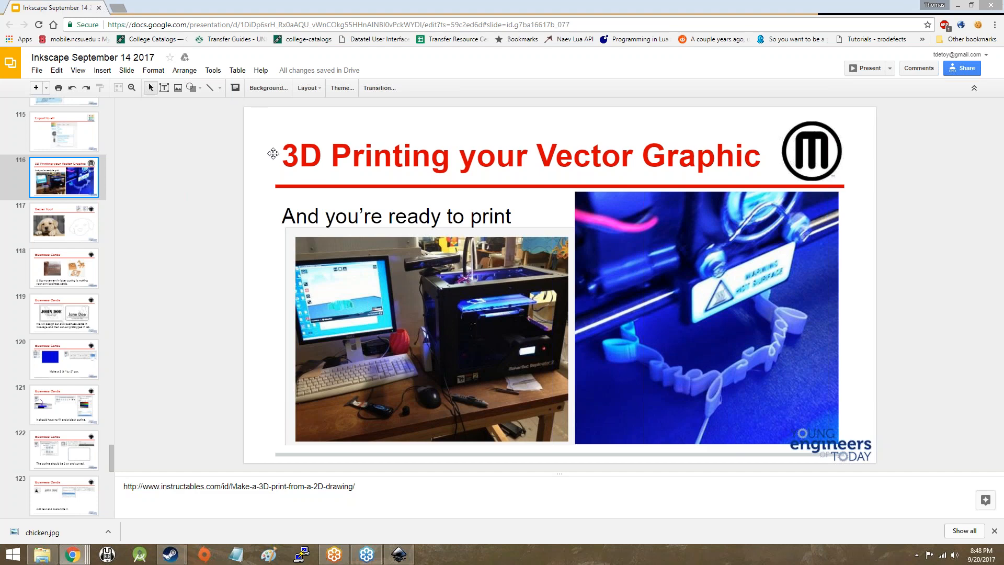
mouse_move(869, 112)
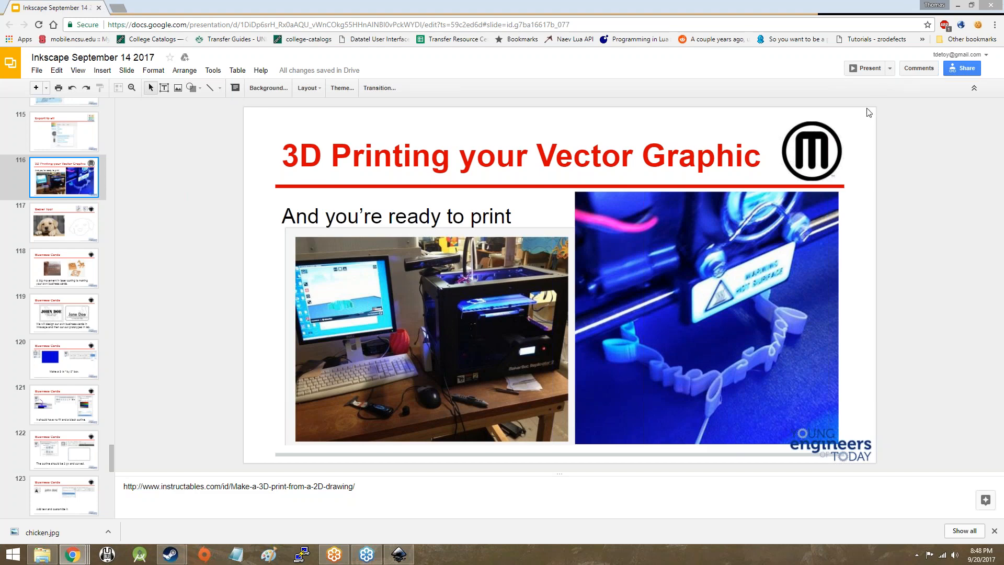